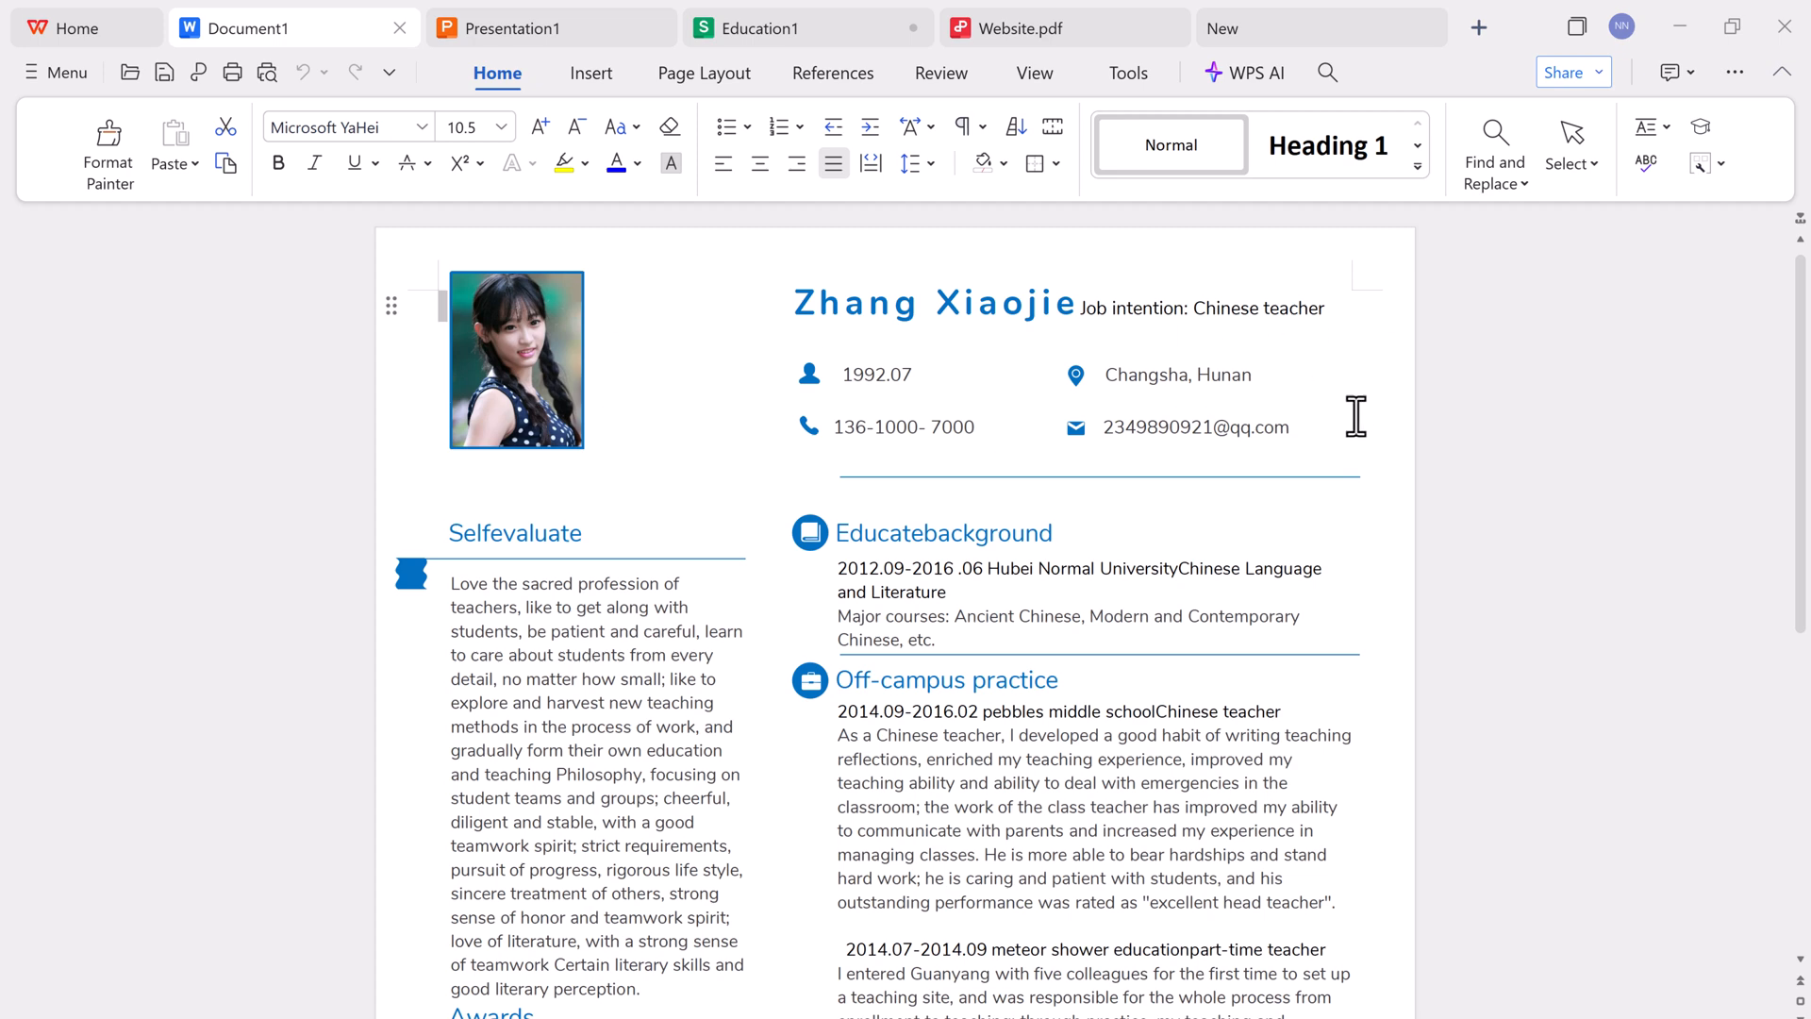
{"action": "mouse_move", "coordinate": [1219, 359]}
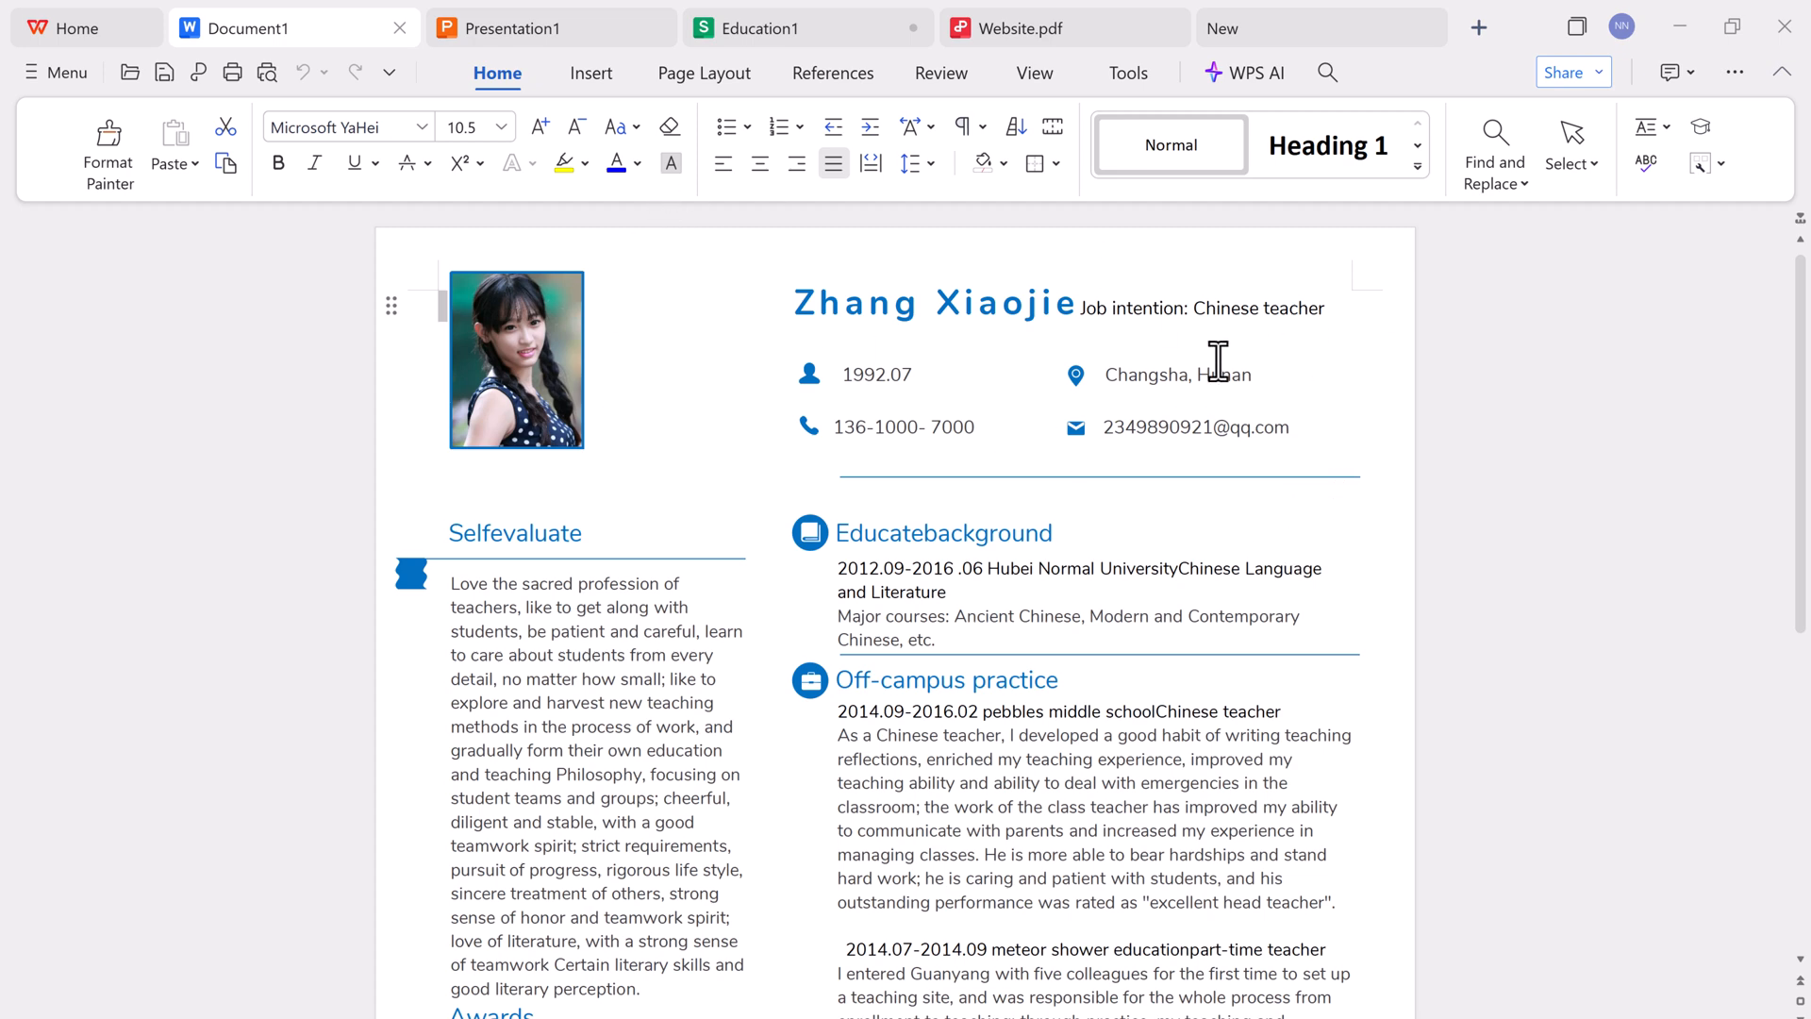
- Browse the Page Layout, References and Tools ribbons of the résumé, ending on WPS AI
{"action": "scroll", "scroll_direction": "down", "scroll_amount": 3}
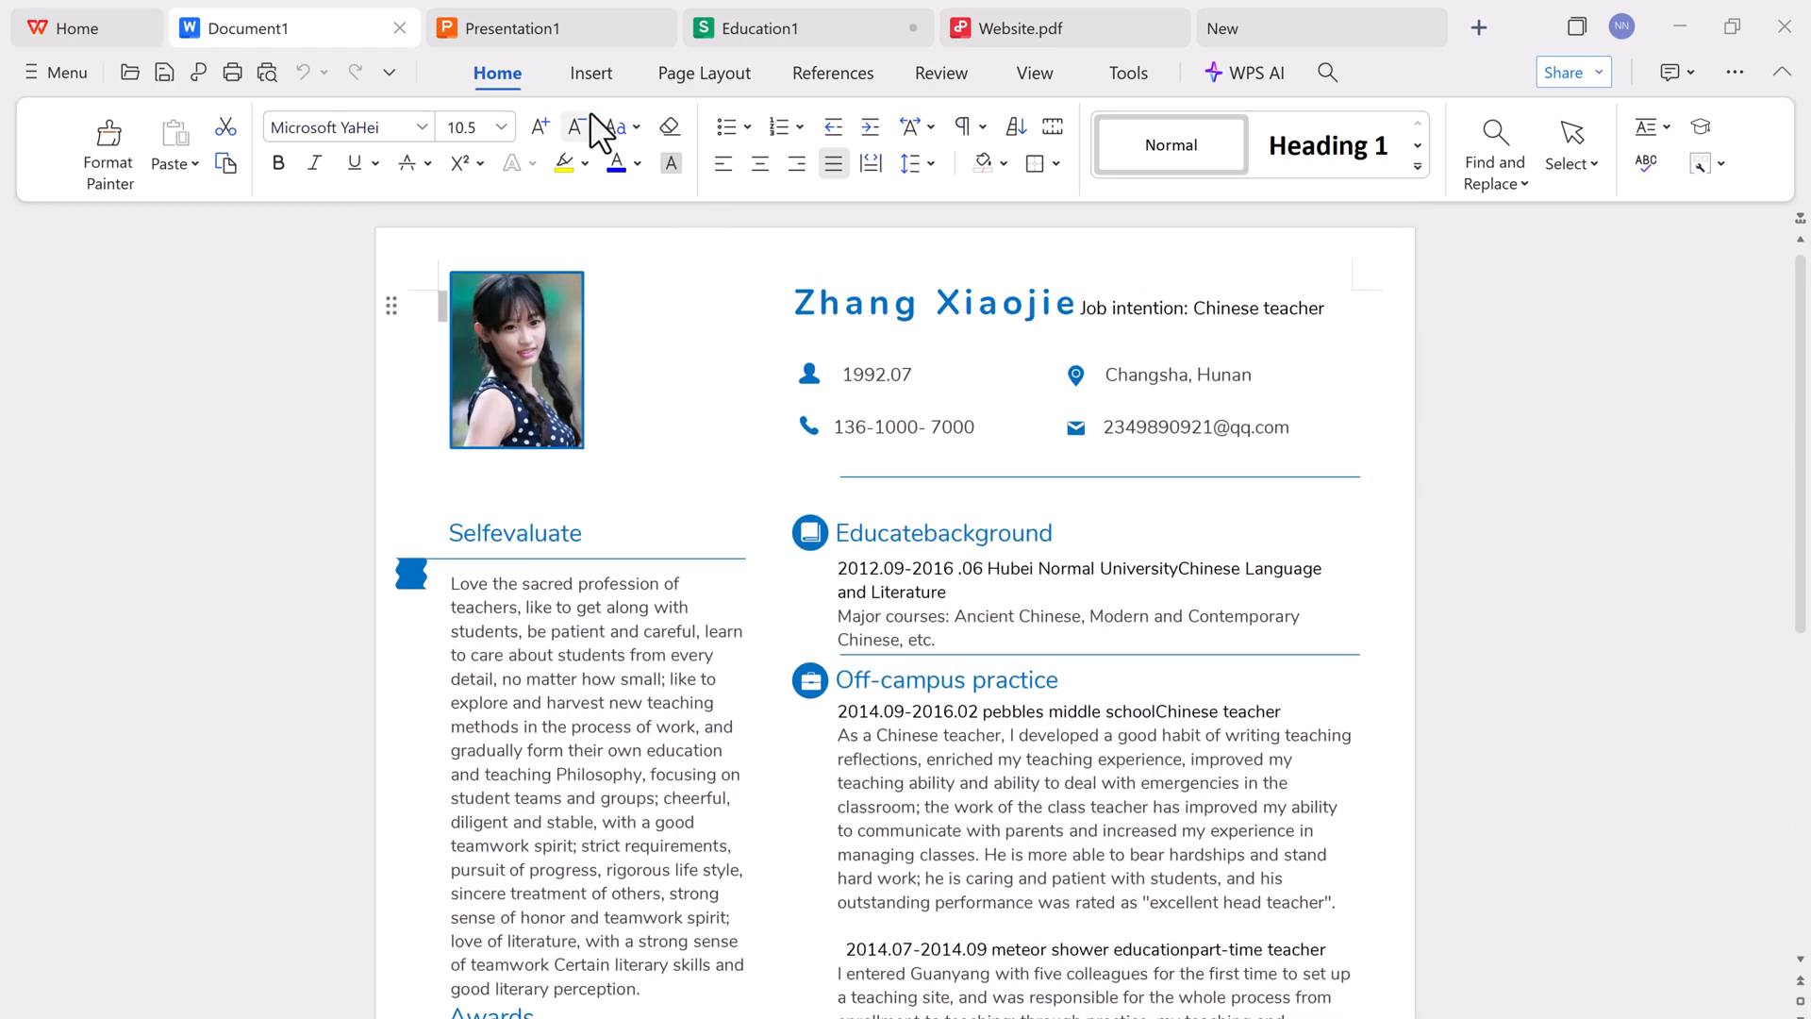
{"action": "left_click", "coordinate": [703, 73]}
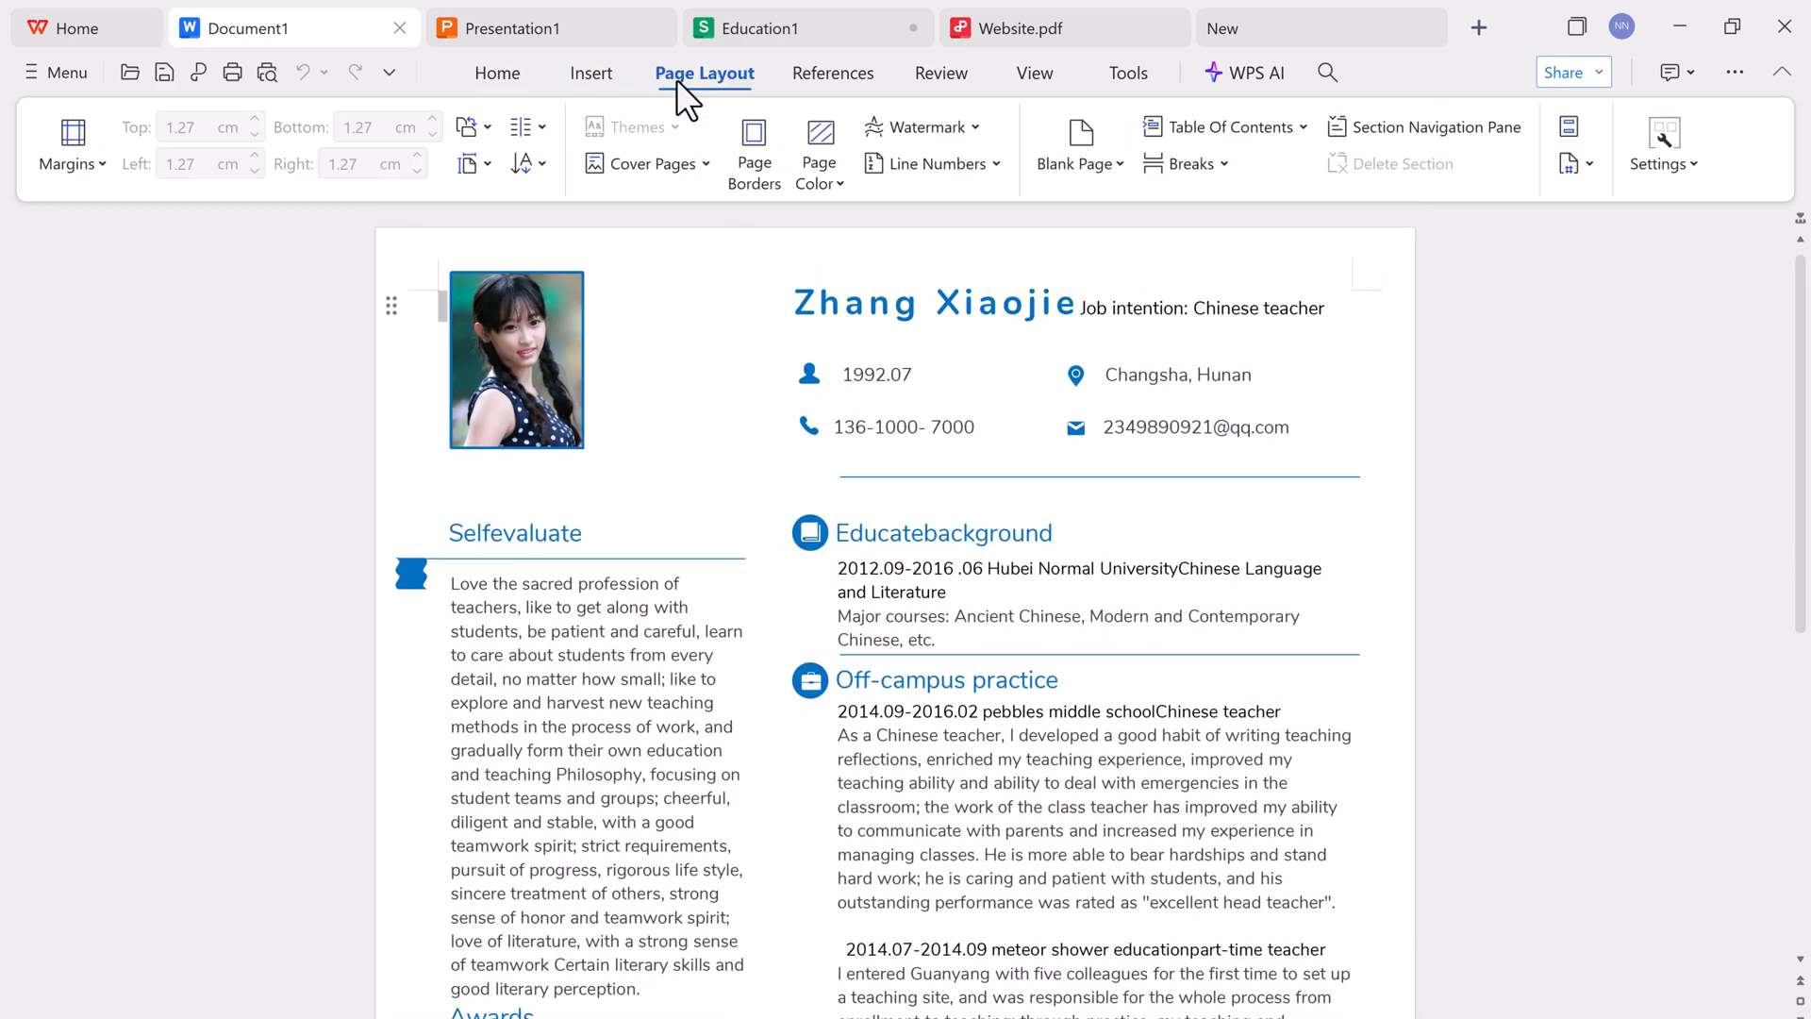
{"action": "left_click", "coordinate": [833, 73]}
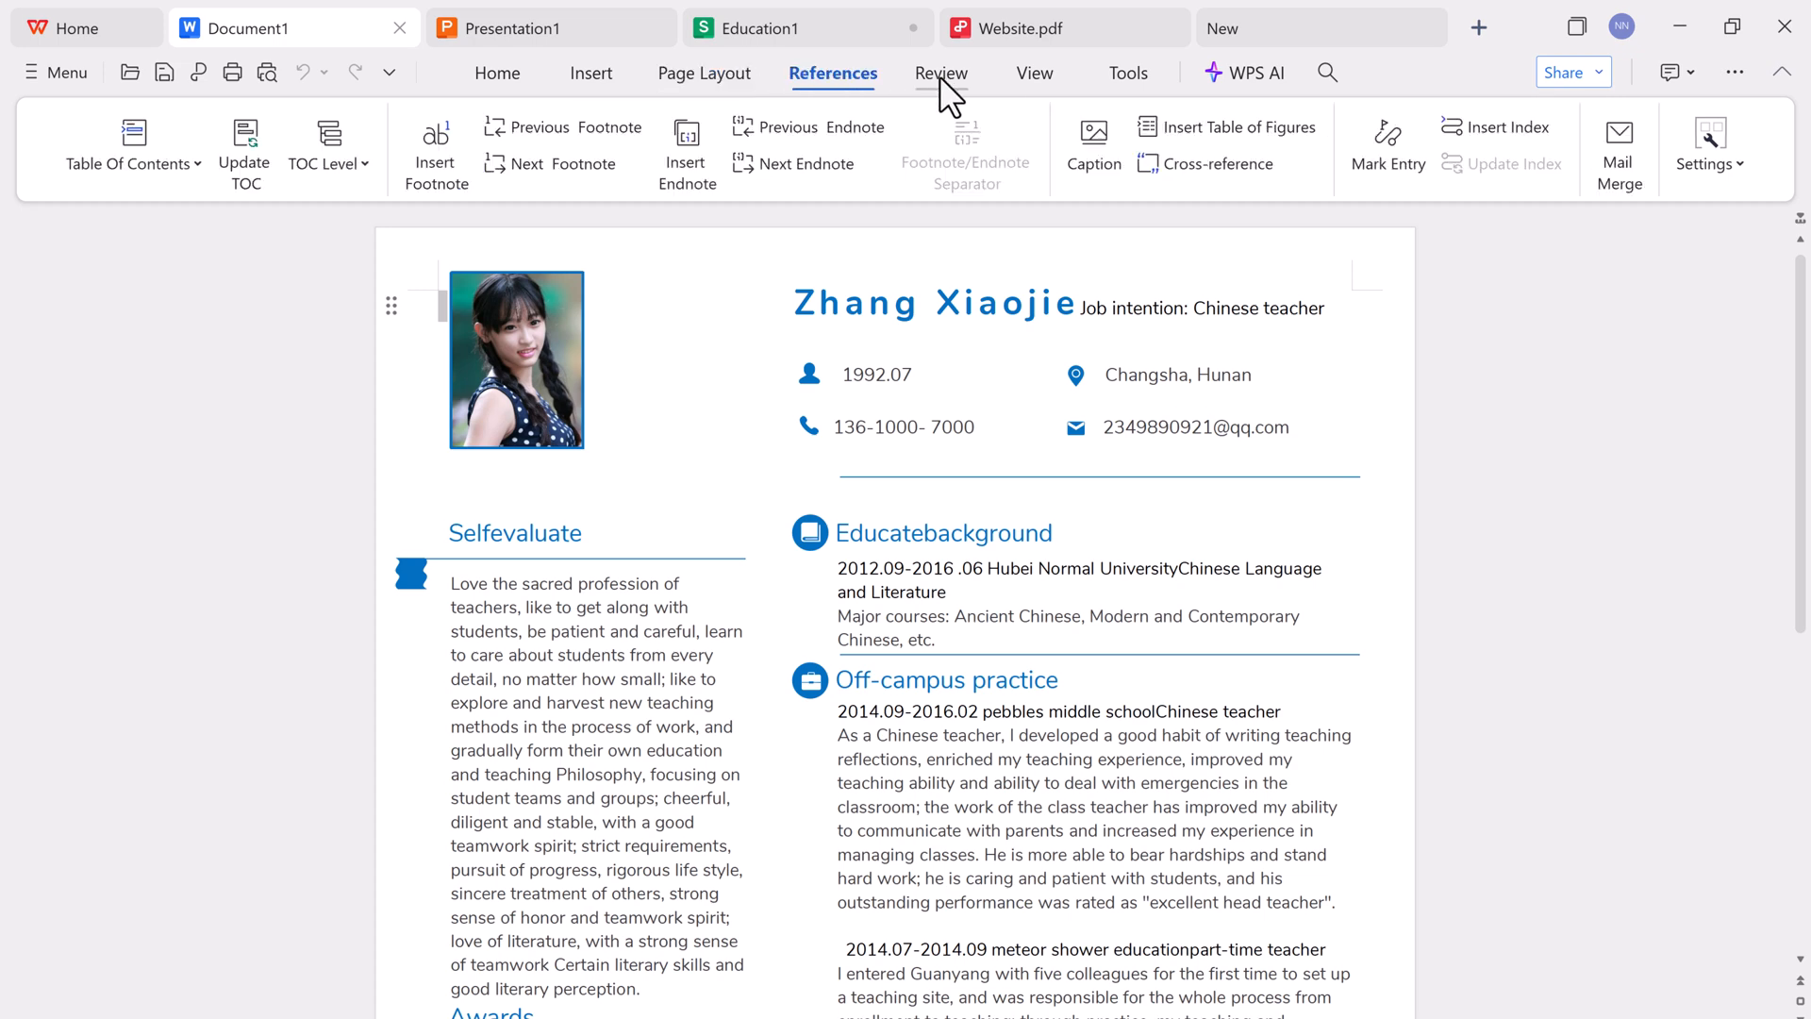
{"action": "left_click", "coordinate": [1127, 74]}
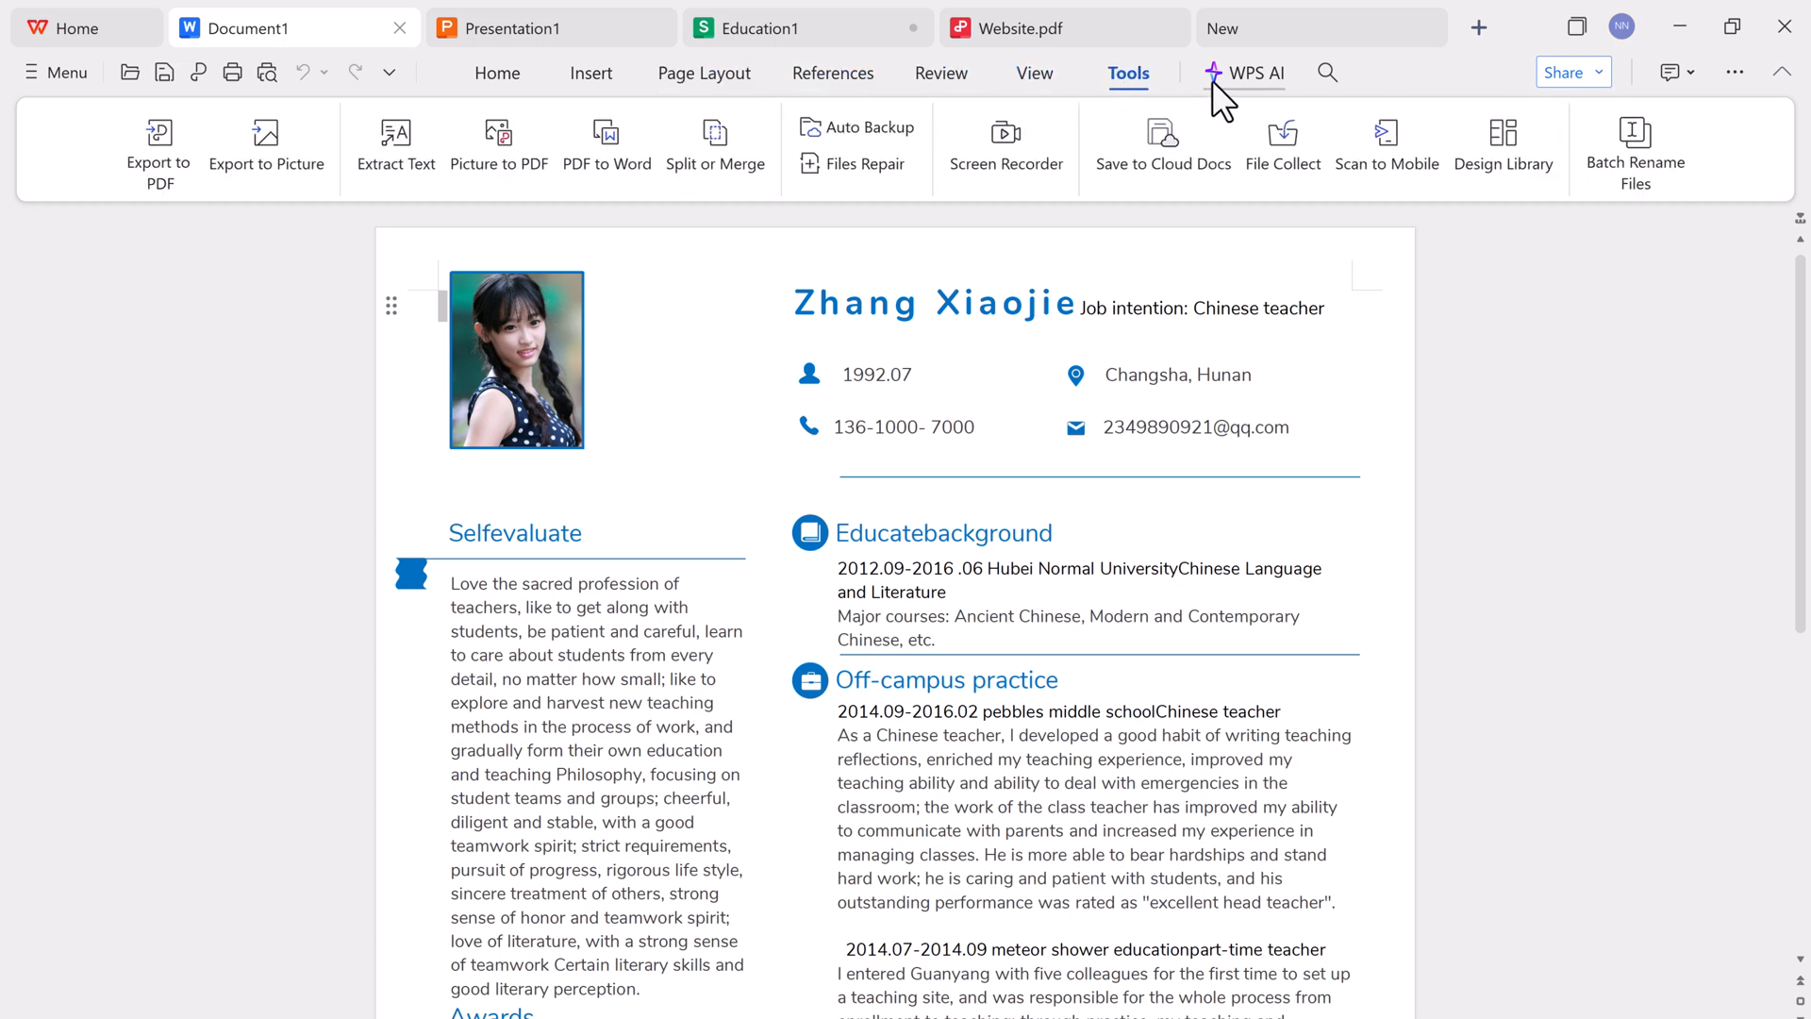
{"action": "left_click", "coordinate": [1253, 74]}
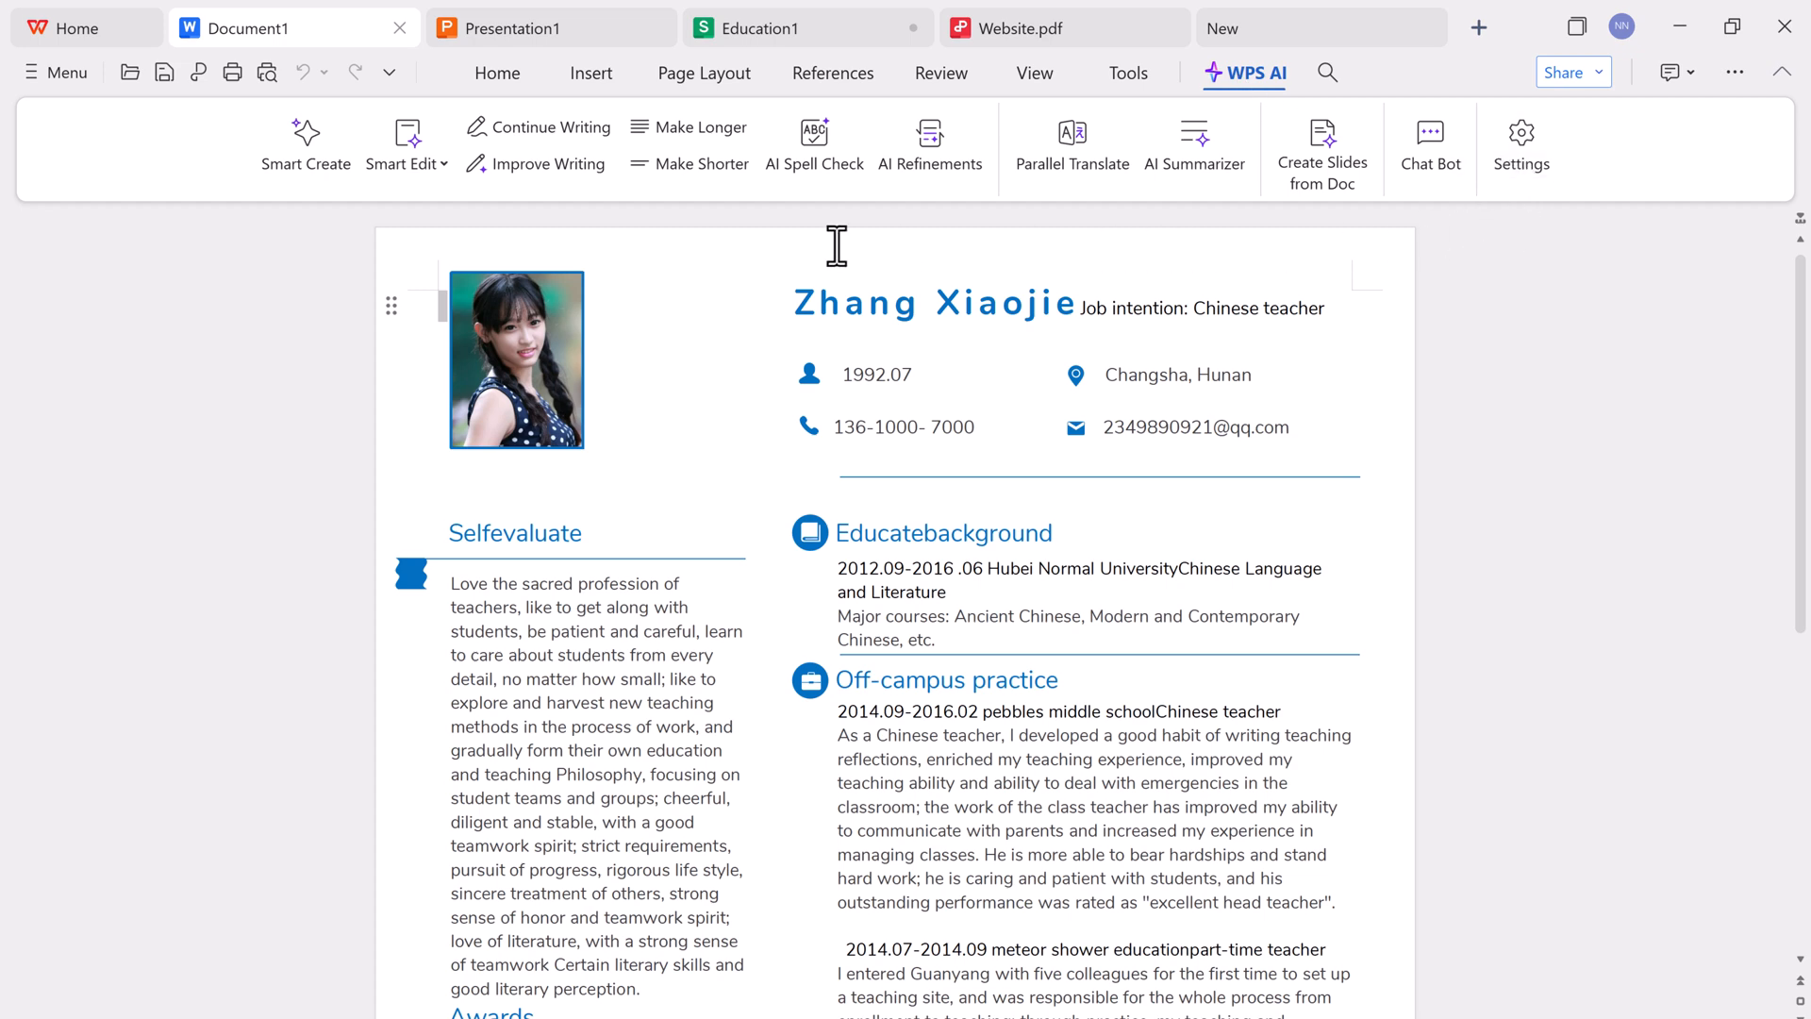
{"action": "mouse_move", "coordinate": [1351, 707]}
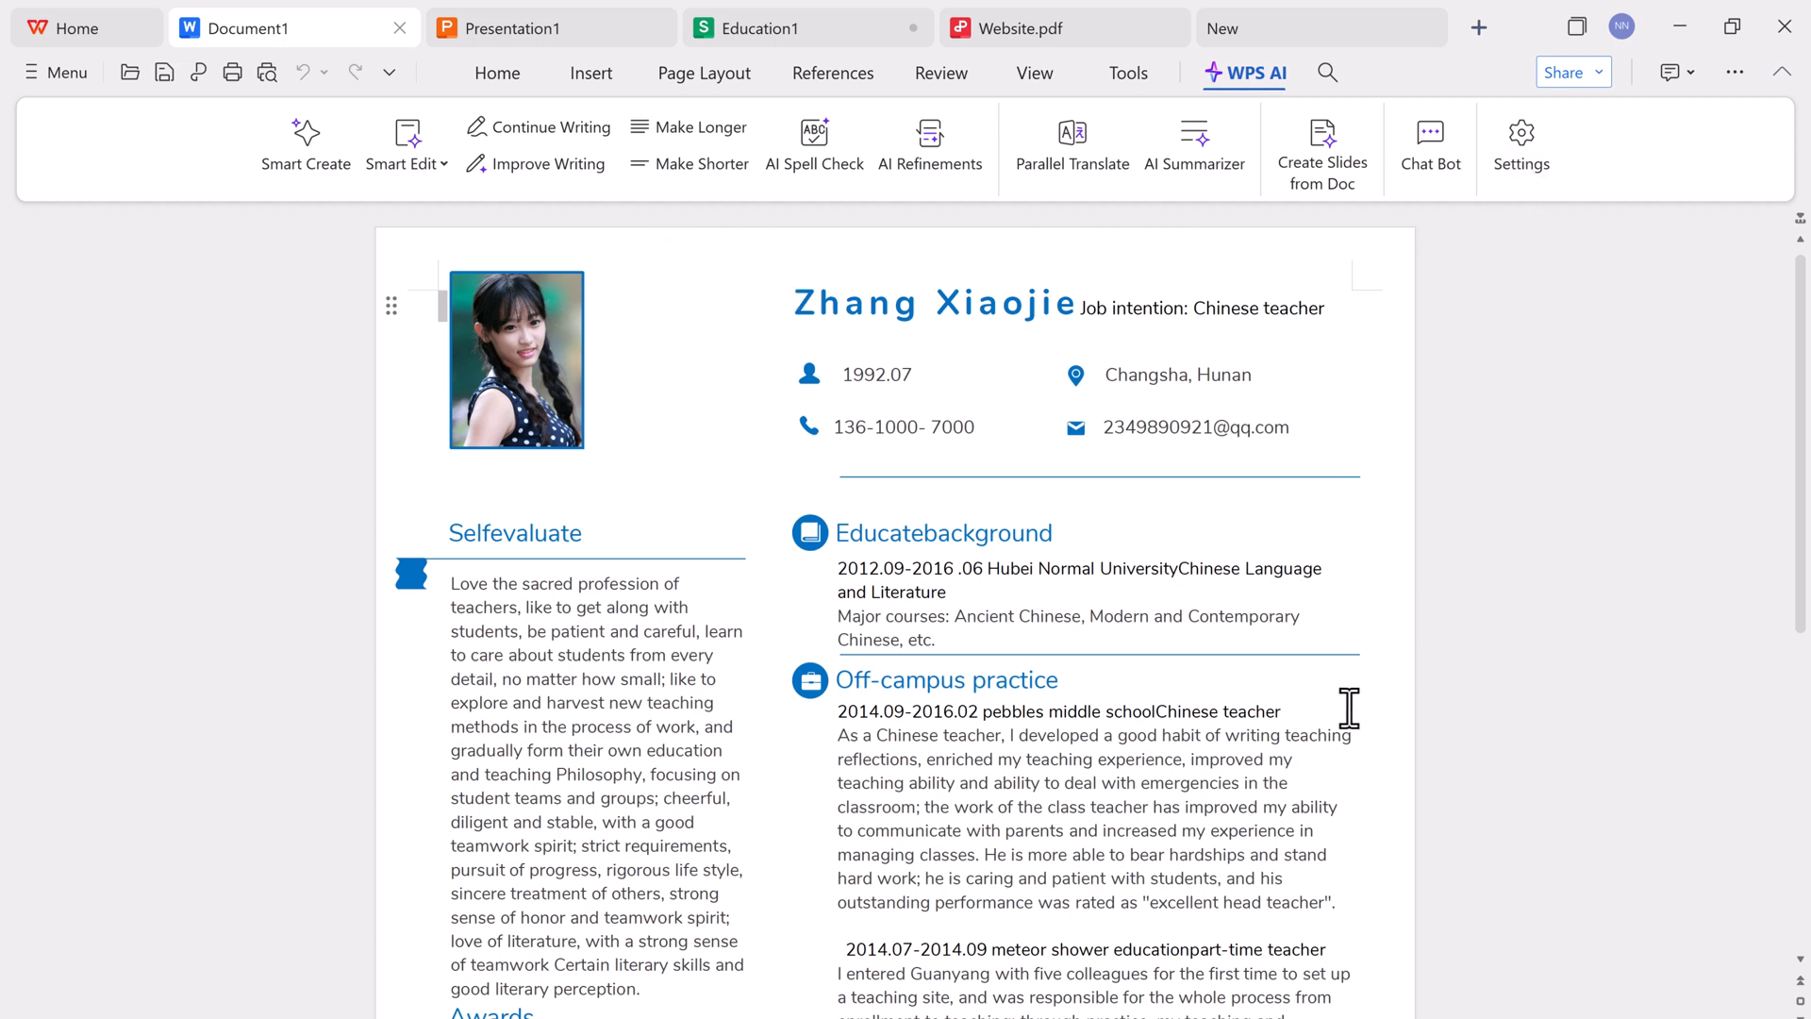
- Switch to Presentation1 and view slides 5, 7 and 8, ending on 'Part 2 Method and process'
{"action": "left_click", "coordinate": [538, 27]}
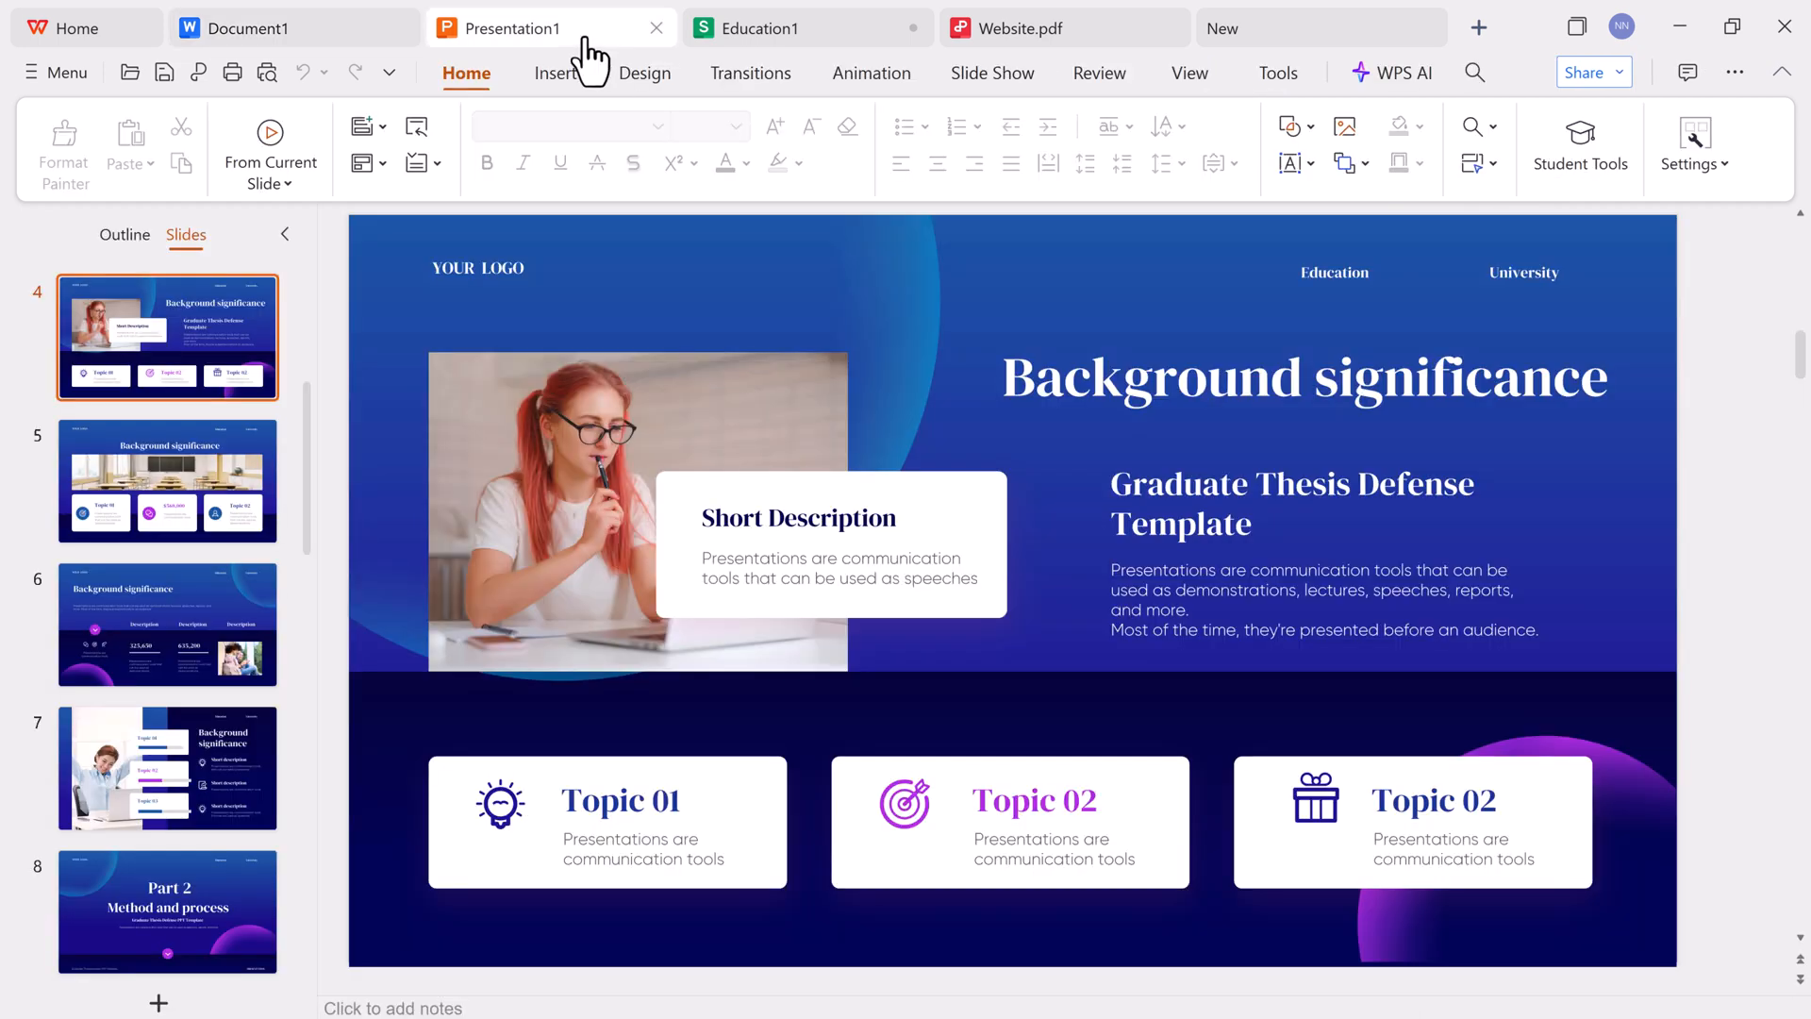
{"action": "left_click", "coordinate": [167, 481]}
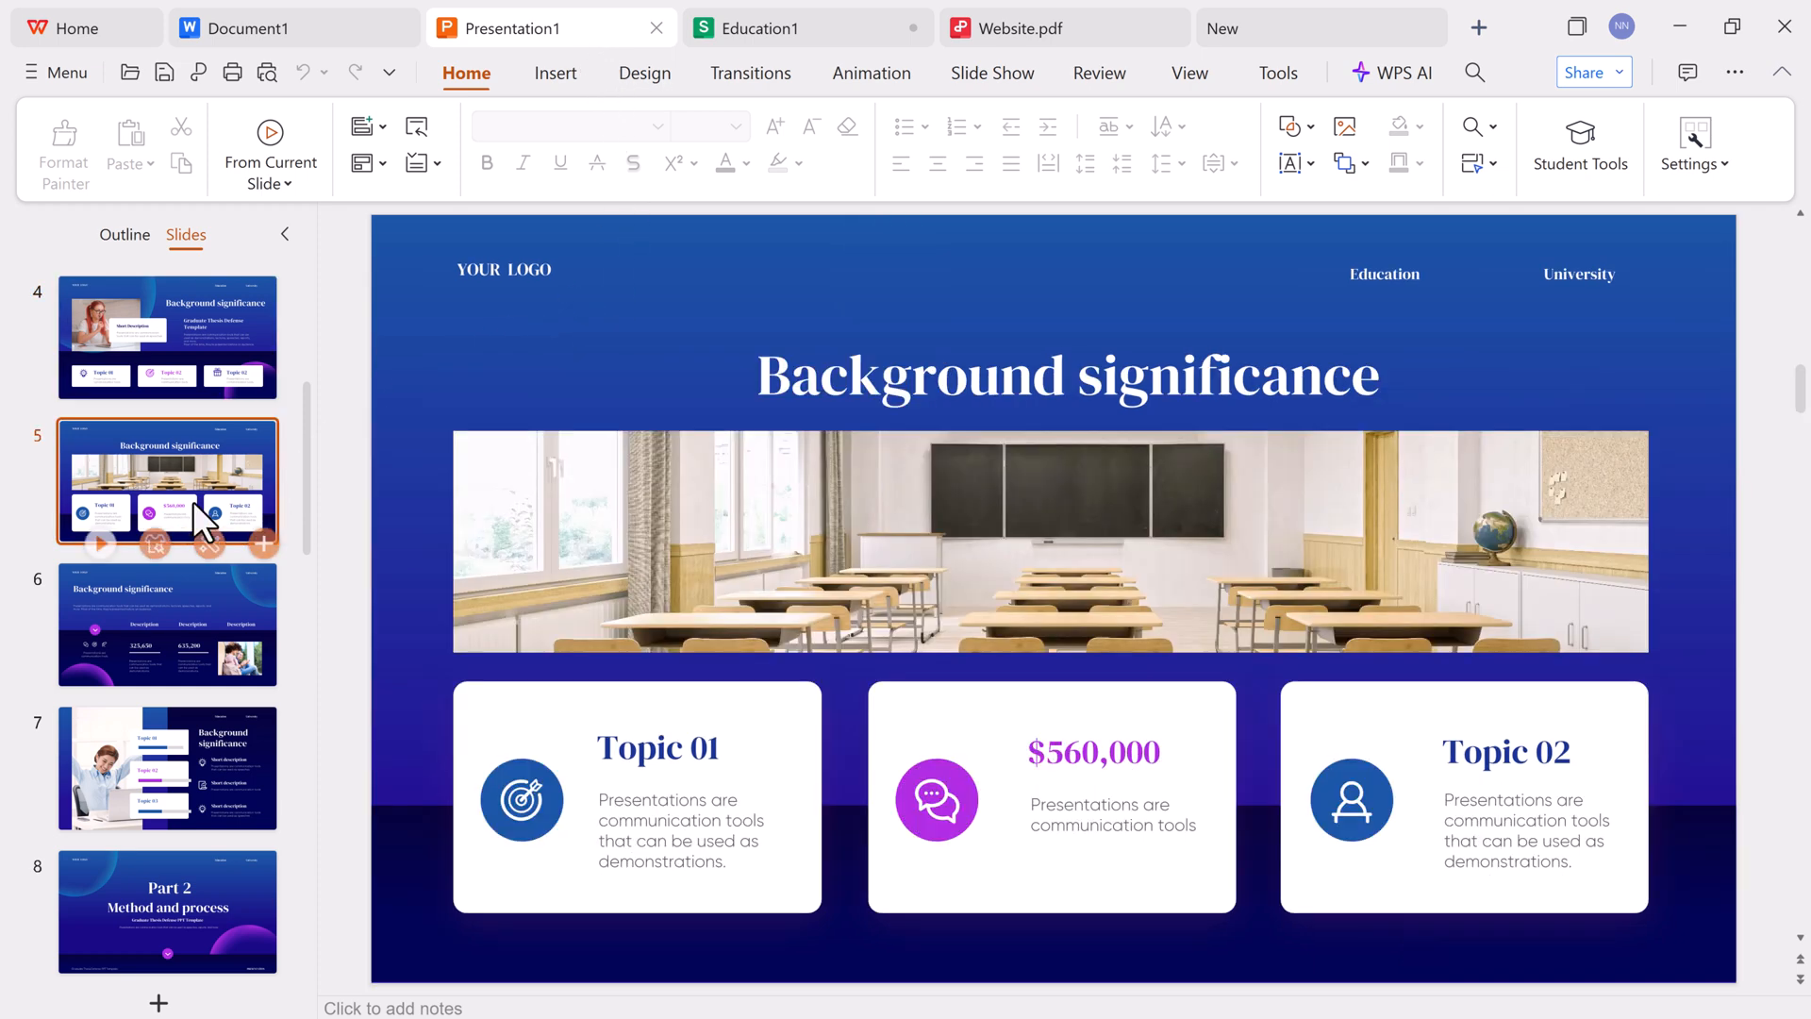
{"action": "left_click", "coordinate": [166, 625]}
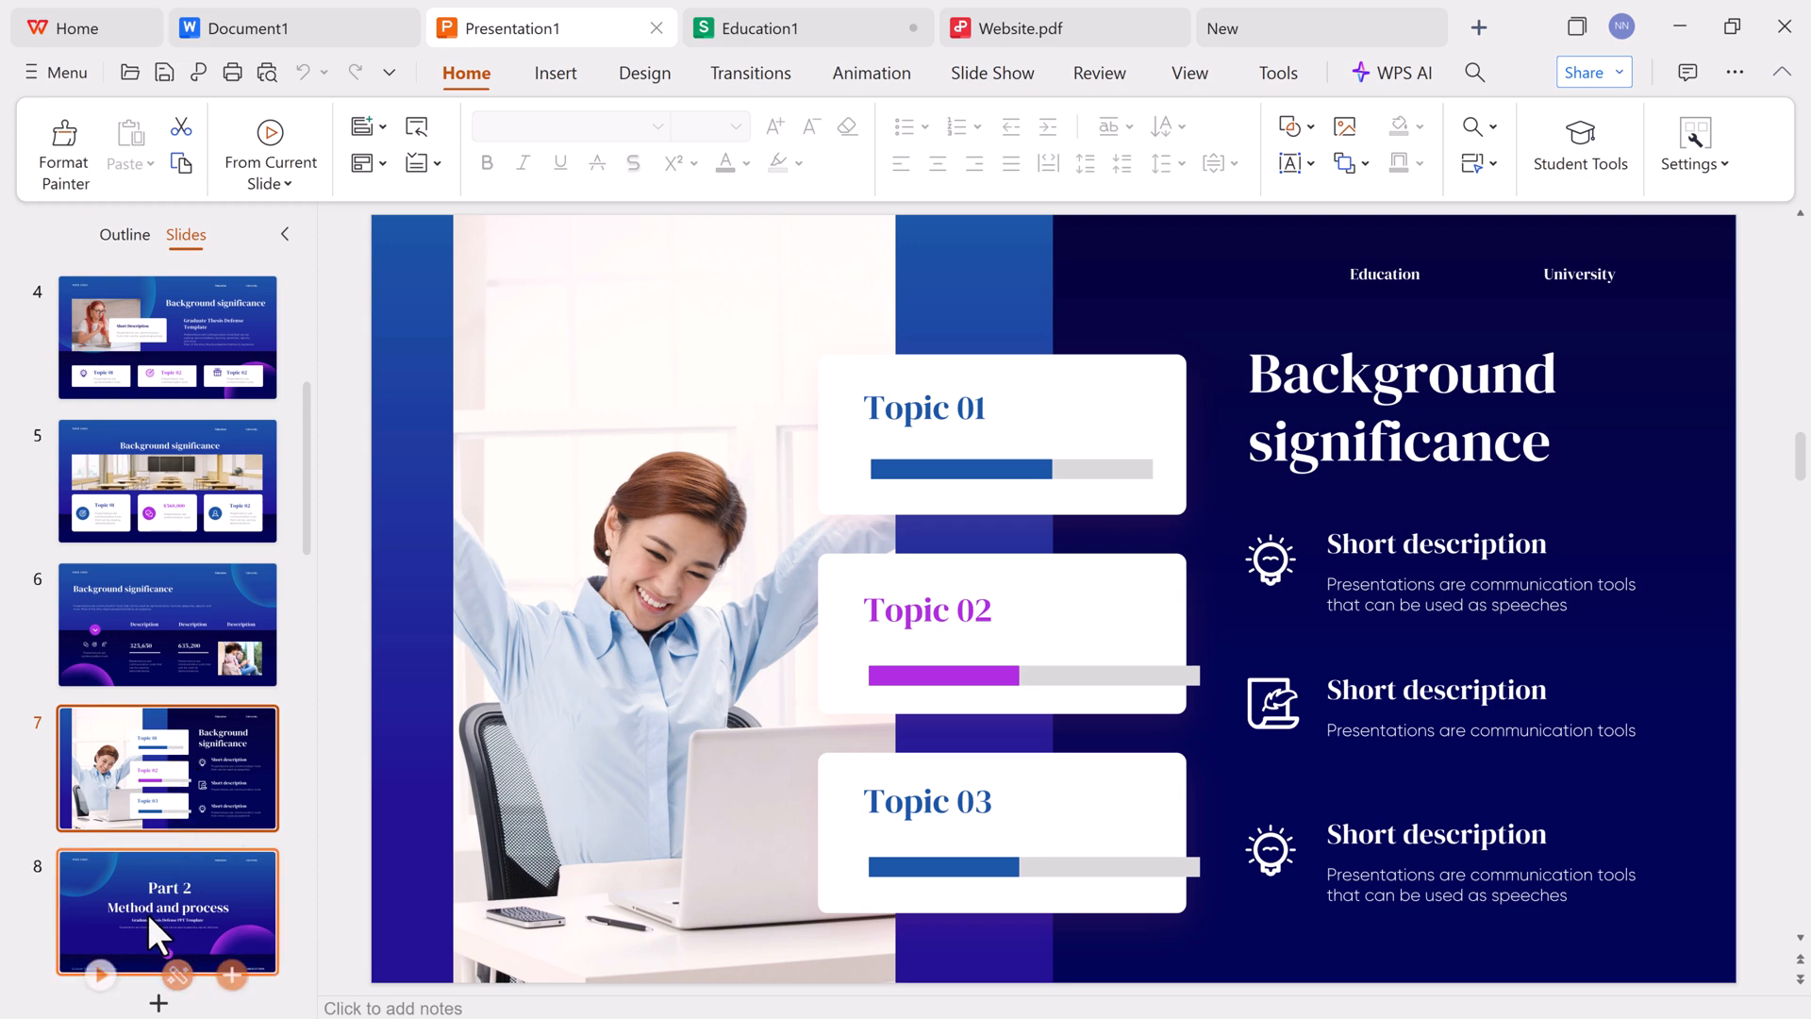
{"action": "left_click", "coordinate": [168, 910]}
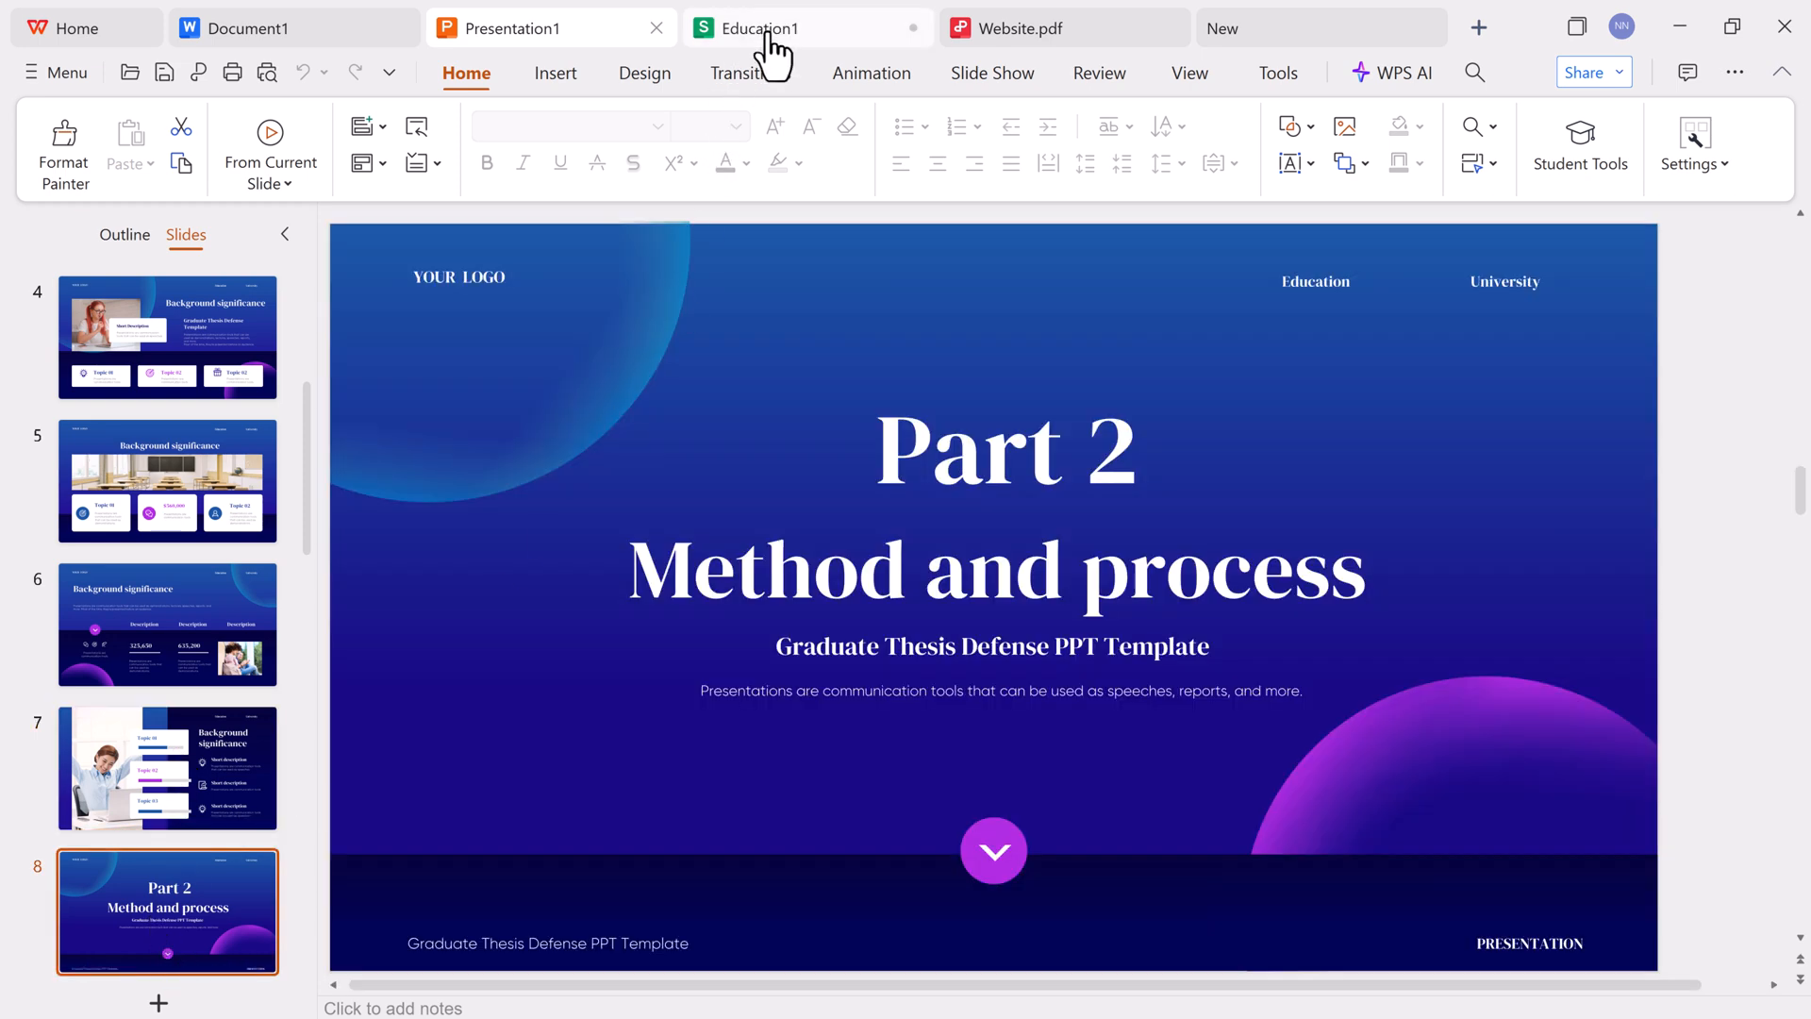
- Switch to the Education1 workbook showing the Student Transcript sheet
{"action": "left_click", "coordinate": [806, 29]}
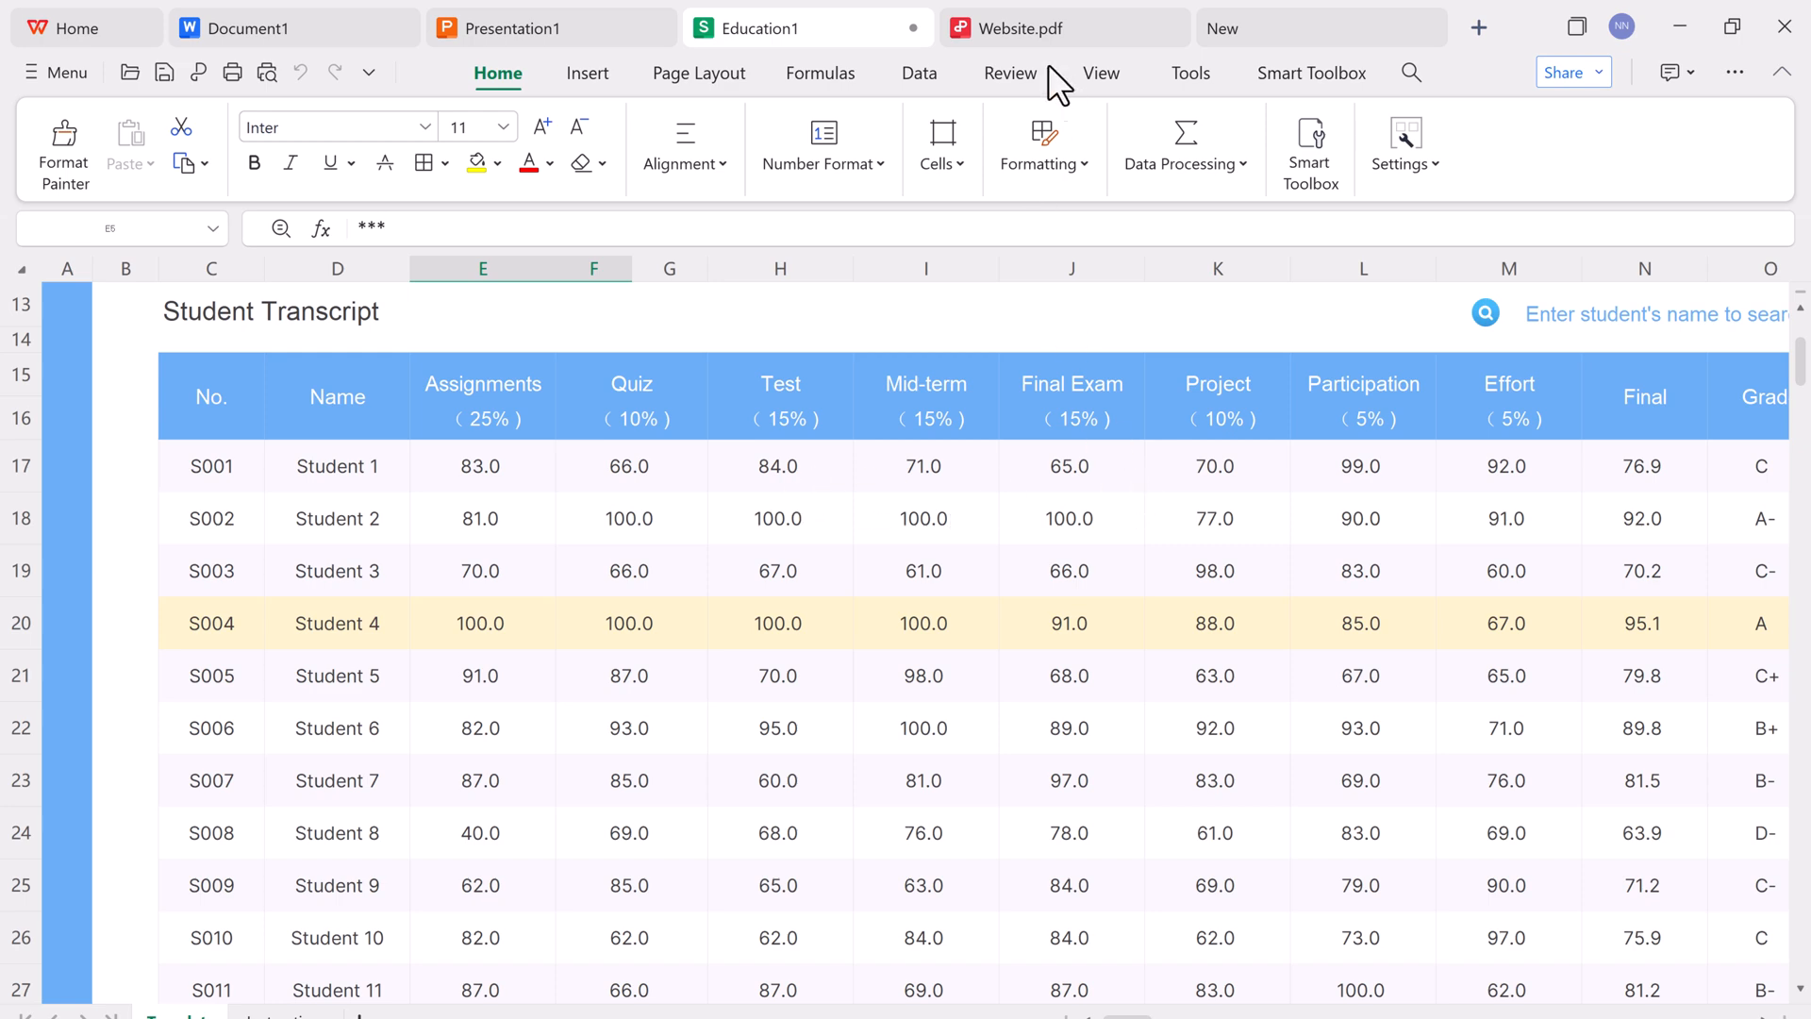
- Switch to Website.pdf and browse its Convert, Fill & Sign, Protect, Tools and Batch ribbons
{"action": "left_click", "coordinate": [1017, 26]}
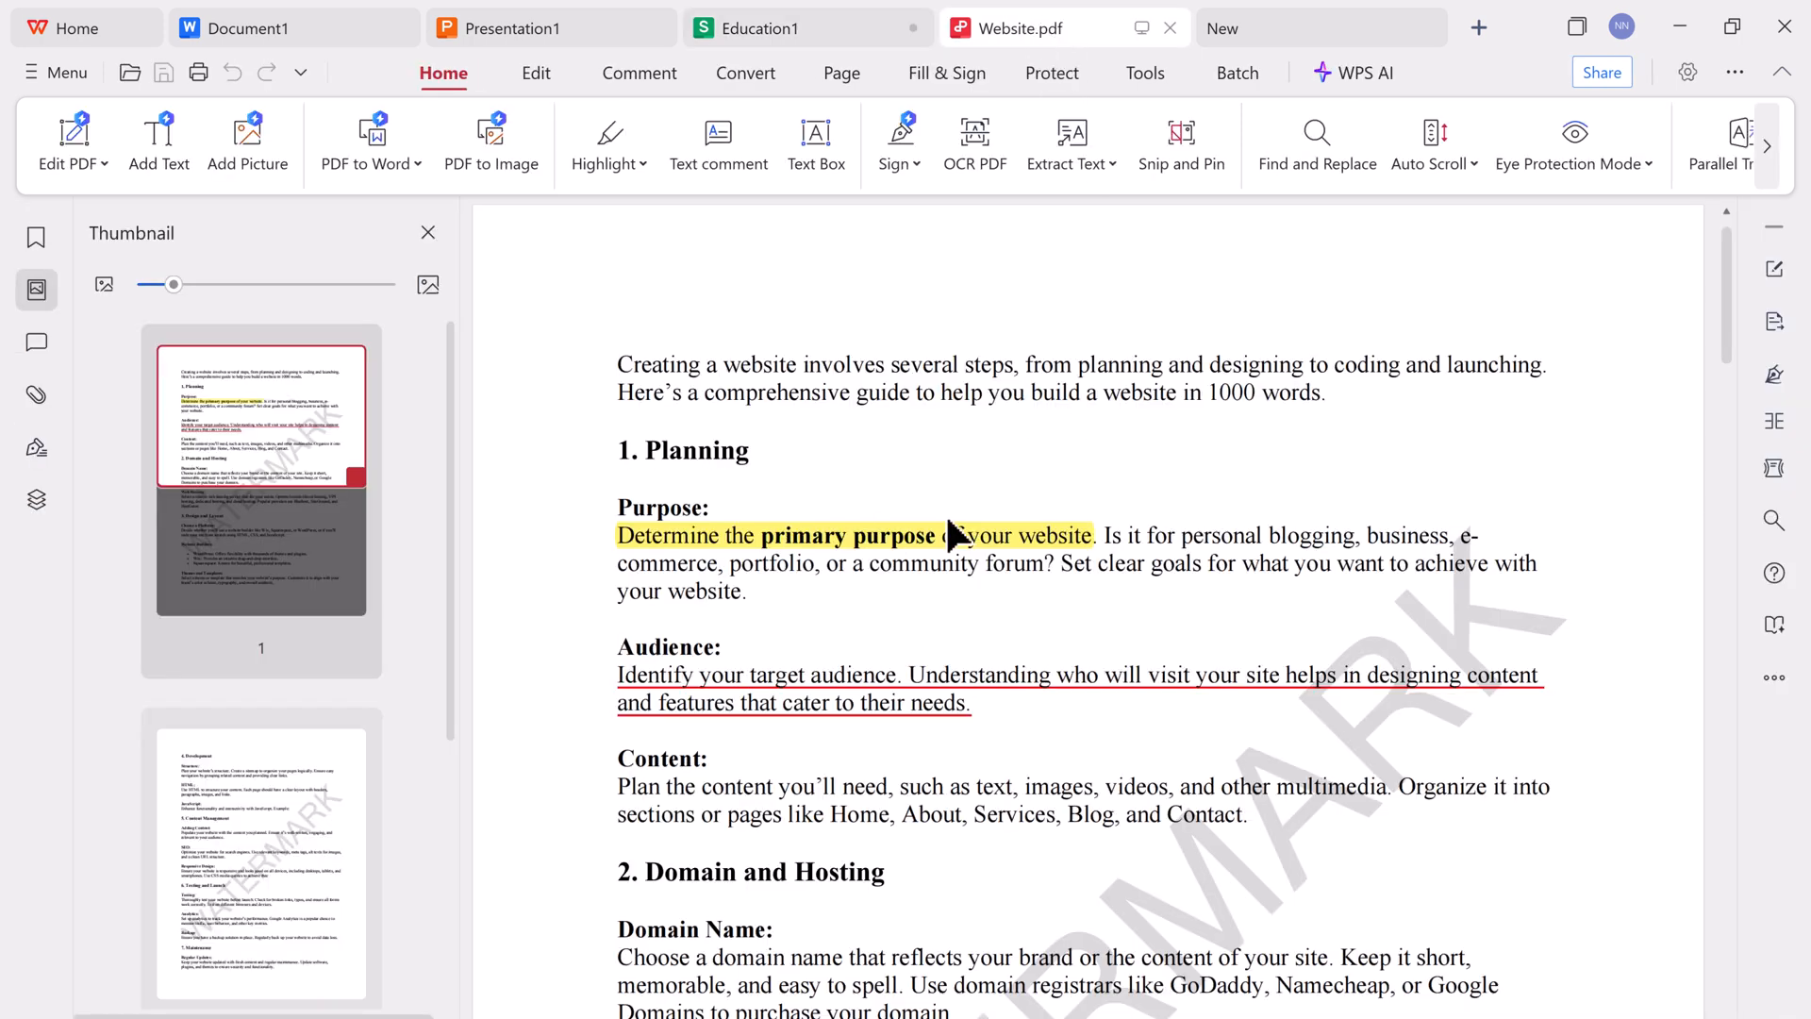
{"action": "mouse_move", "coordinate": [1295, 491]}
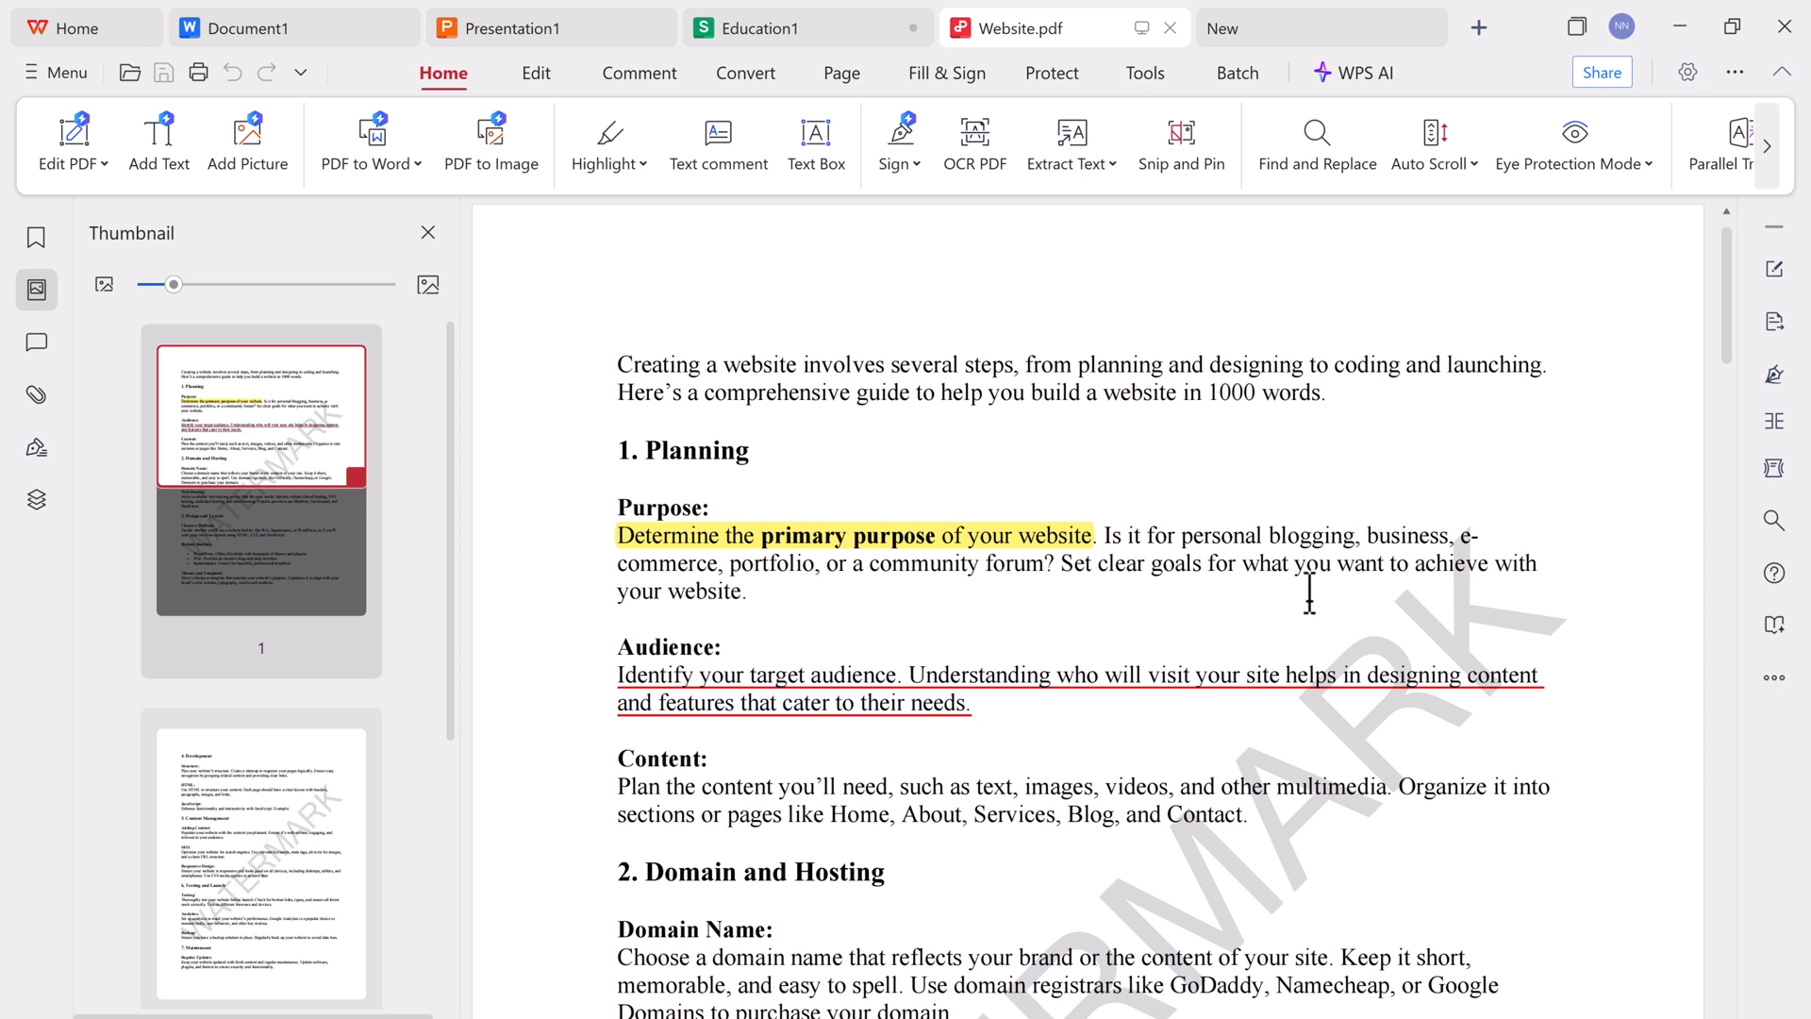
{"action": "mouse_move", "coordinate": [1302, 644]}
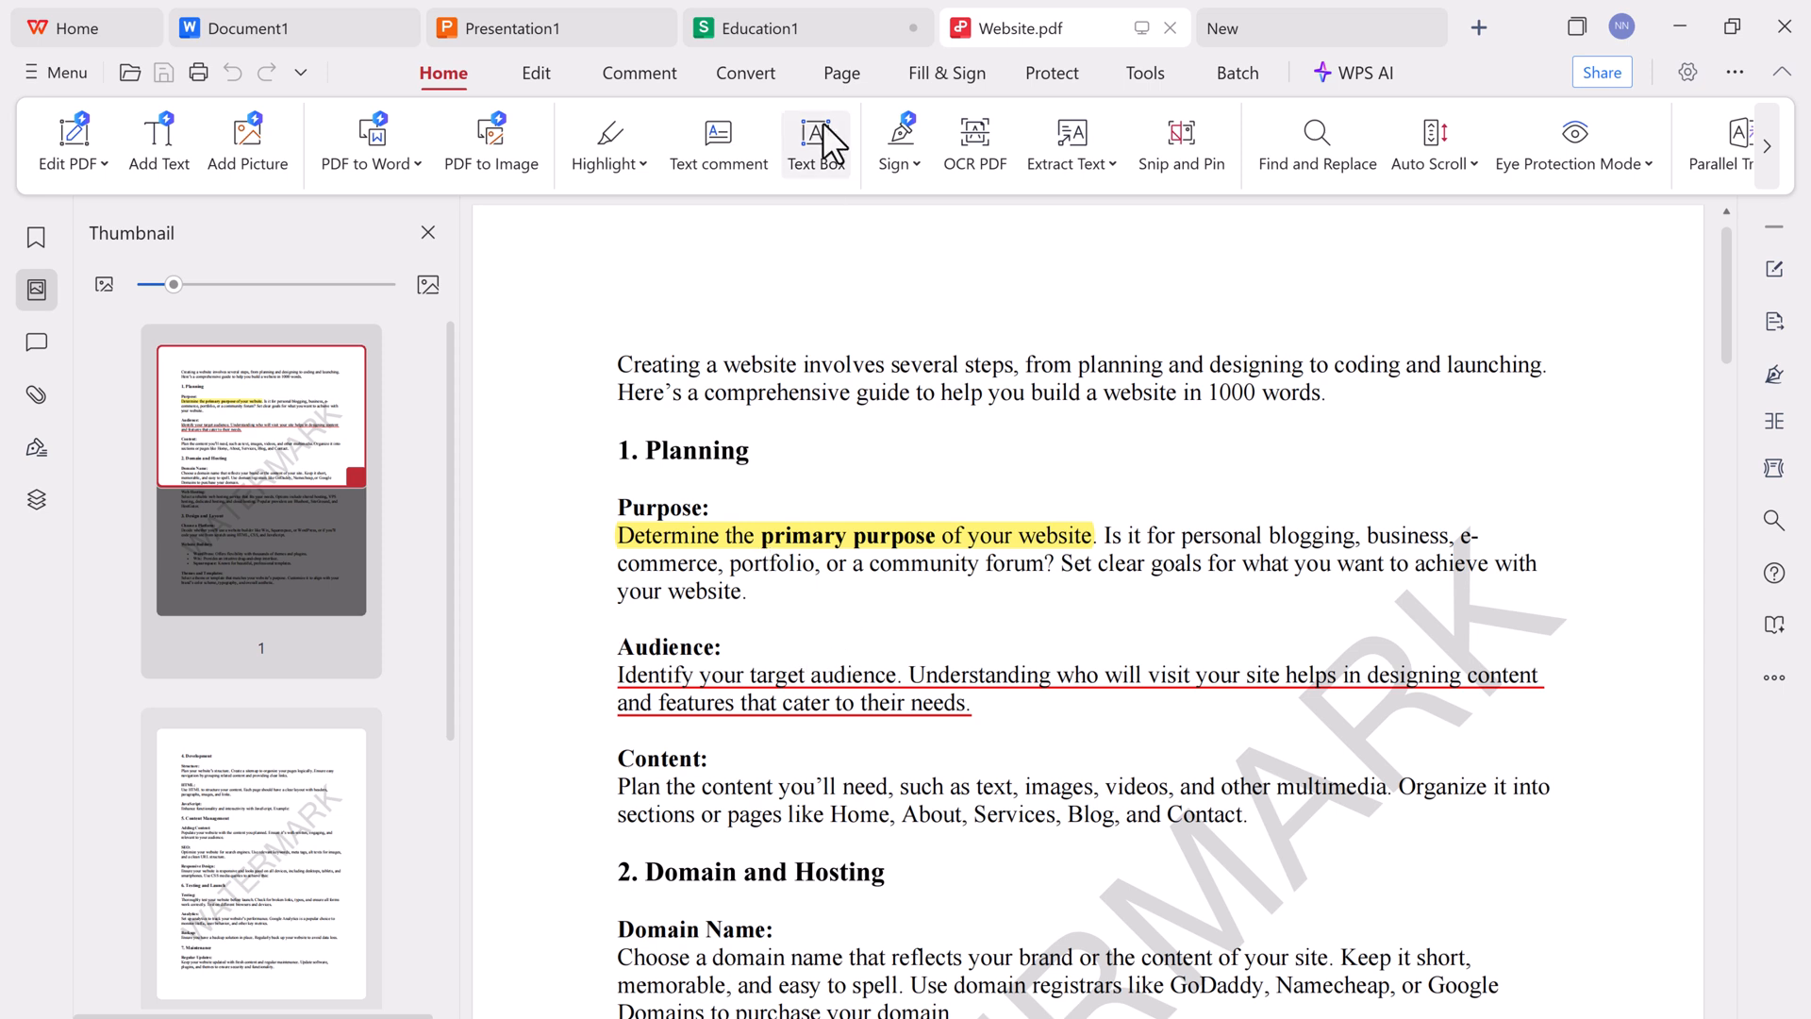
{"action": "left_click", "coordinate": [746, 73]}
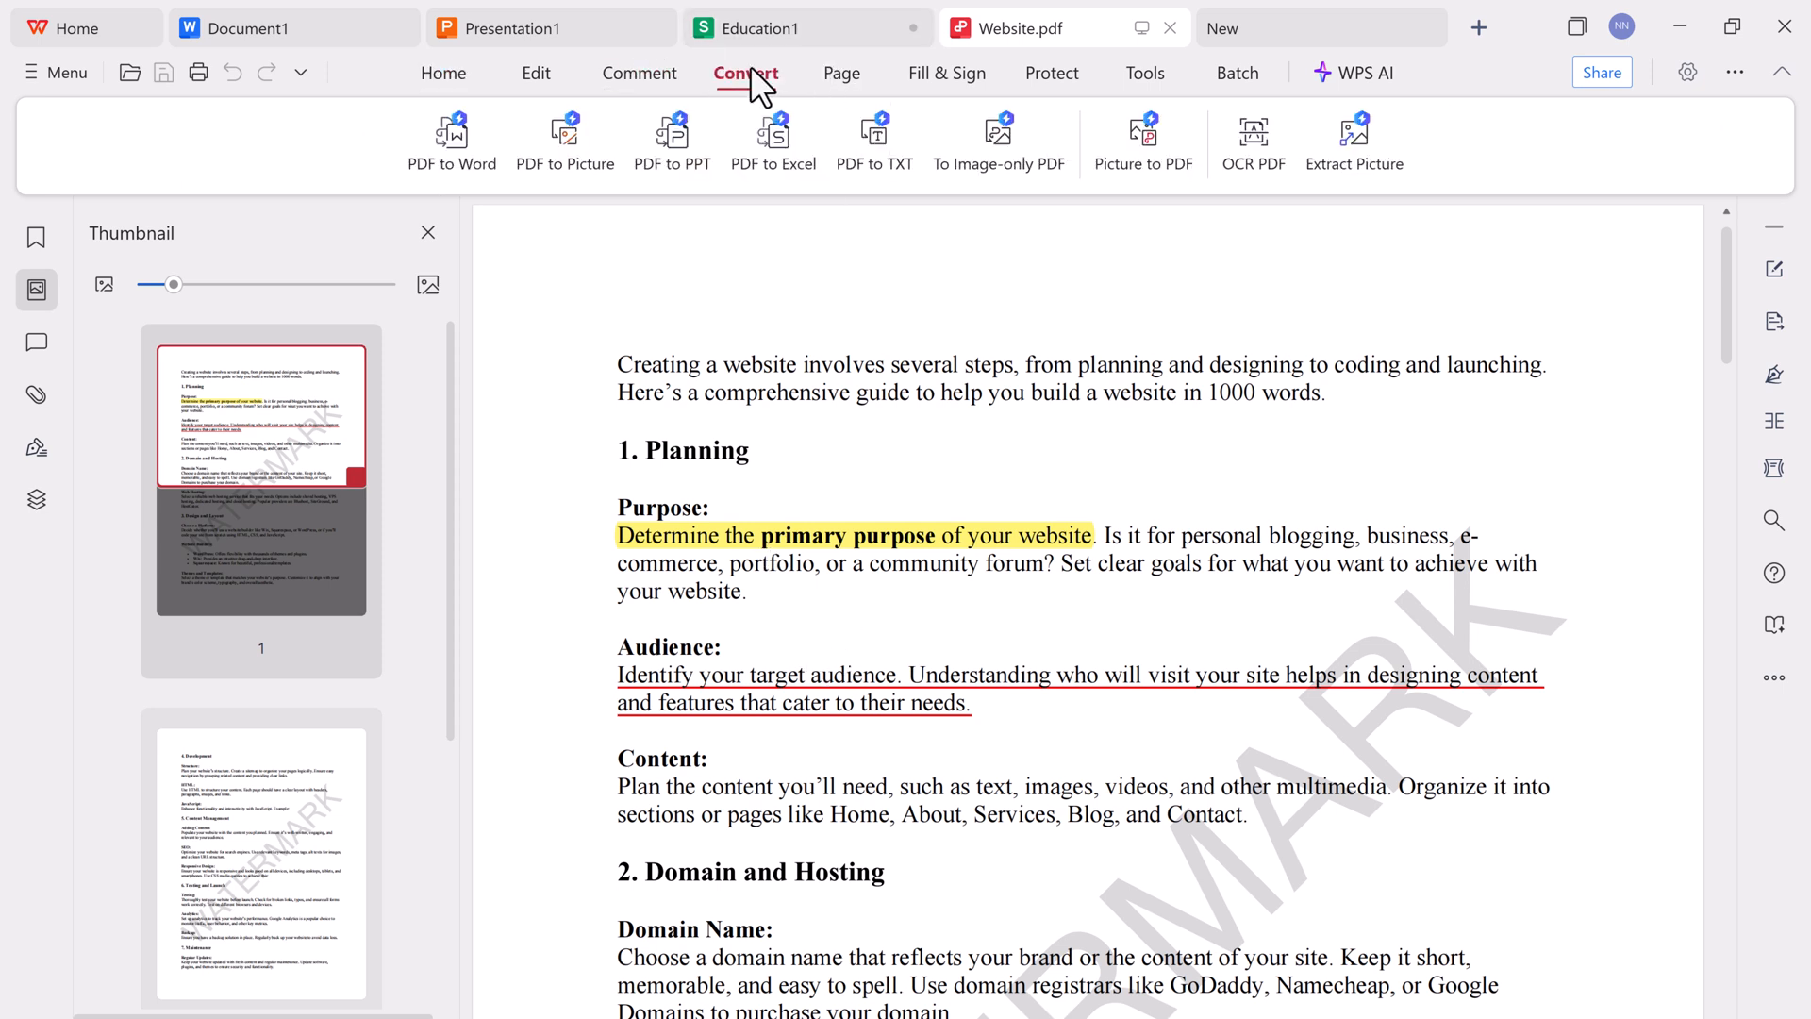
{"action": "mouse_move", "coordinate": [853, 86]}
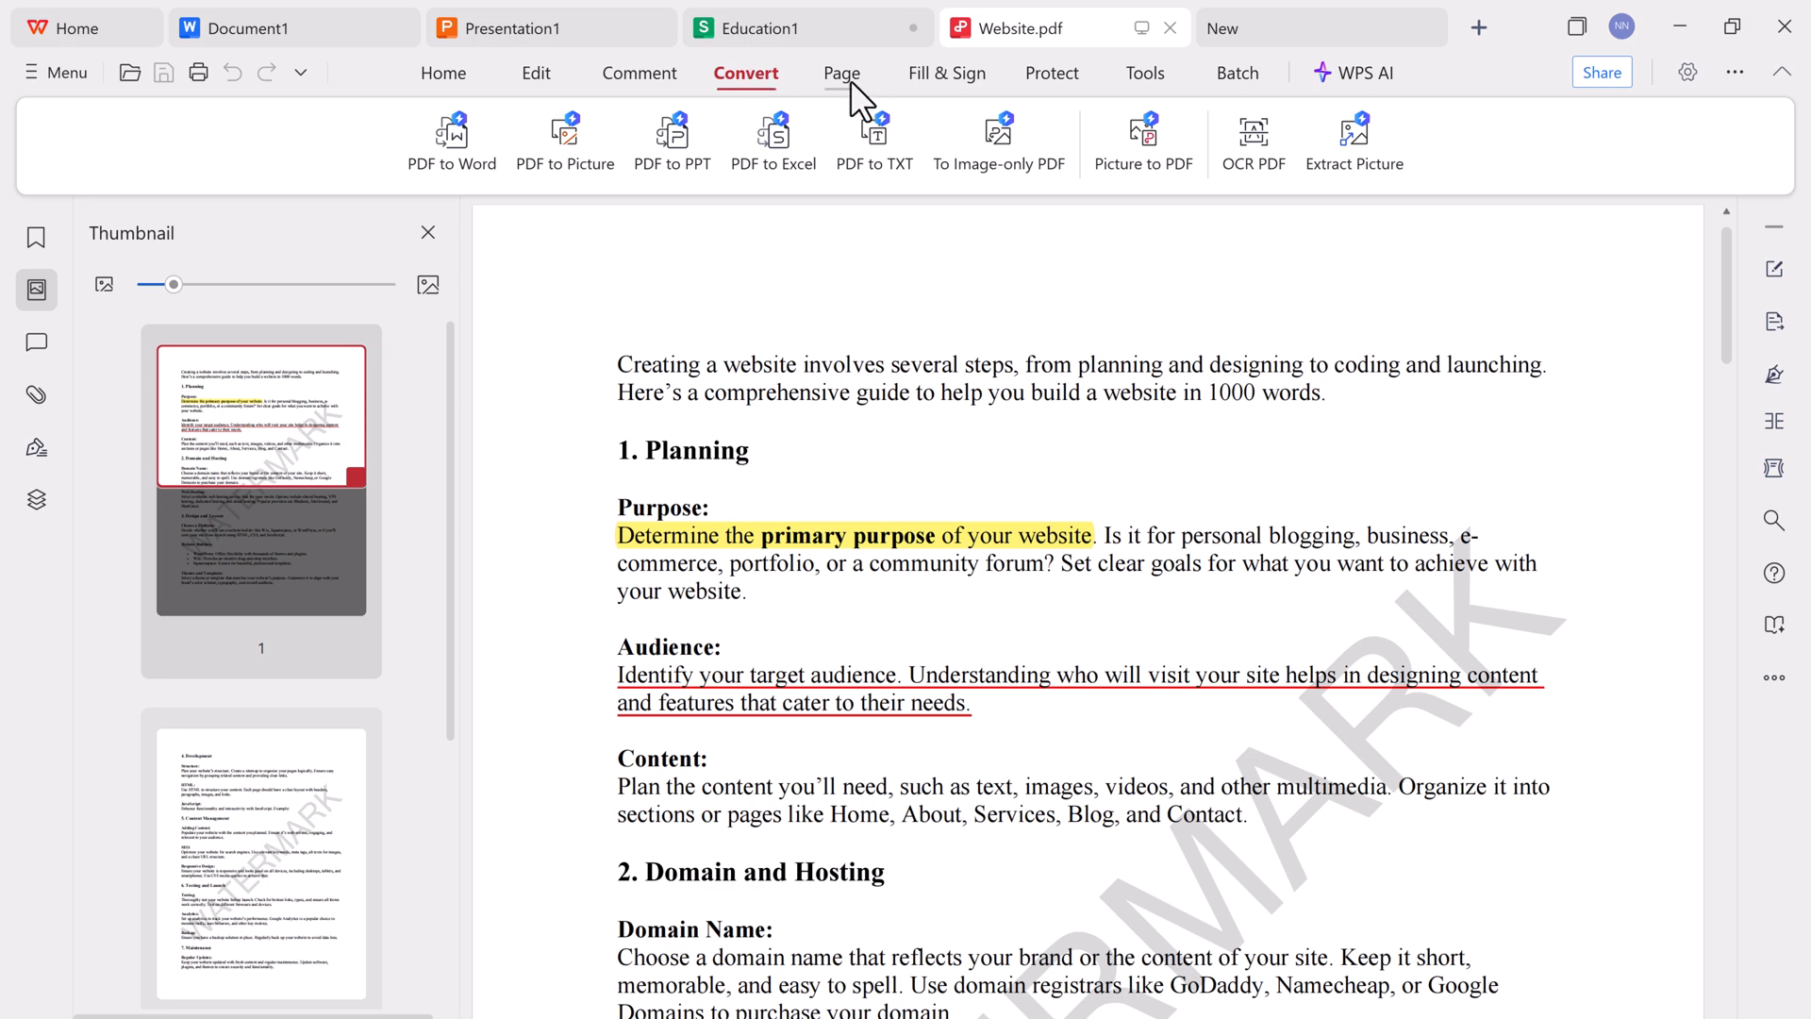
{"action": "left_click", "coordinate": [945, 73]}
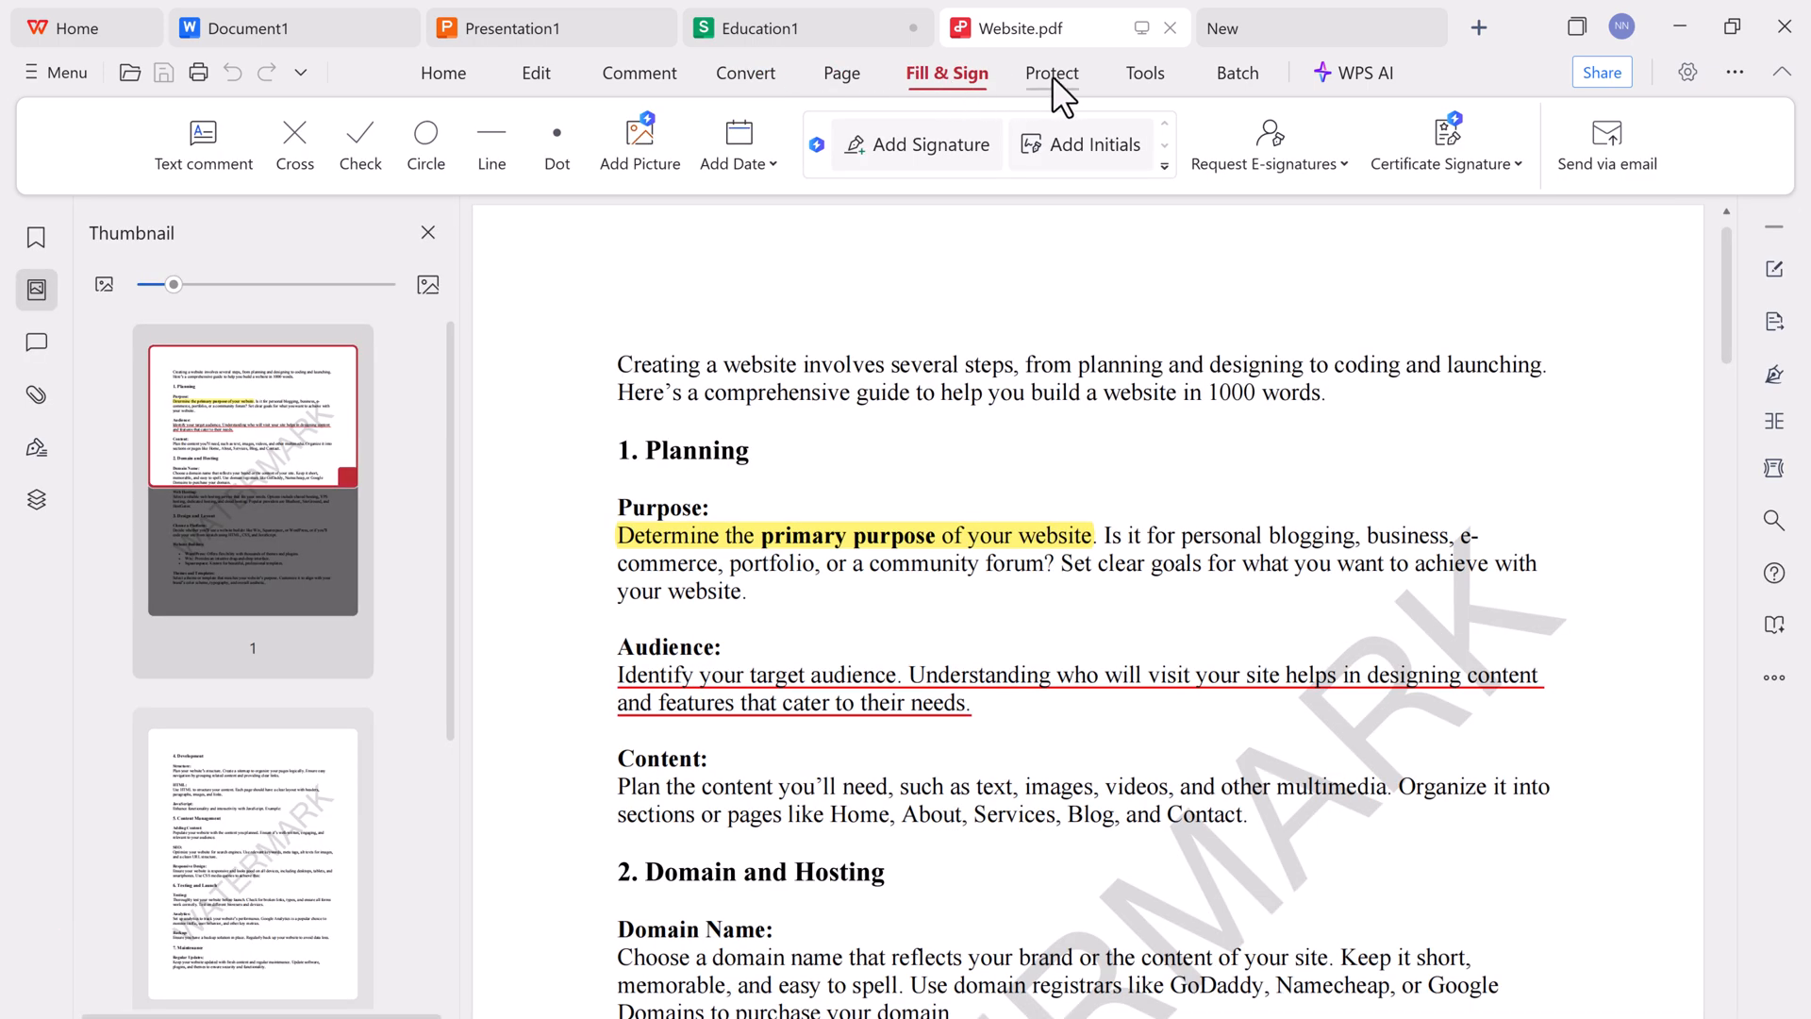
{"action": "left_click", "coordinate": [1053, 74]}
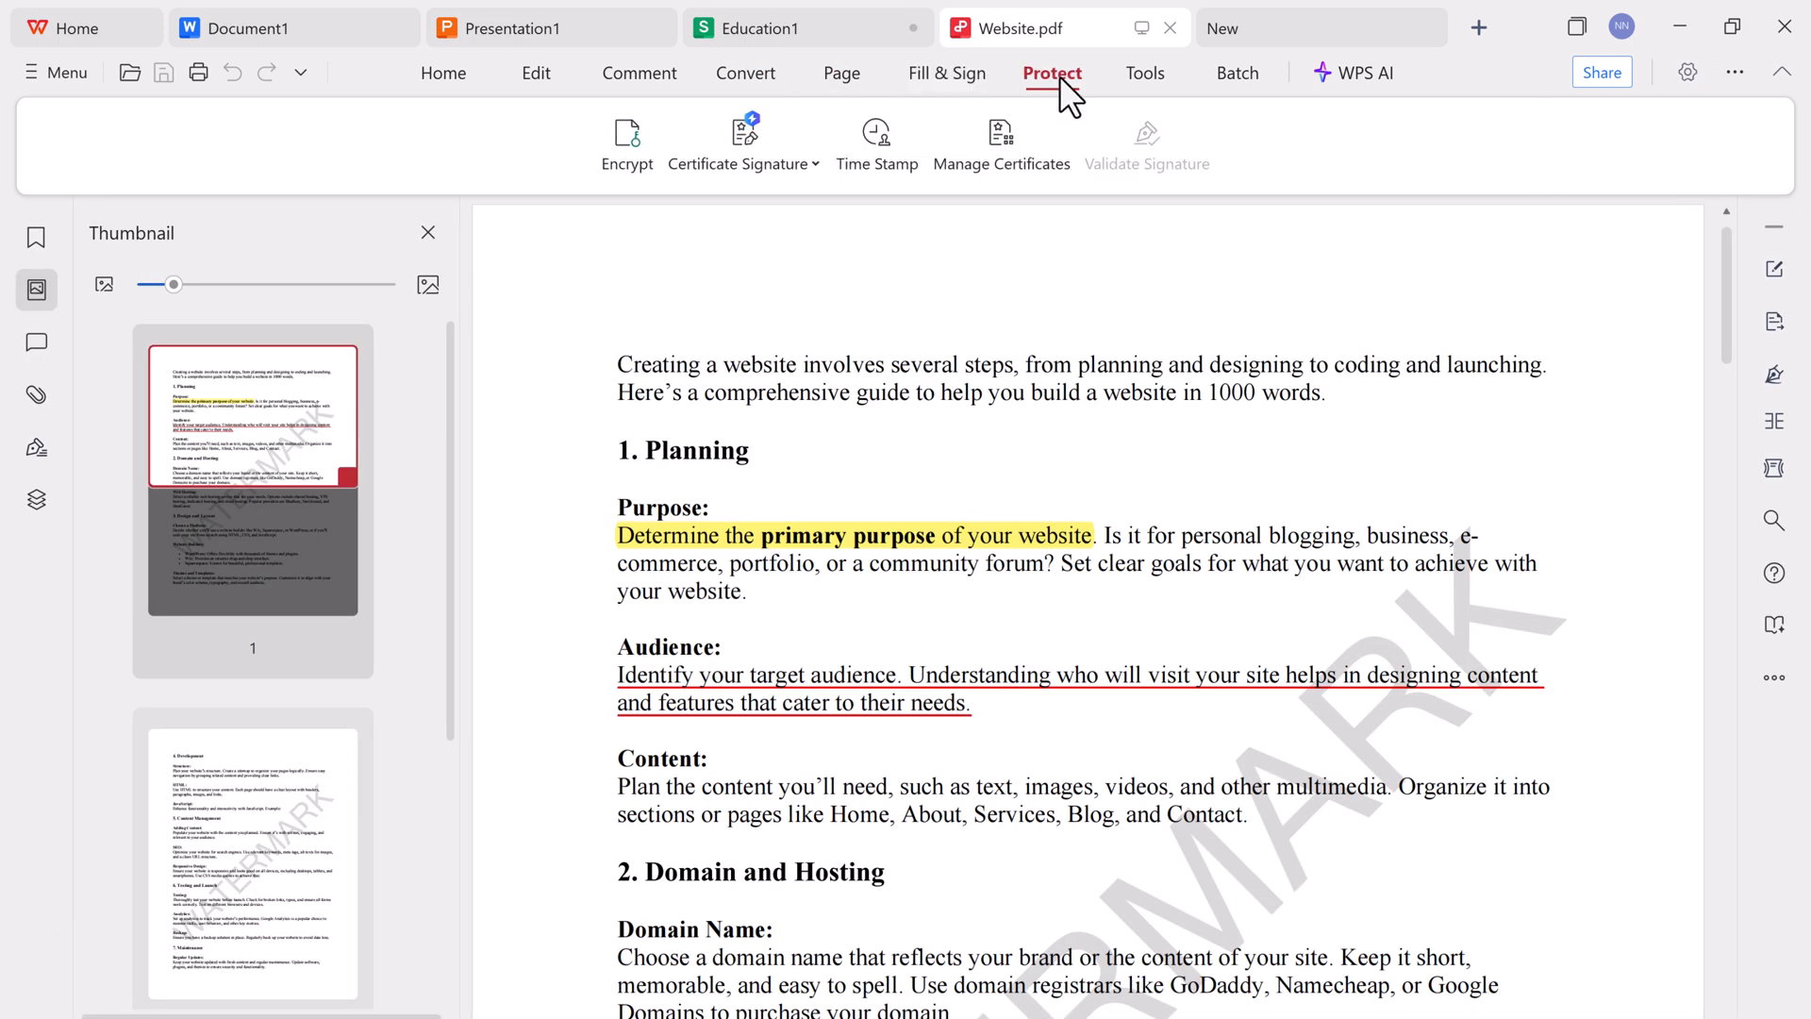
{"action": "left_click", "coordinate": [1144, 74]}
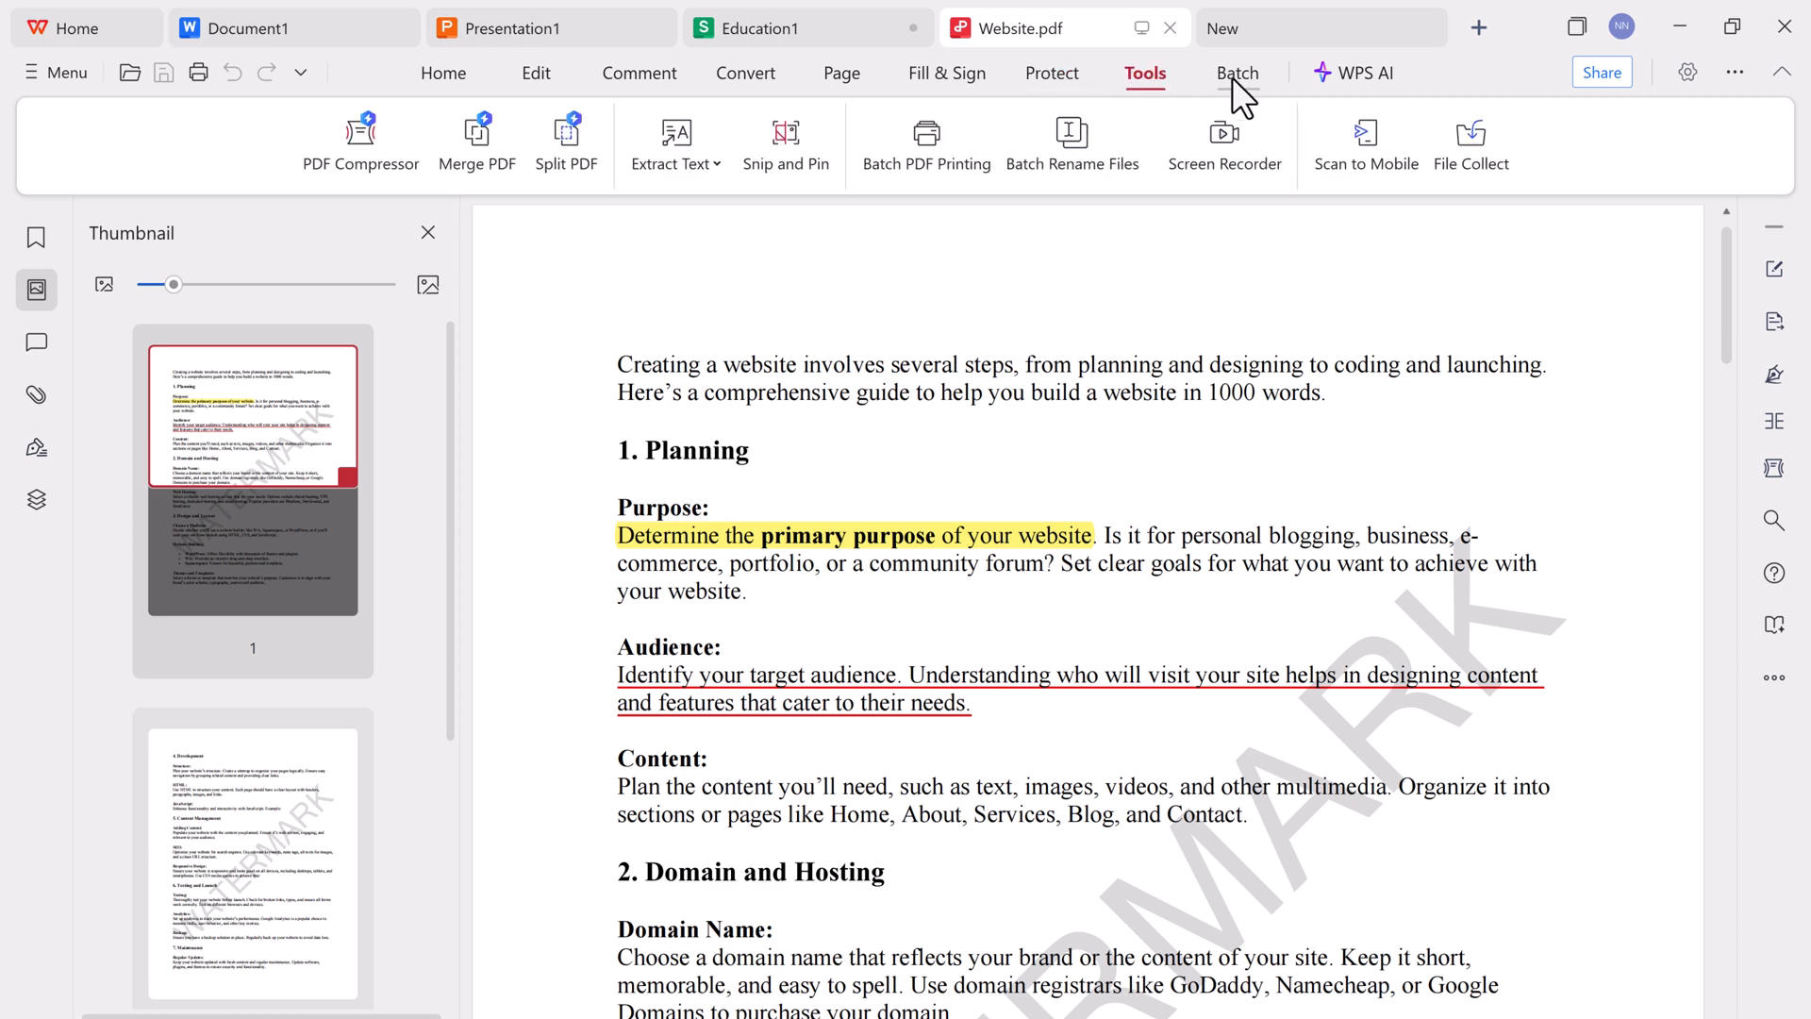
{"action": "left_click", "coordinate": [1236, 74]}
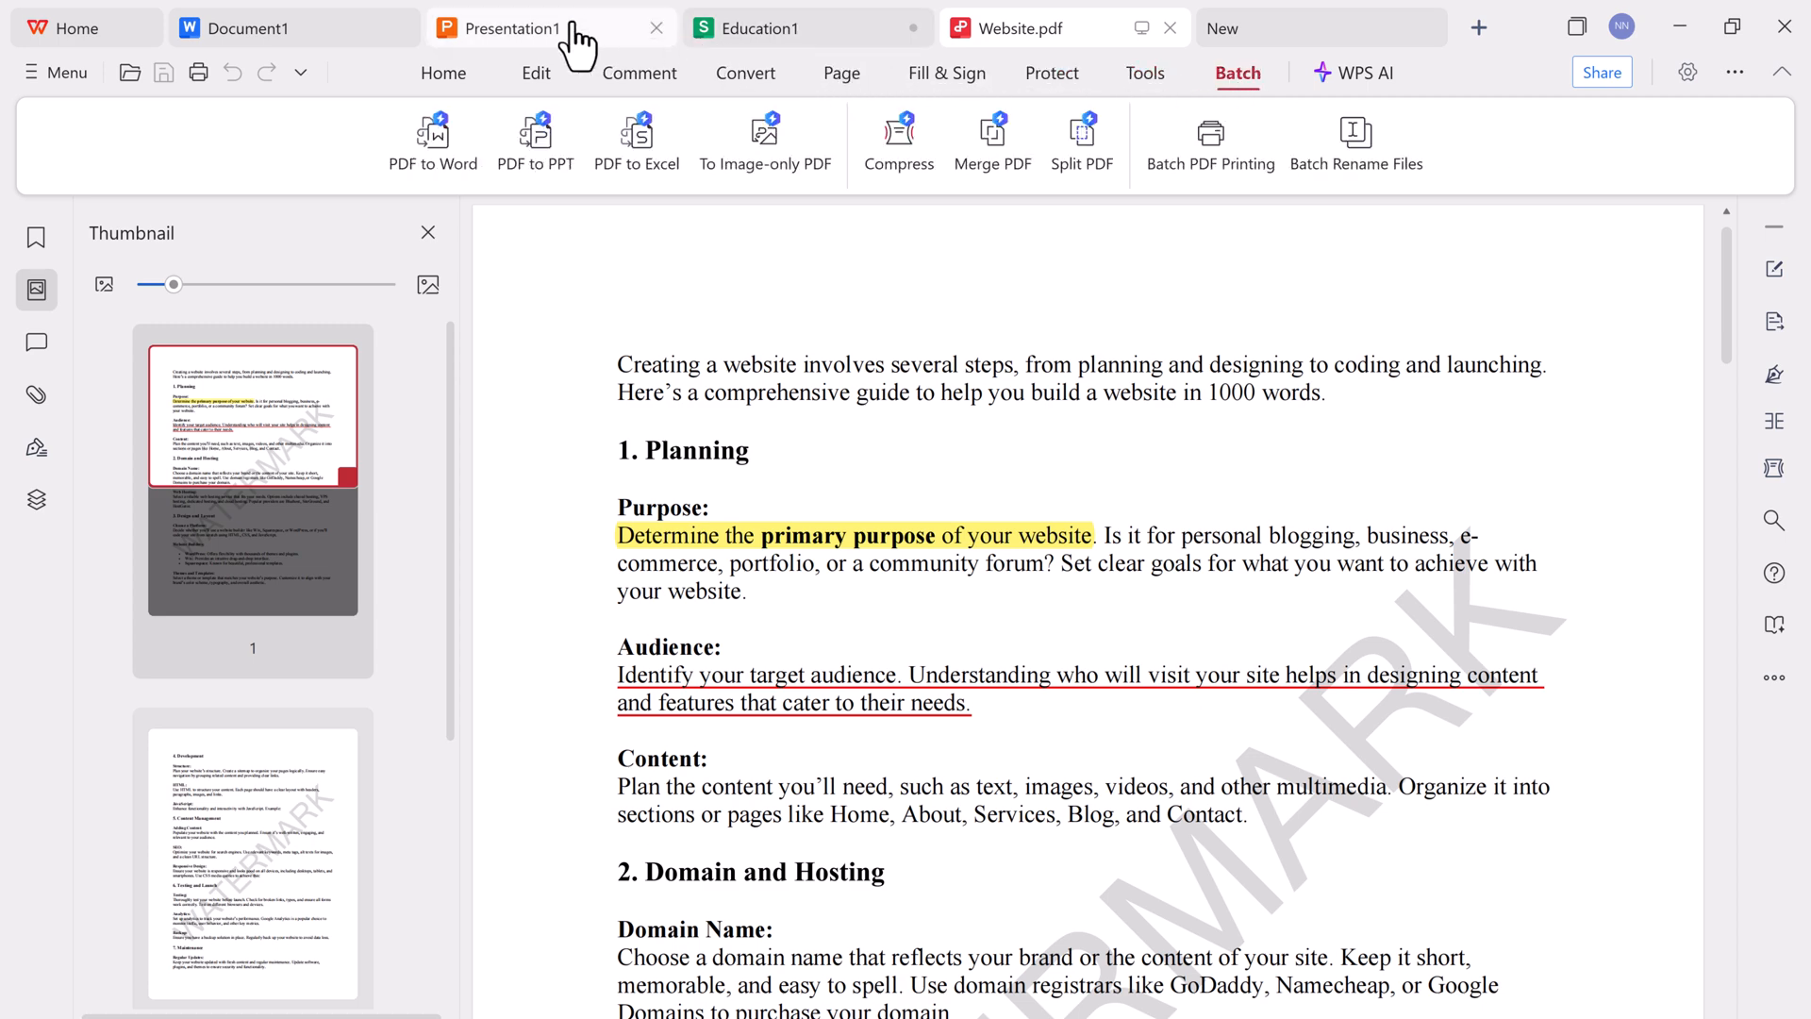
- Return via Presentation1 to the Document1 résumé with its Home ribbon showing
{"action": "left_click", "coordinate": [498, 28]}
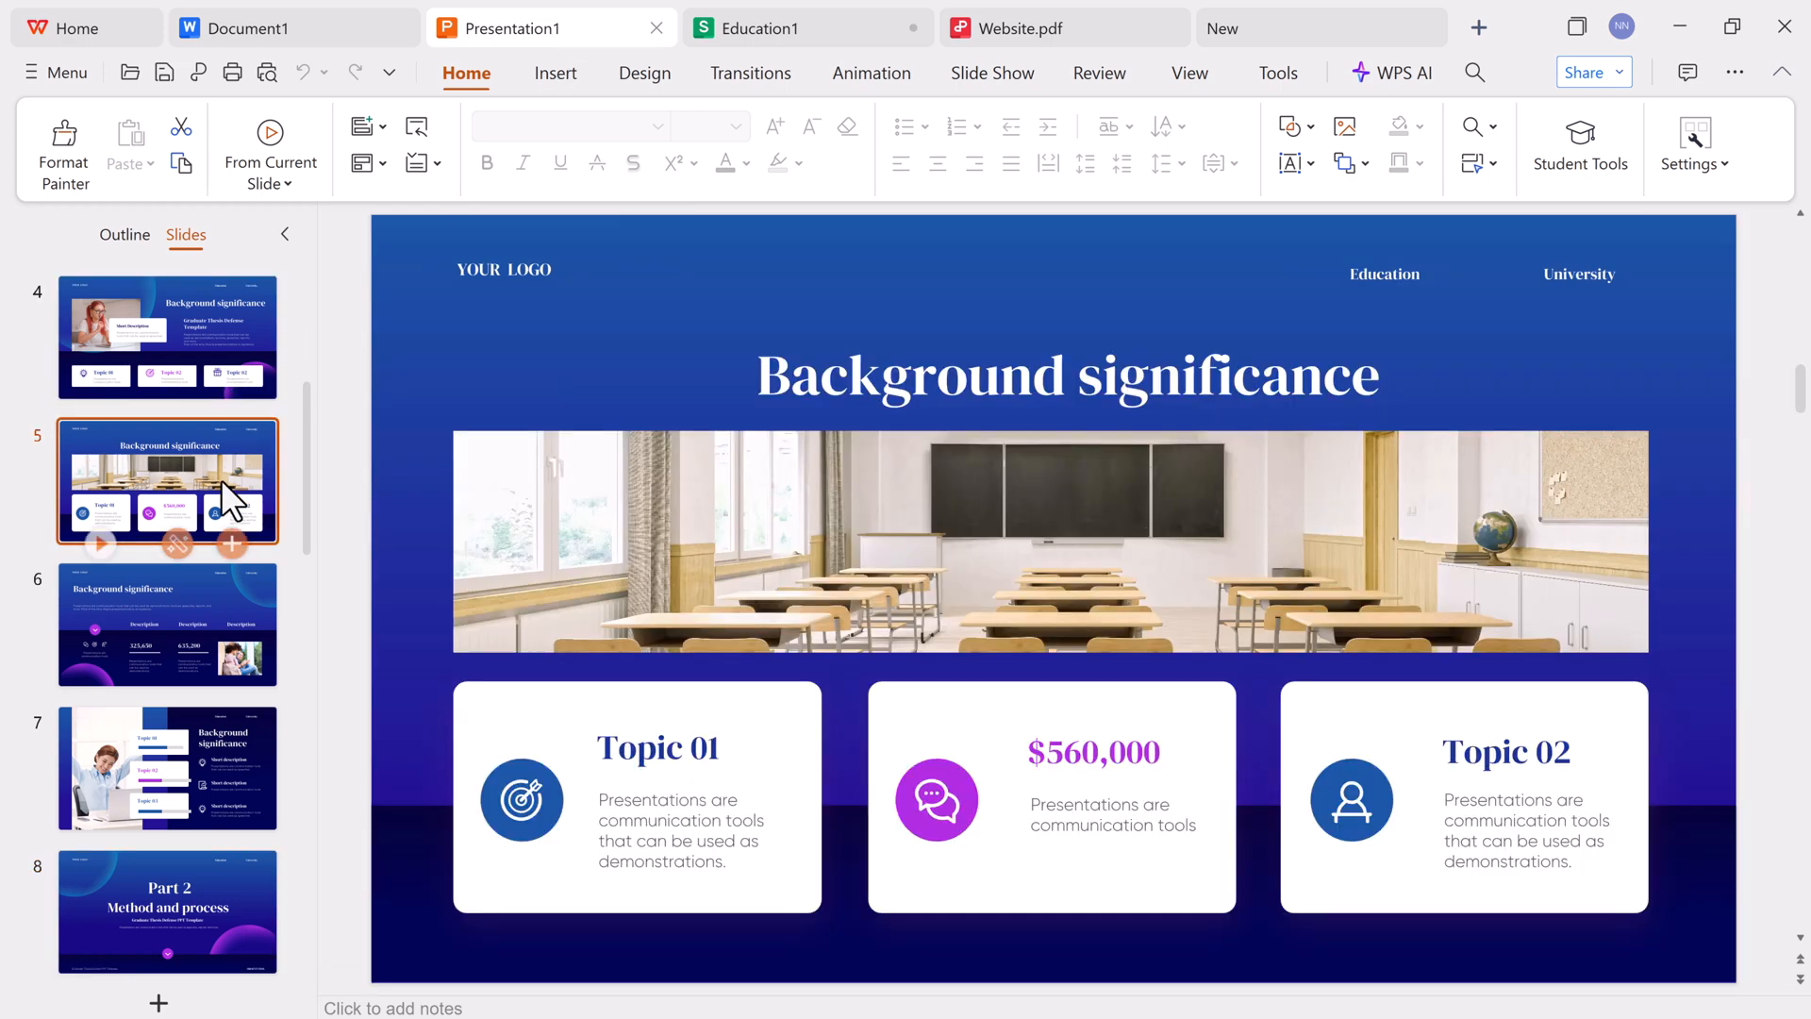
{"action": "mouse_move", "coordinate": [997, 543]}
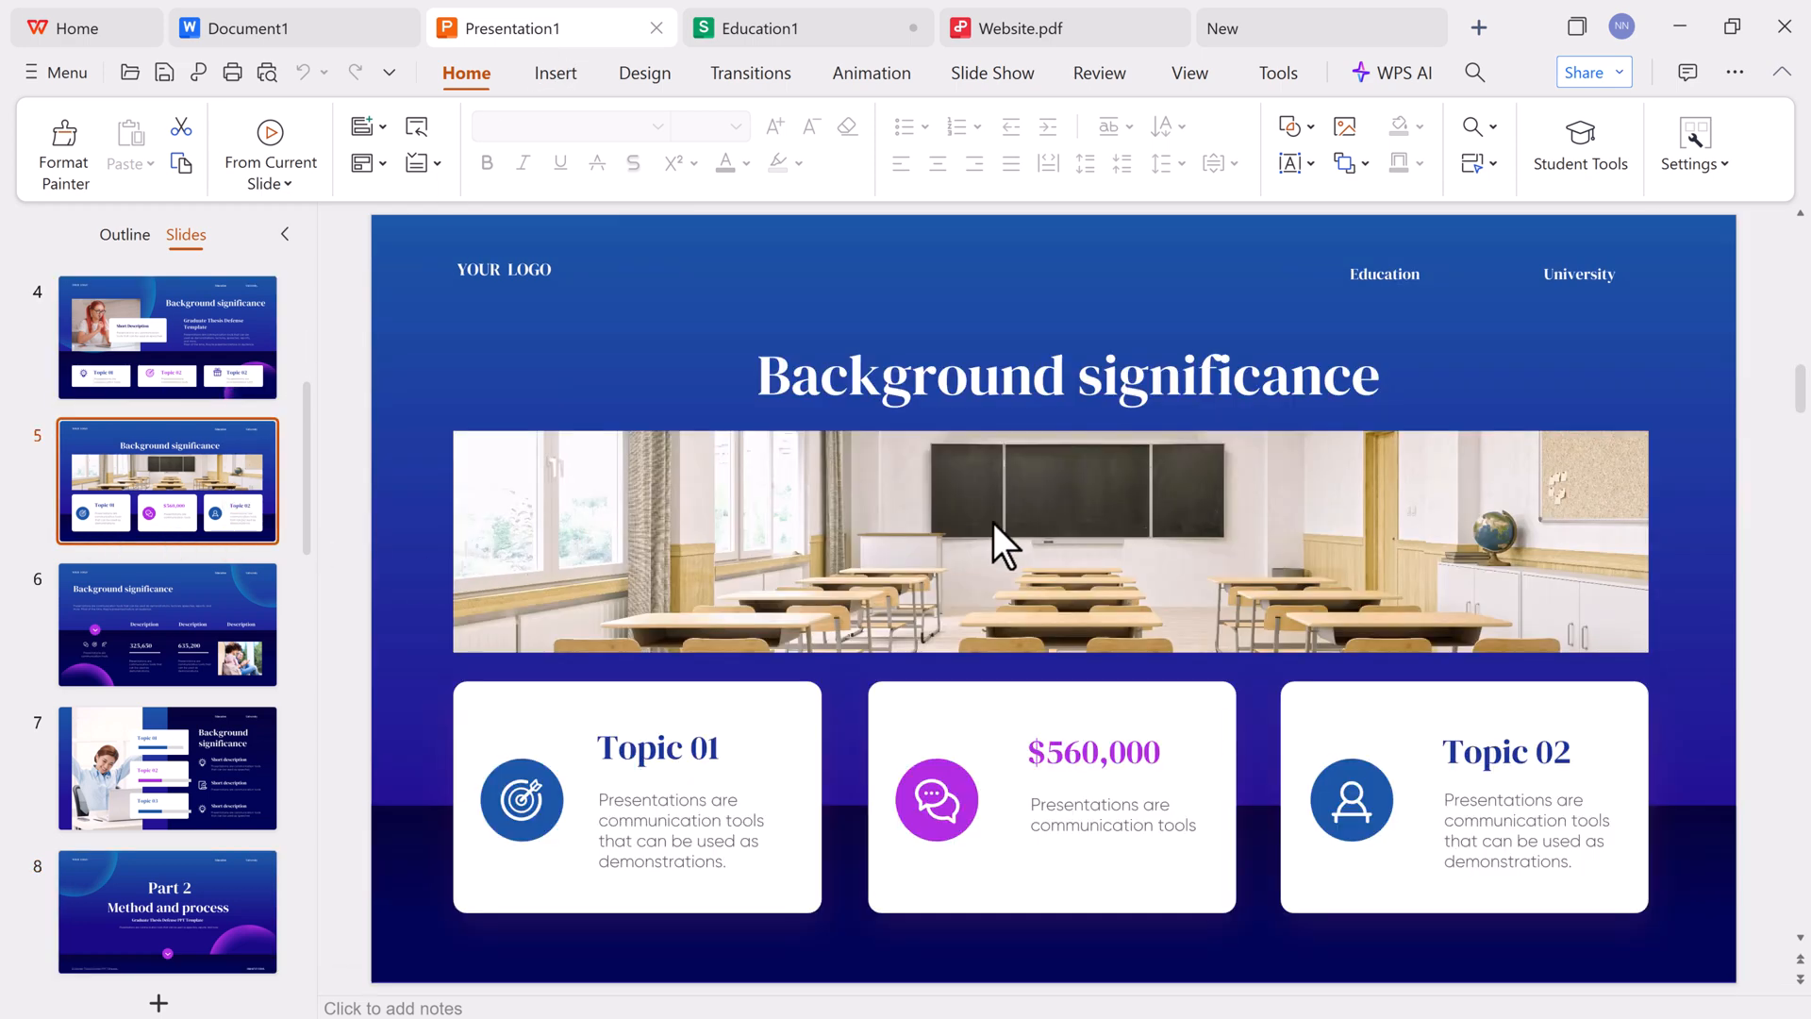
{"action": "left_click", "coordinate": [292, 26]}
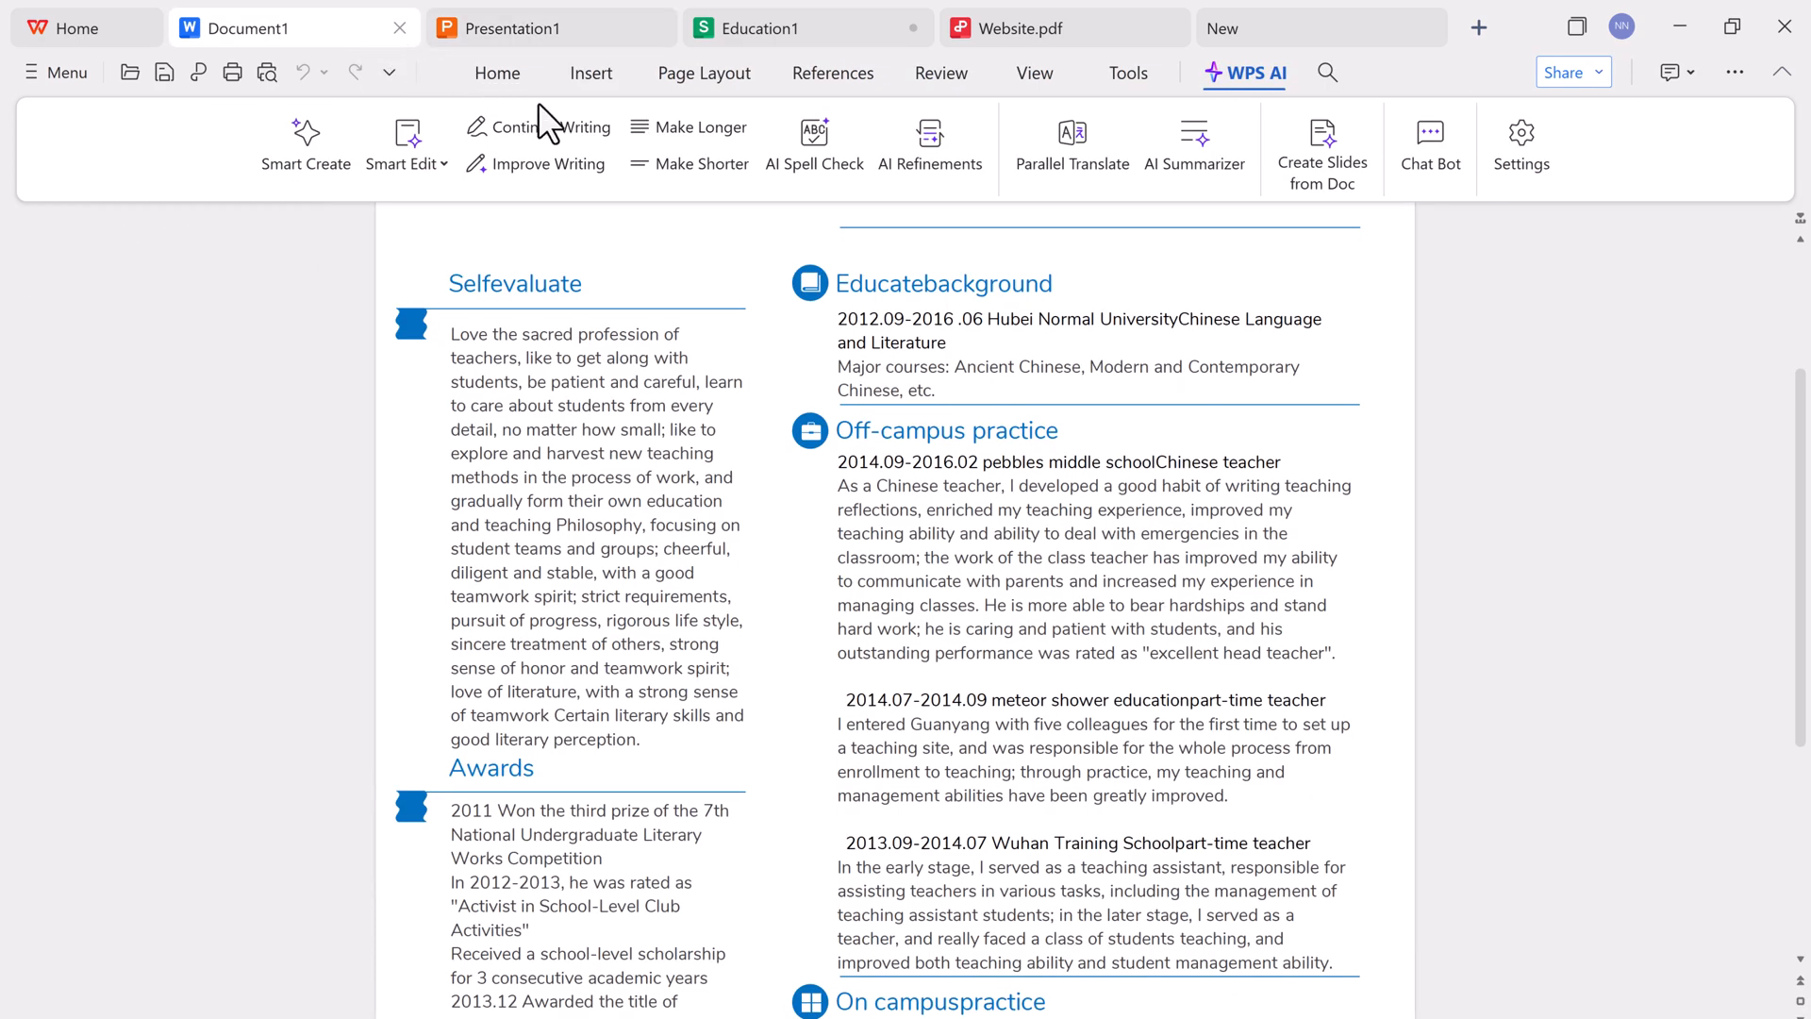
{"action": "left_click", "coordinate": [497, 74]}
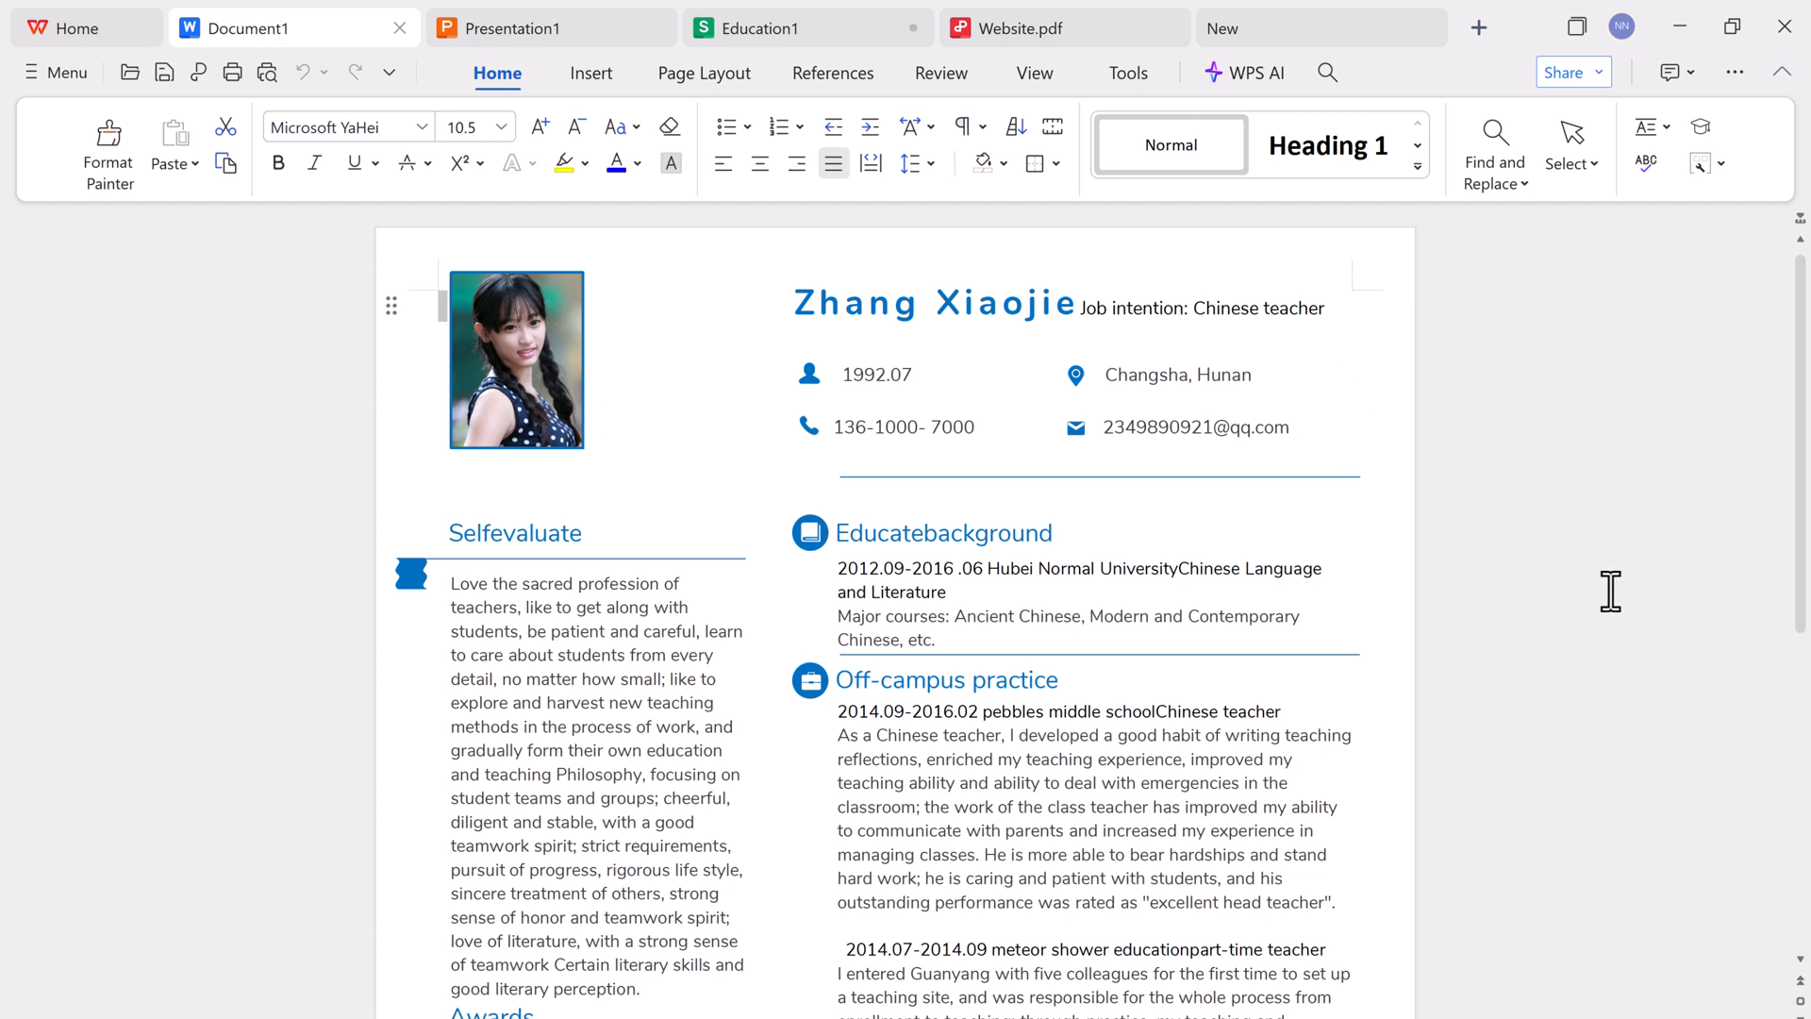
{"action": "mouse_move", "coordinate": [292, 459]}
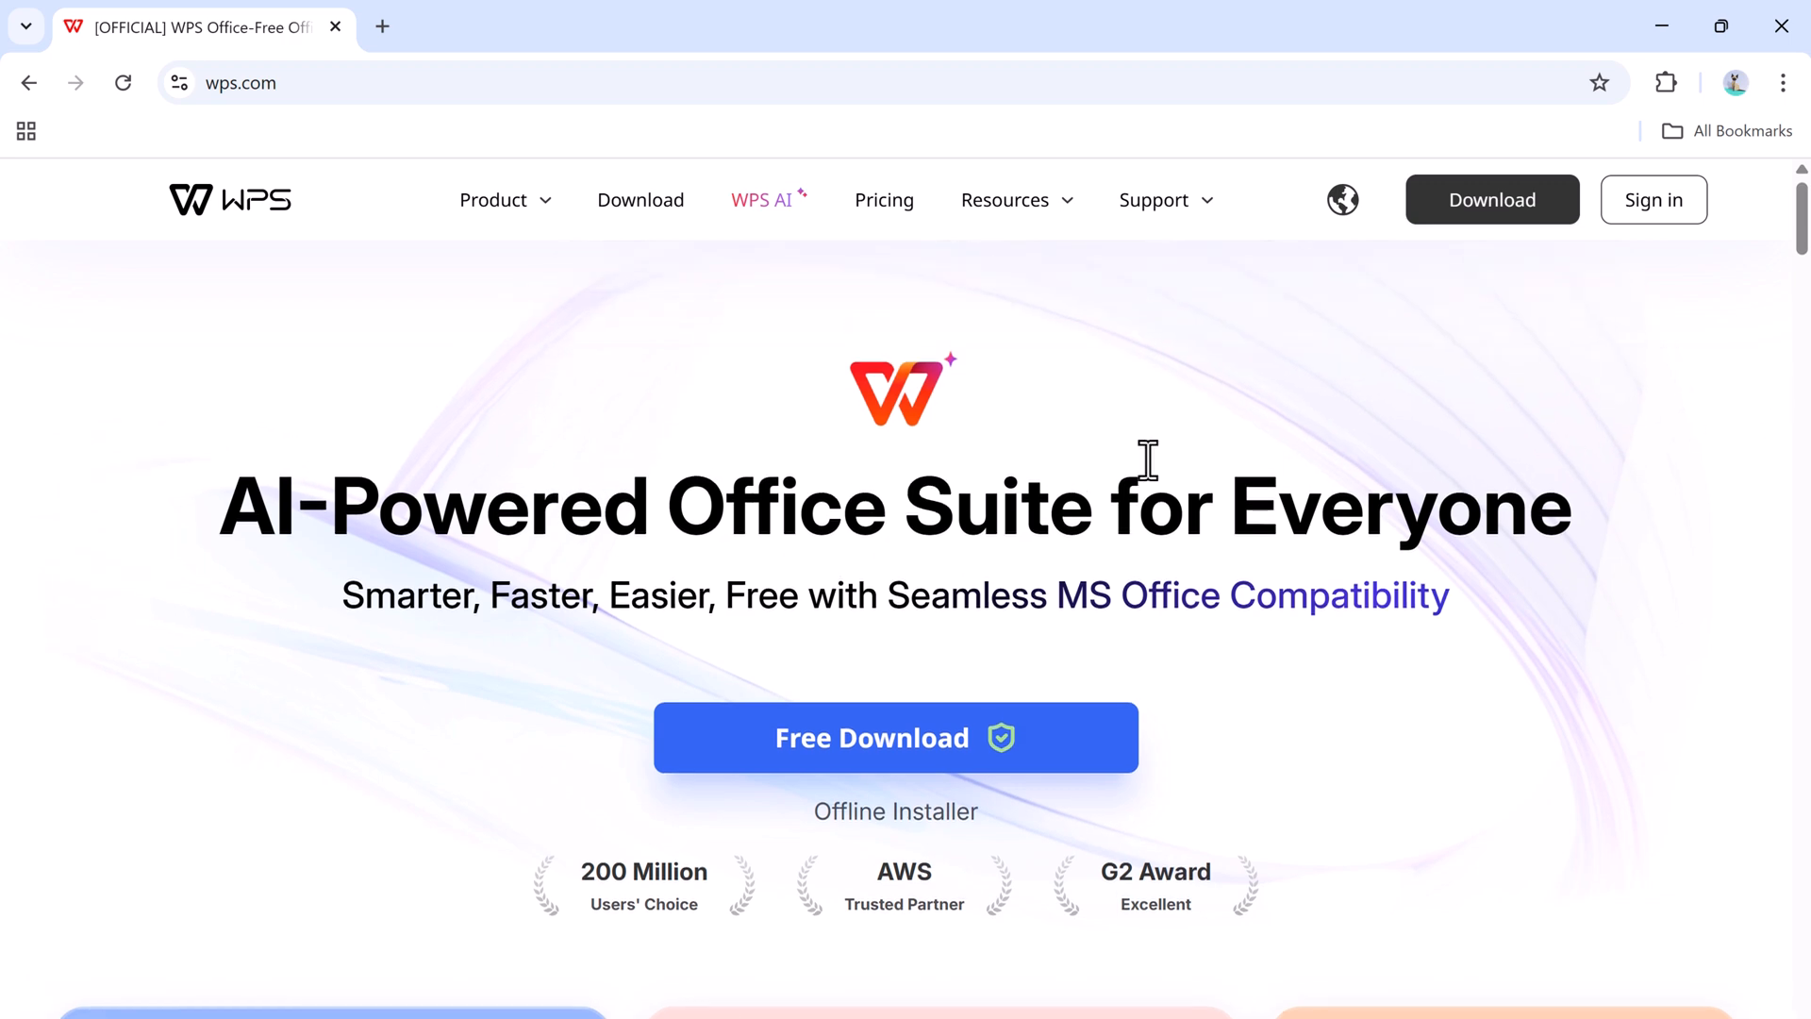
{"action": "mouse_move", "coordinate": [620, 610]}
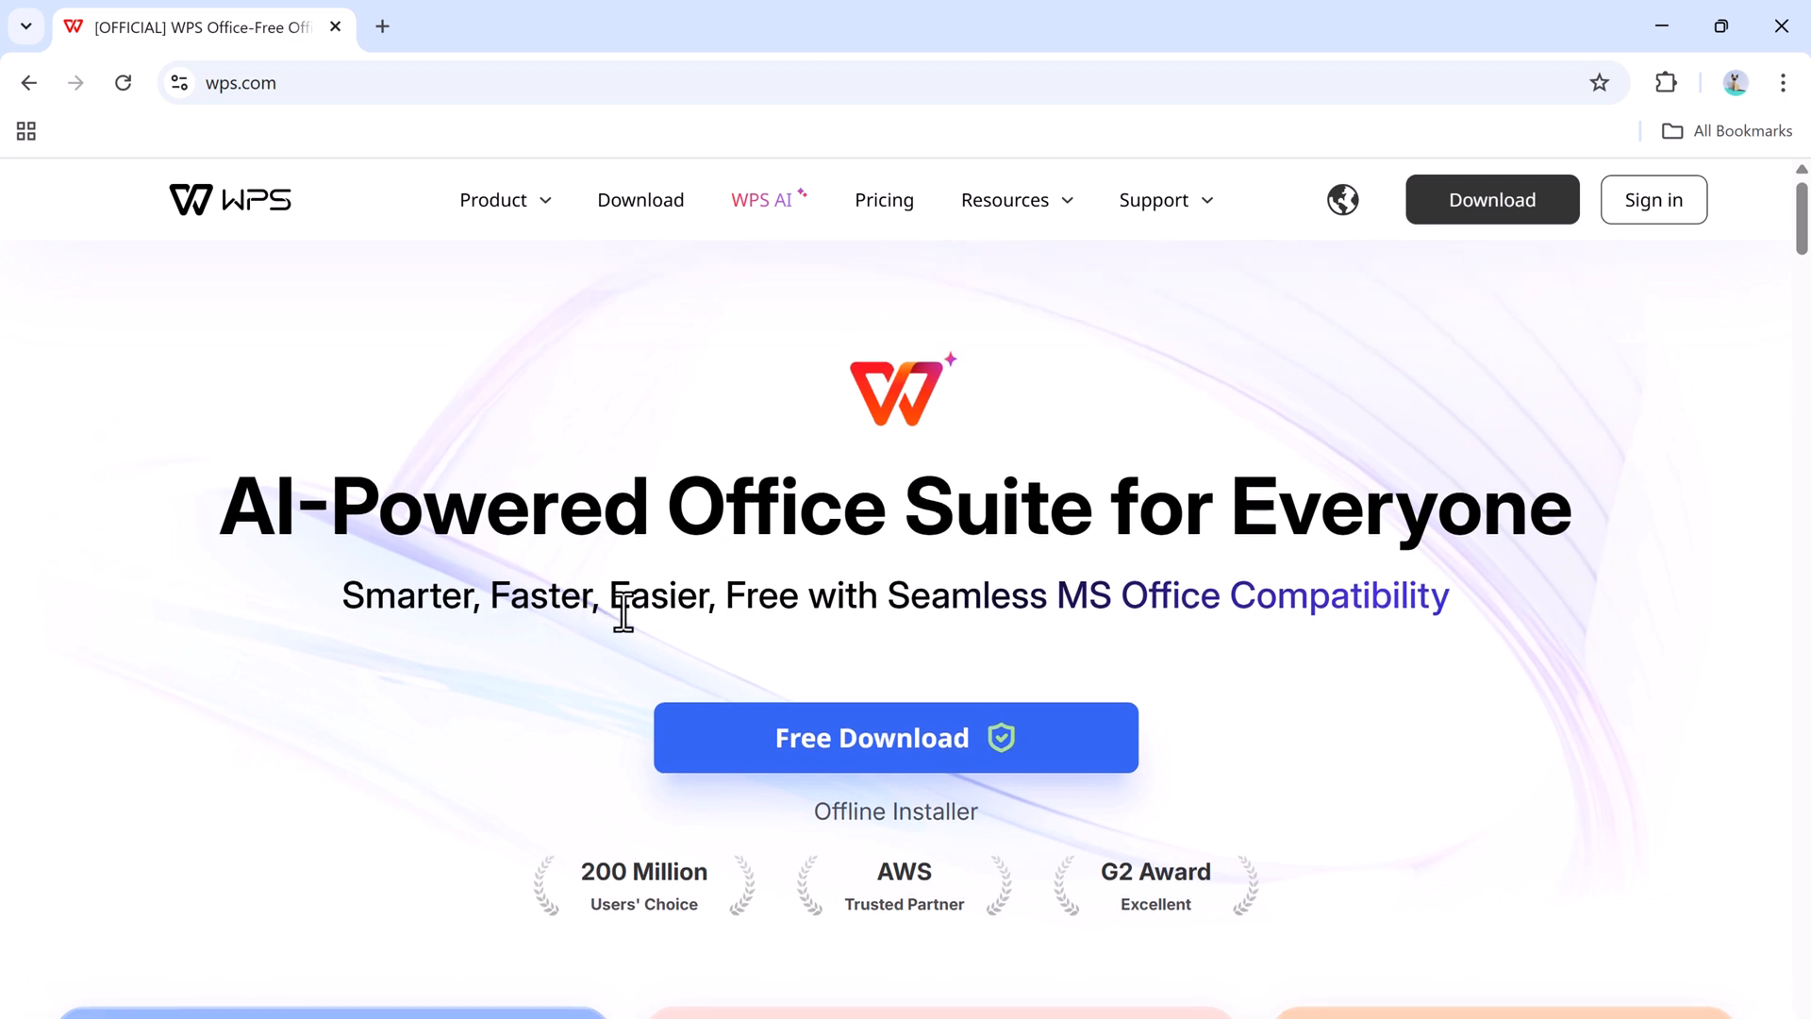
{"action": "scroll", "scroll_direction": "down", "scroll_amount": 3}
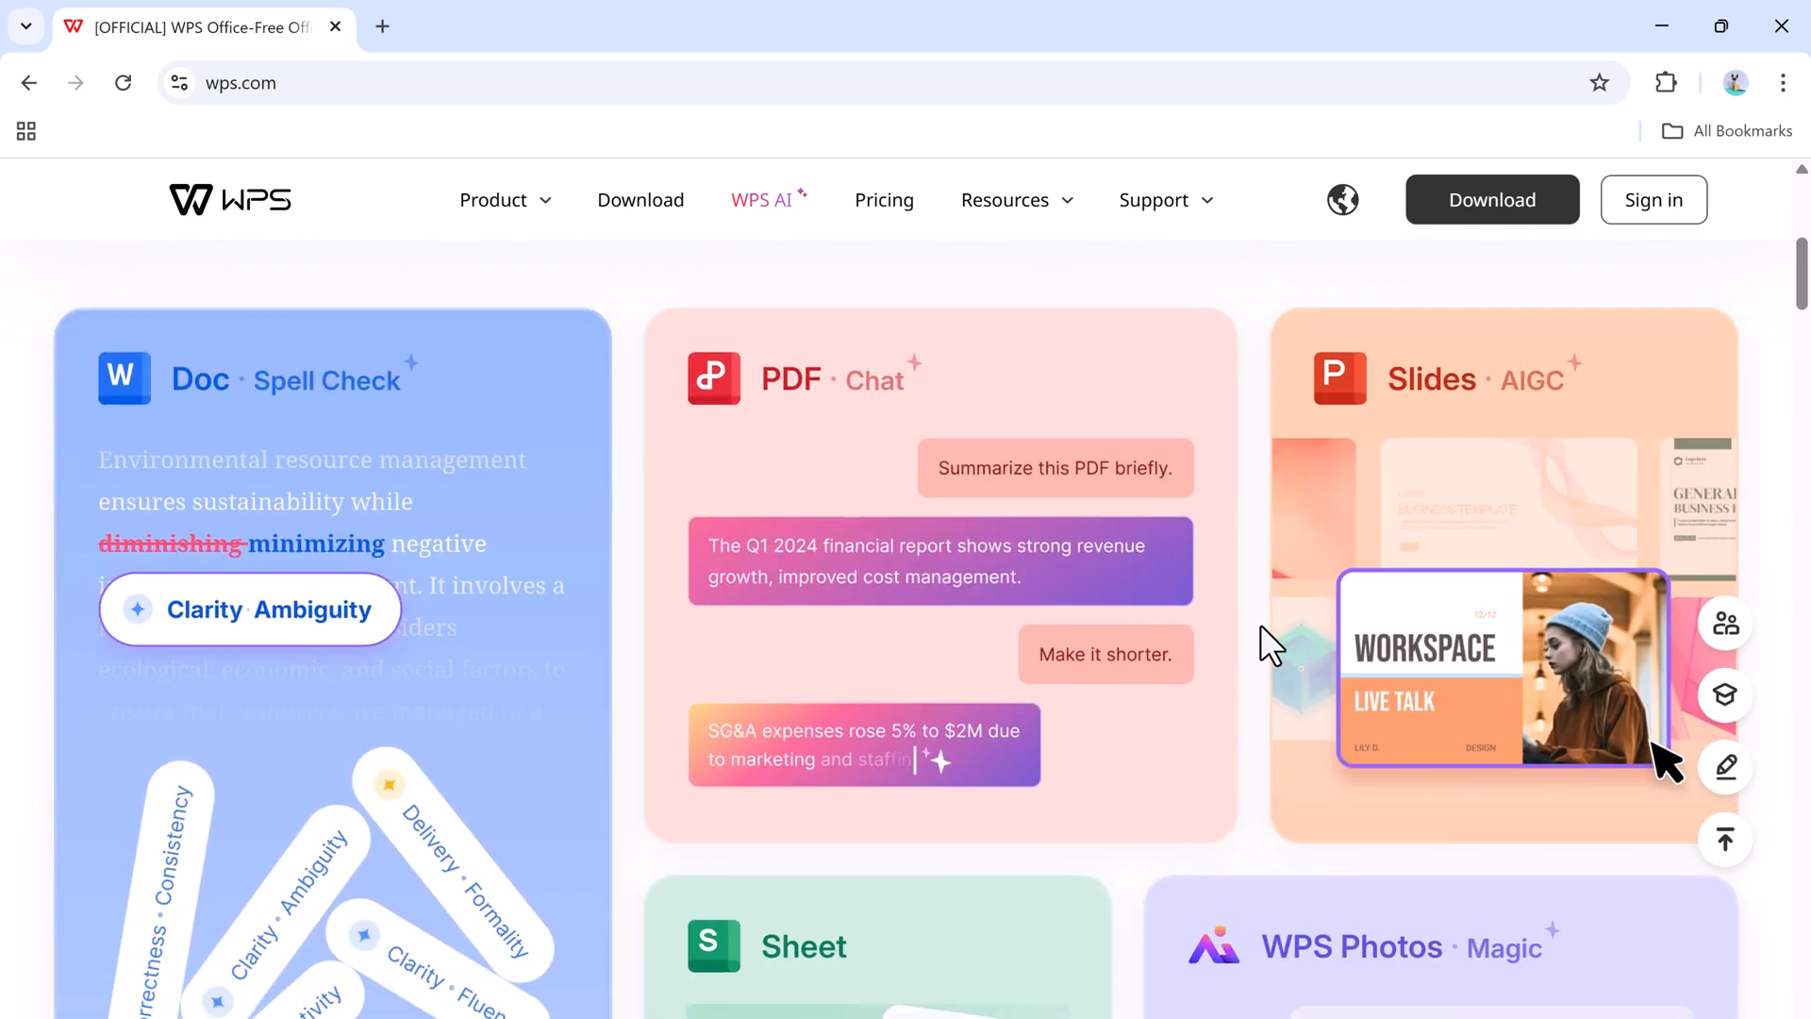
{"action": "mouse_move", "coordinate": [913, 636]}
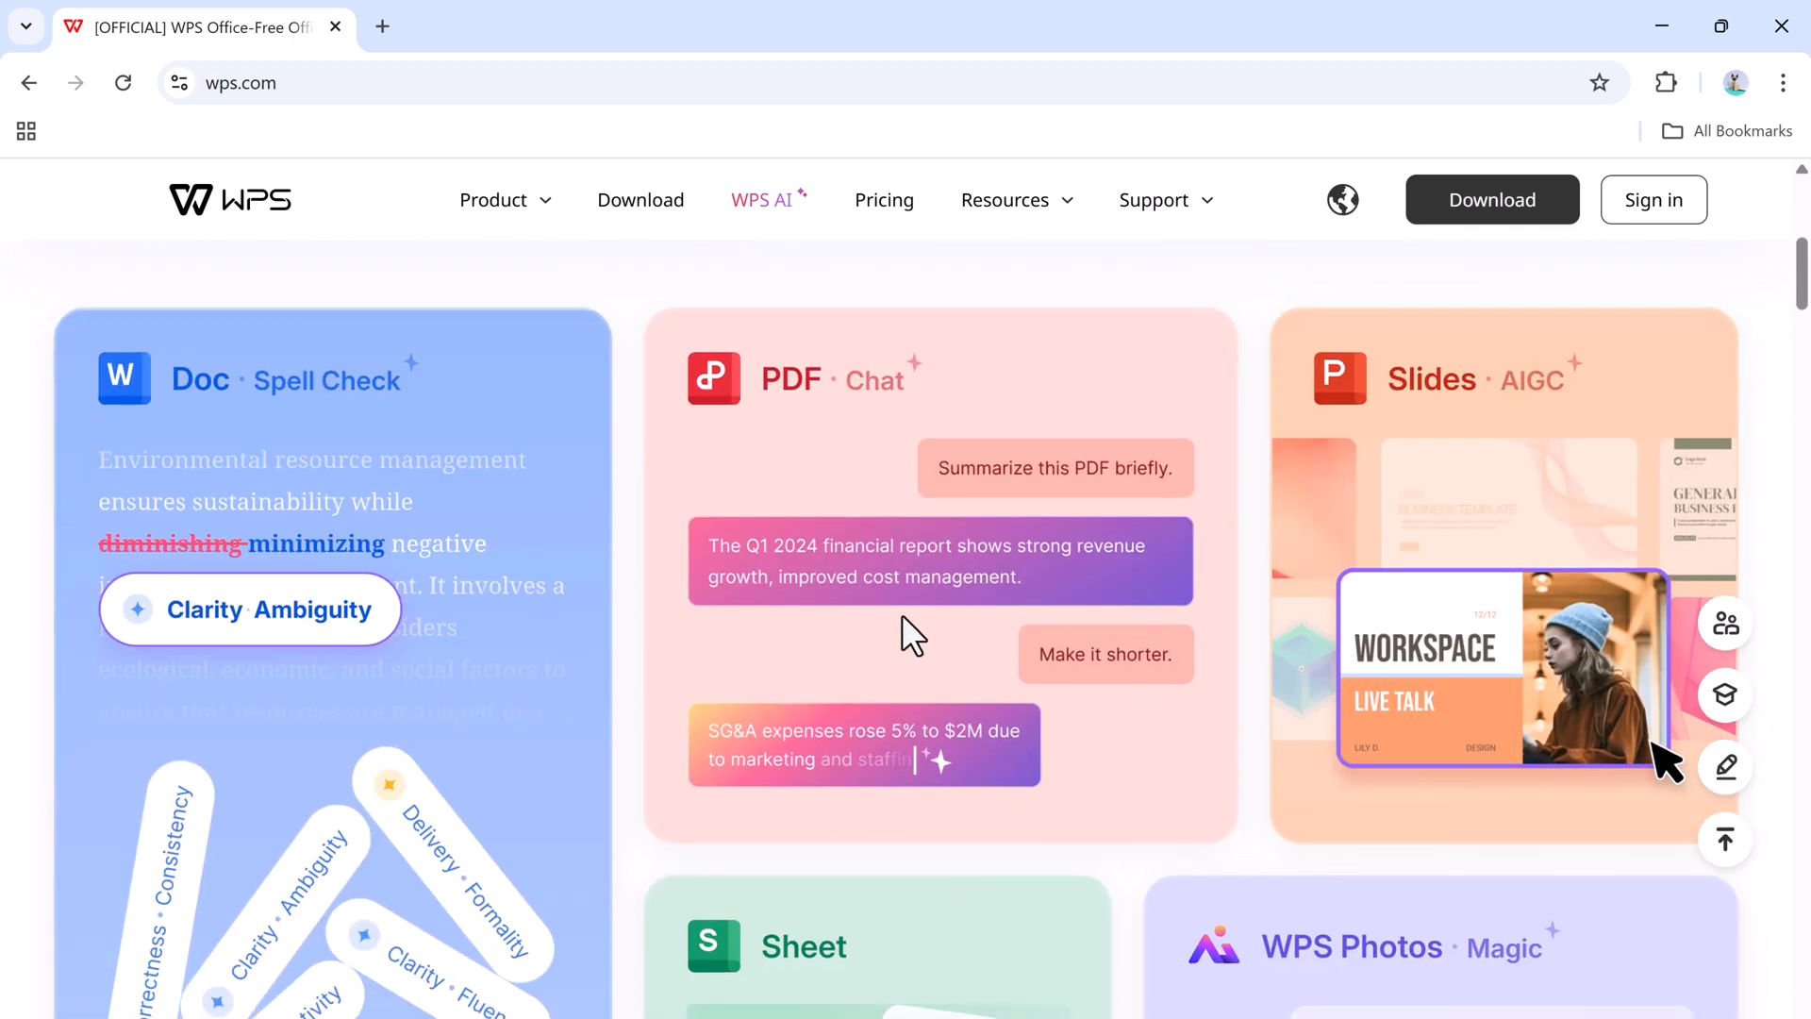
{"action": "scroll", "scroll_direction": "down", "scroll_amount": 3}
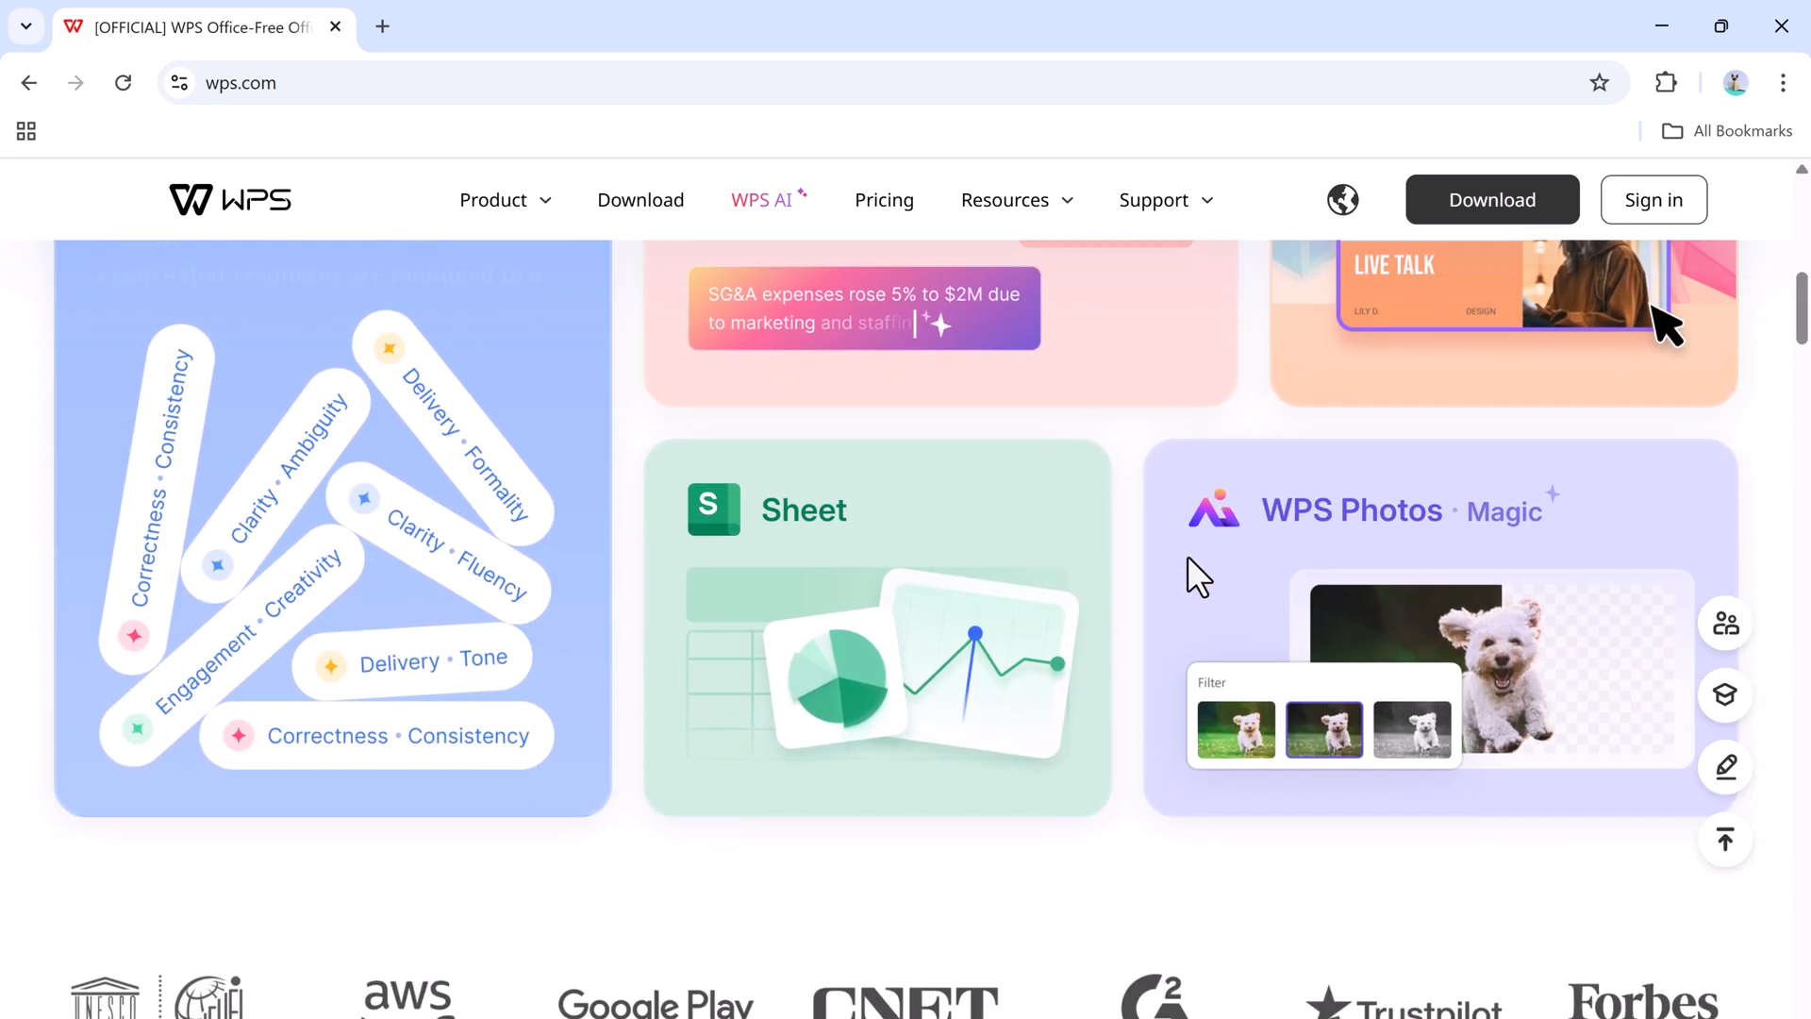
{"action": "scroll", "scroll_direction": "down", "scroll_amount": 3}
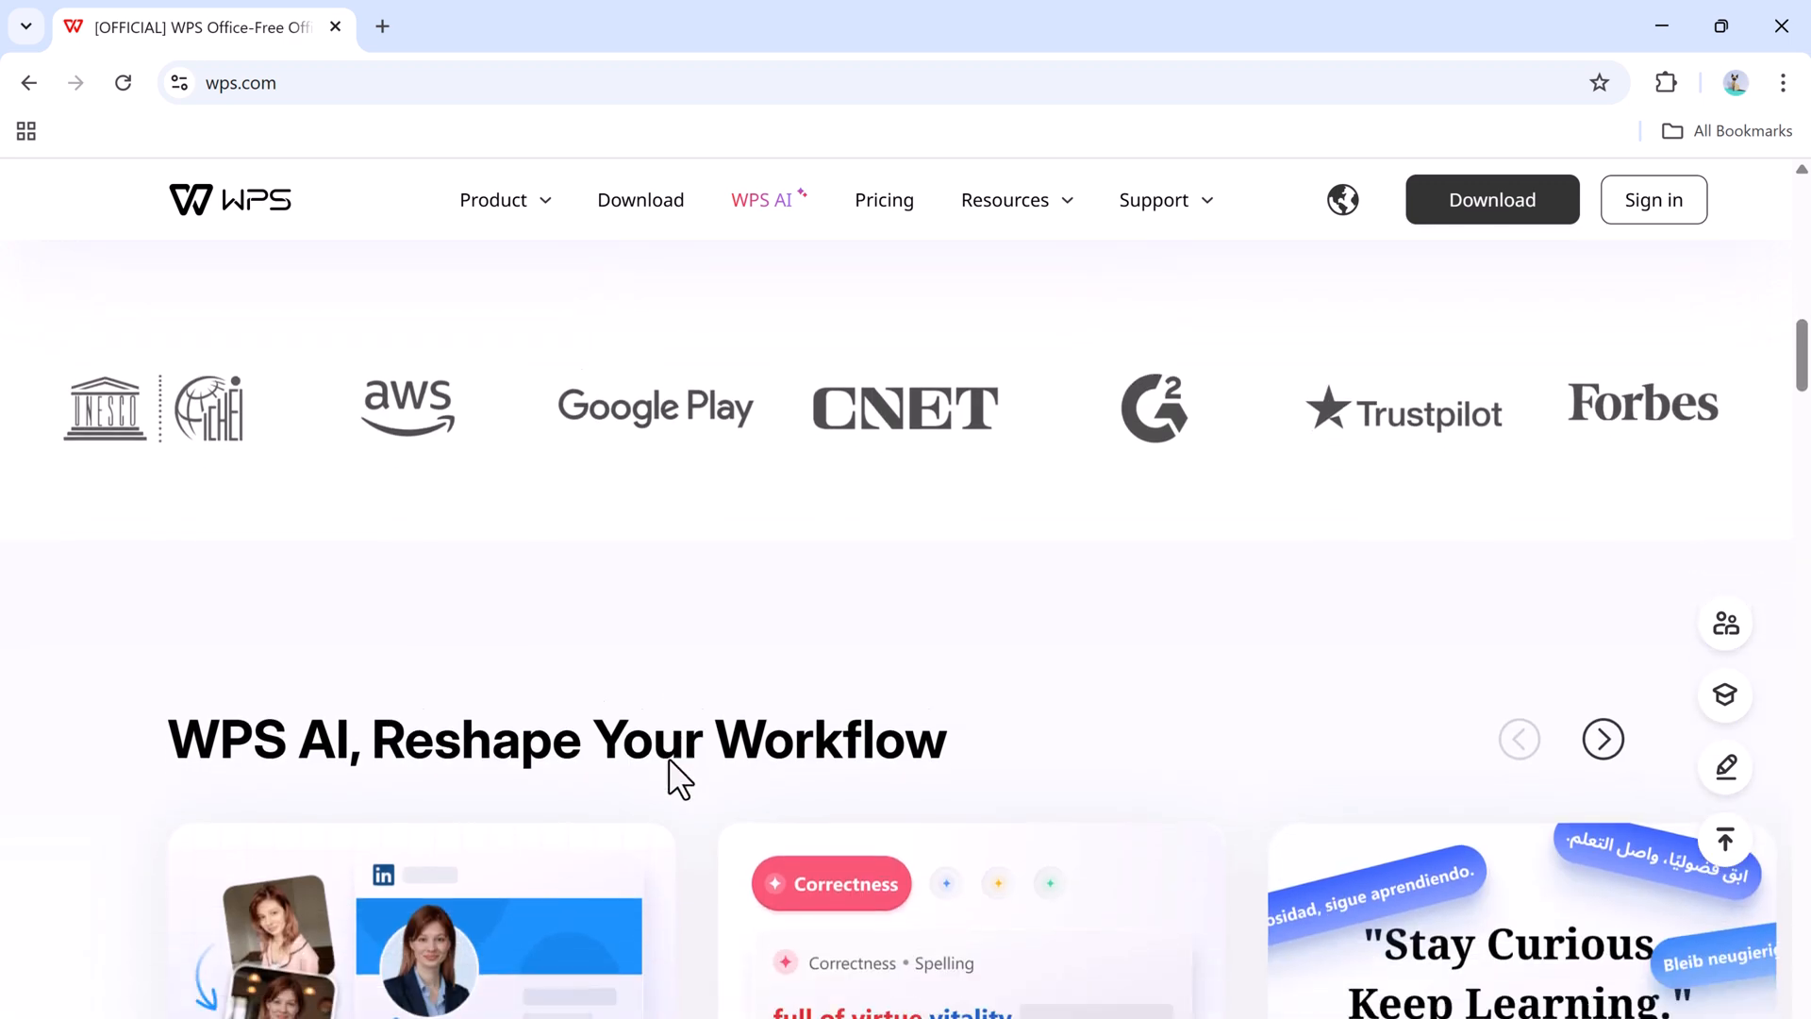
{"action": "scroll", "scroll_direction": "down", "scroll_amount": 3}
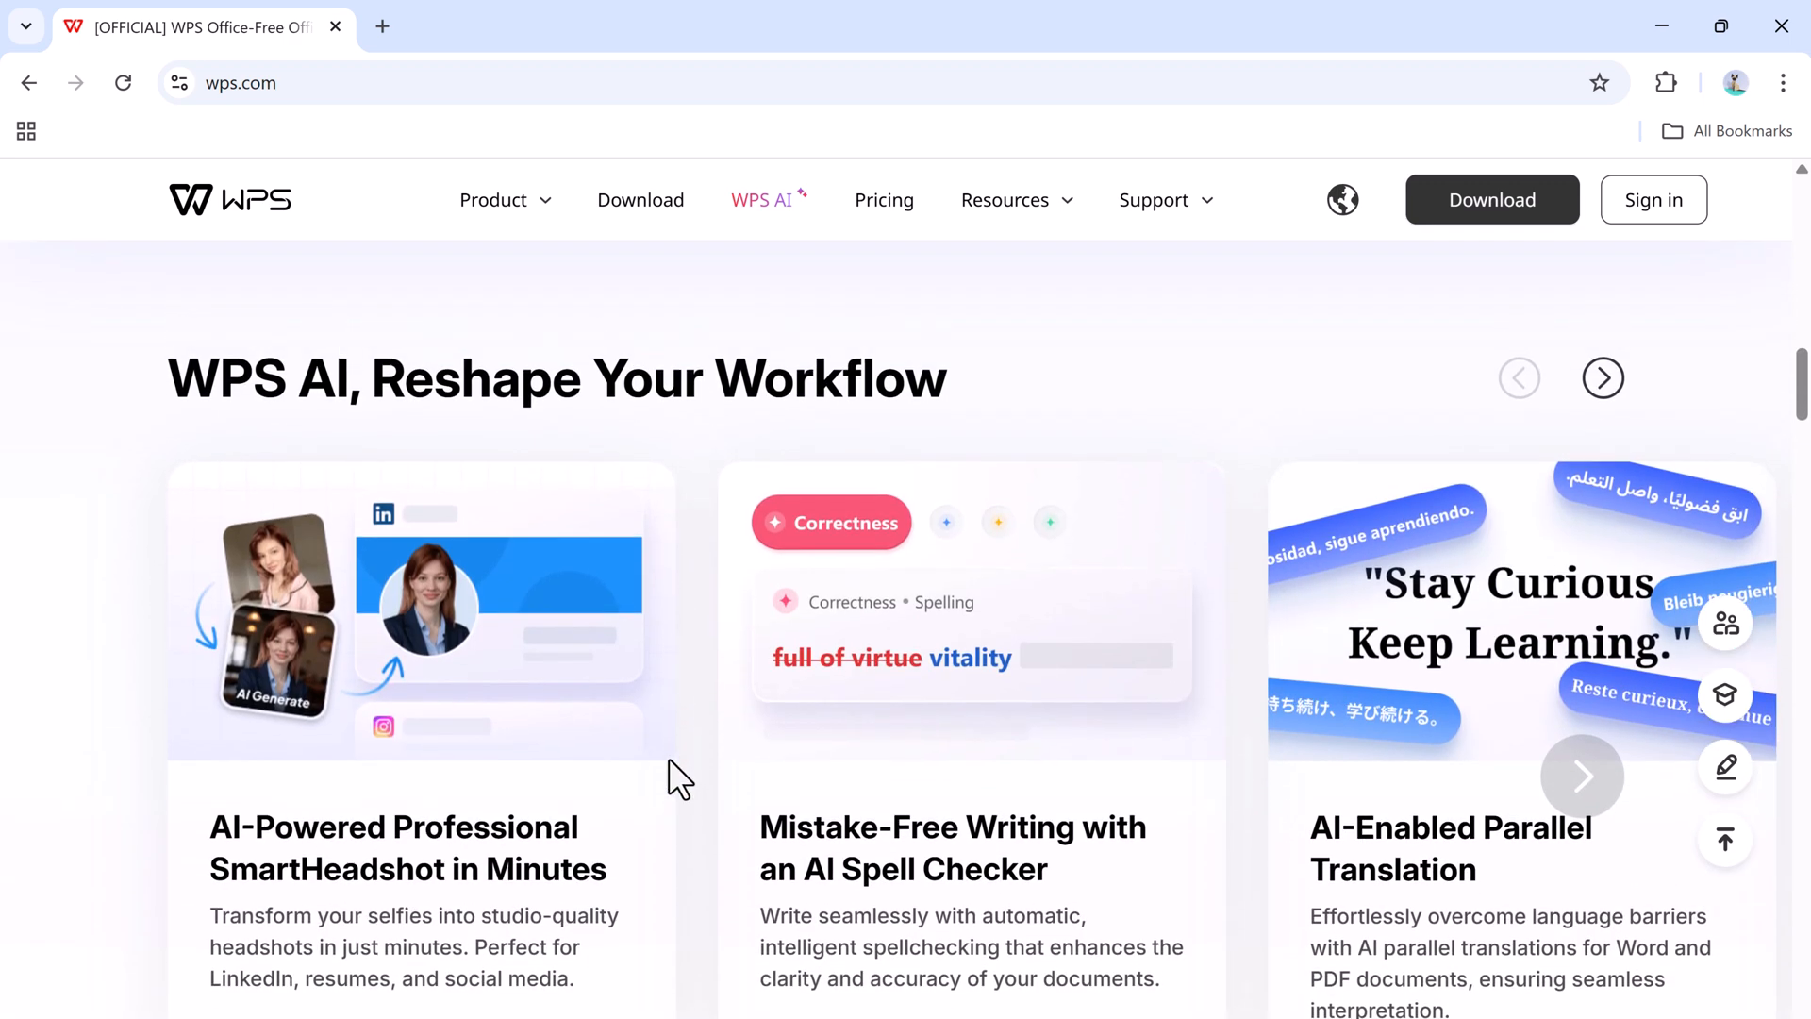
{"action": "scroll", "scroll_direction": "down", "scroll_amount": 3}
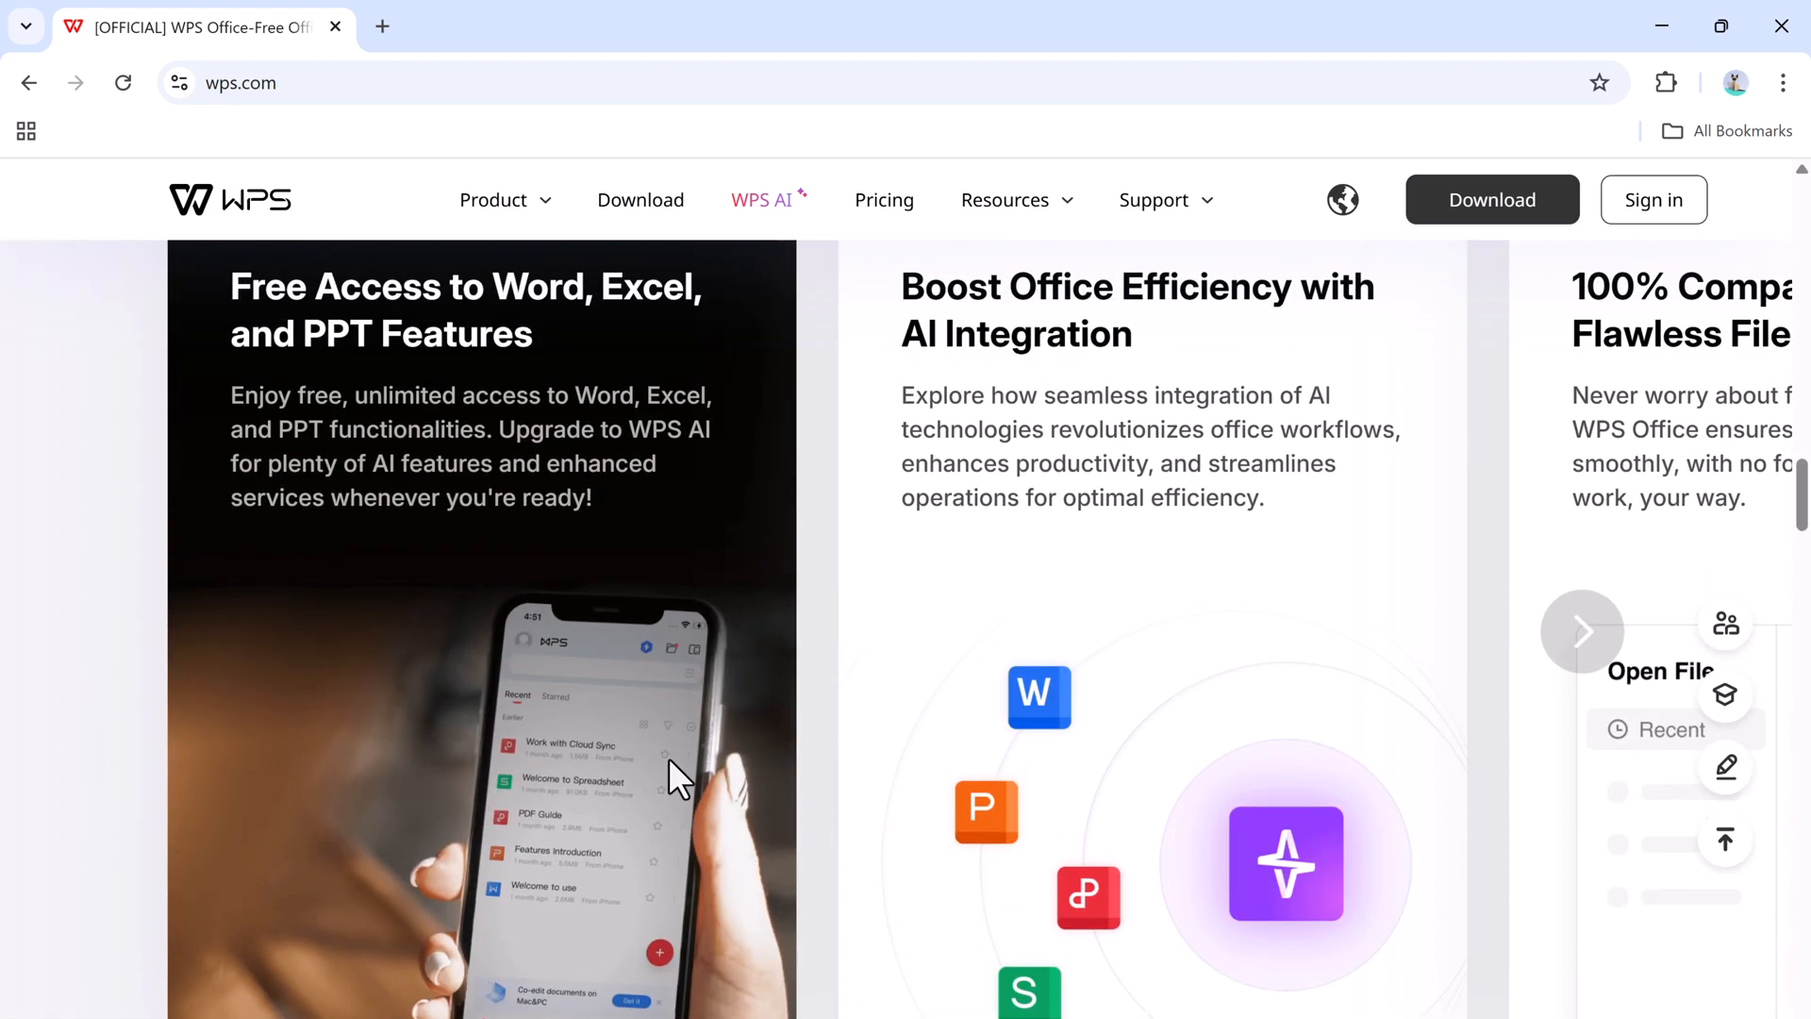
{"action": "scroll", "scroll_direction": "down", "scroll_amount": 3}
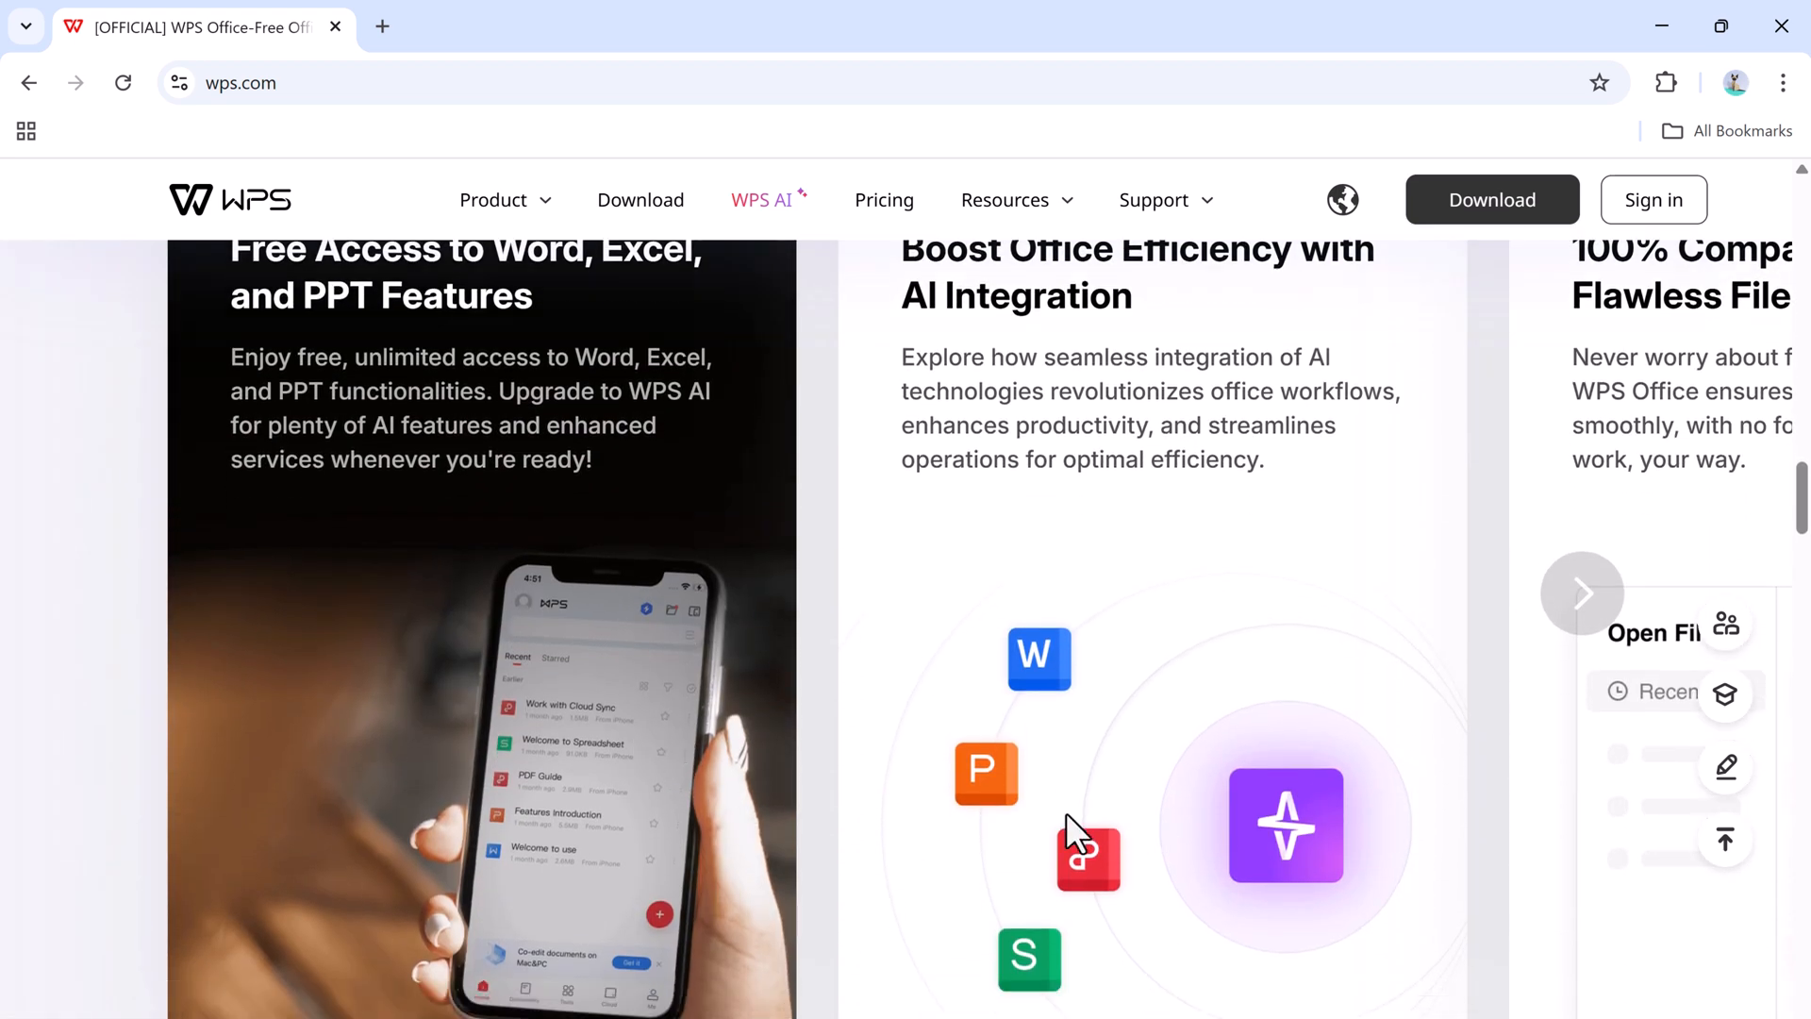
{"action": "scroll", "scroll_direction": "down", "scroll_amount": 3}
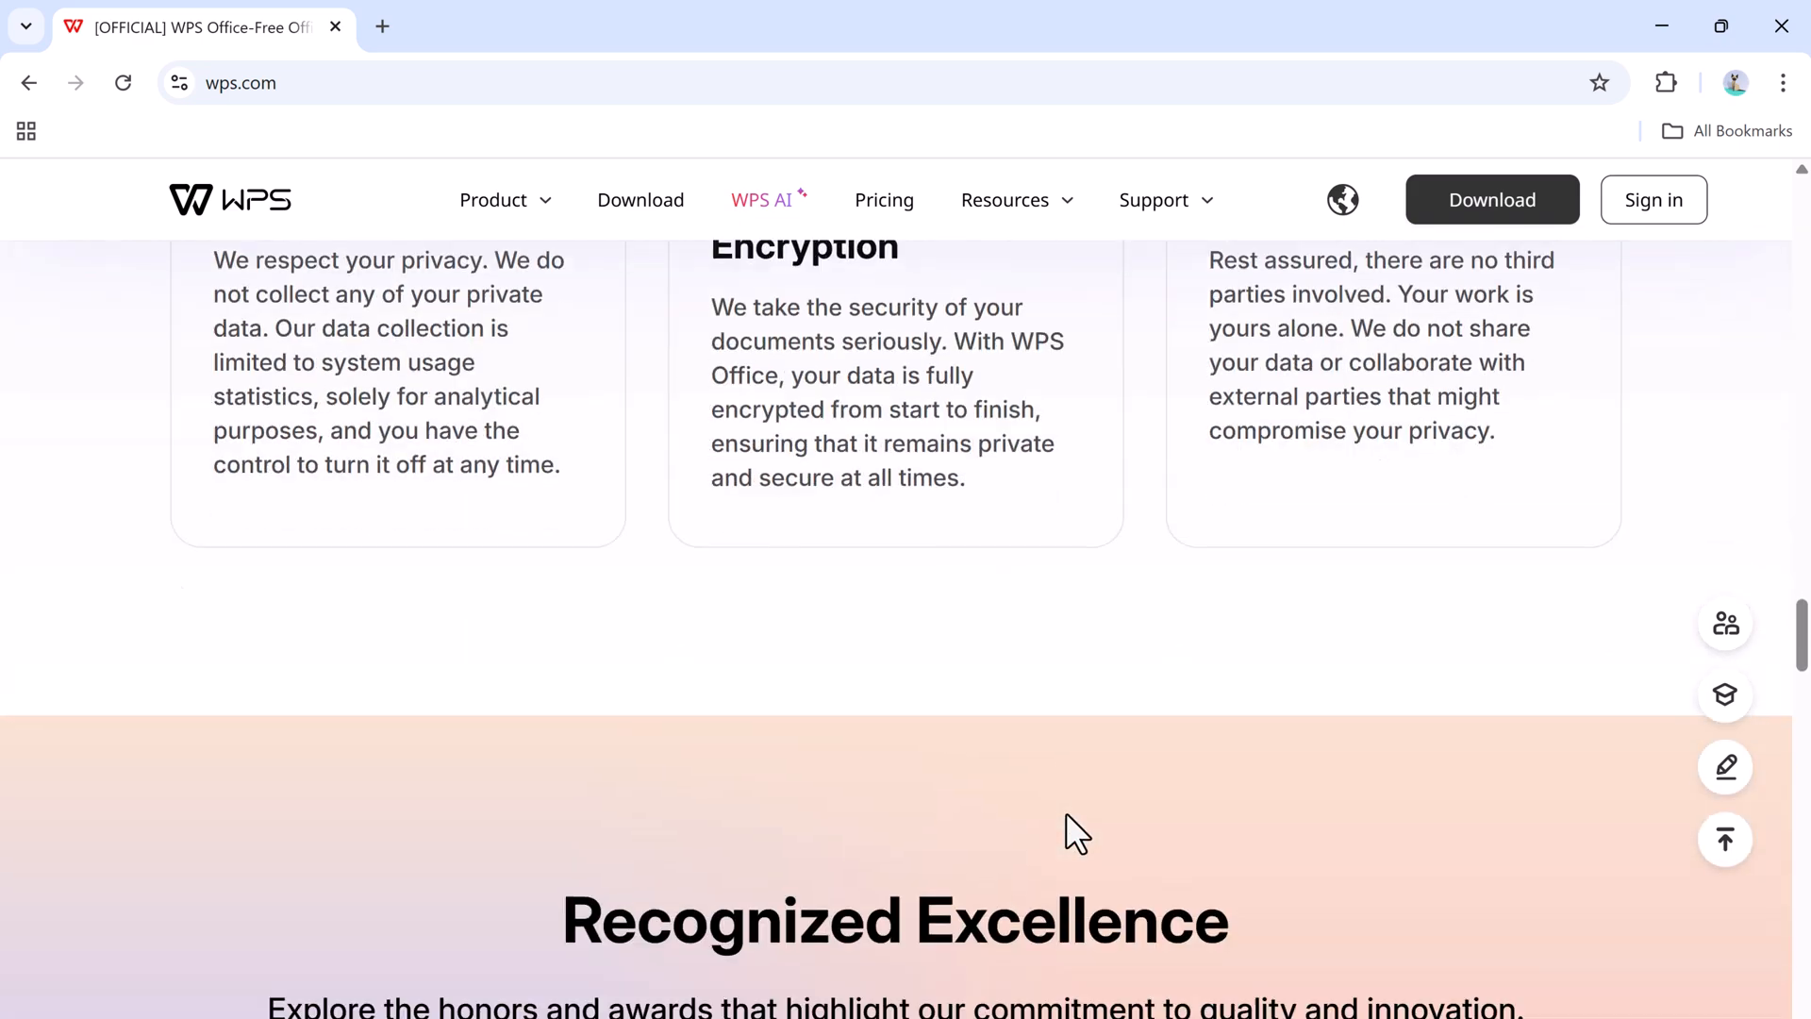
{"action": "scroll", "scroll_direction": "down", "scroll_amount": 3}
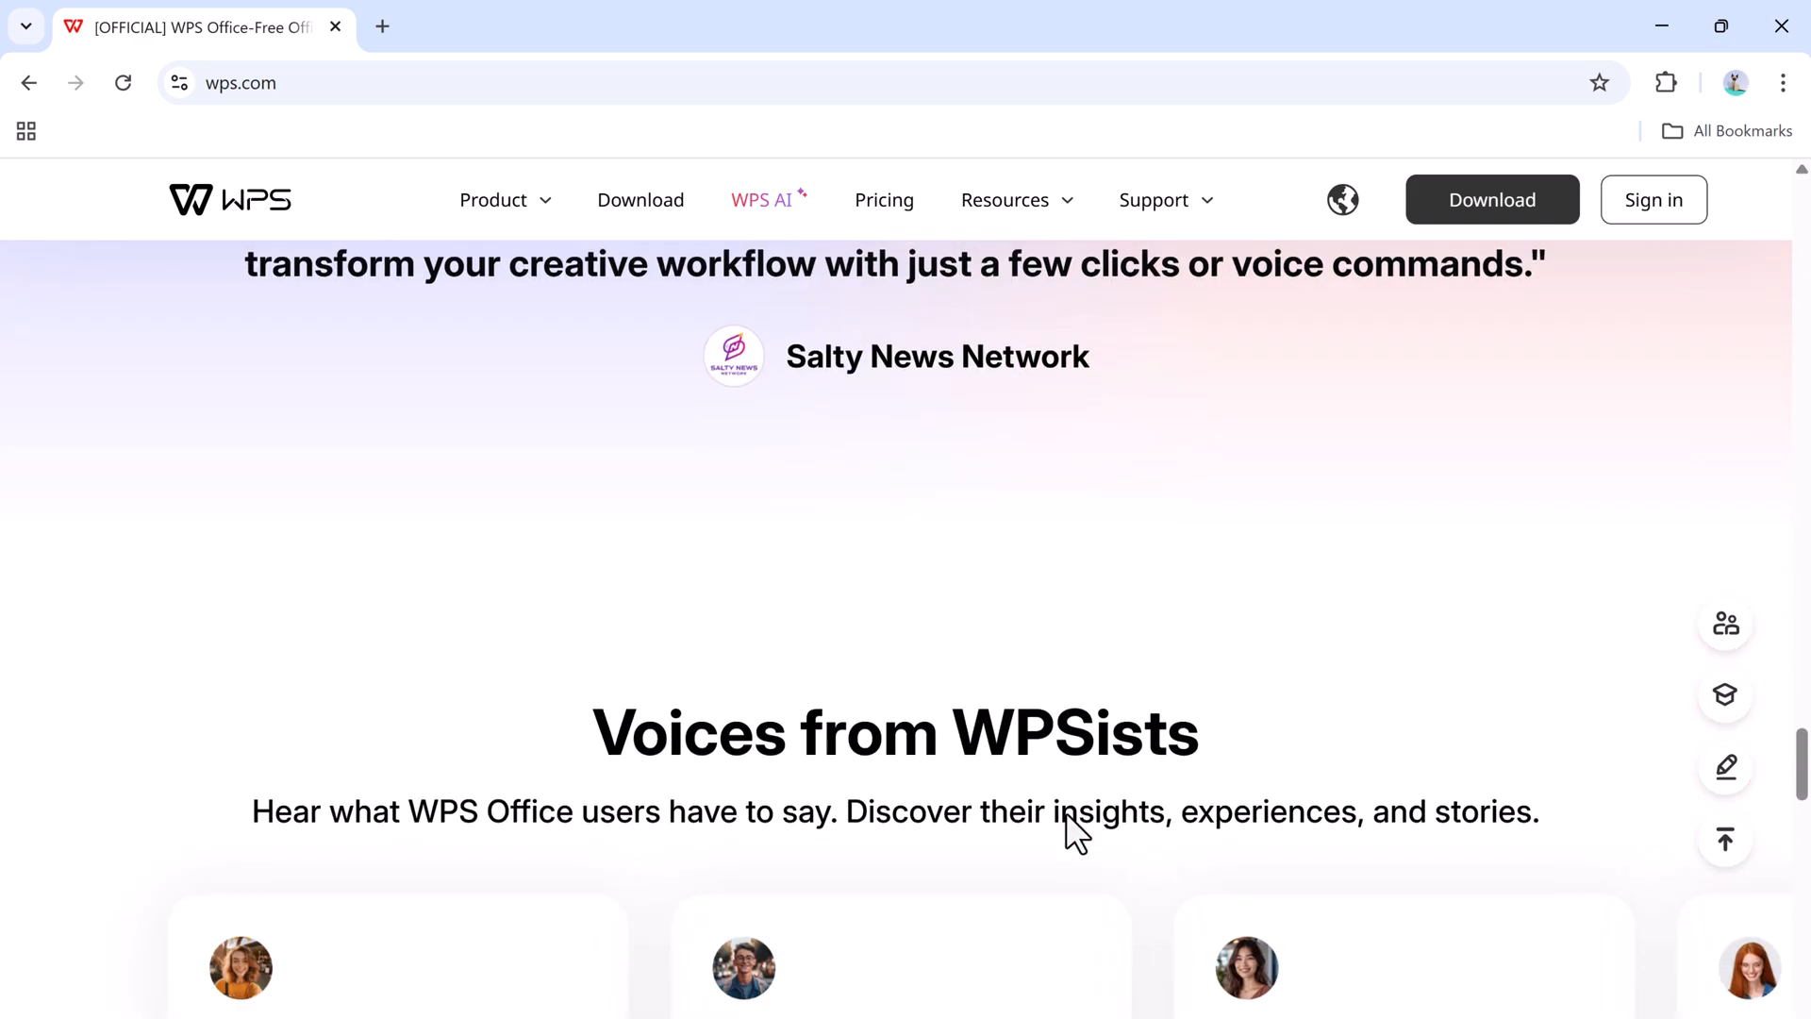
{"action": "scroll", "scroll_direction": "down", "scroll_amount": 3}
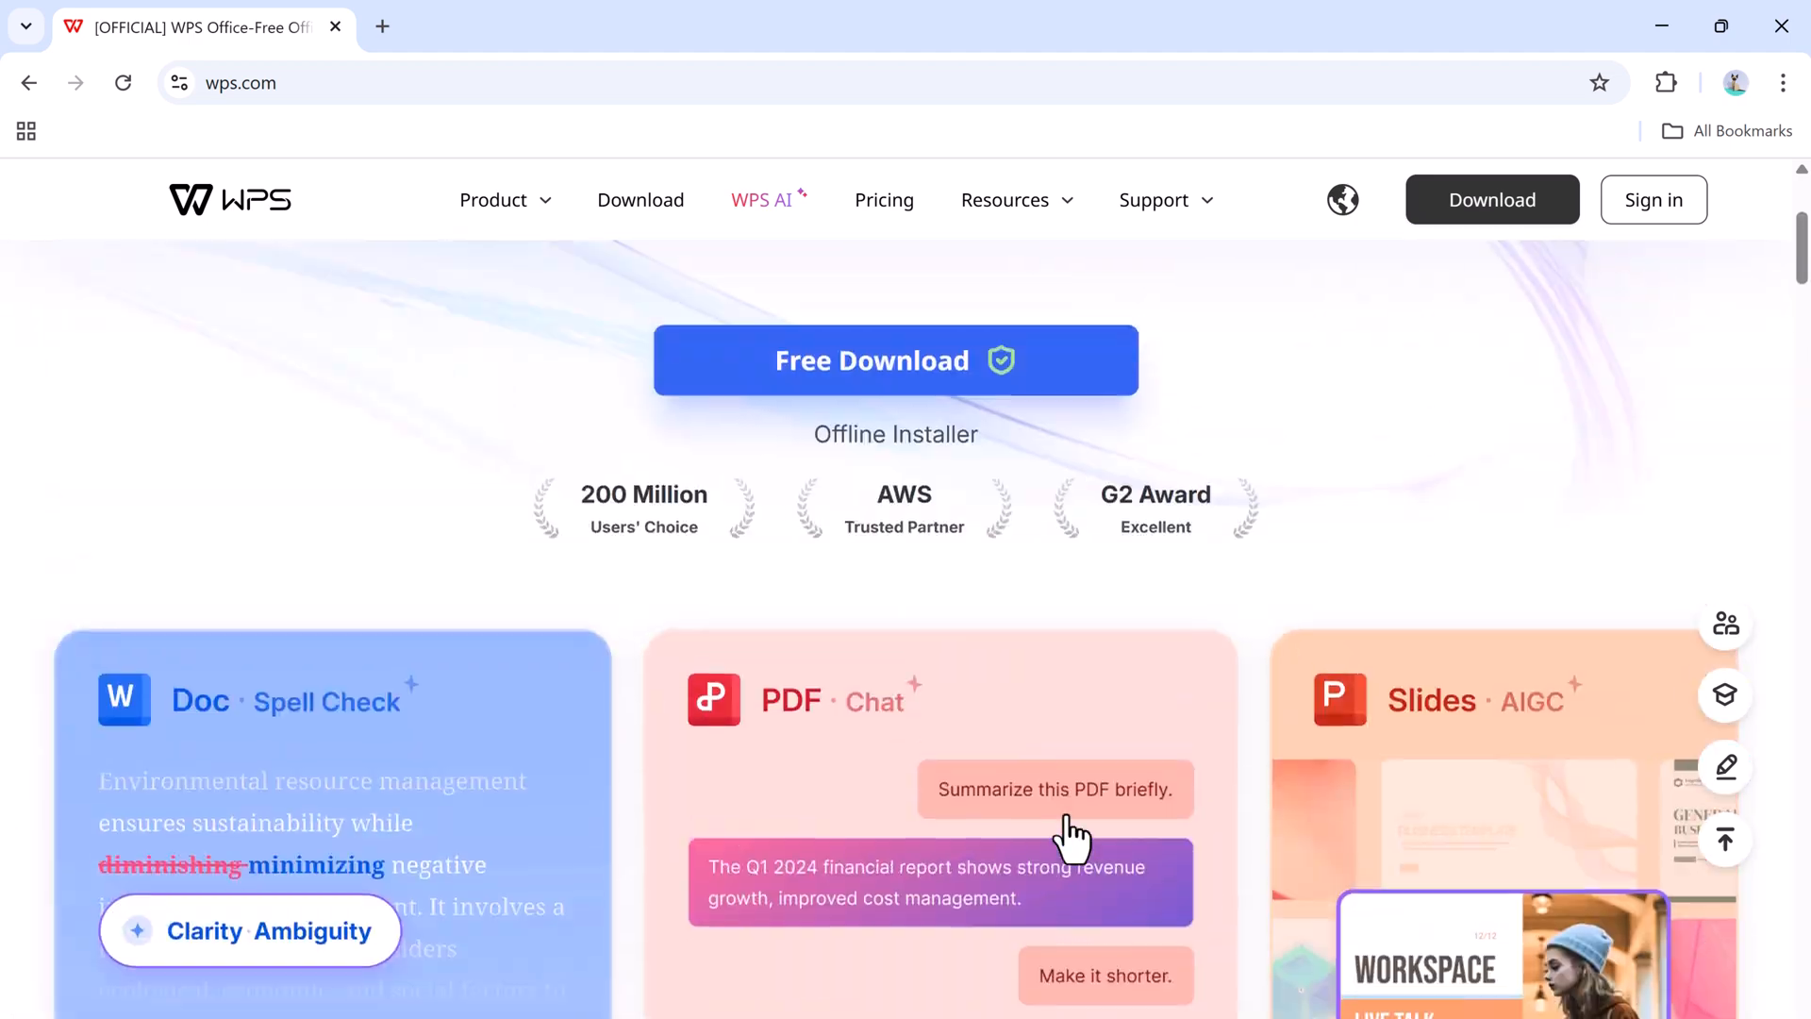
{"action": "scroll", "scroll_direction": "up", "scroll_amount": 3}
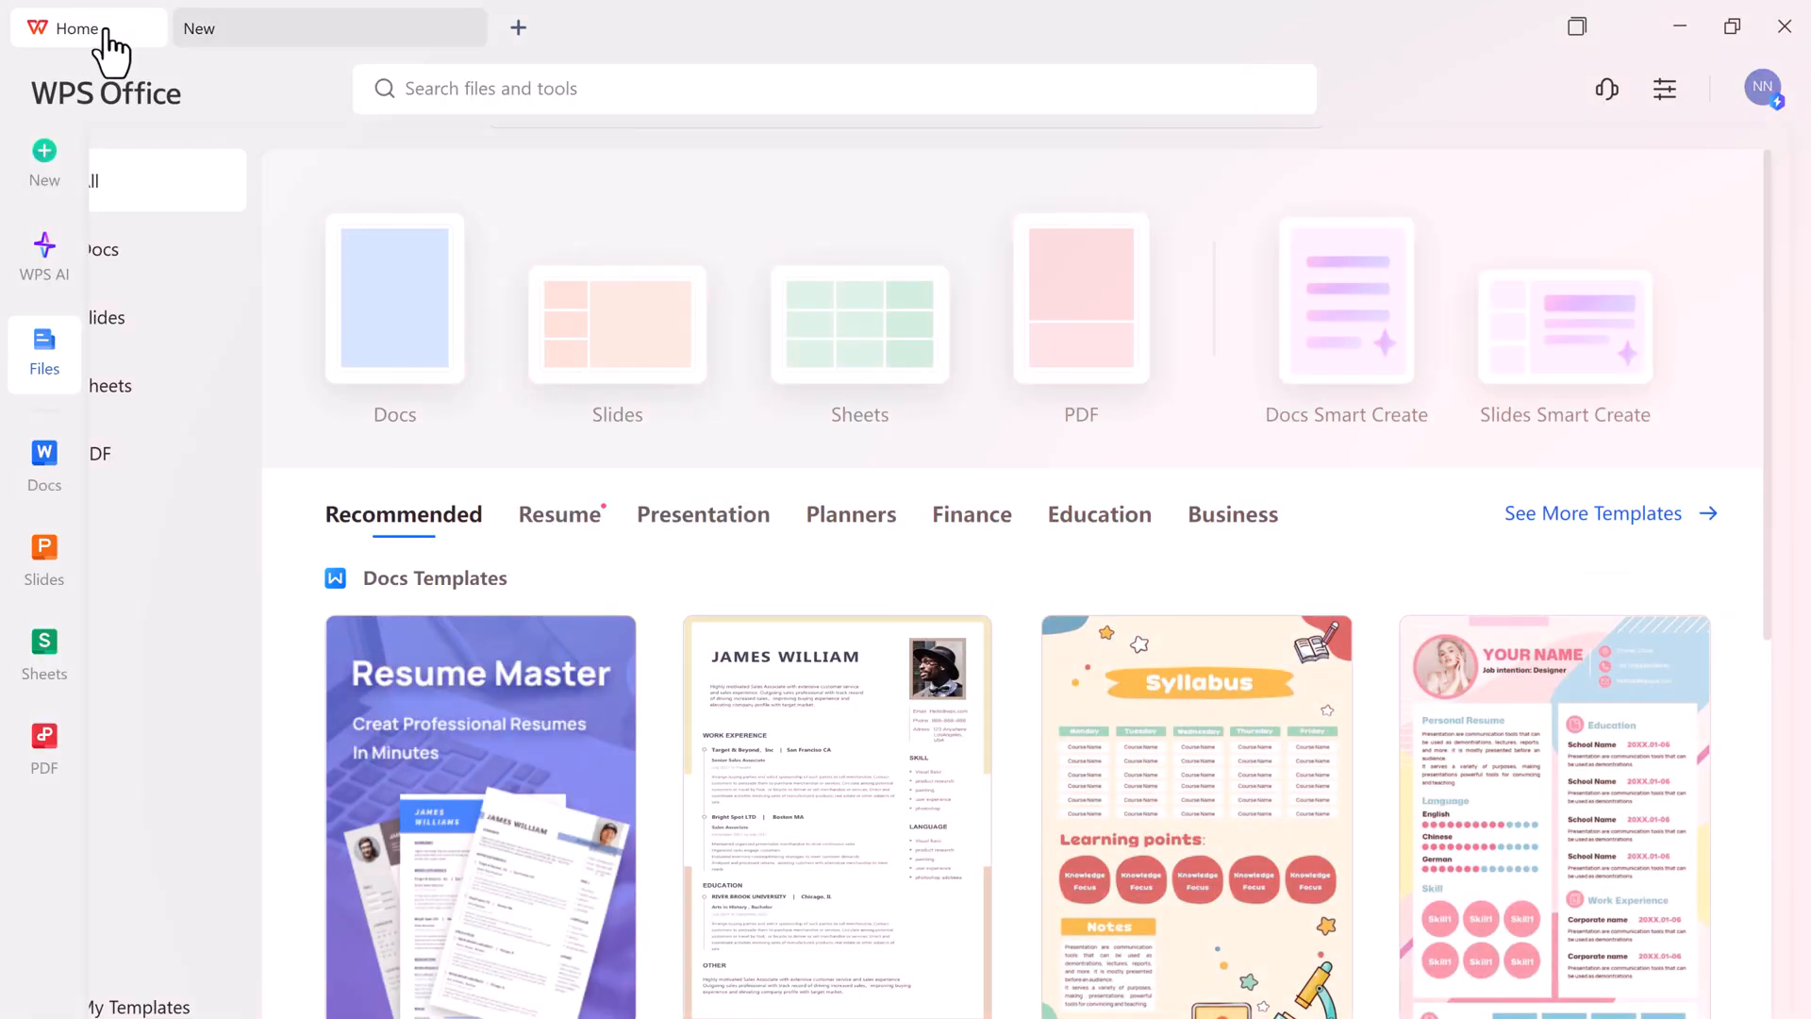
- View recent files, list the WPS Drive cloud folders, then go to the Docs start page
{"action": "left_click", "coordinate": [43, 353]}
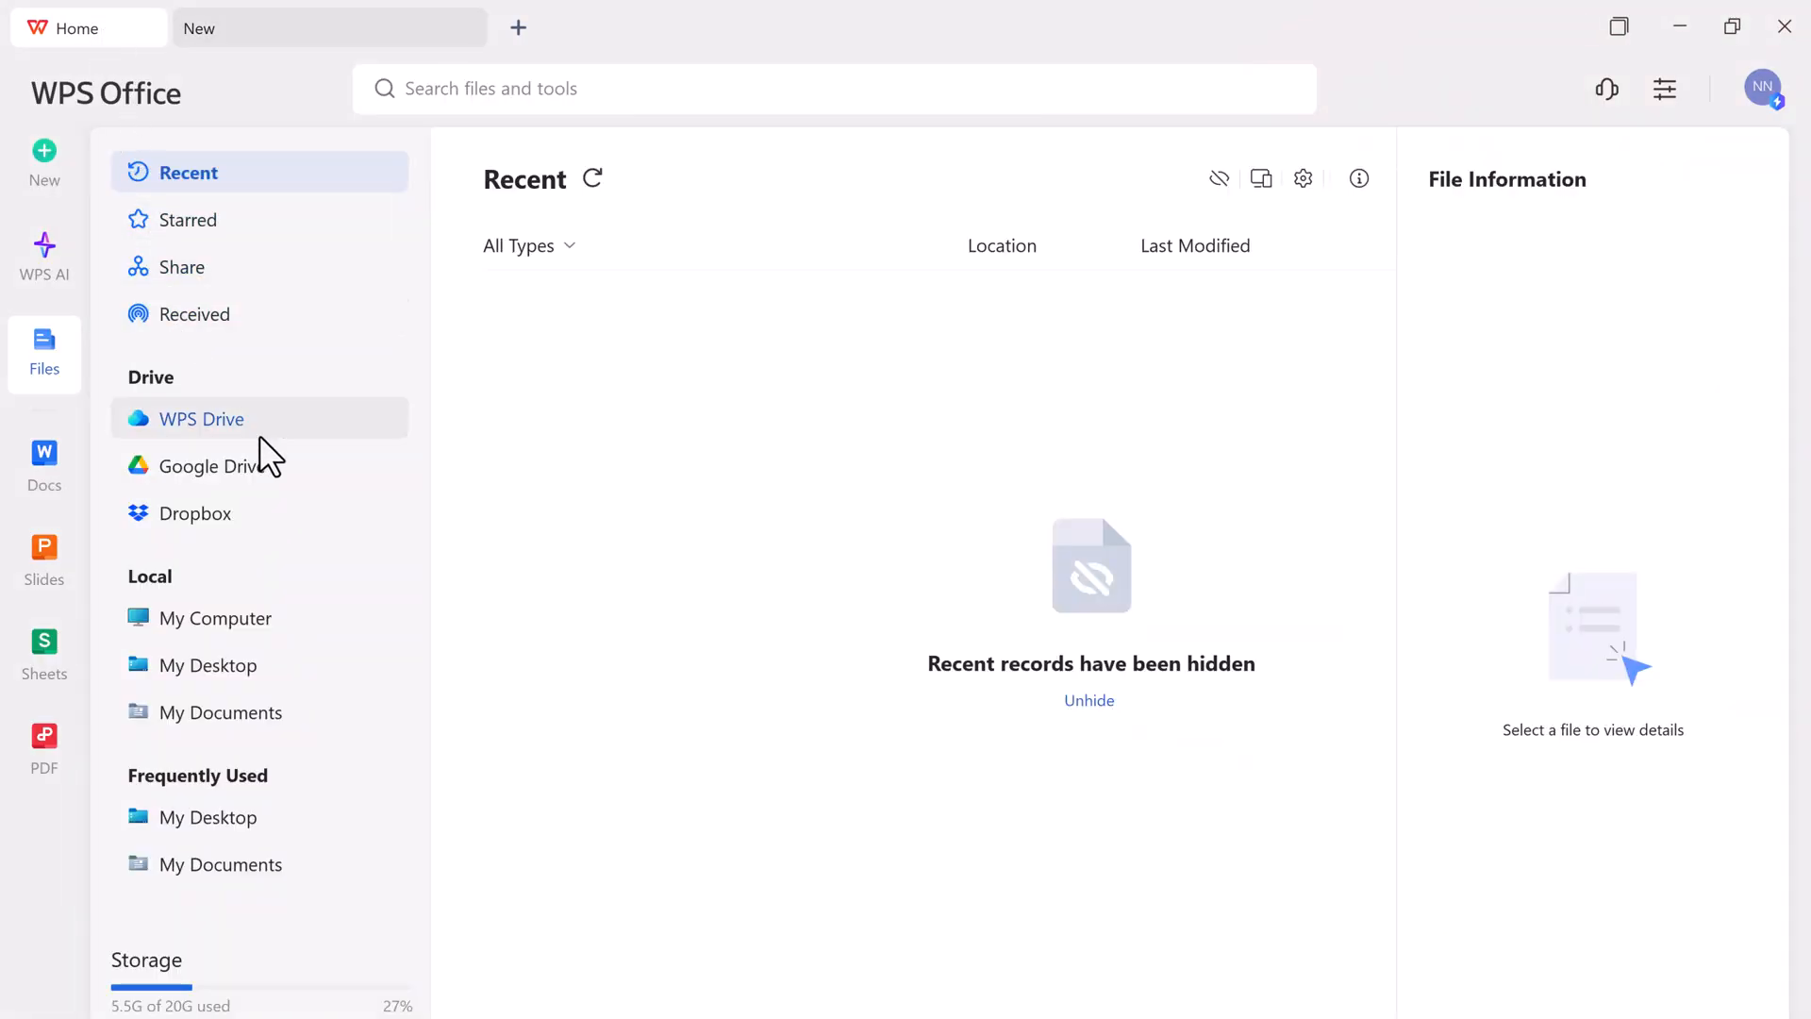
{"action": "mouse_move", "coordinate": [315, 436]}
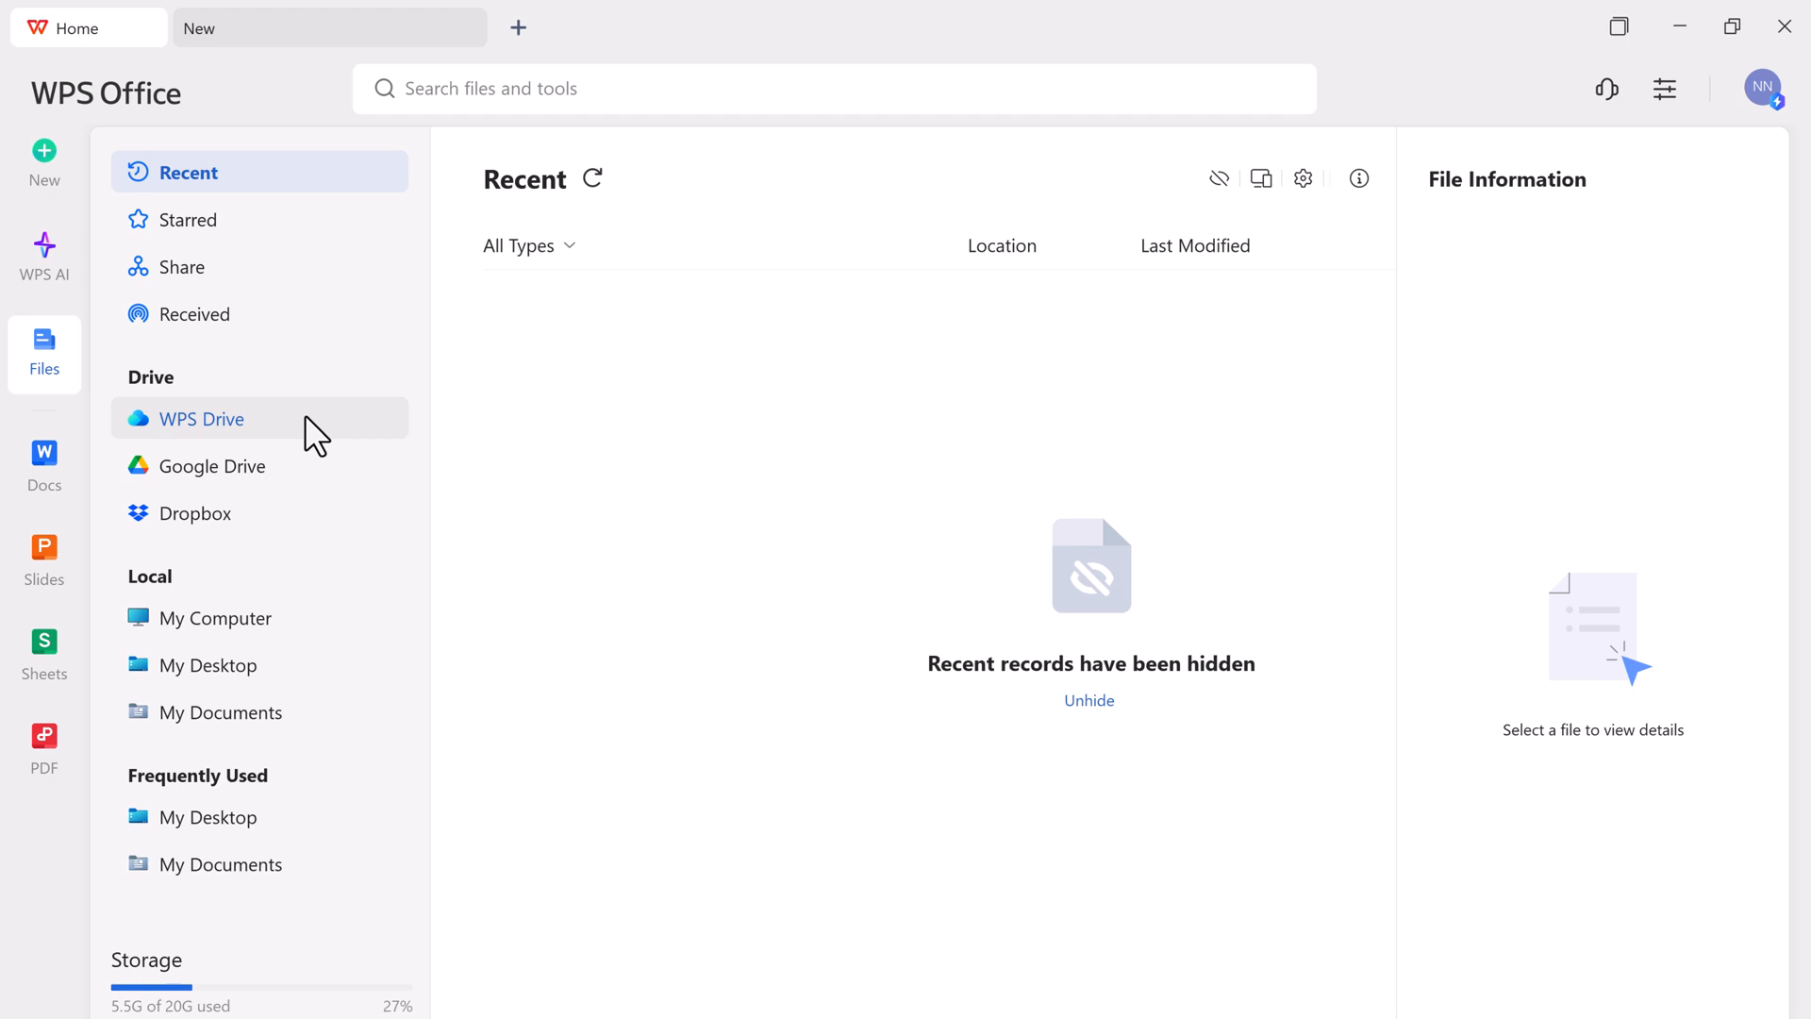
{"action": "left_click", "coordinate": [212, 419]}
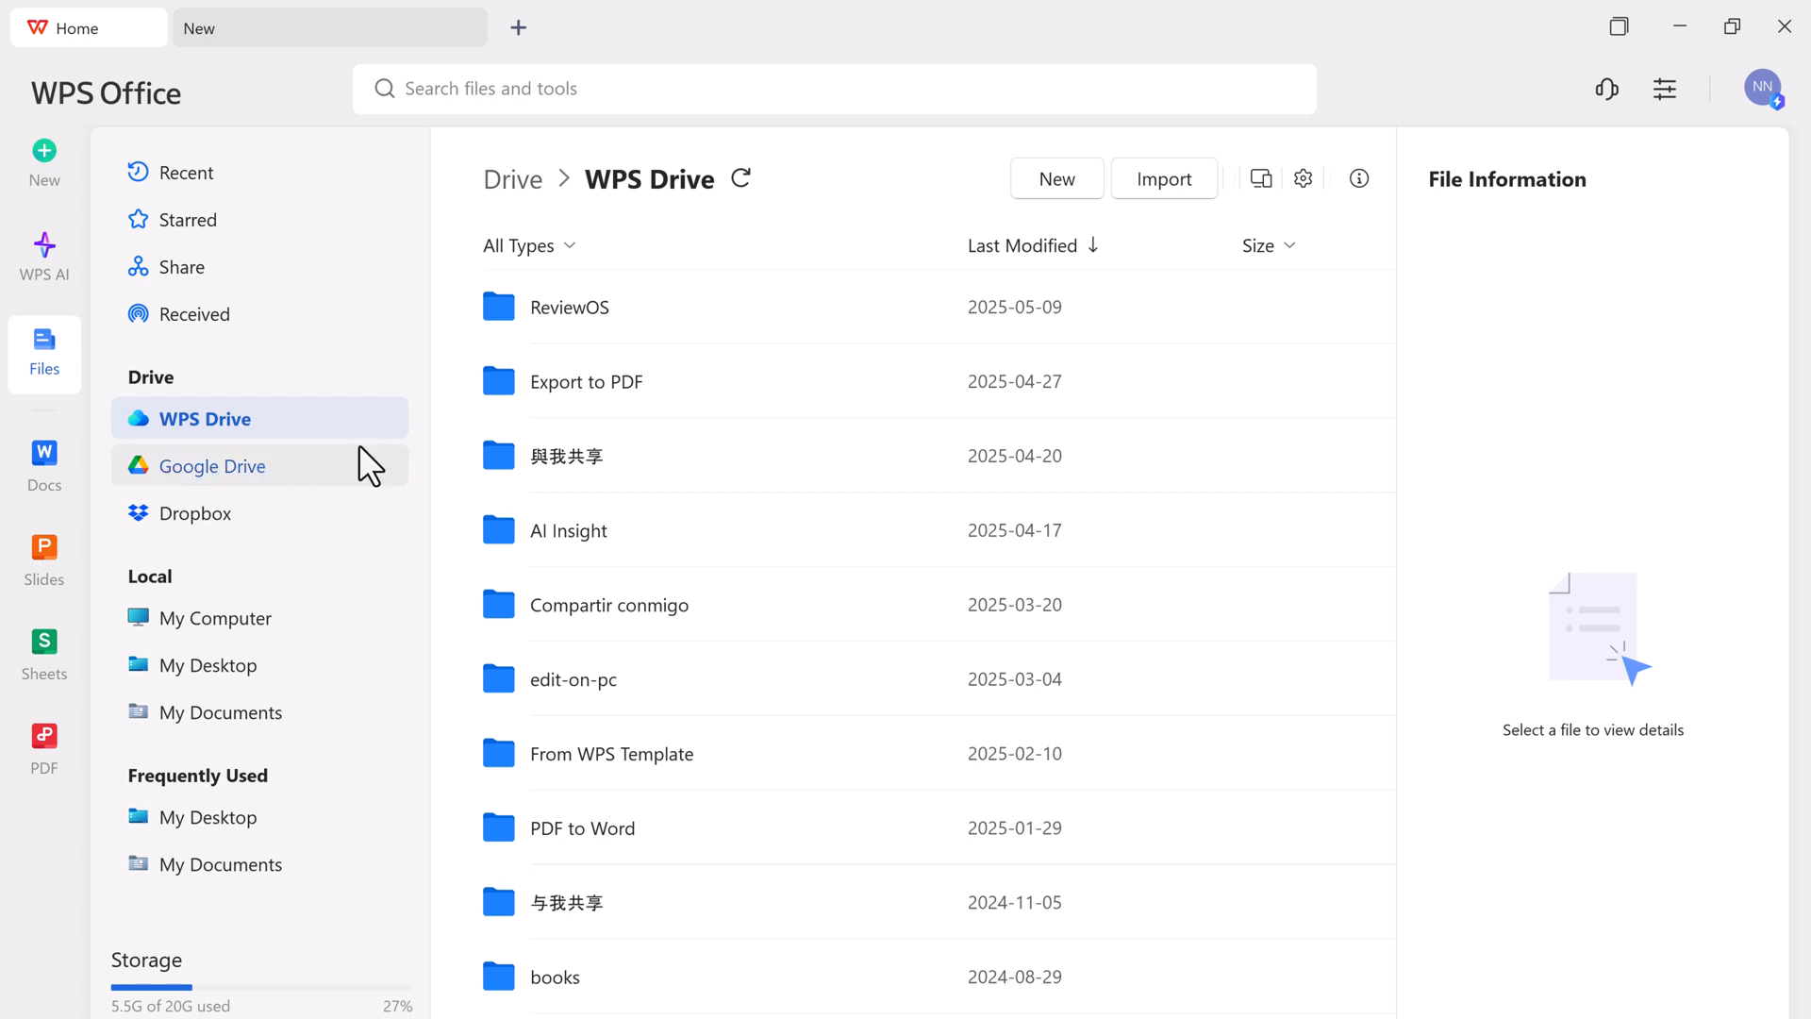
{"action": "scroll", "scroll_direction": "down", "scroll_amount": 3}
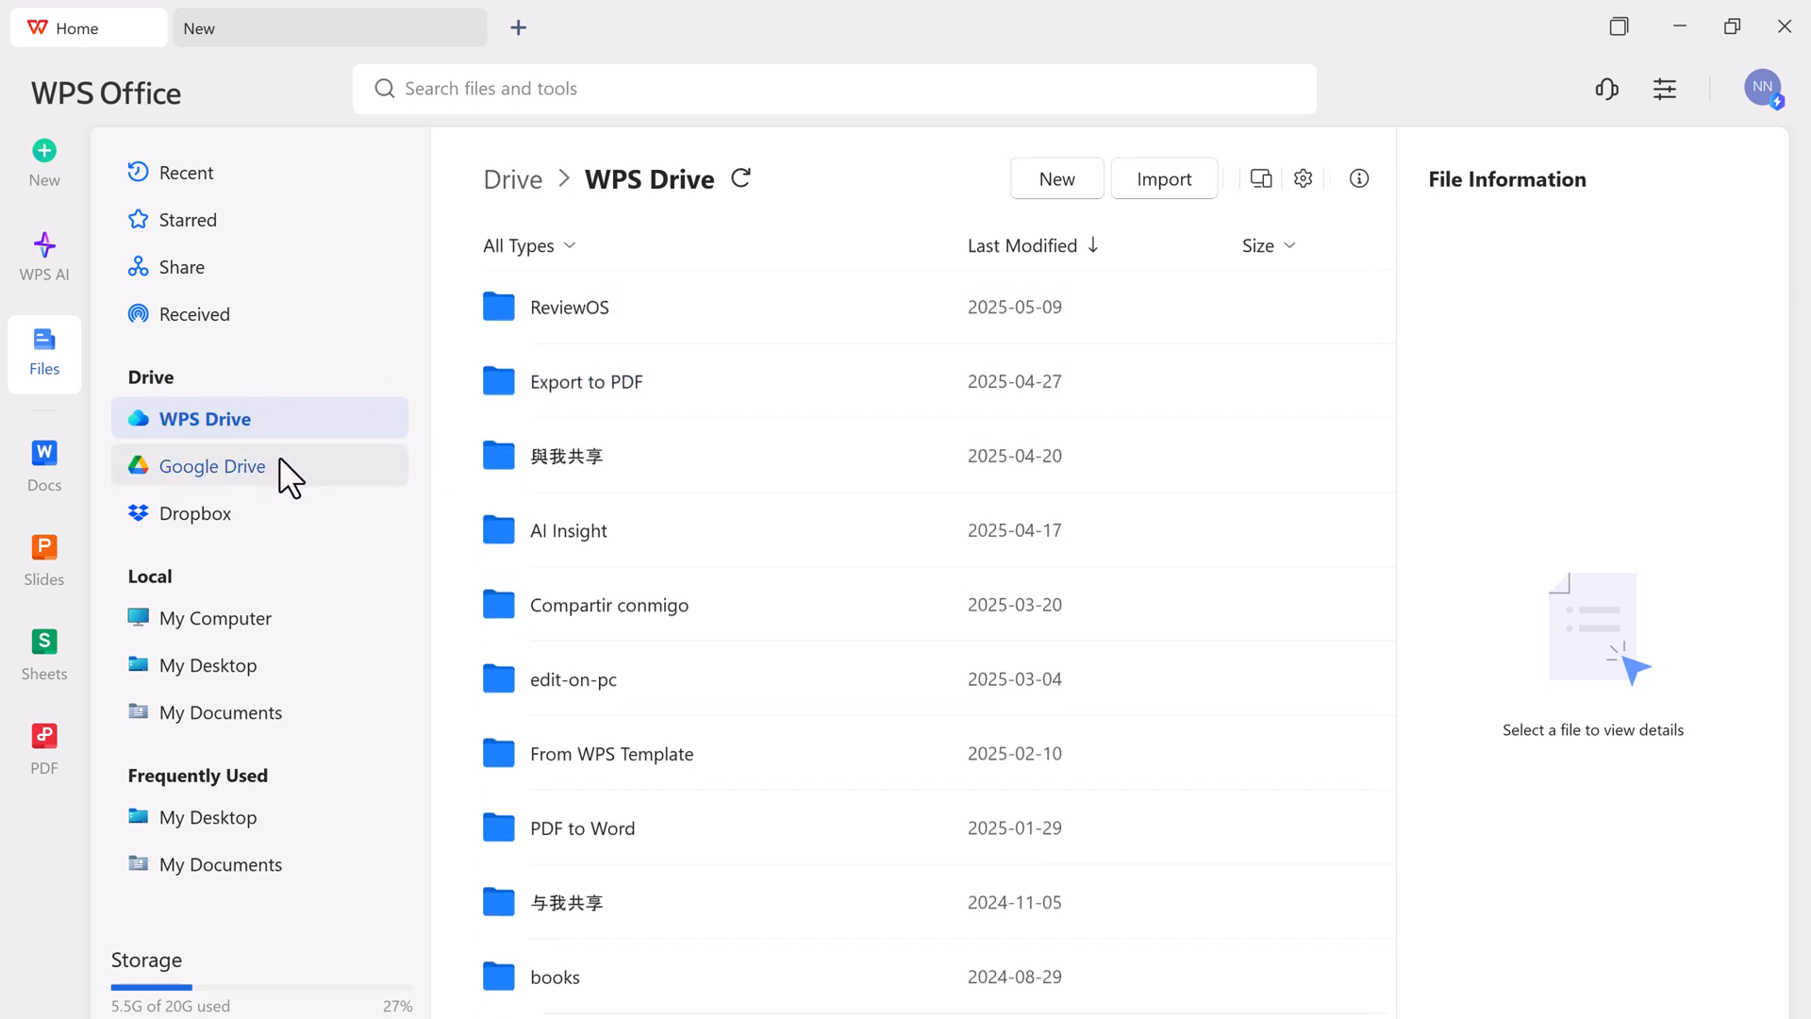
{"action": "mouse_move", "coordinate": [194, 514]}
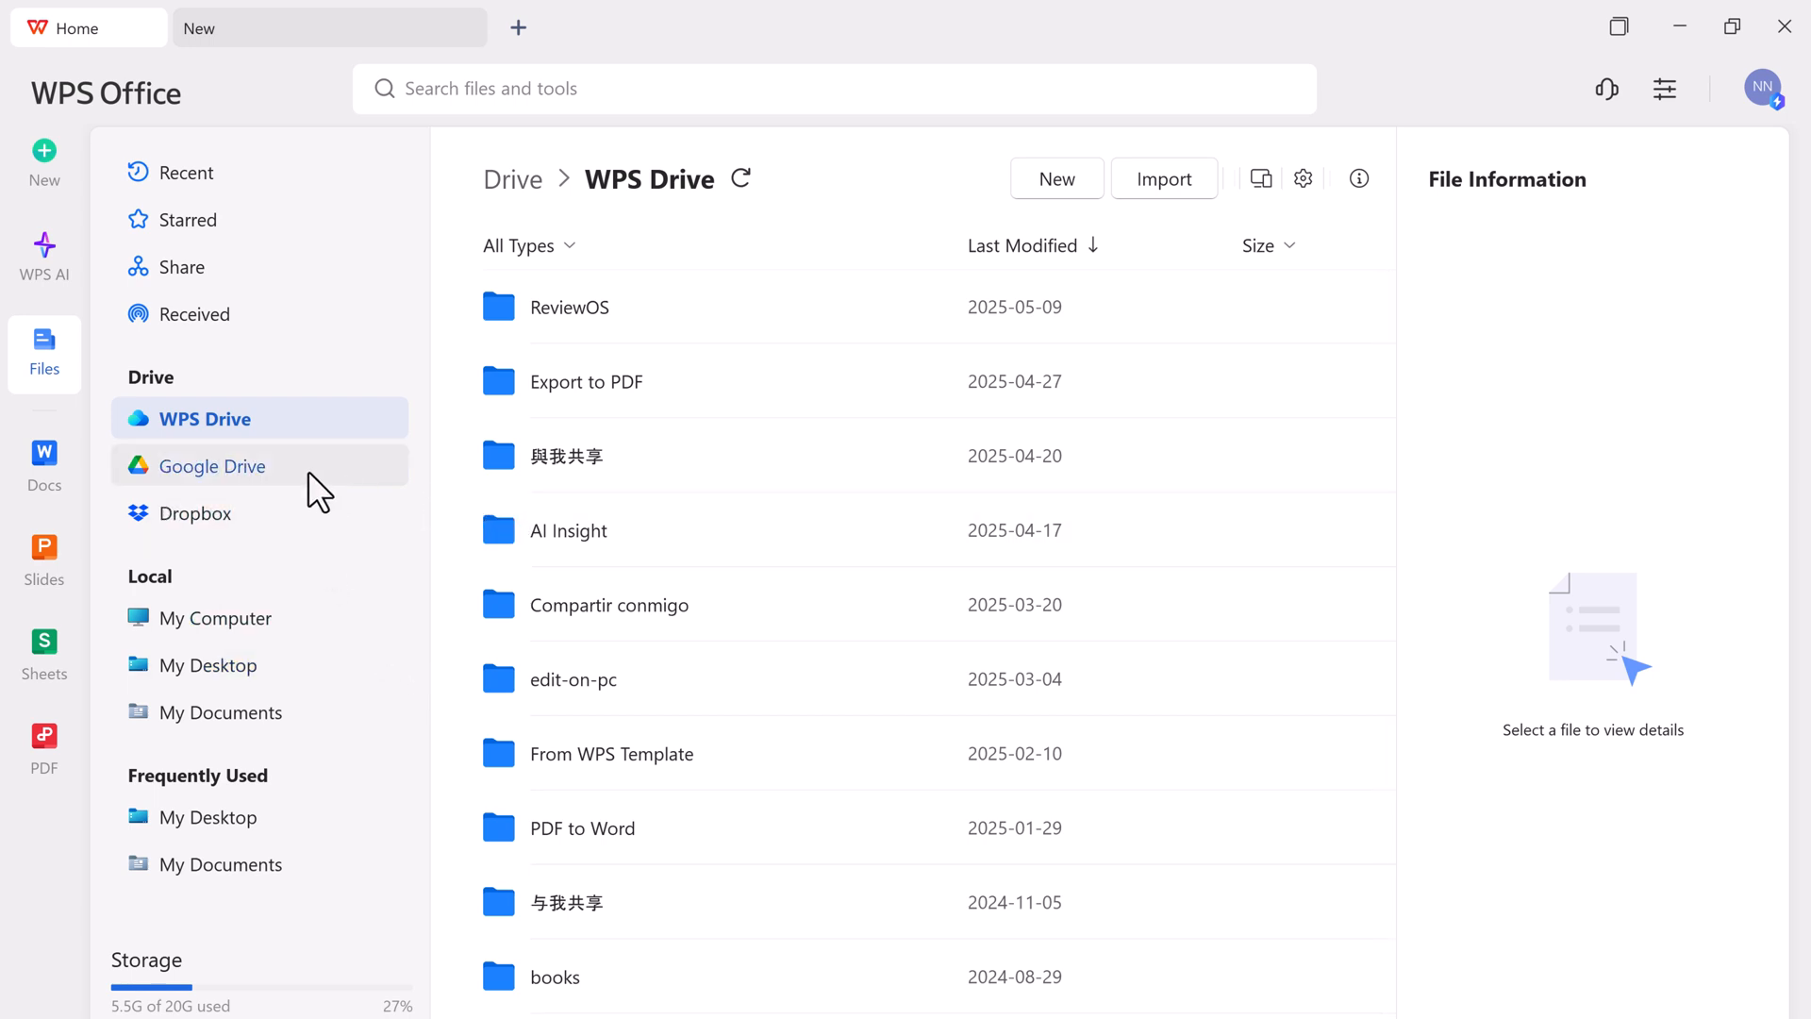
{"action": "left_click", "coordinate": [43, 466]}
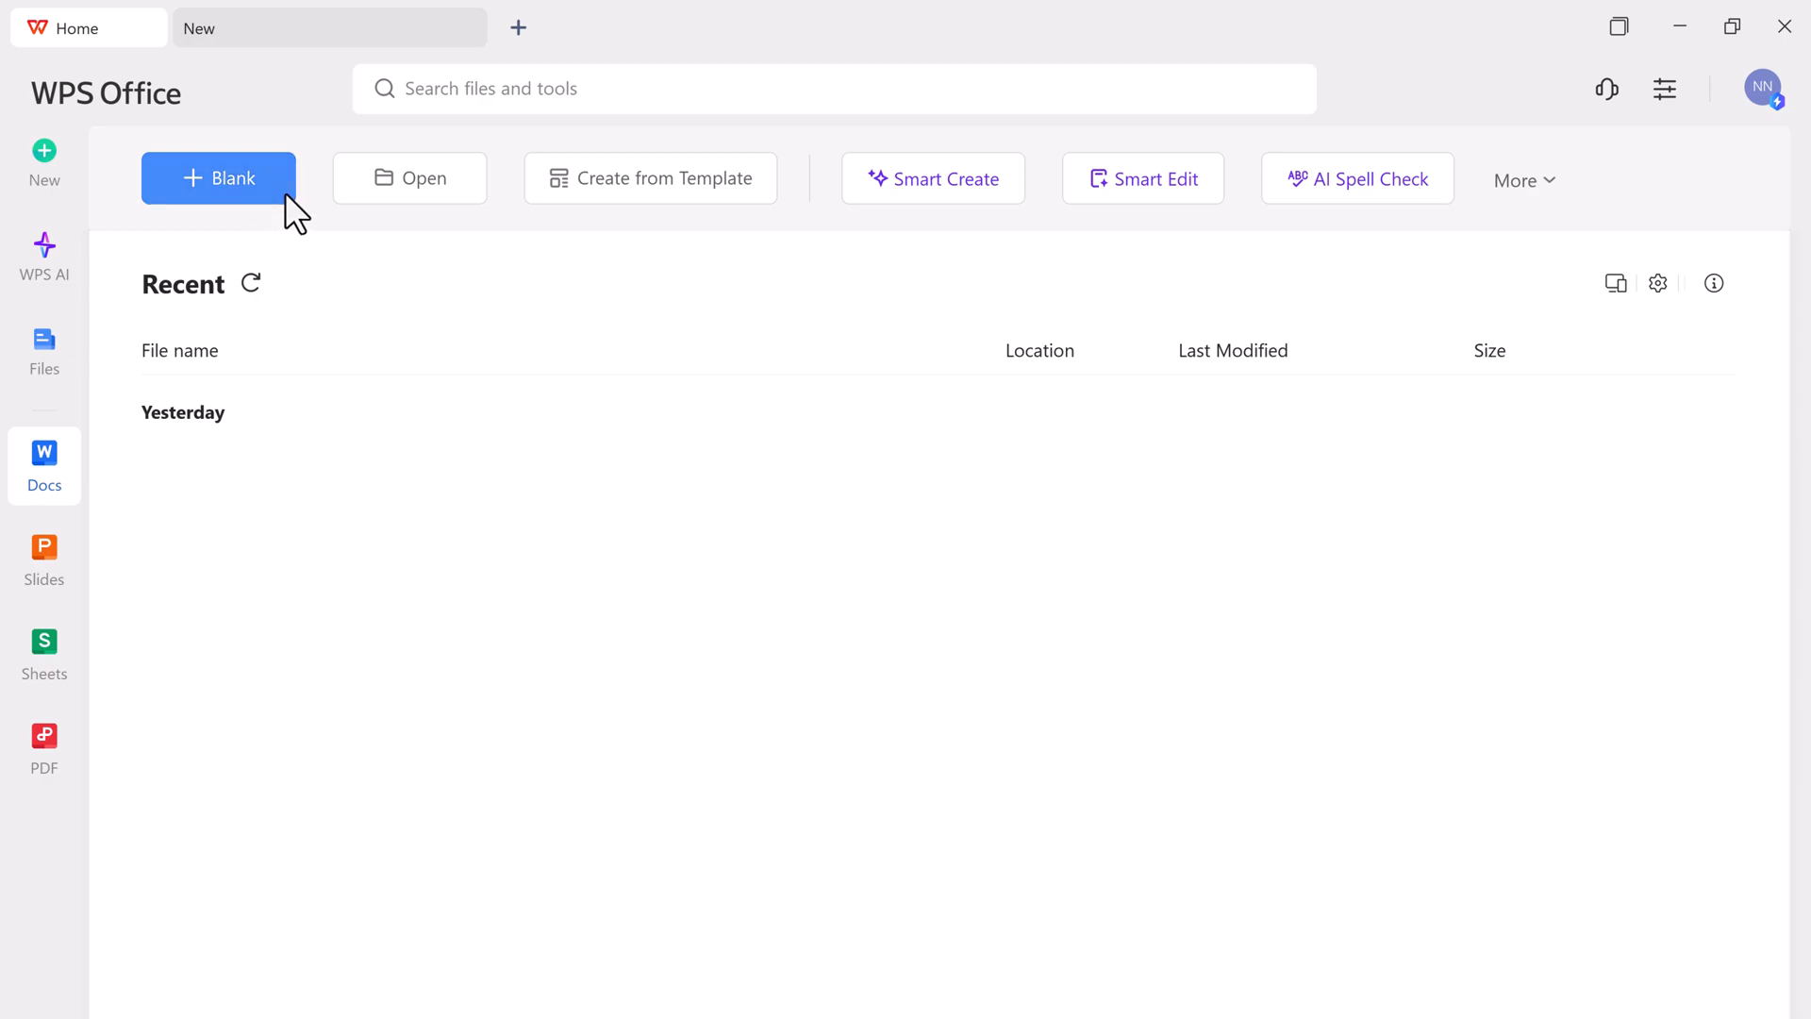
- Create a blank Document1, place the cursor on its page, and go back to the Docs start page
{"action": "left_click", "coordinate": [218, 178]}
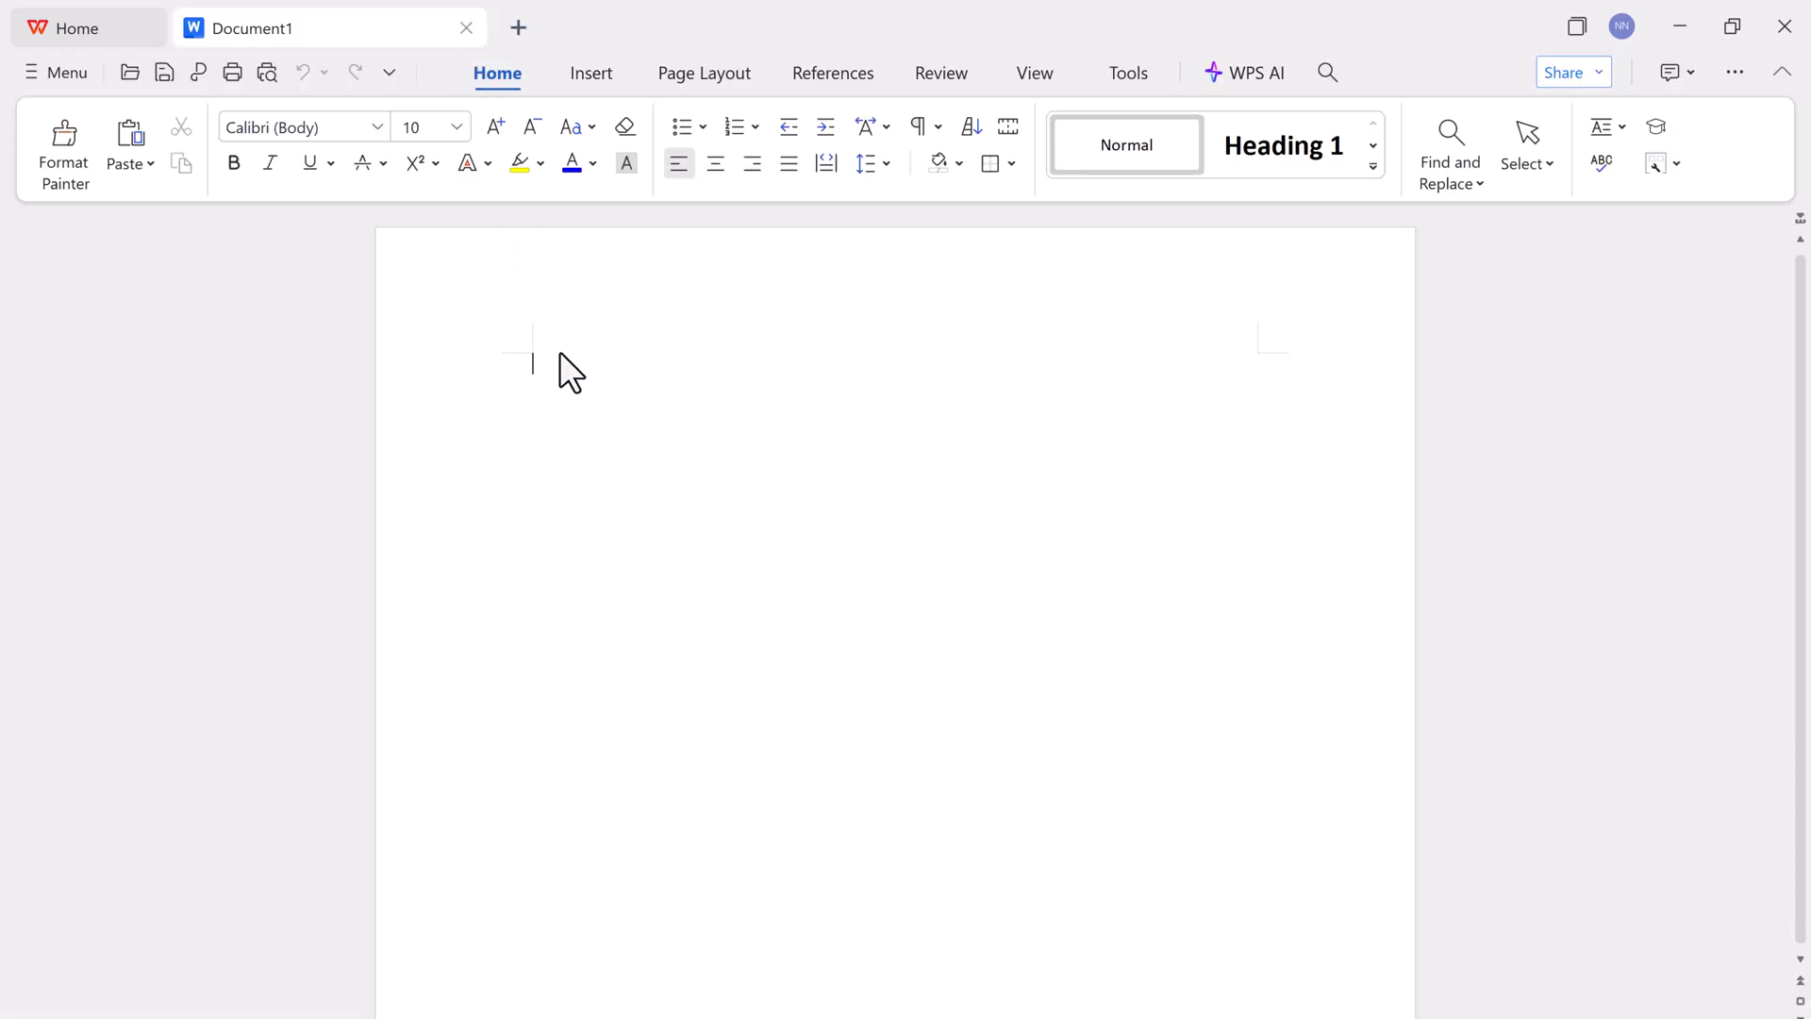
{"action": "left_click", "coordinate": [534, 365]}
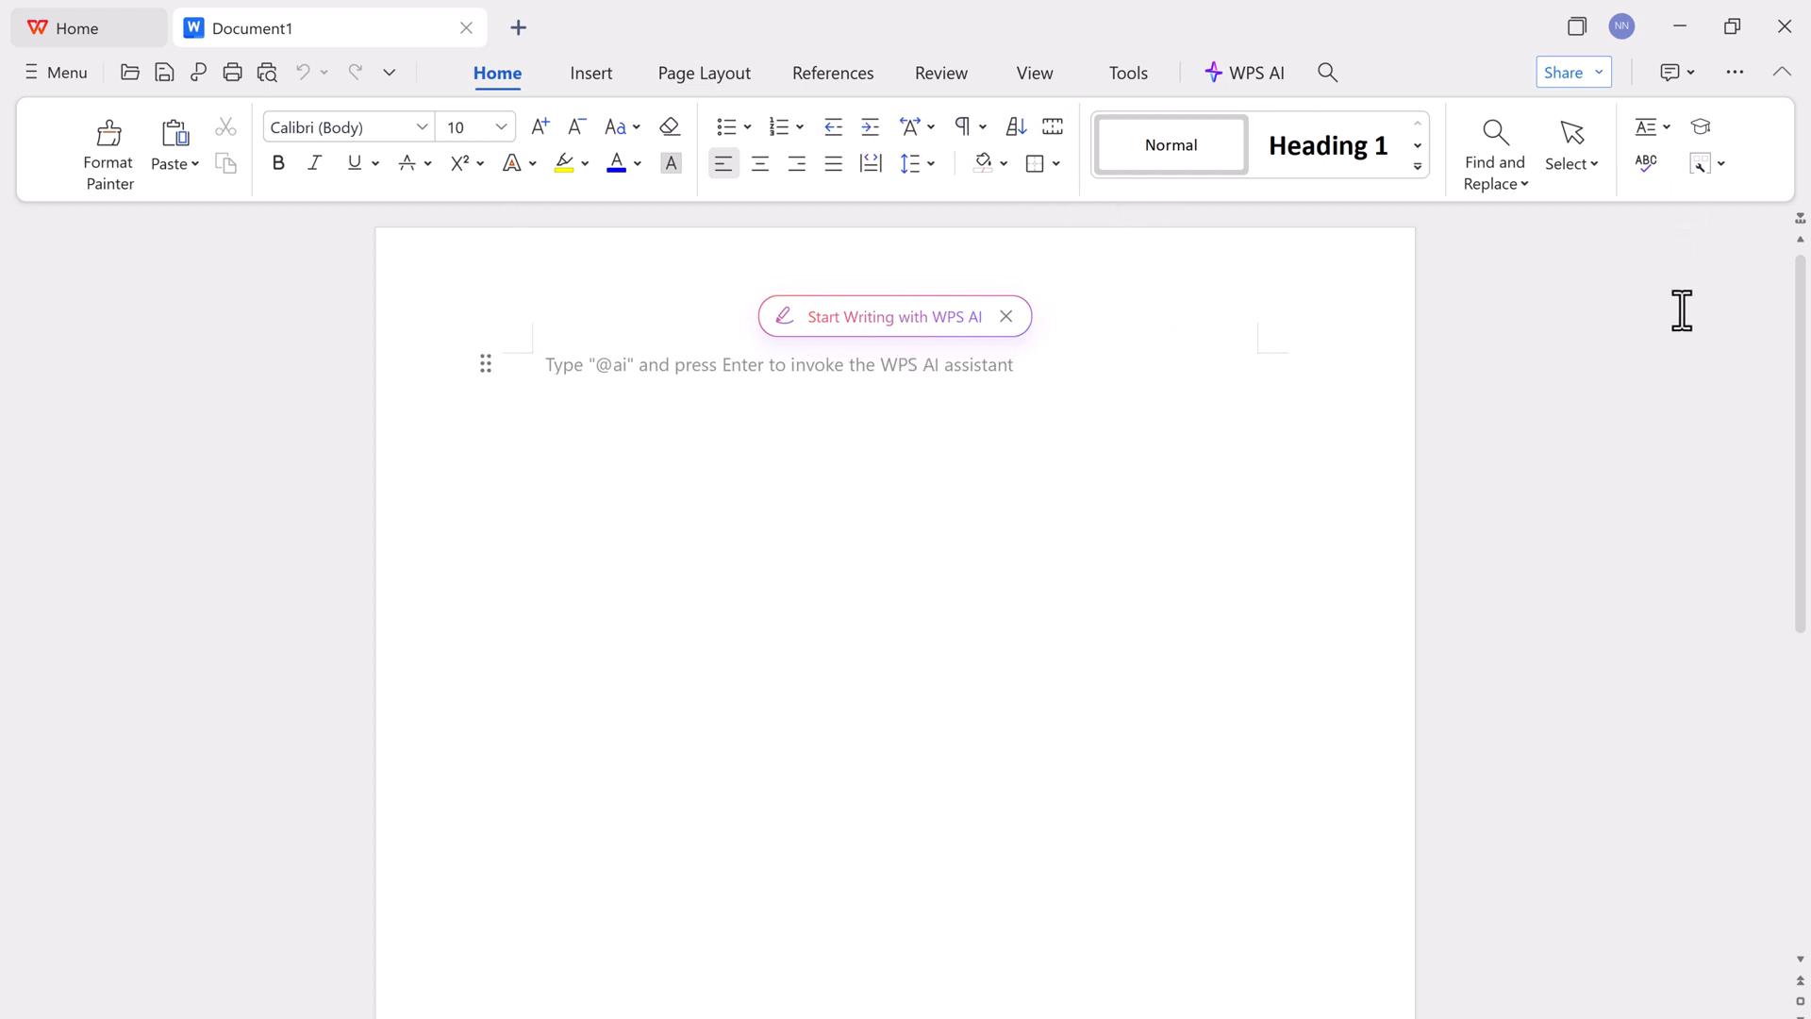
{"action": "mouse_move", "coordinate": [704, 73]}
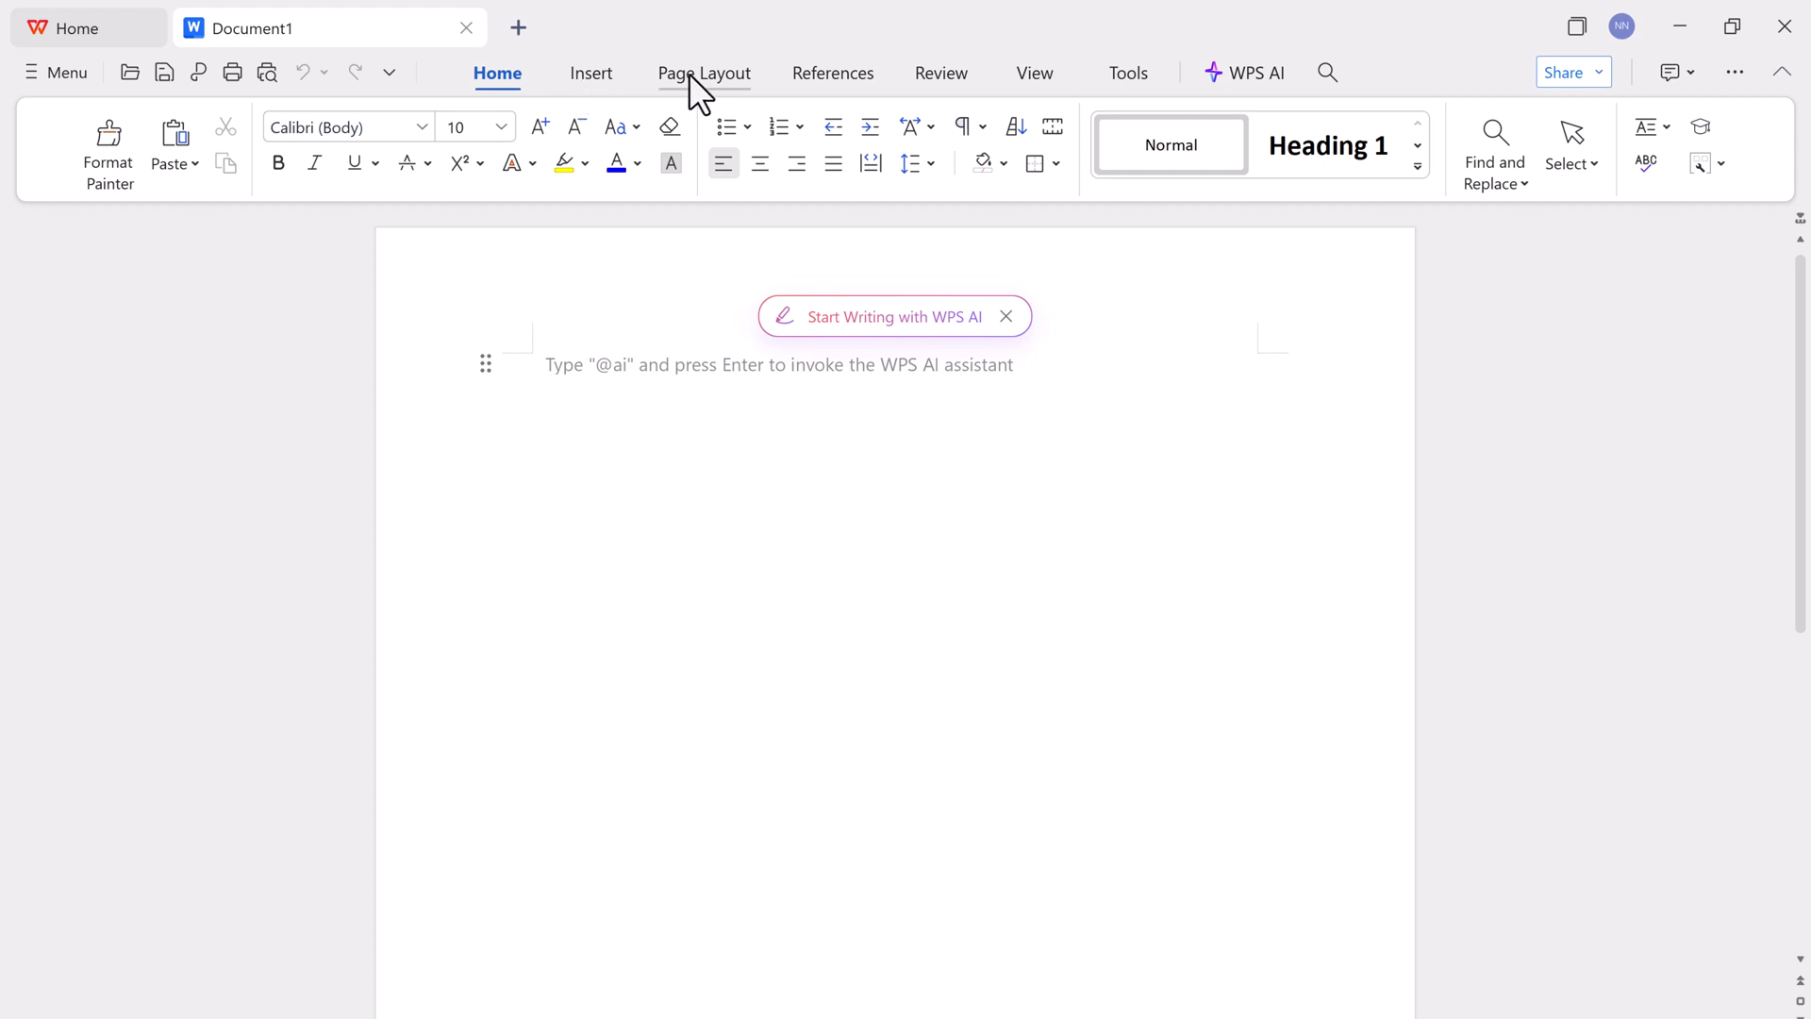
{"action": "mouse_move", "coordinate": [630, 106]}
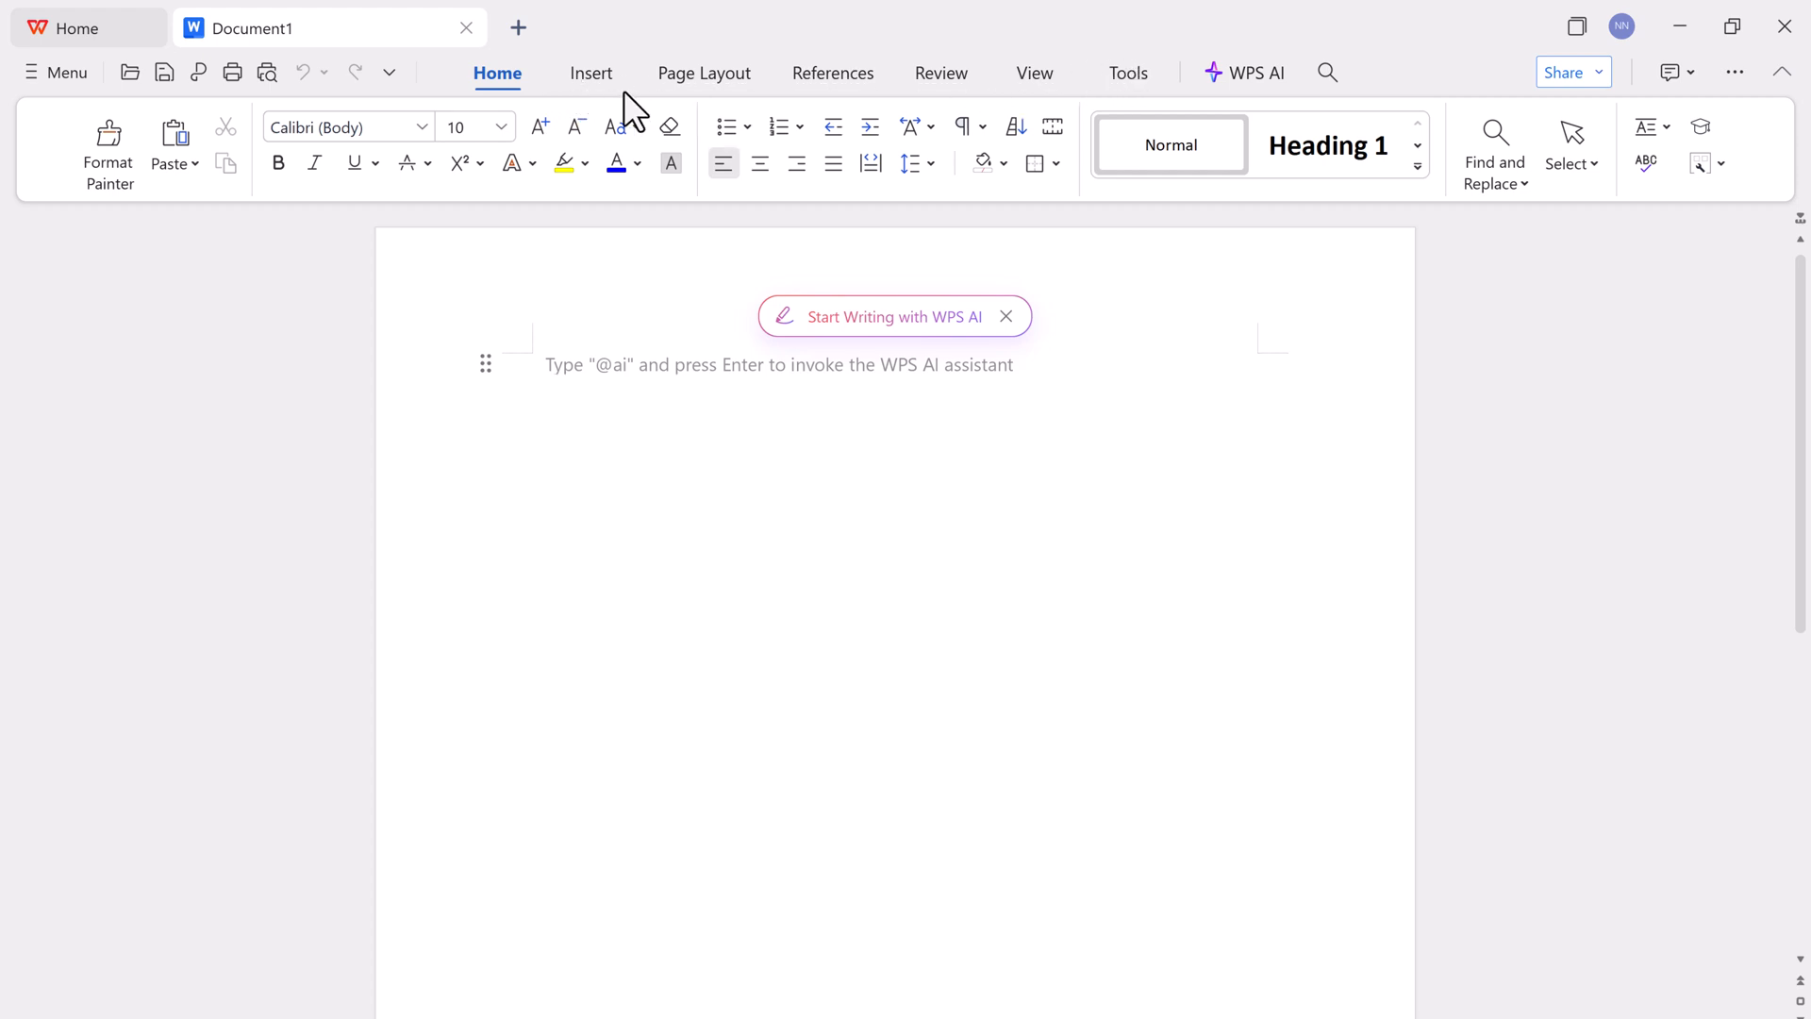
{"action": "left_click", "coordinate": [76, 28]}
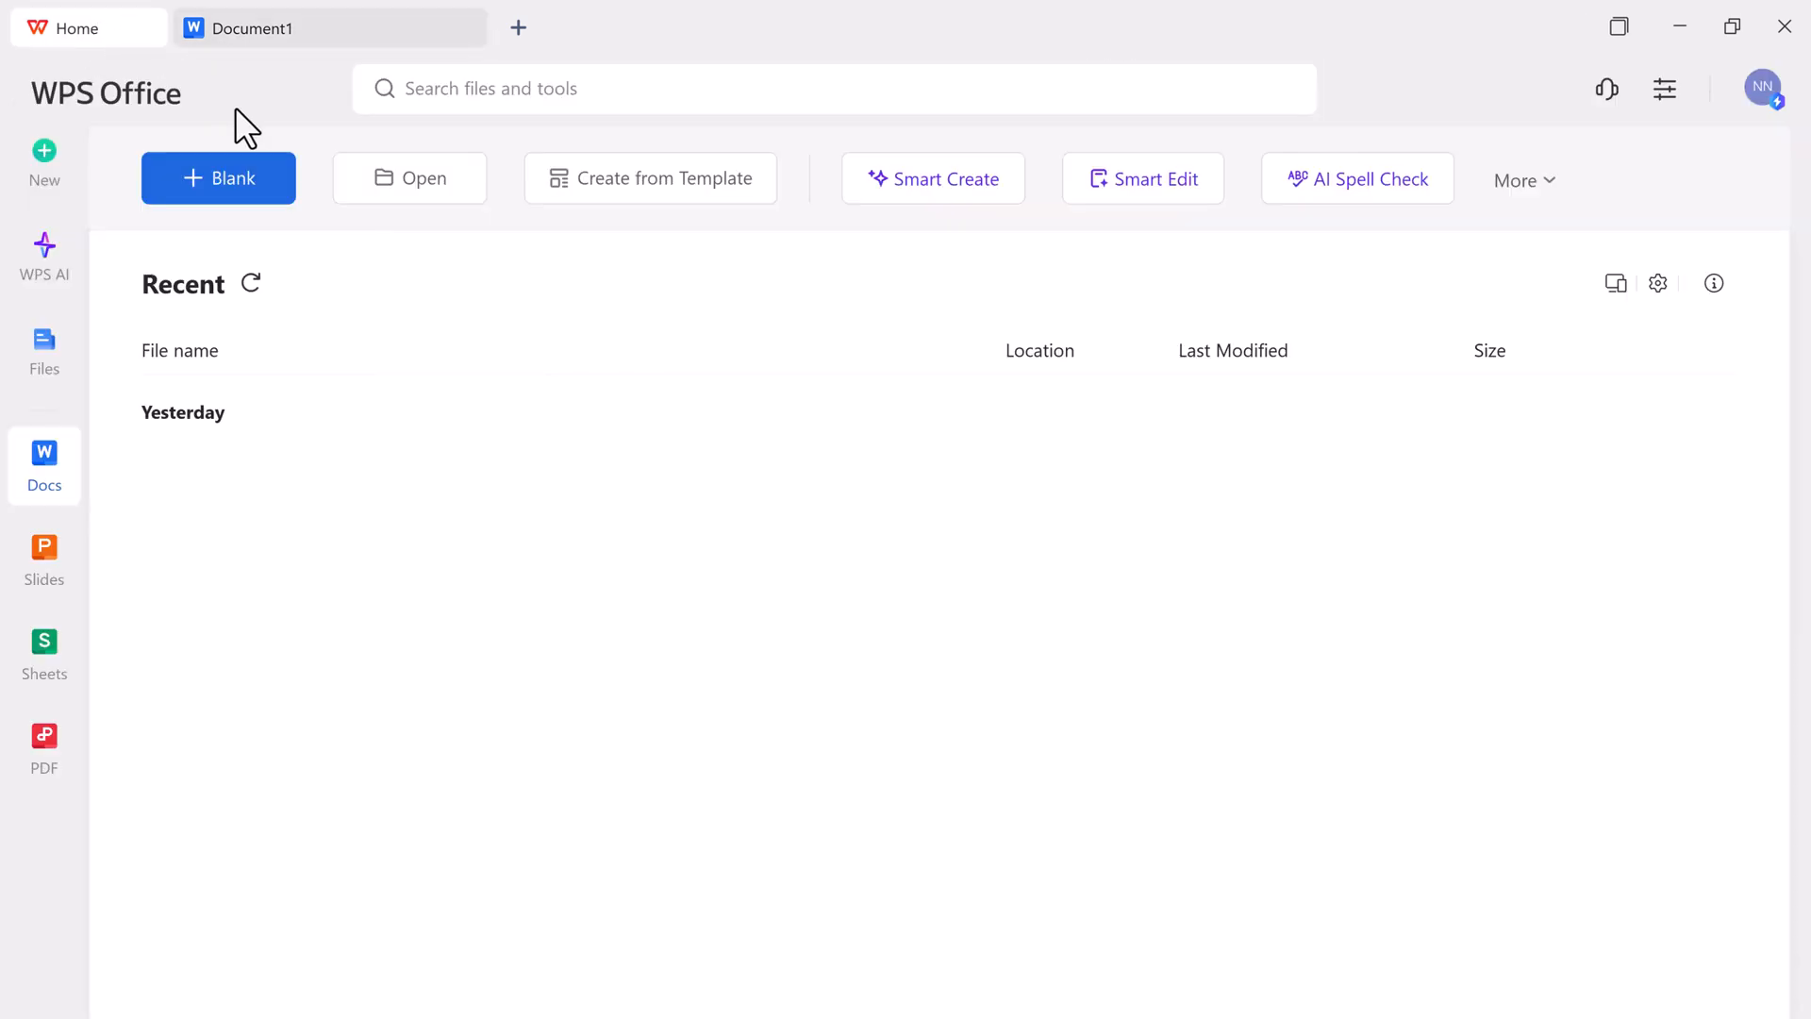
{"action": "mouse_move", "coordinate": [461, 177]}
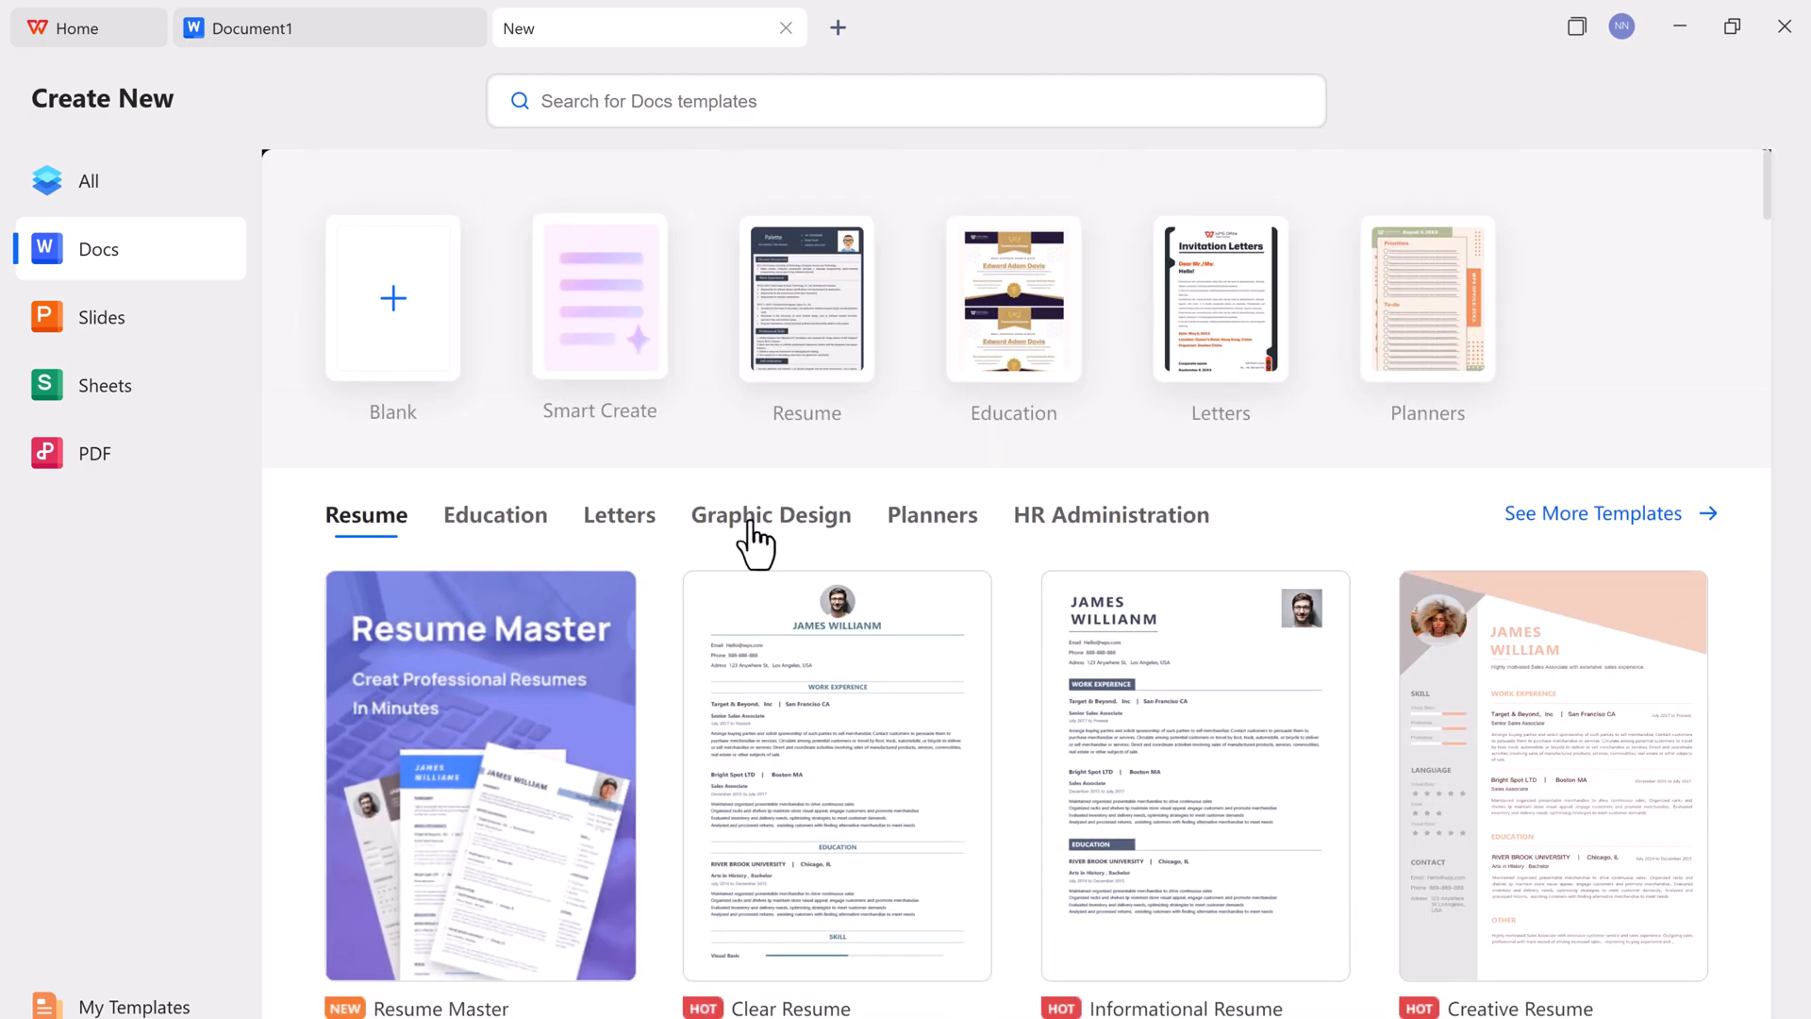
- Scroll the Docs template gallery to the Education templates, then switch to the SEO.docx tab
{"action": "scroll", "scroll_direction": "down", "scroll_amount": 3}
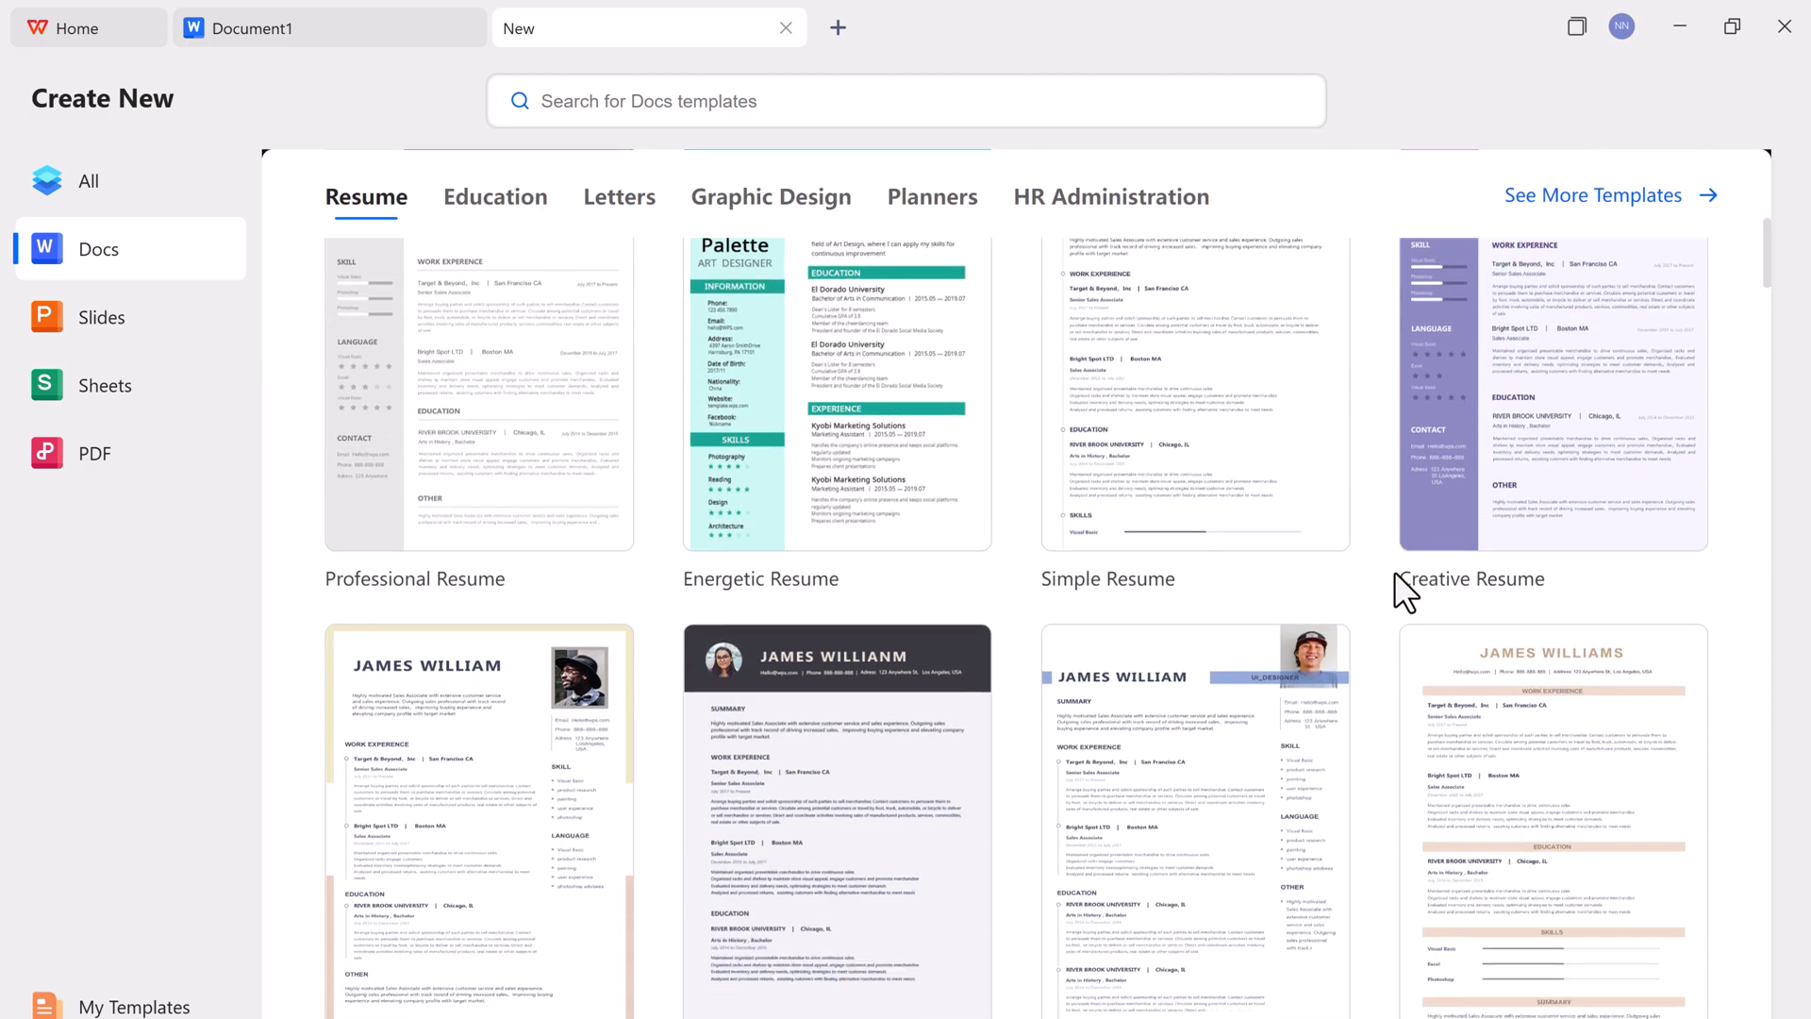
{"action": "scroll", "scroll_direction": "down", "scroll_amount": 3}
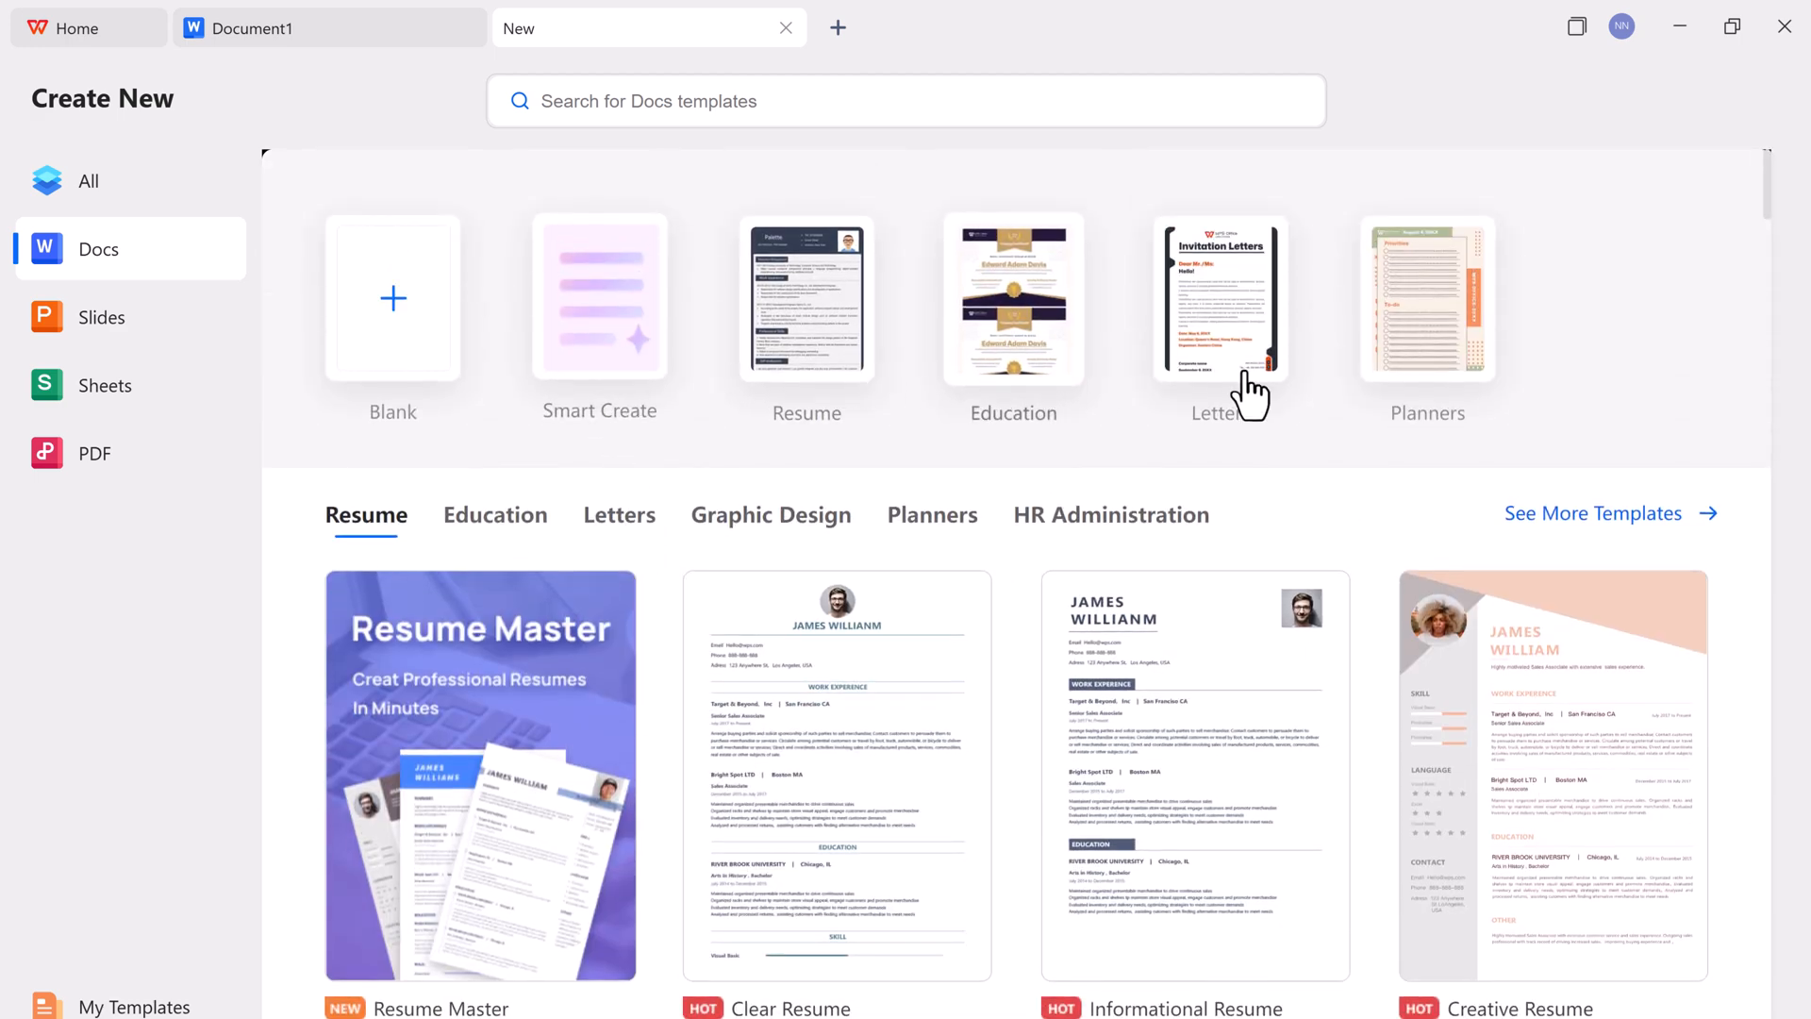
{"action": "mouse_move", "coordinate": [590, 522]}
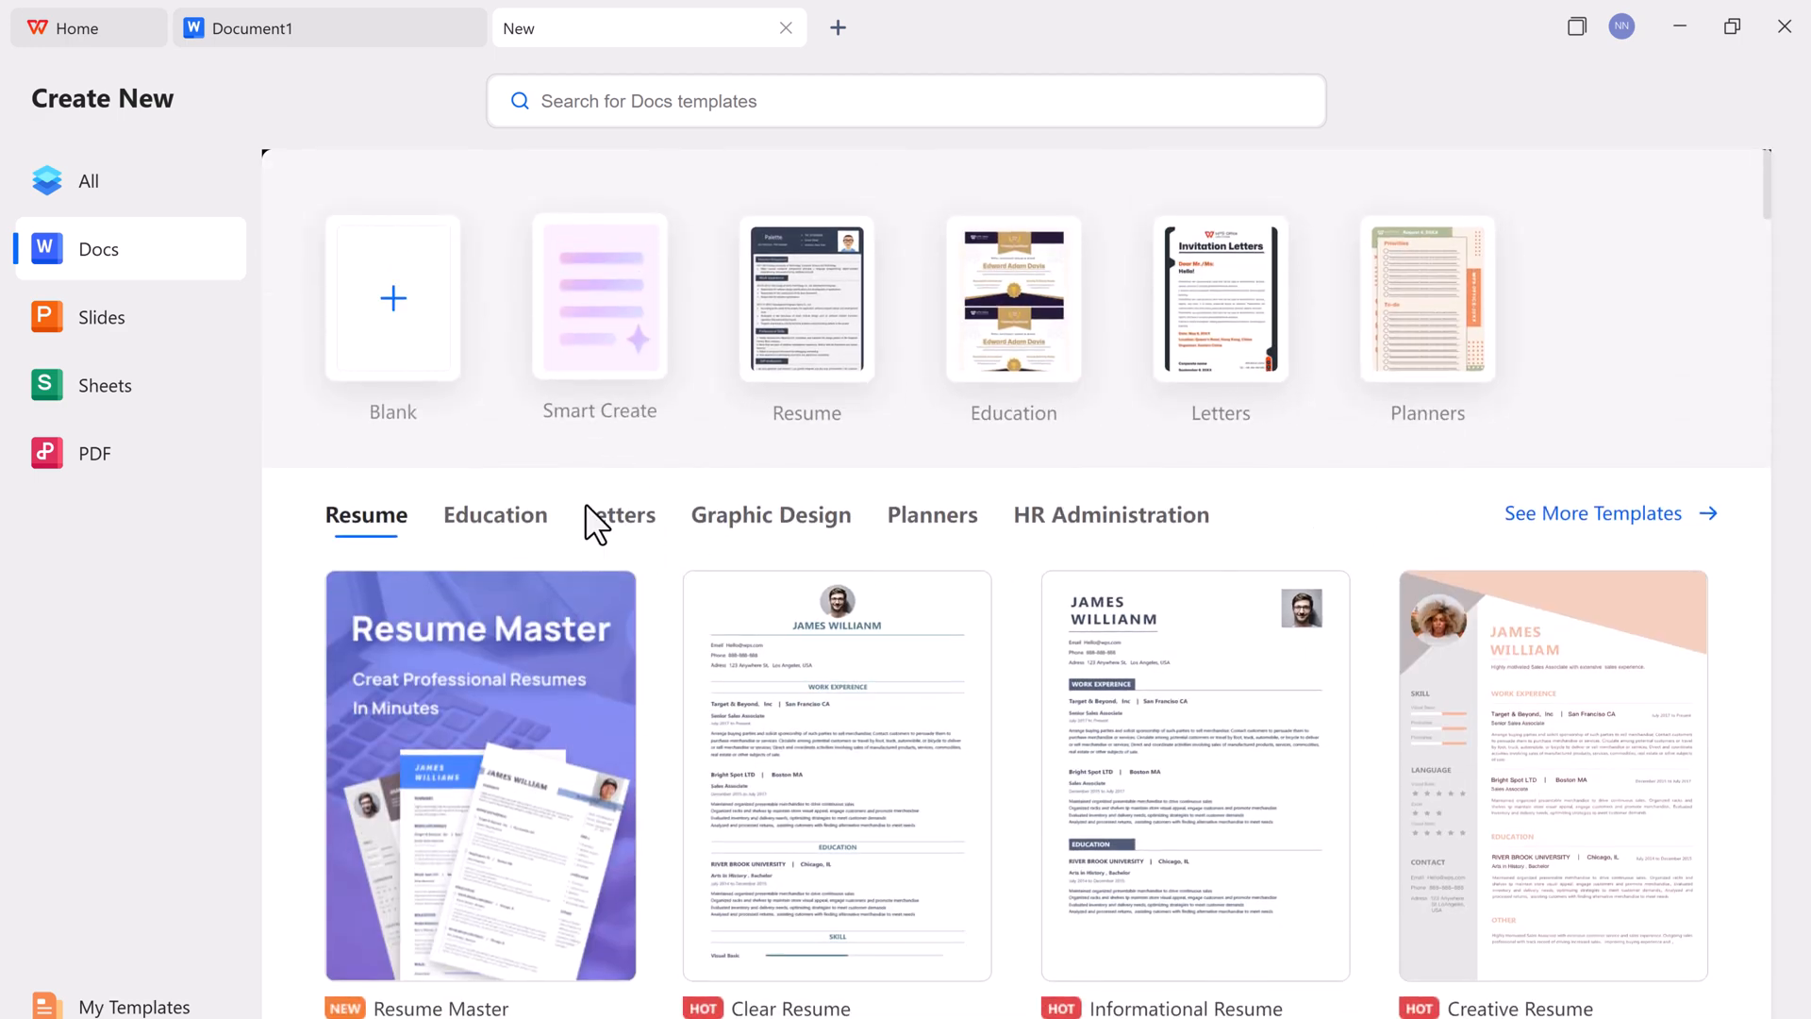
{"action": "left_click", "coordinate": [494, 513]}
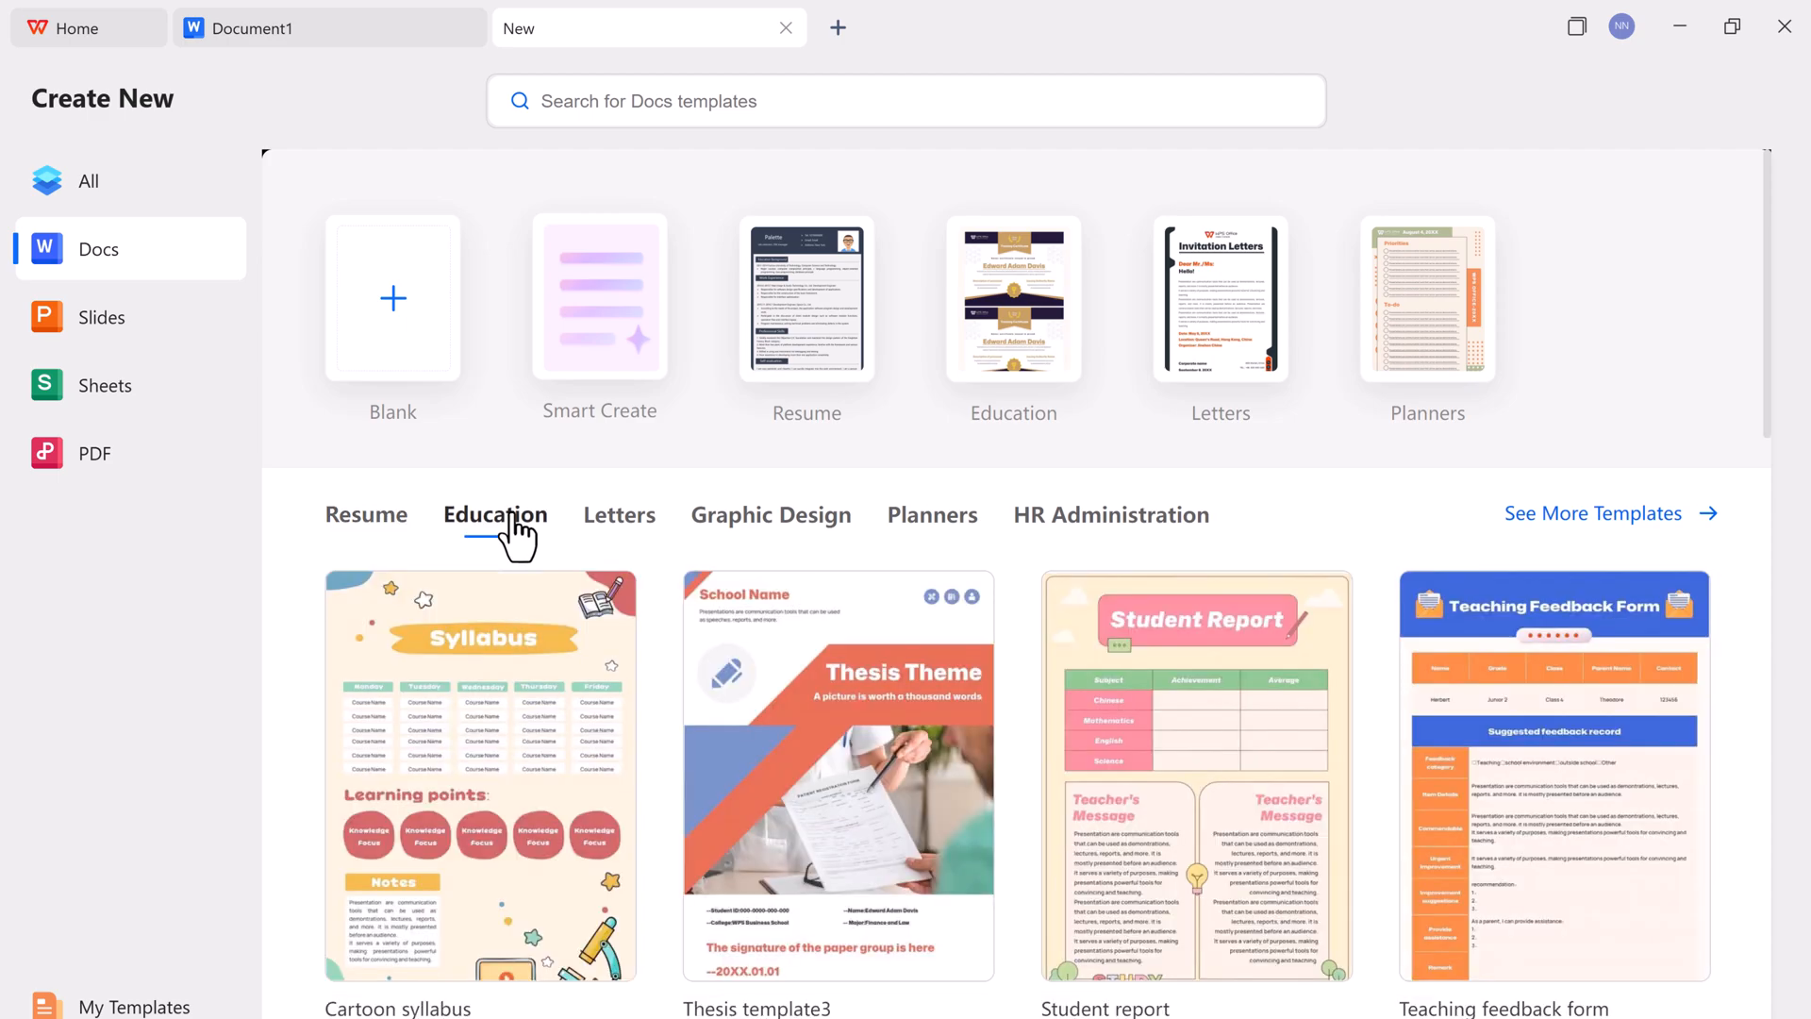
{"action": "scroll", "scroll_direction": "down", "scroll_amount": 3}
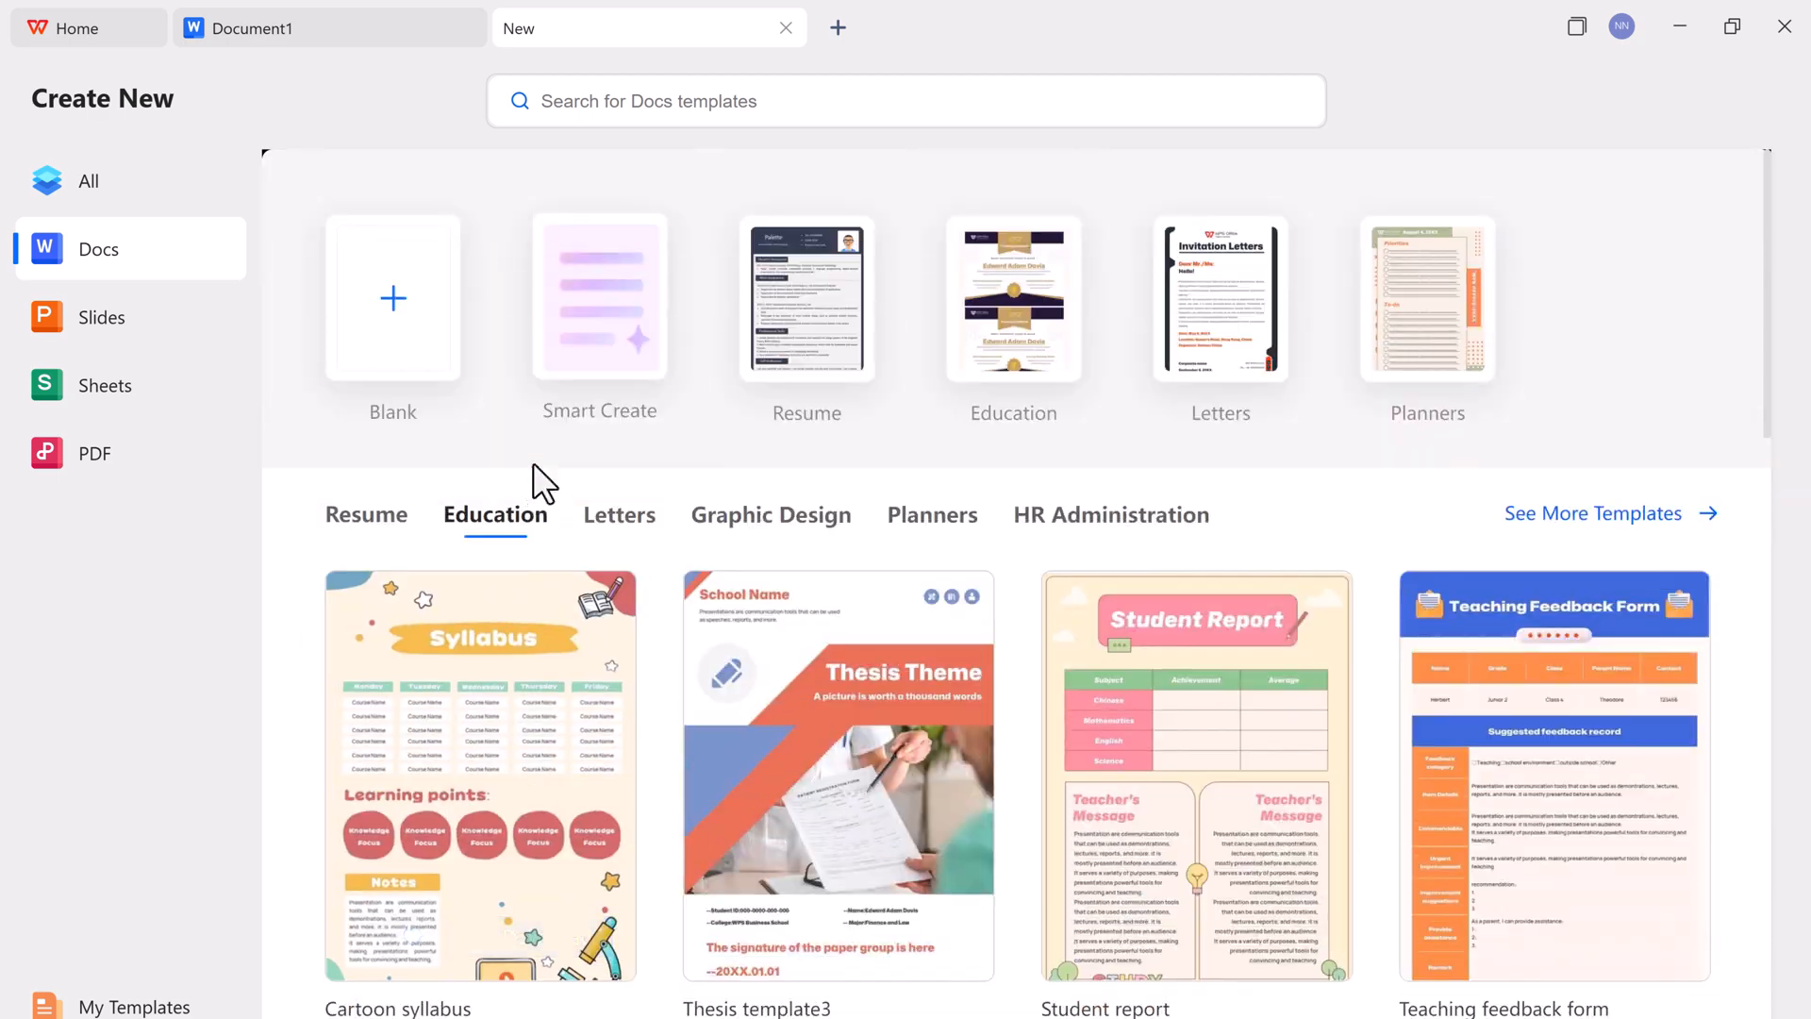
{"action": "left_click", "coordinate": [1270, 27]}
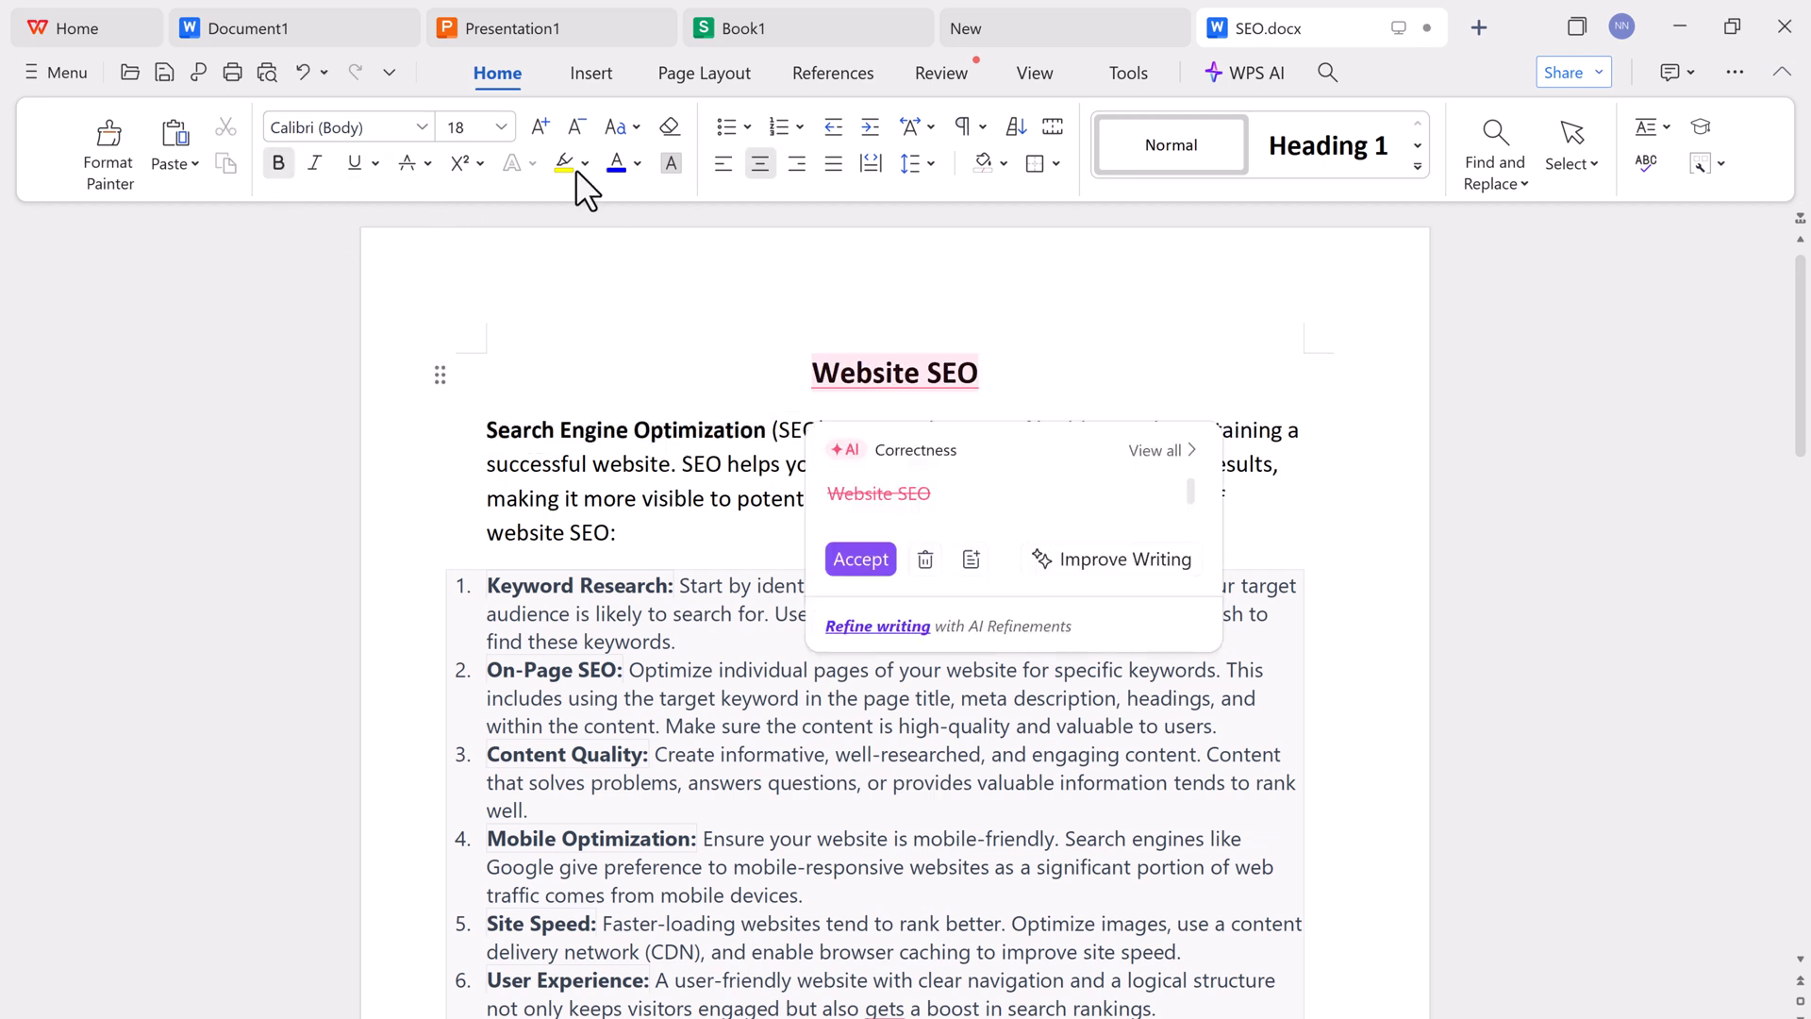
{"action": "mouse_move", "coordinate": [577, 98]}
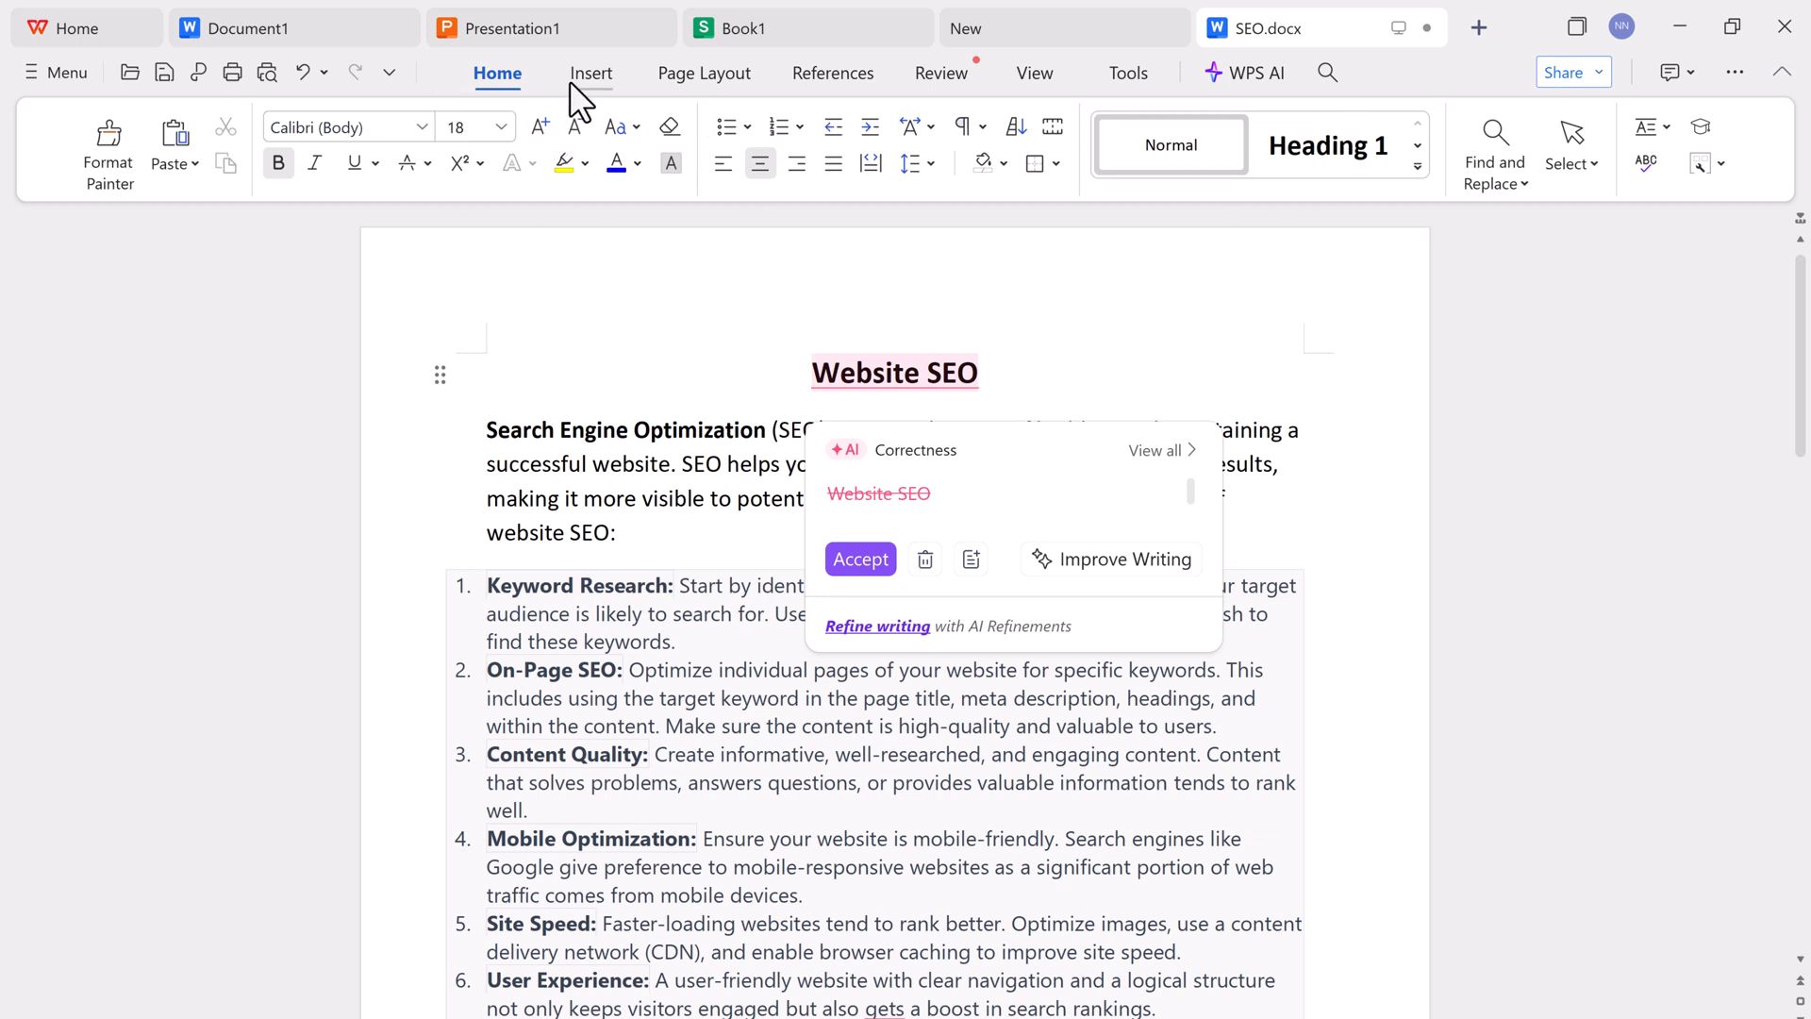
- Accept deleting the 'Website SEO' heading, then browse Page Layout, Review and Tools to WPS AI
{"action": "left_click", "coordinate": [591, 74]}
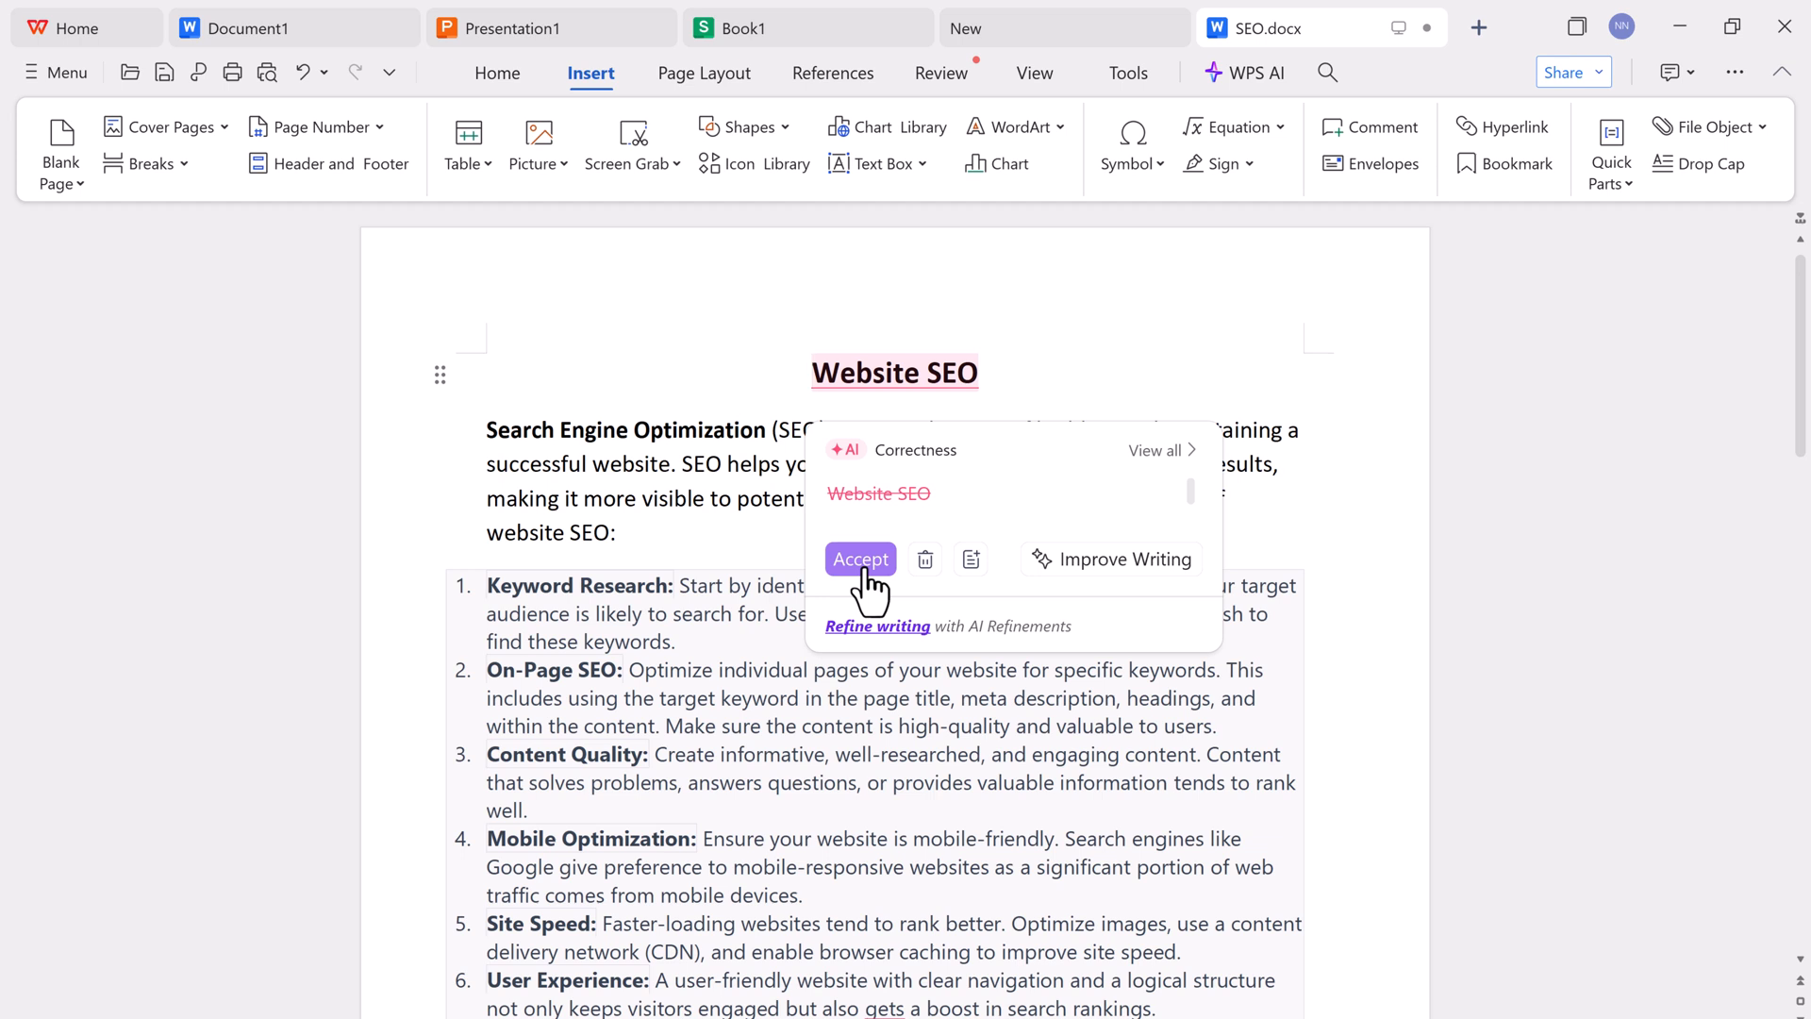
{"action": "left_click", "coordinate": [861, 558]}
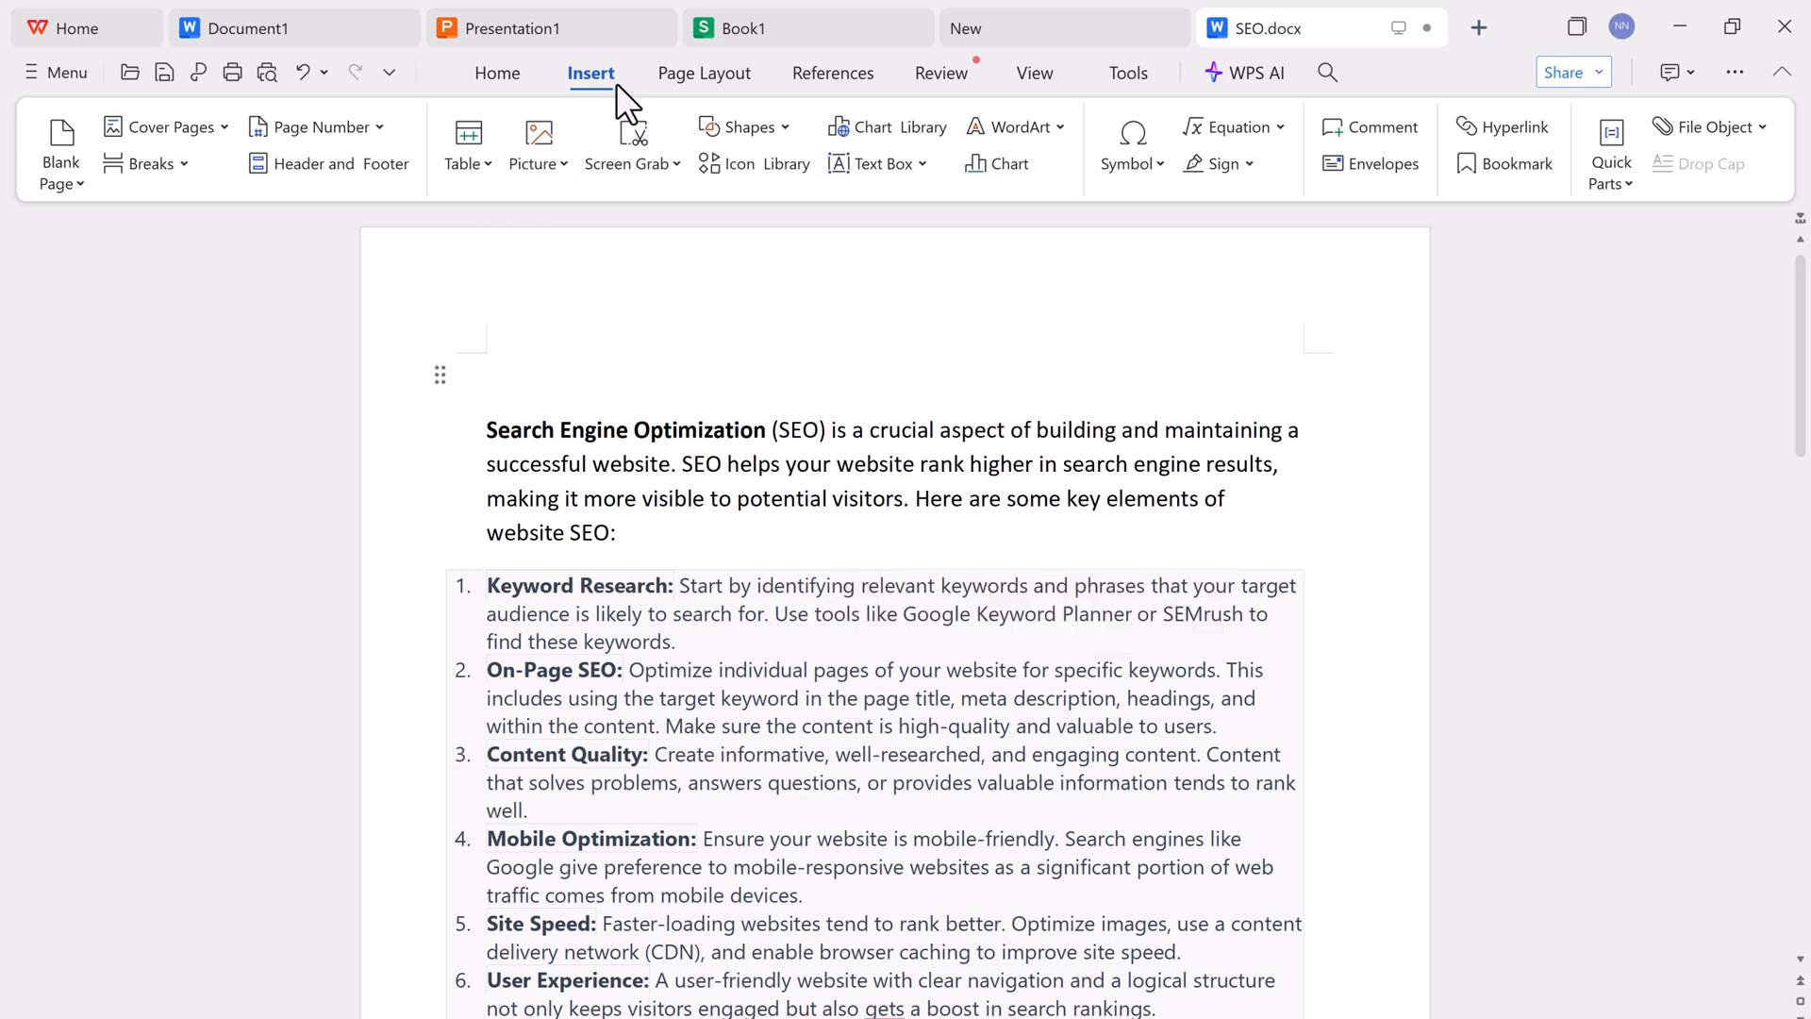
{"action": "left_click", "coordinate": [704, 73]}
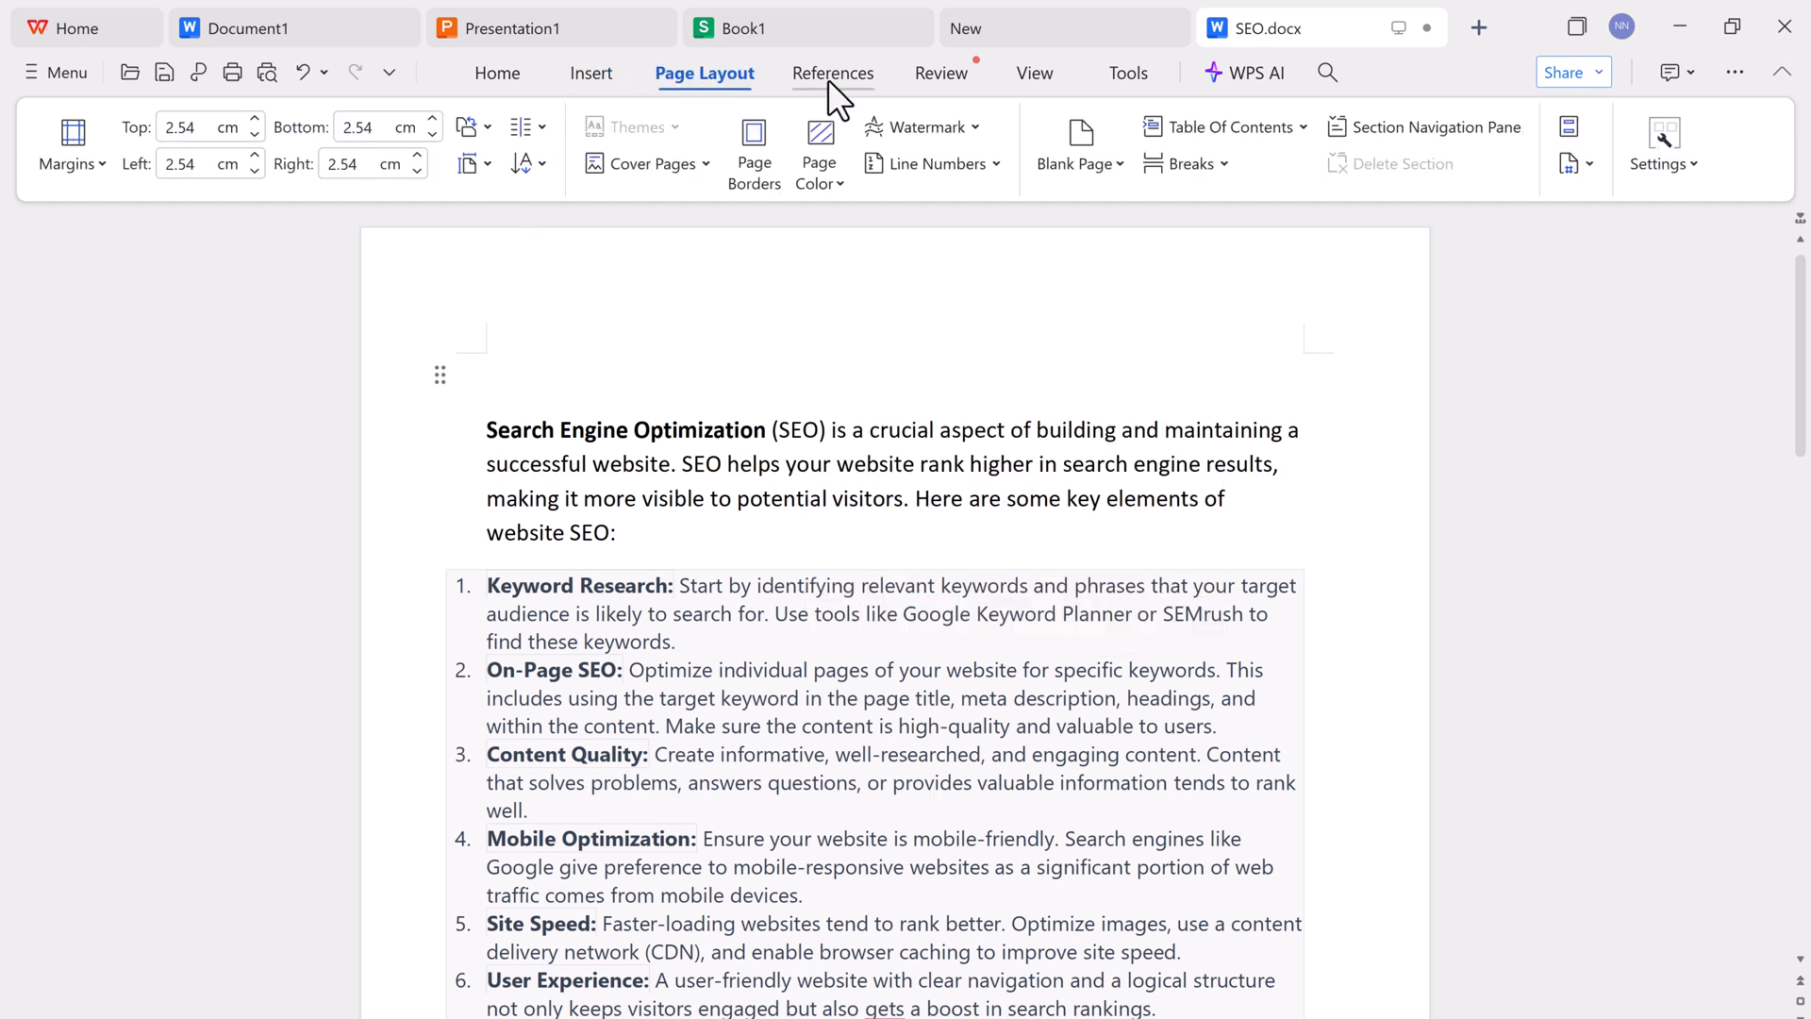
{"action": "left_click", "coordinate": [939, 74]}
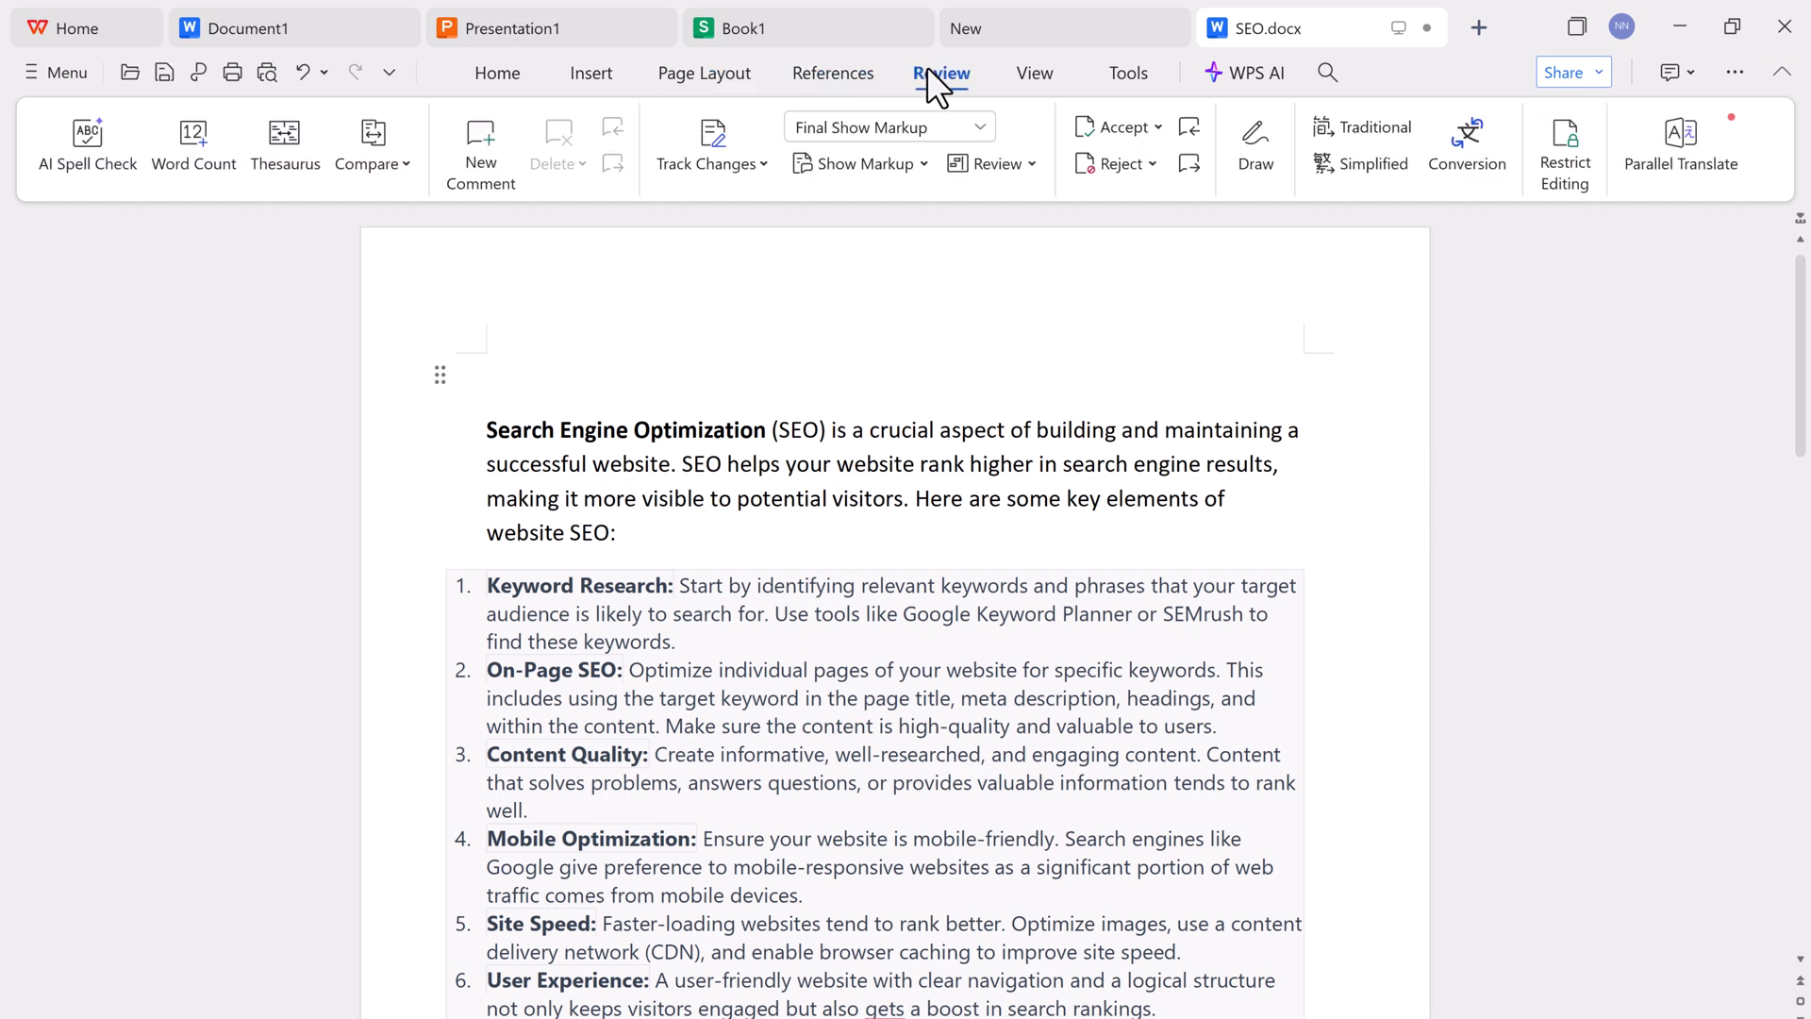
{"action": "left_click", "coordinate": [1129, 74]}
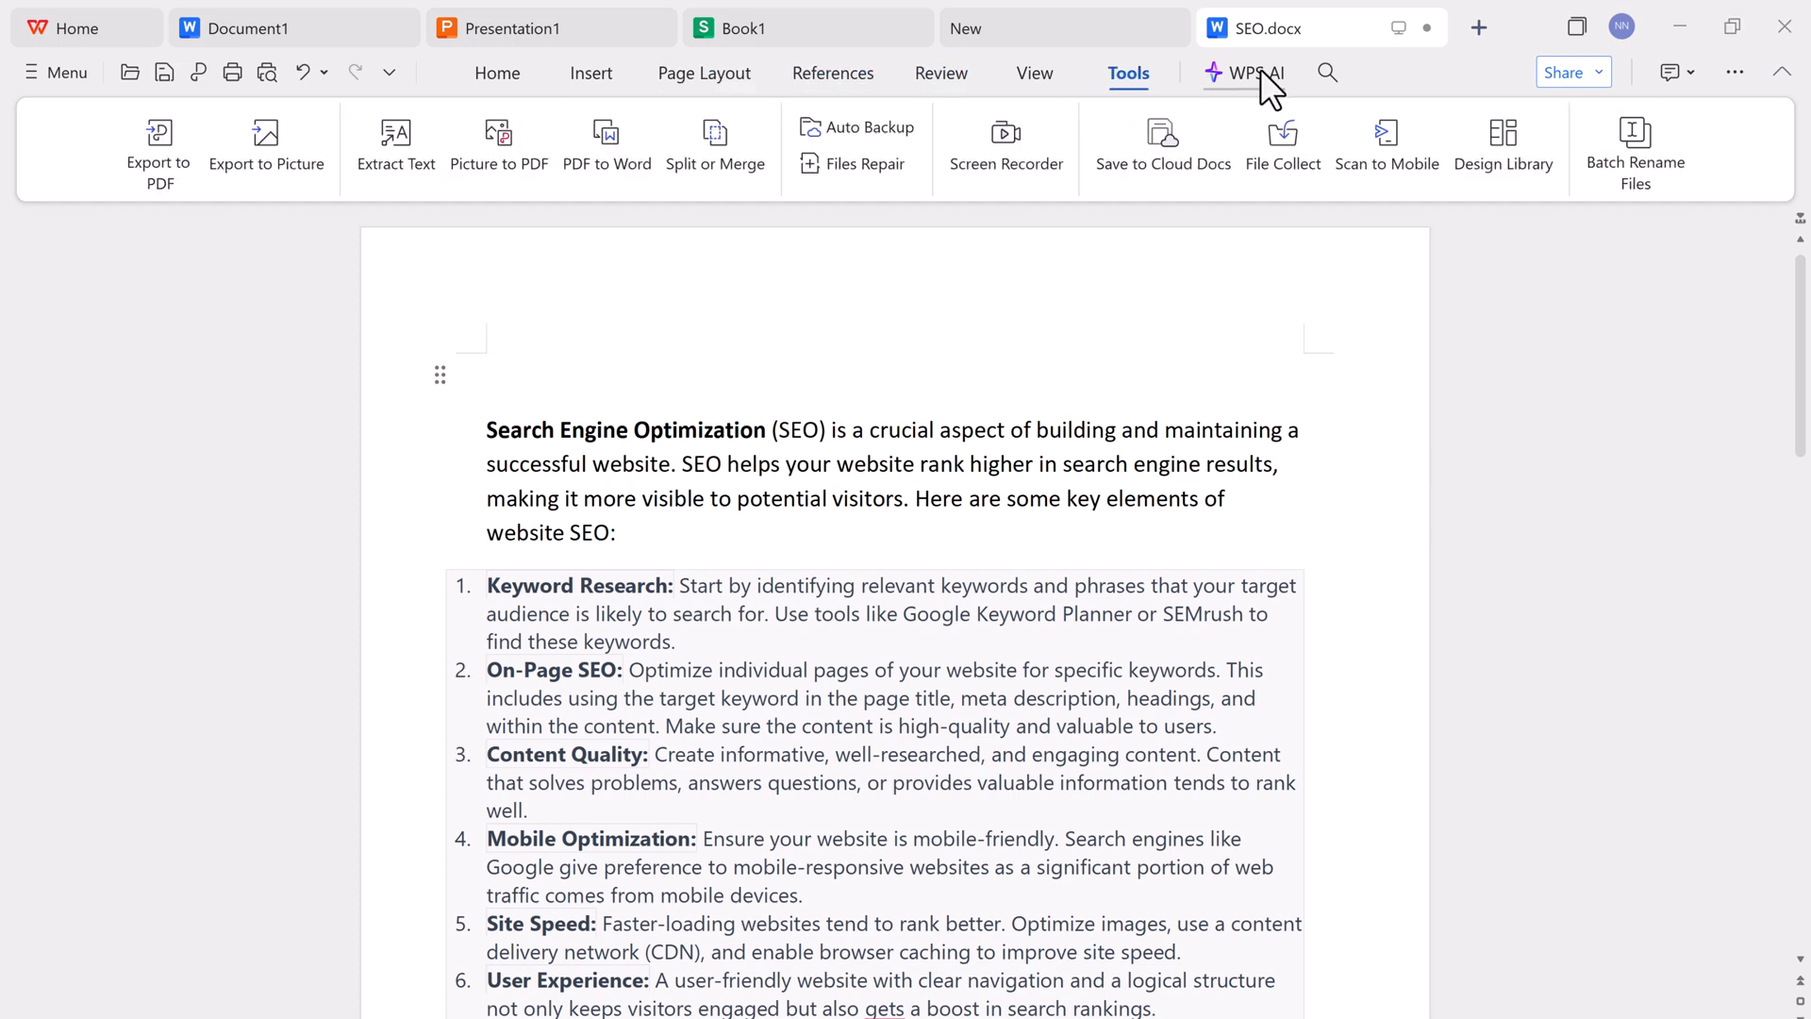
{"action": "left_click", "coordinate": [1245, 73]}
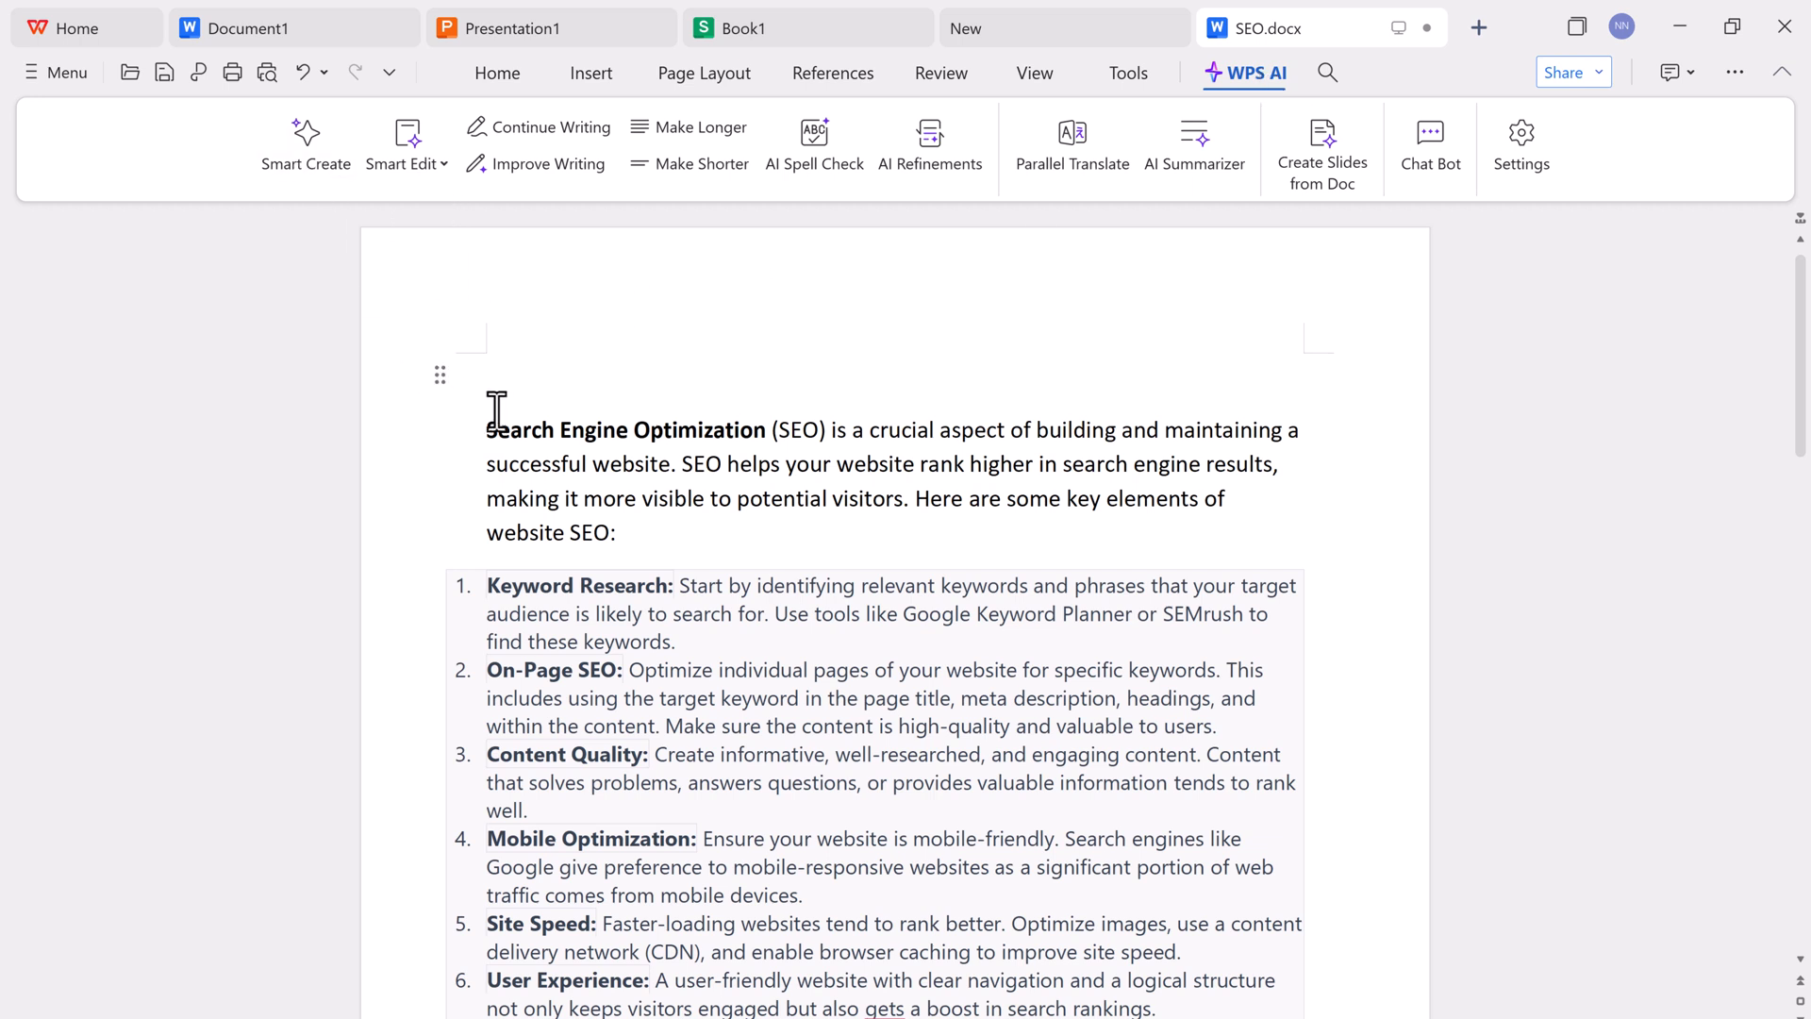
- Have WPS AI Continue Writing the intro paragraph and insert the generated SEO outline below it
{"action": "left_click", "coordinate": [305, 144]}
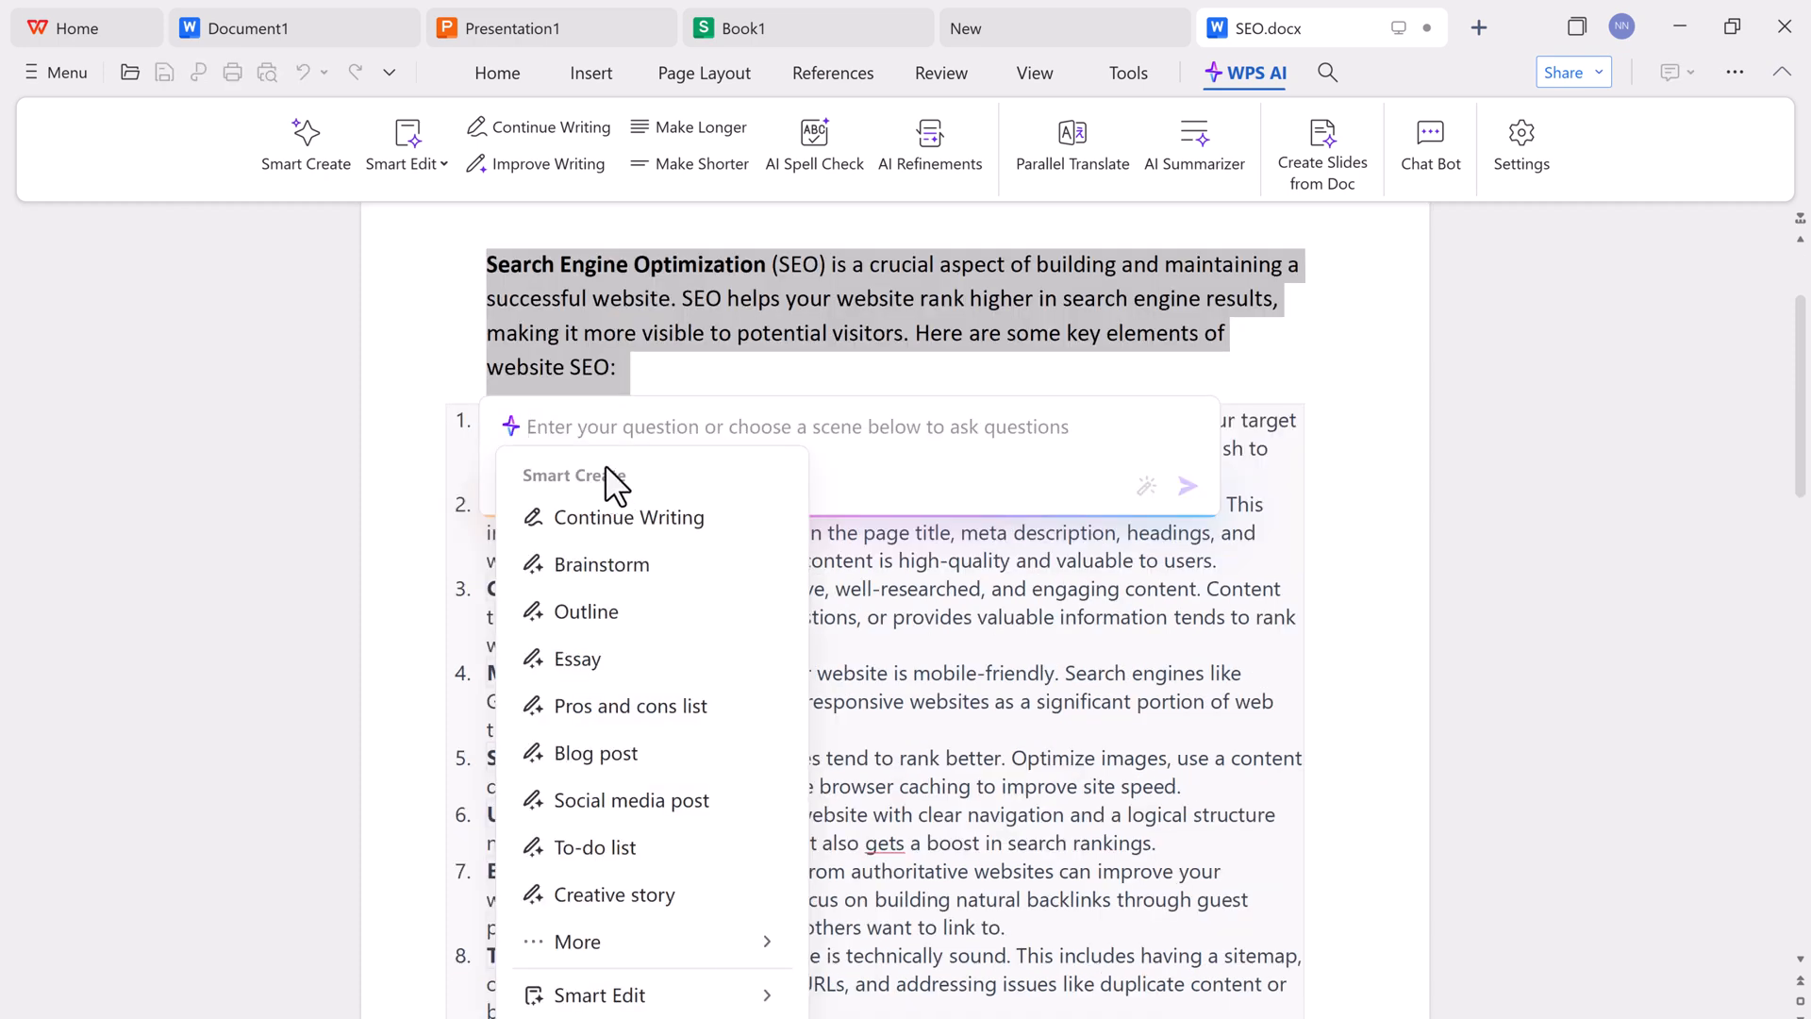
{"action": "mouse_move", "coordinate": [626, 517]}
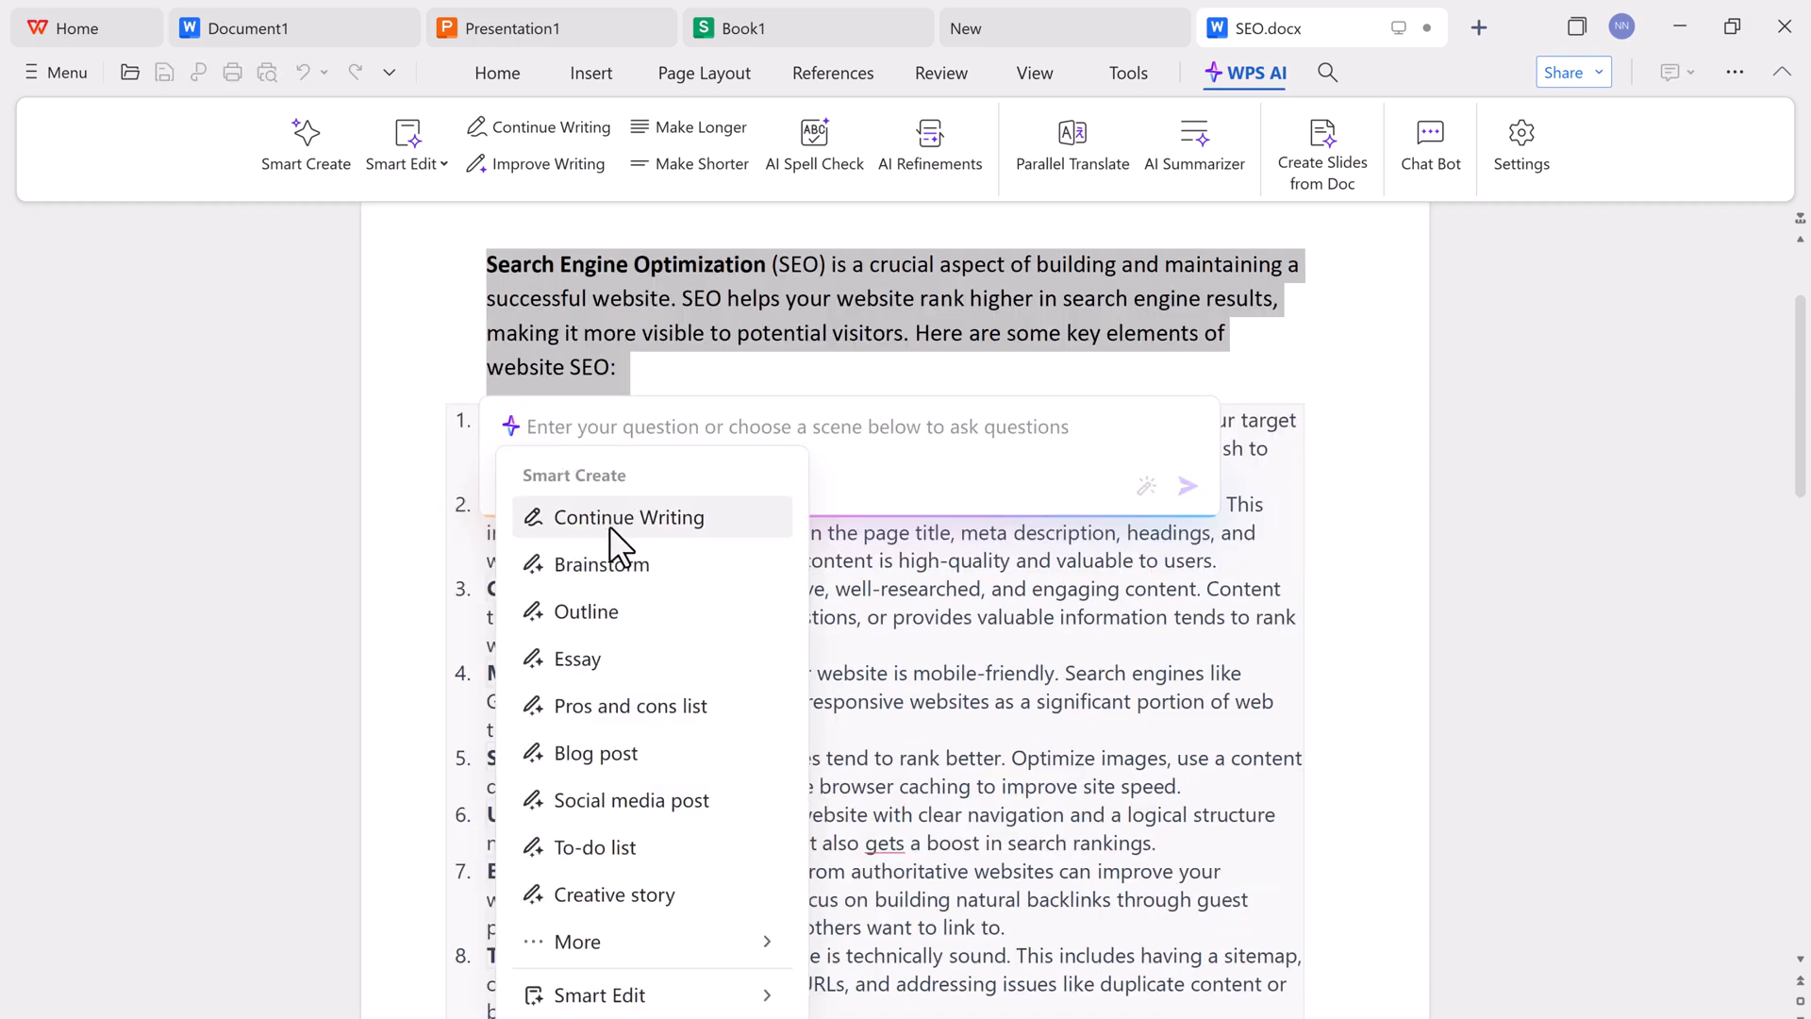
{"action": "mouse_move", "coordinate": [653, 706]}
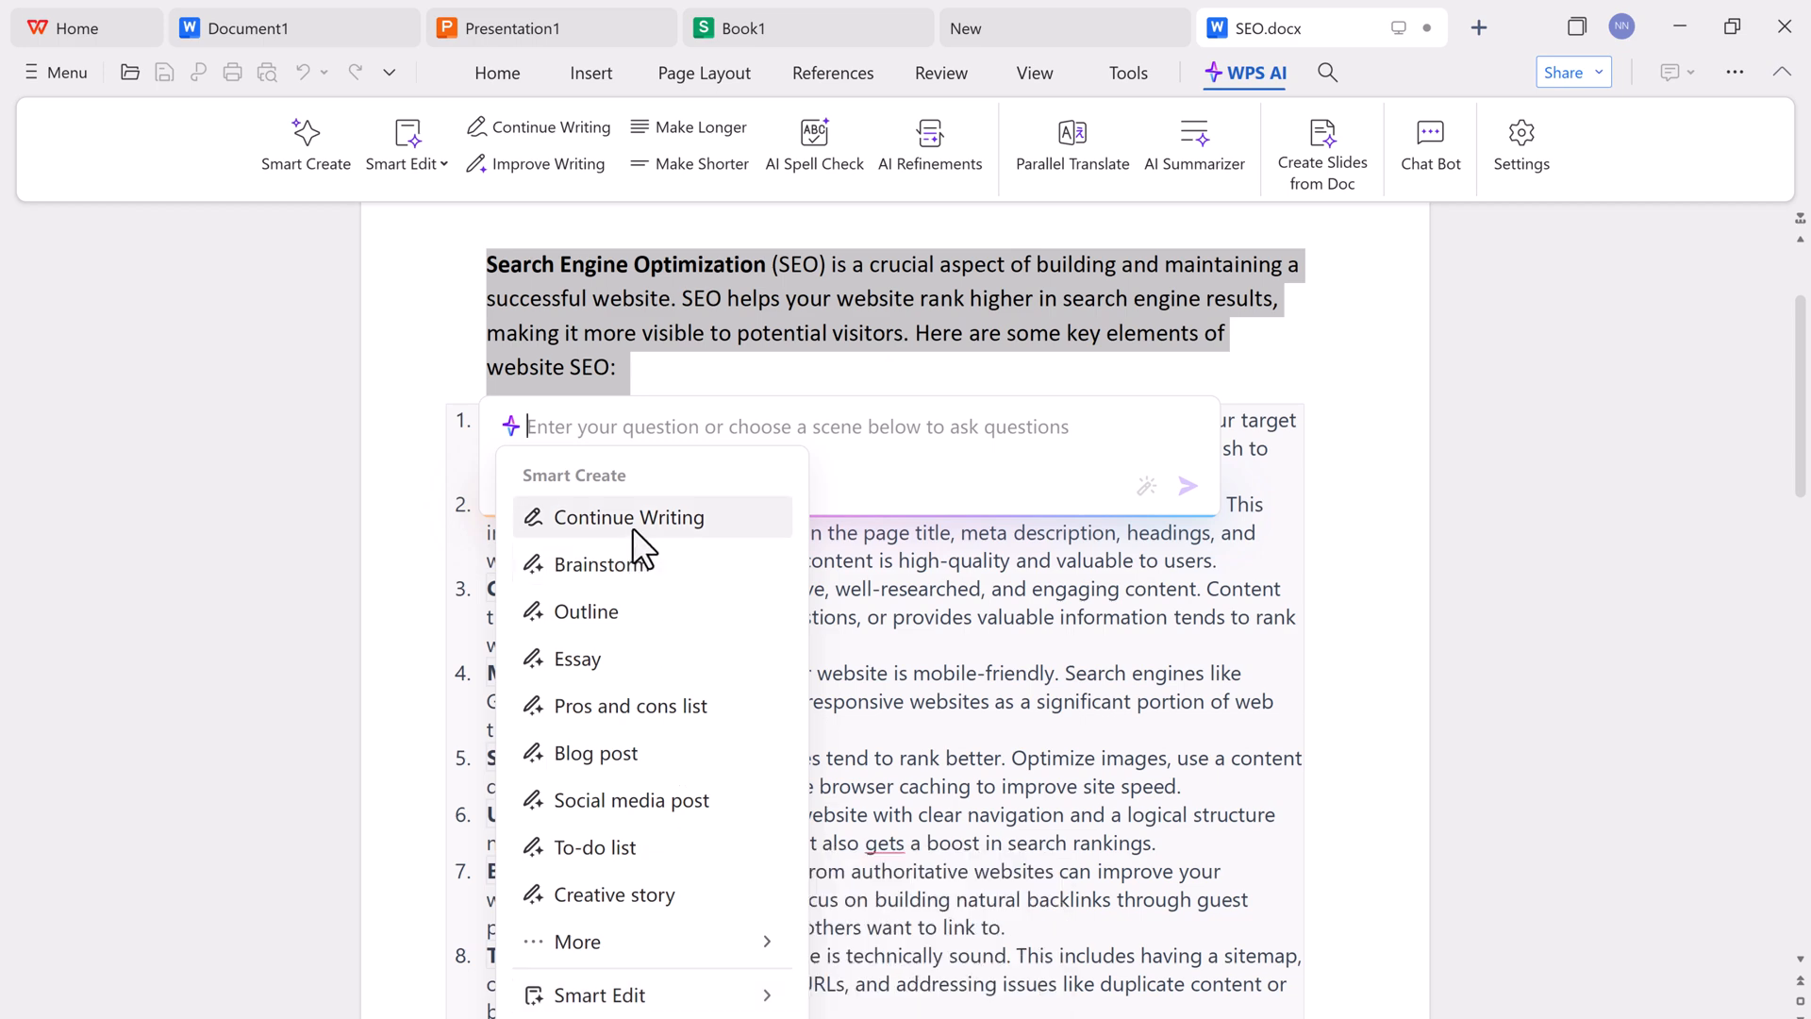
{"action": "left_click", "coordinate": [628, 517]}
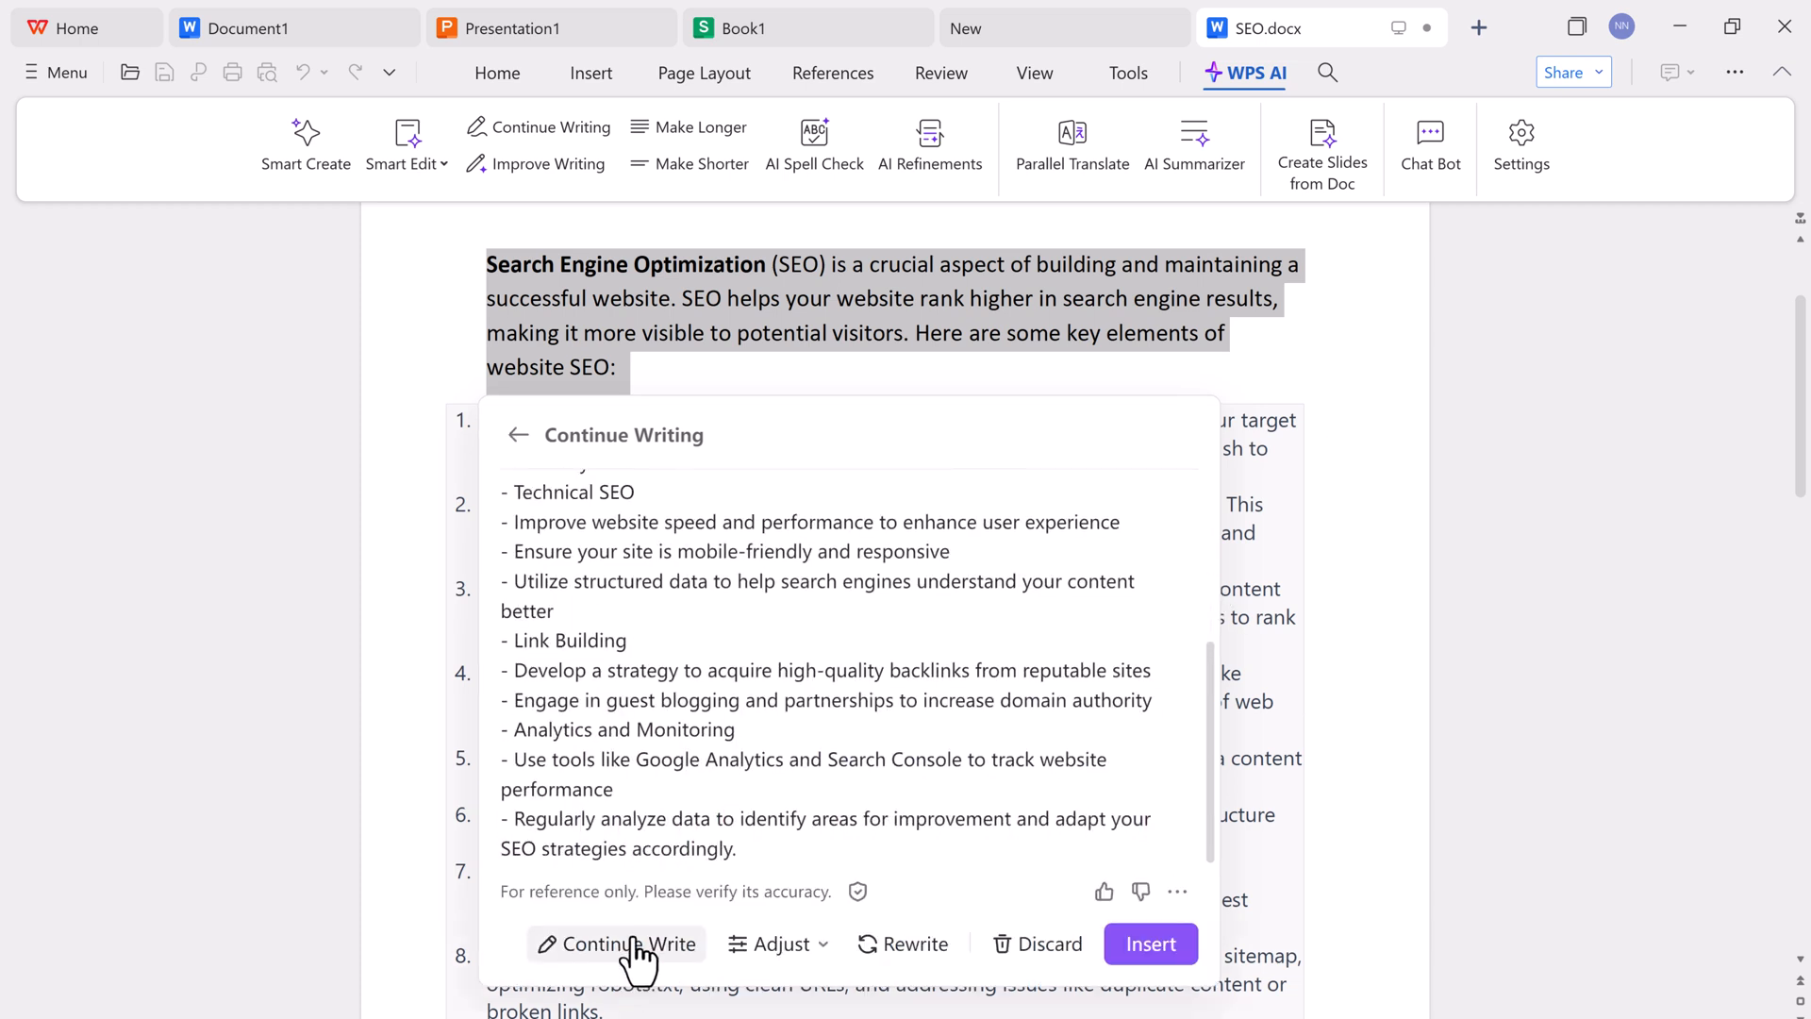
{"action": "left_click", "coordinate": [777, 944]}
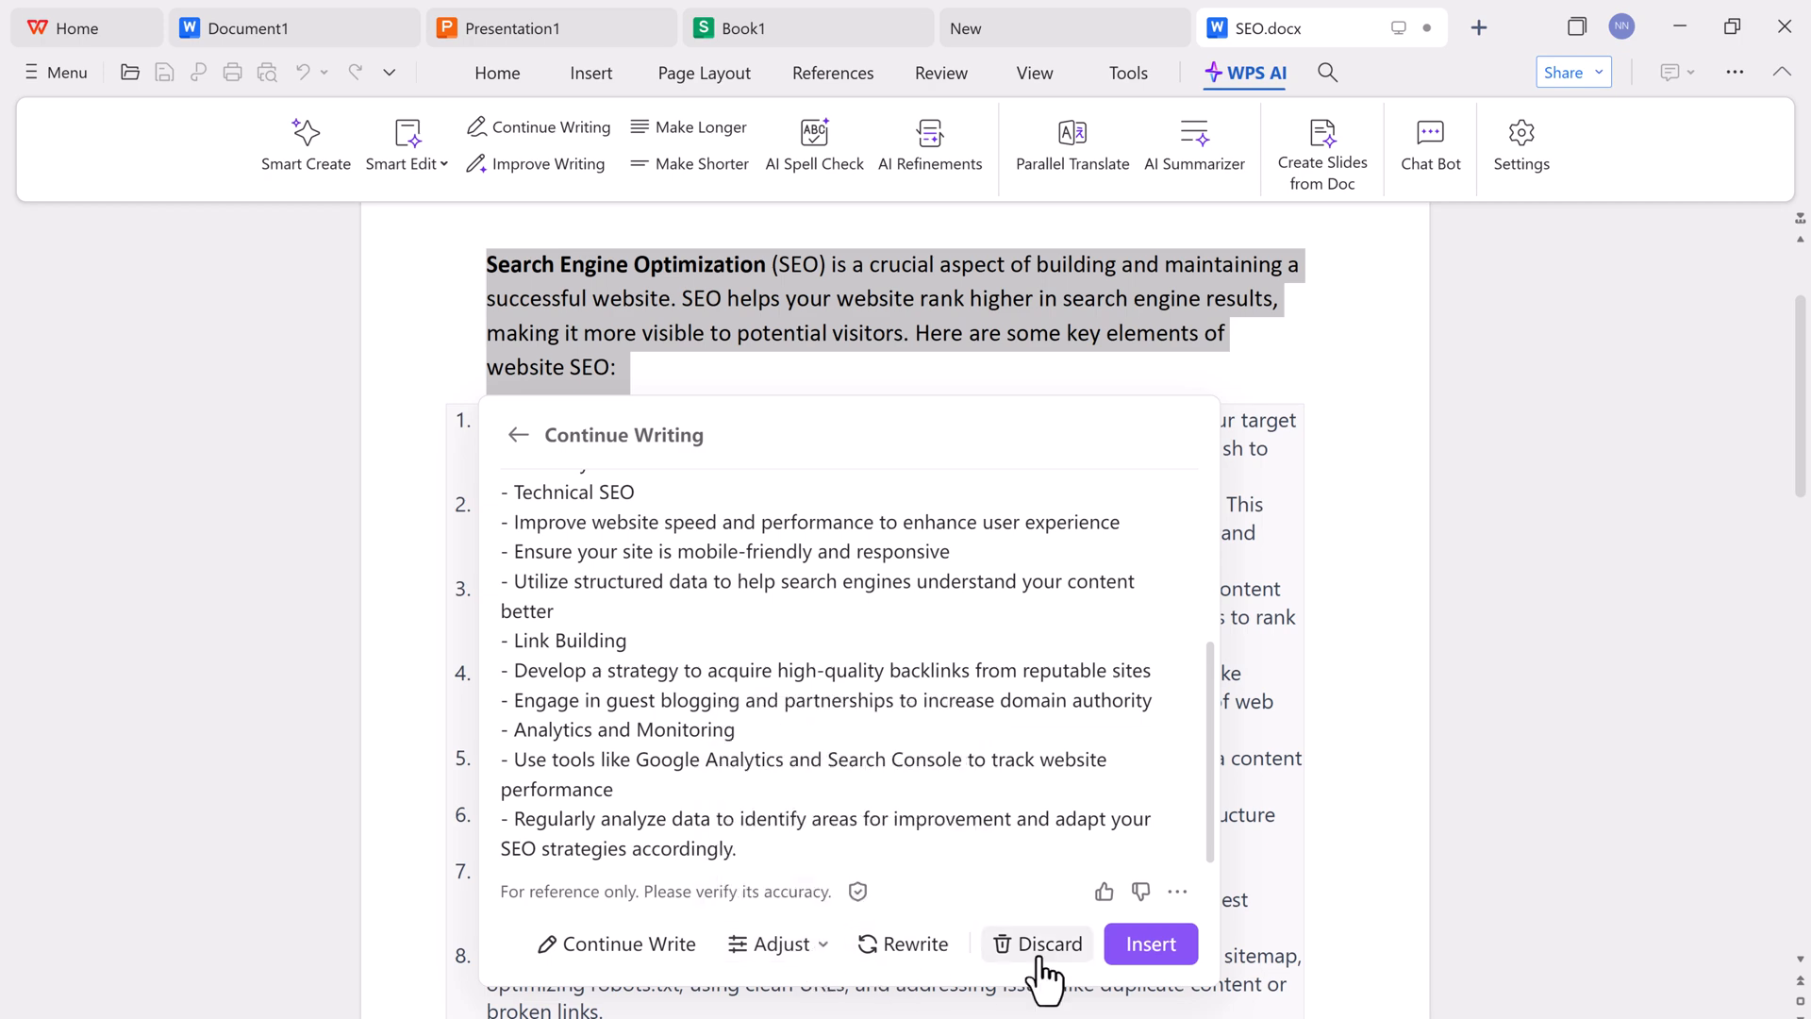
{"action": "left_click", "coordinate": [1149, 944]}
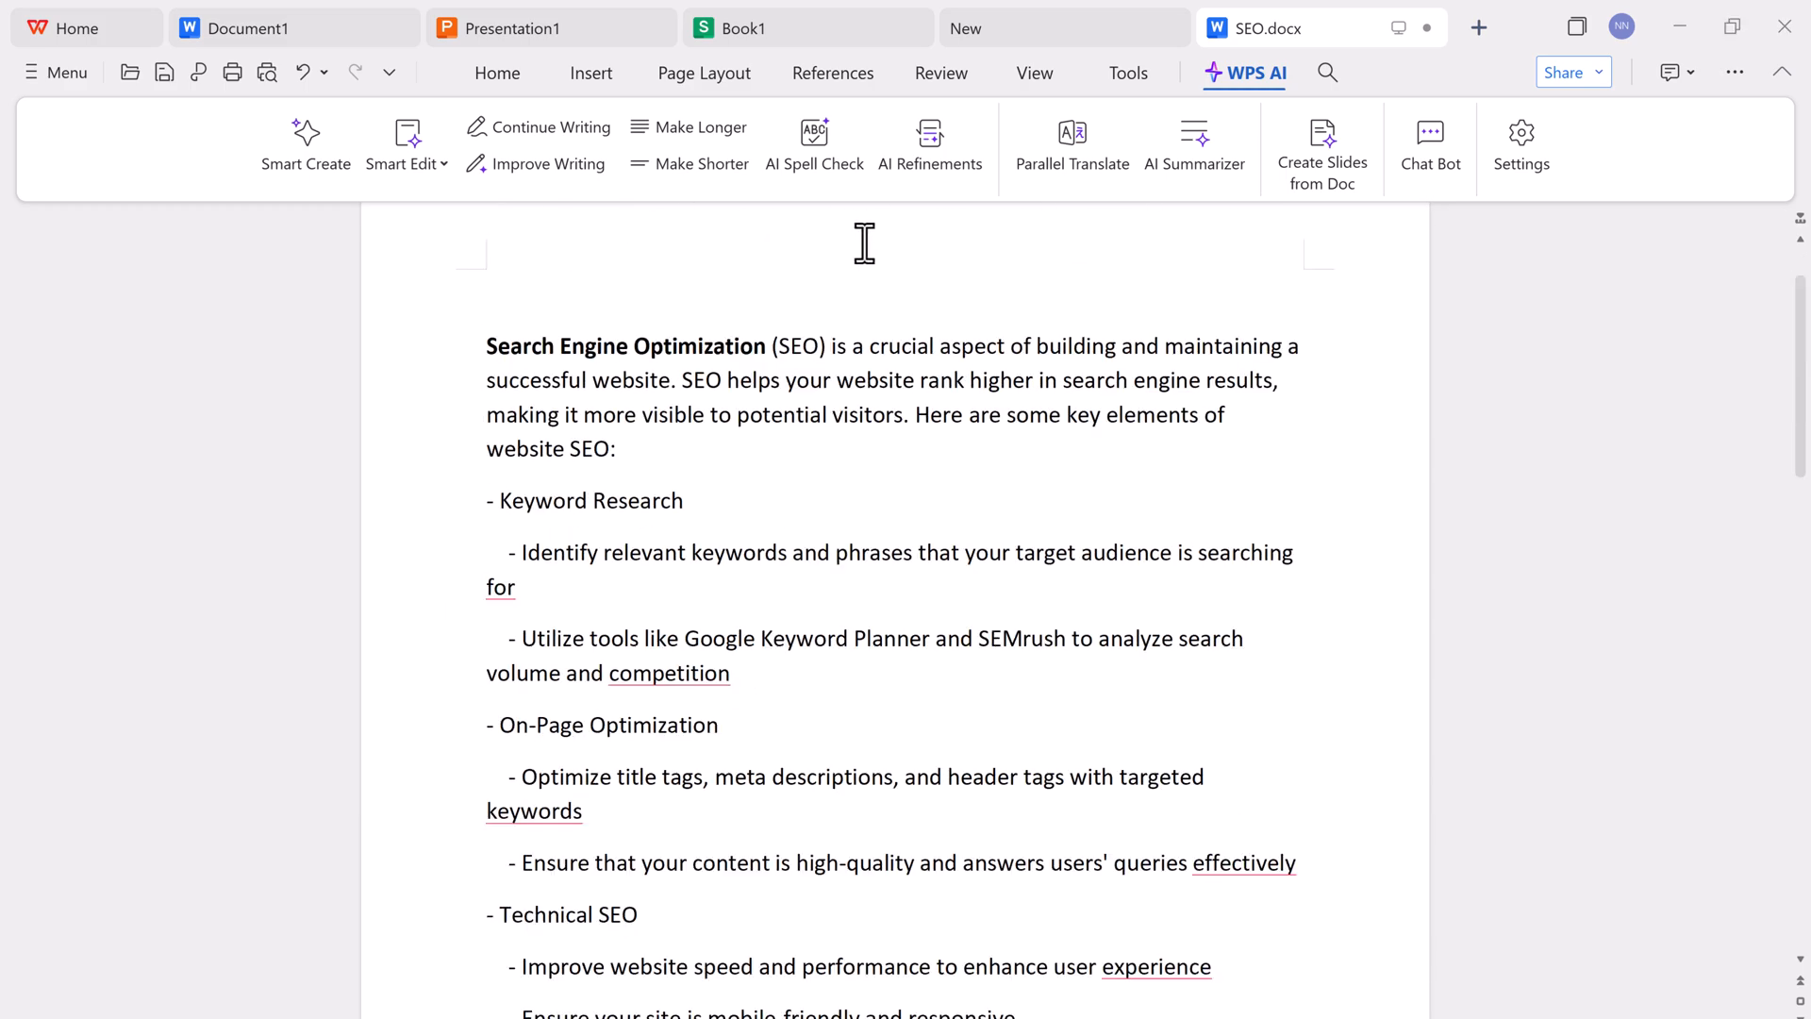
- Run AI Spell Check on SEO.docx and accept all punctuation fixes so outline lines end with periods
{"action": "left_click", "coordinate": [813, 145]}
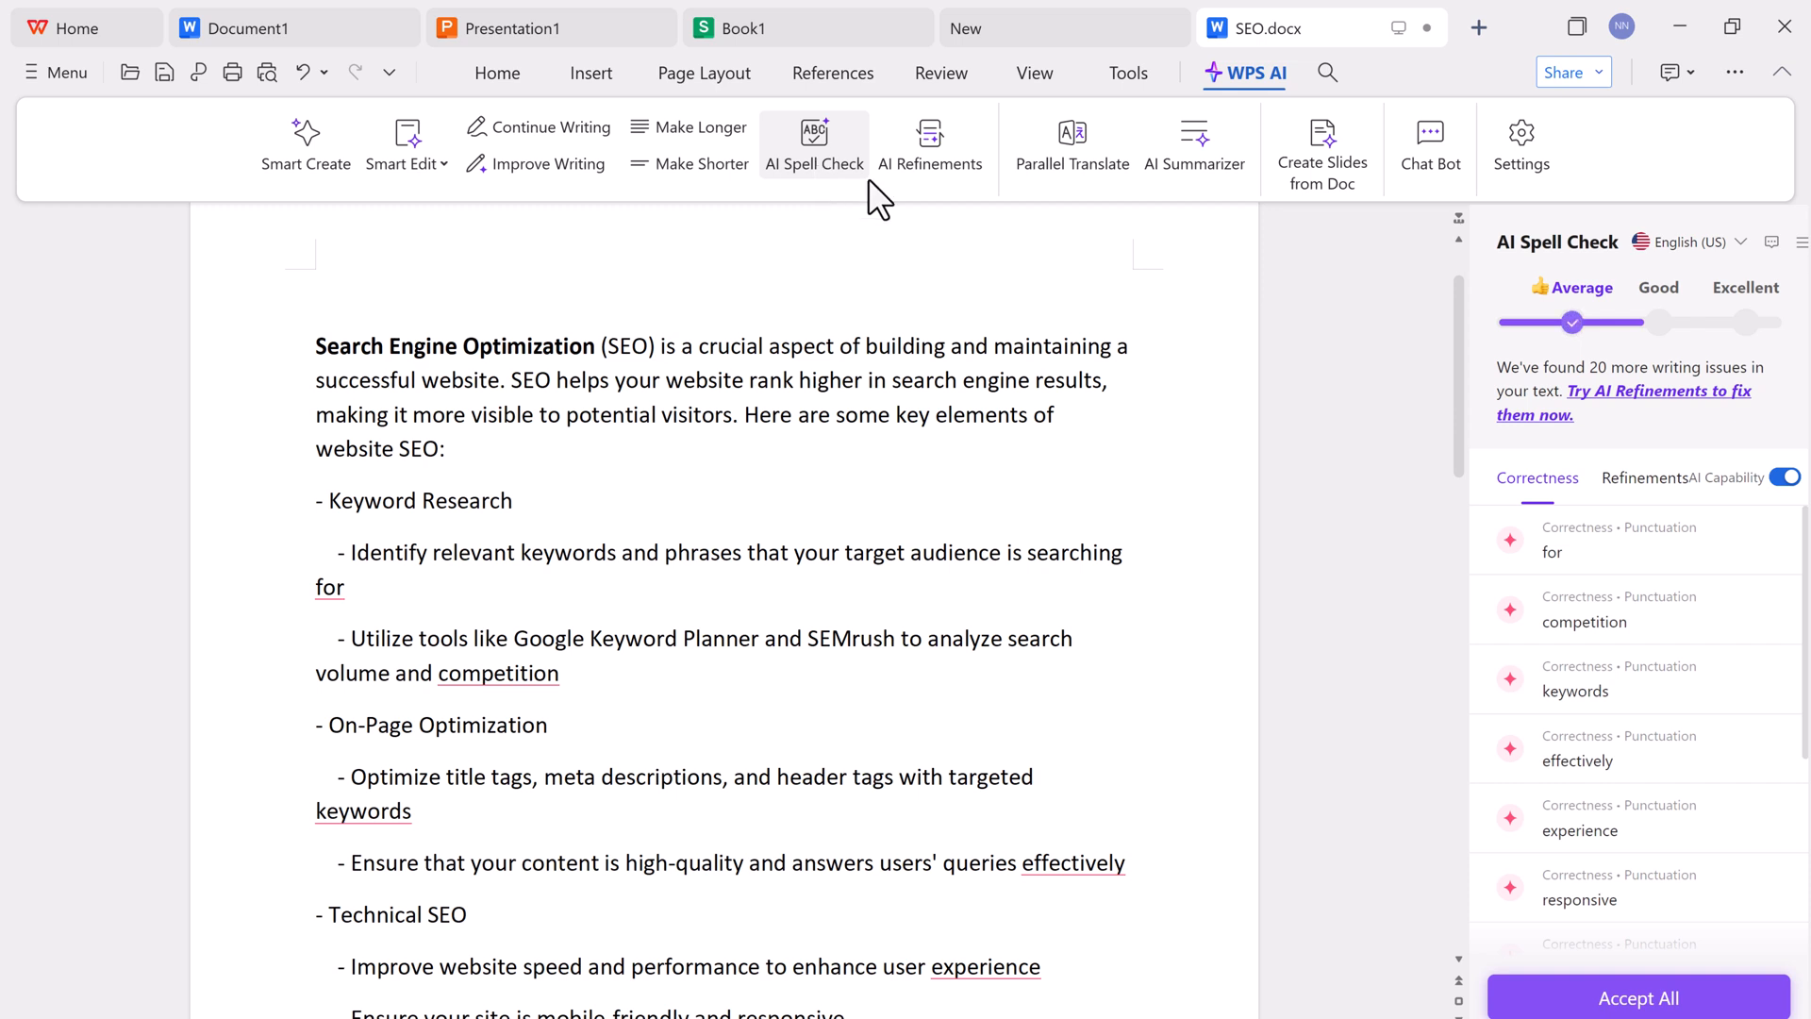
{"action": "mouse_move", "coordinate": [1494, 386]}
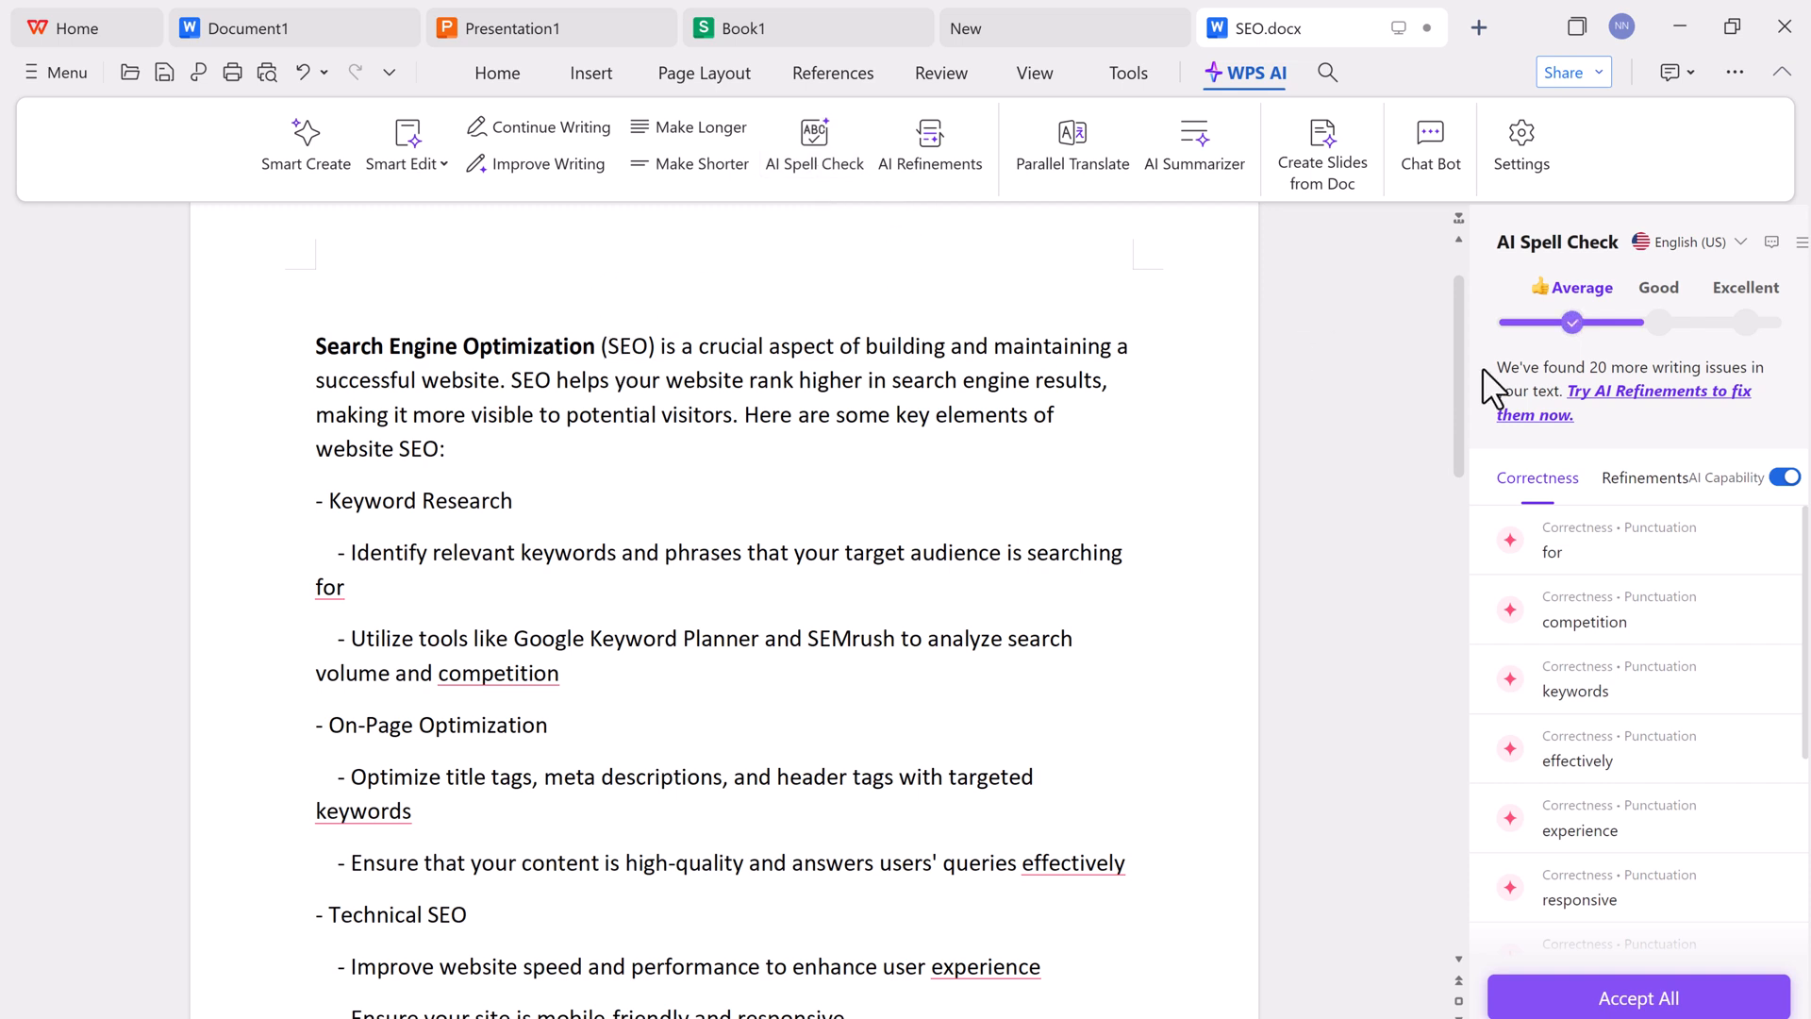
{"action": "mouse_move", "coordinate": [1751, 407]}
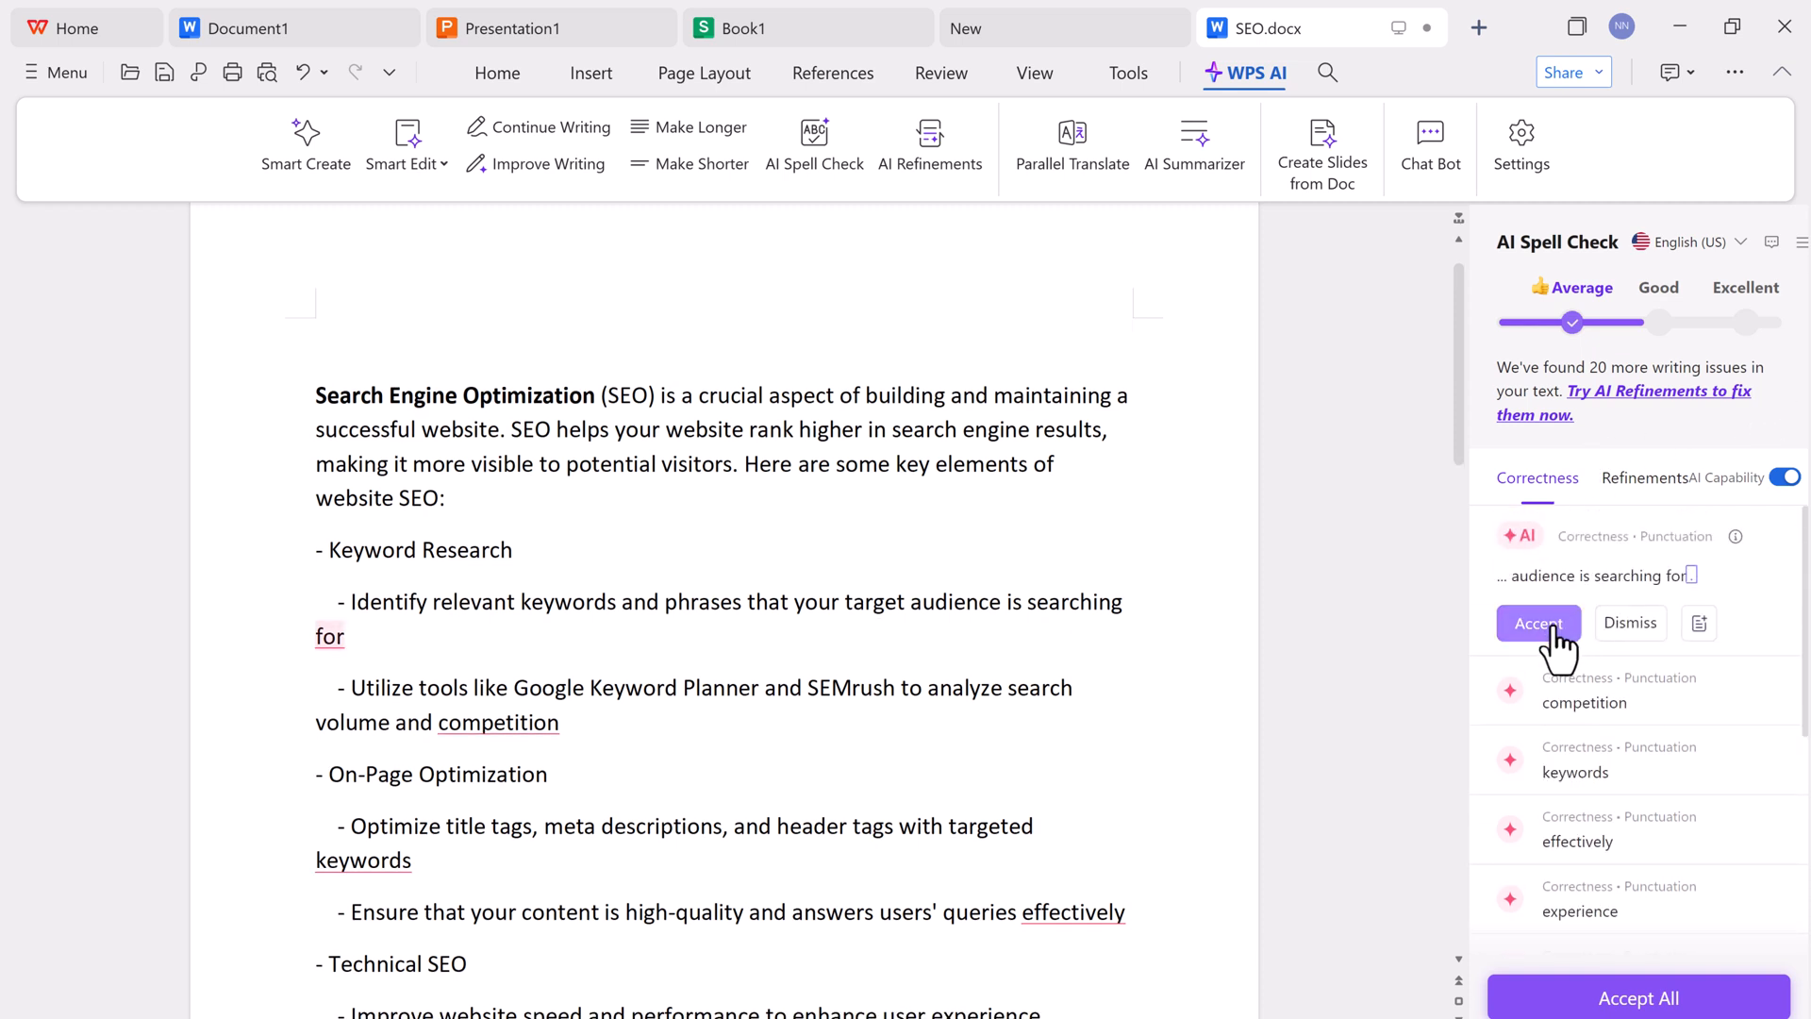
{"action": "left_click", "coordinate": [1536, 623]}
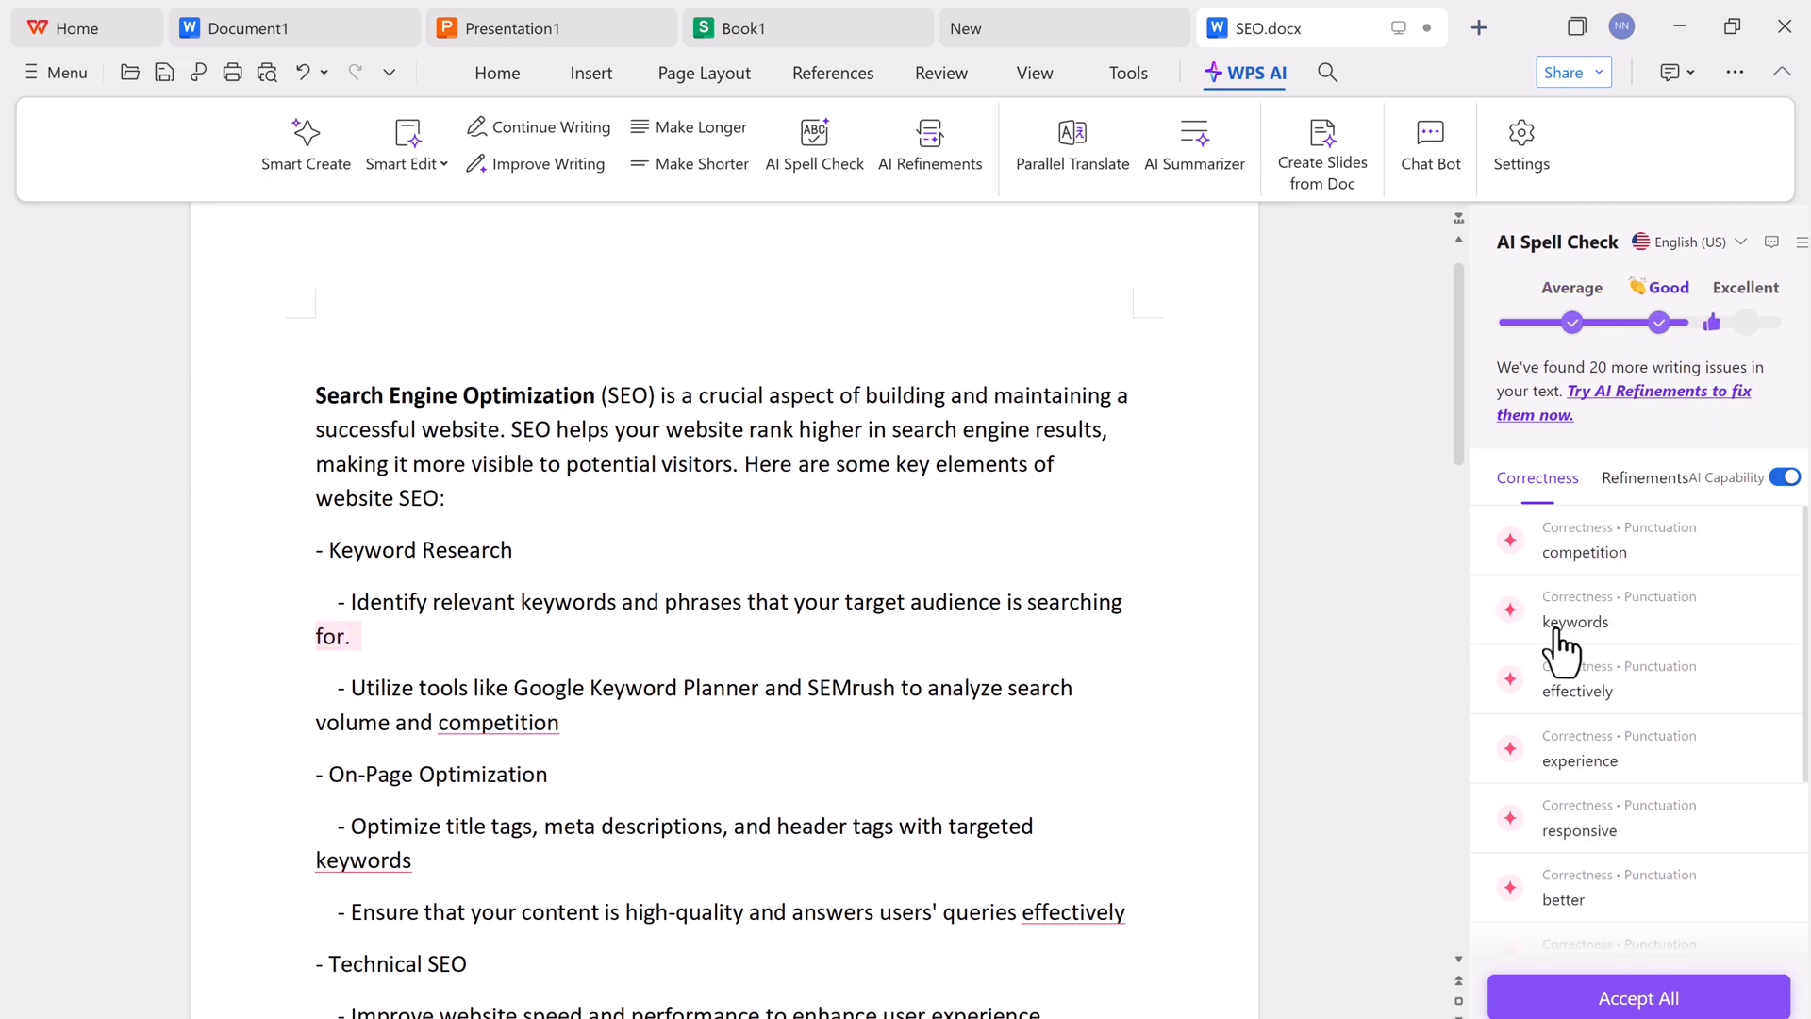
{"action": "scroll", "scroll_direction": "down", "scroll_amount": 3}
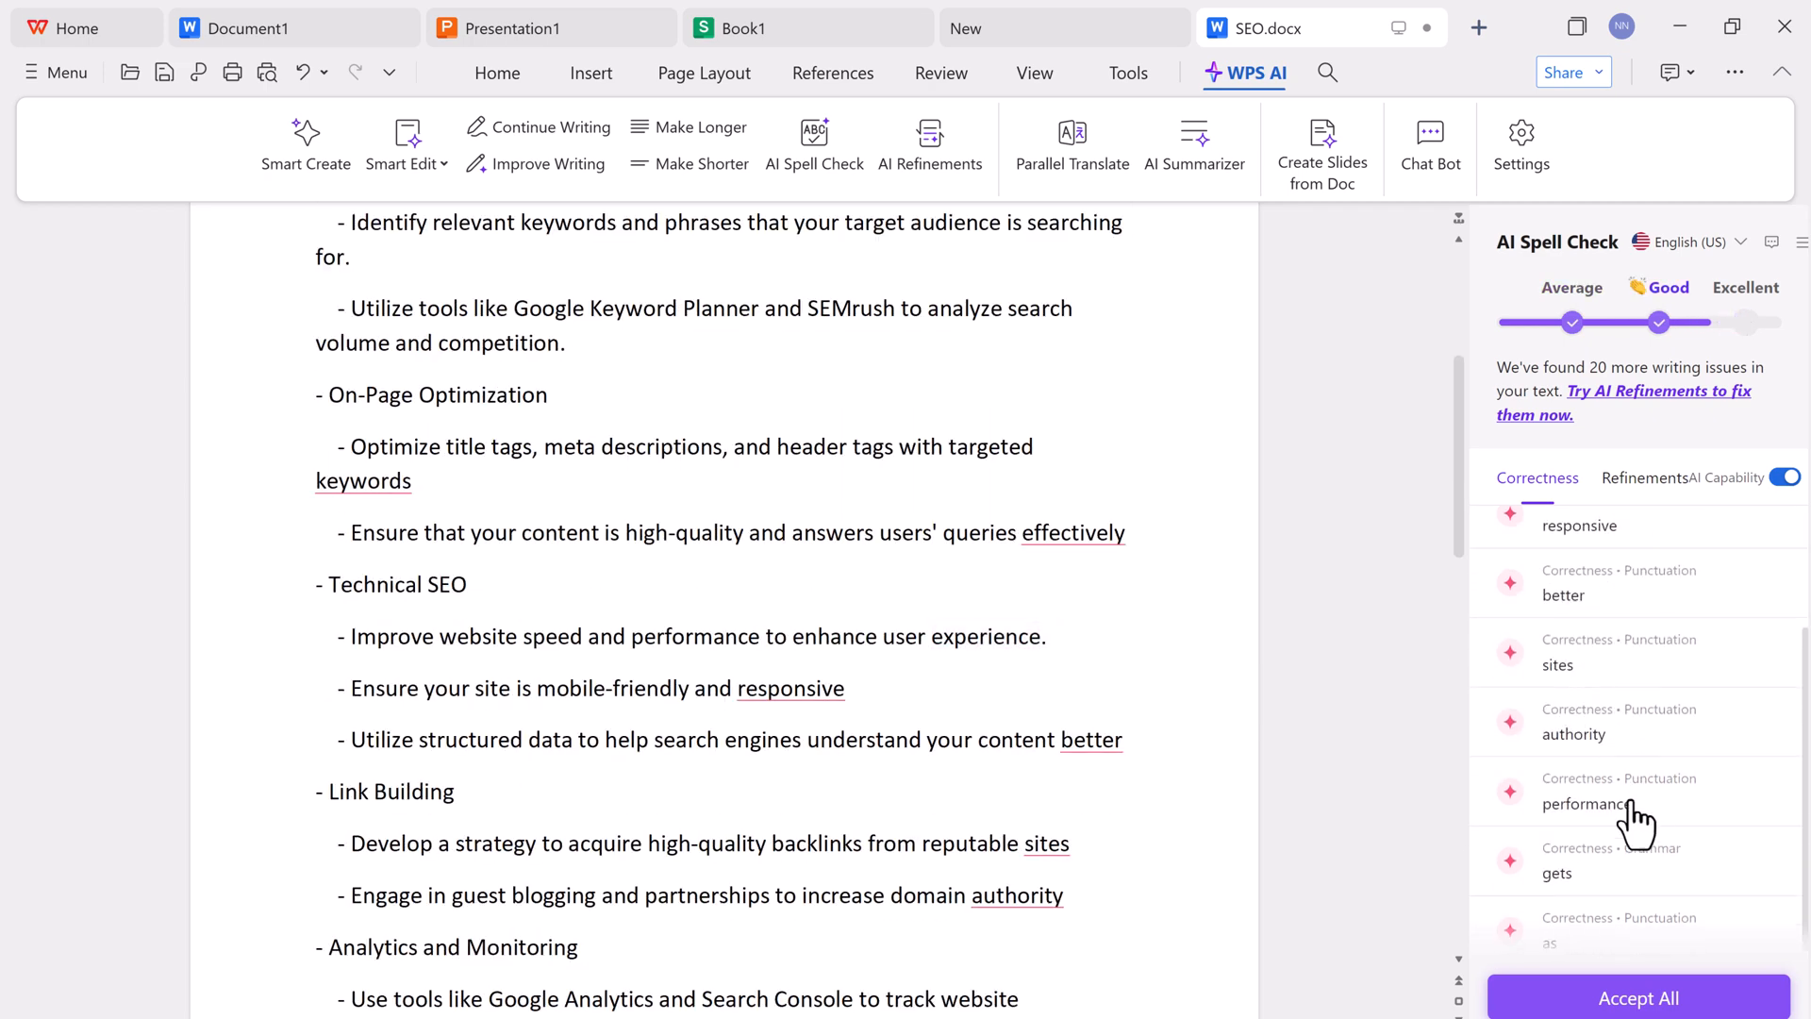
{"action": "left_click", "coordinate": [1637, 996]}
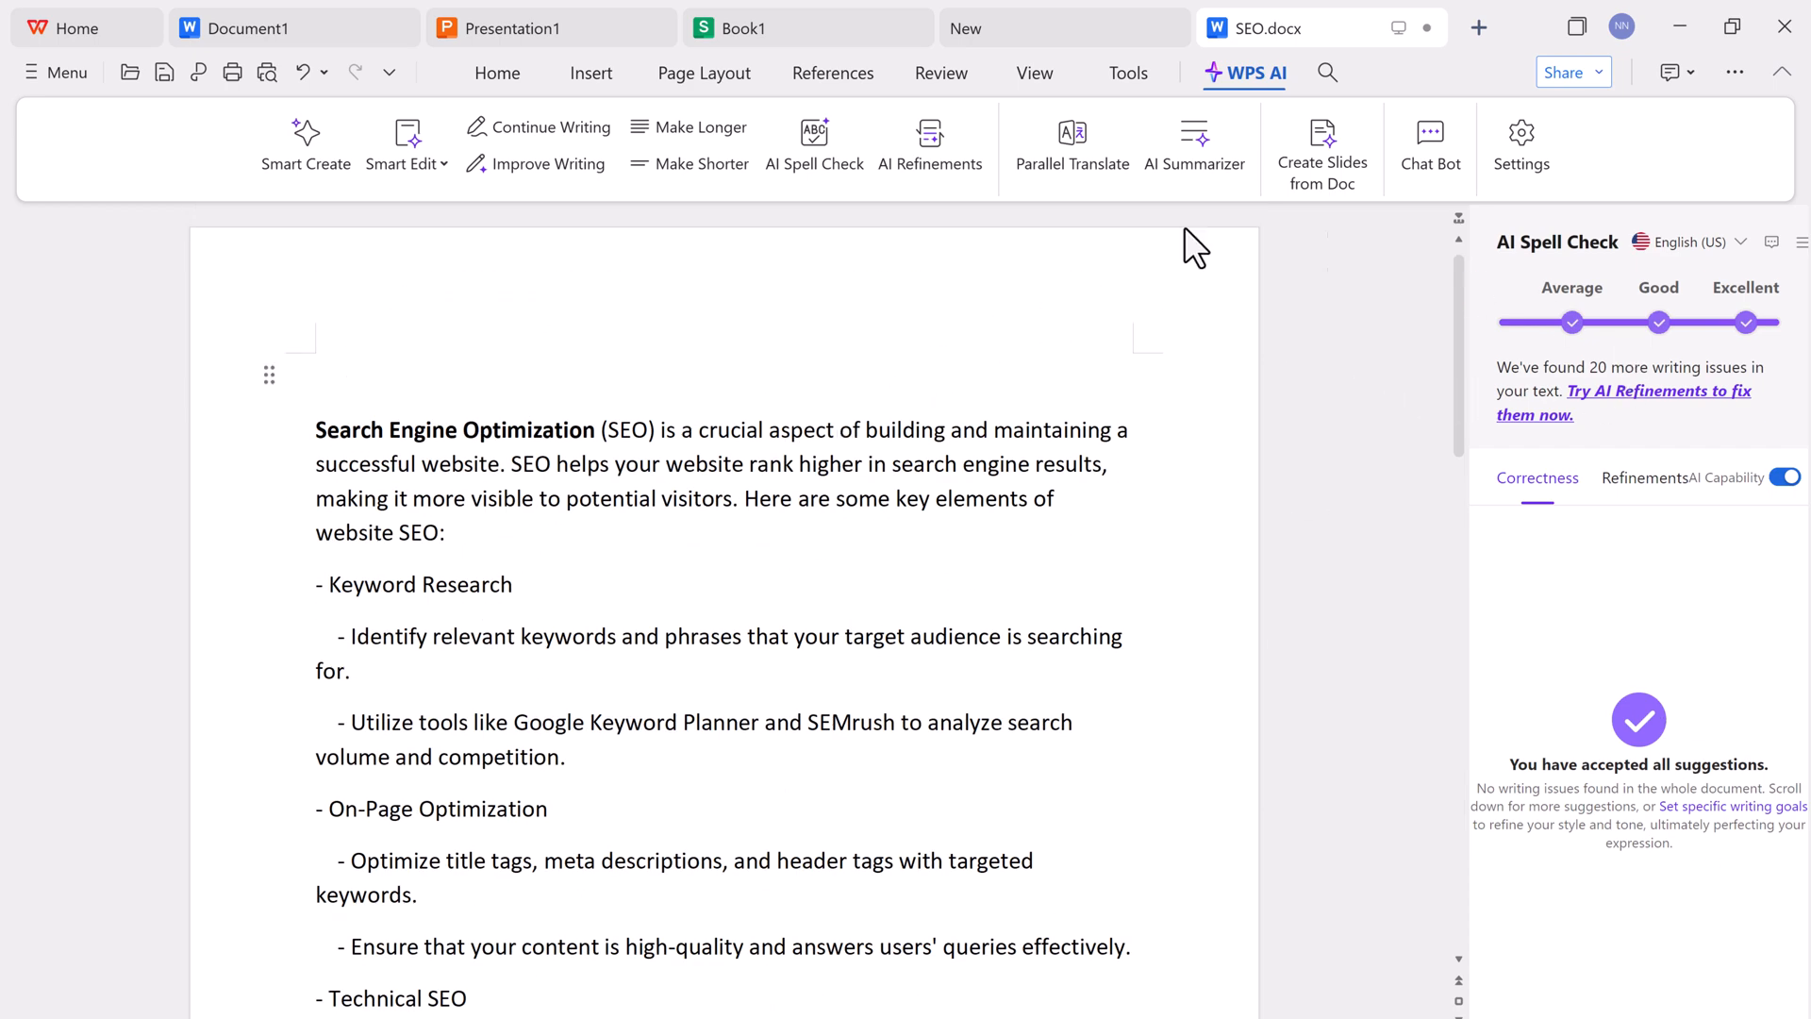
{"action": "mouse_move", "coordinate": [1069, 145]}
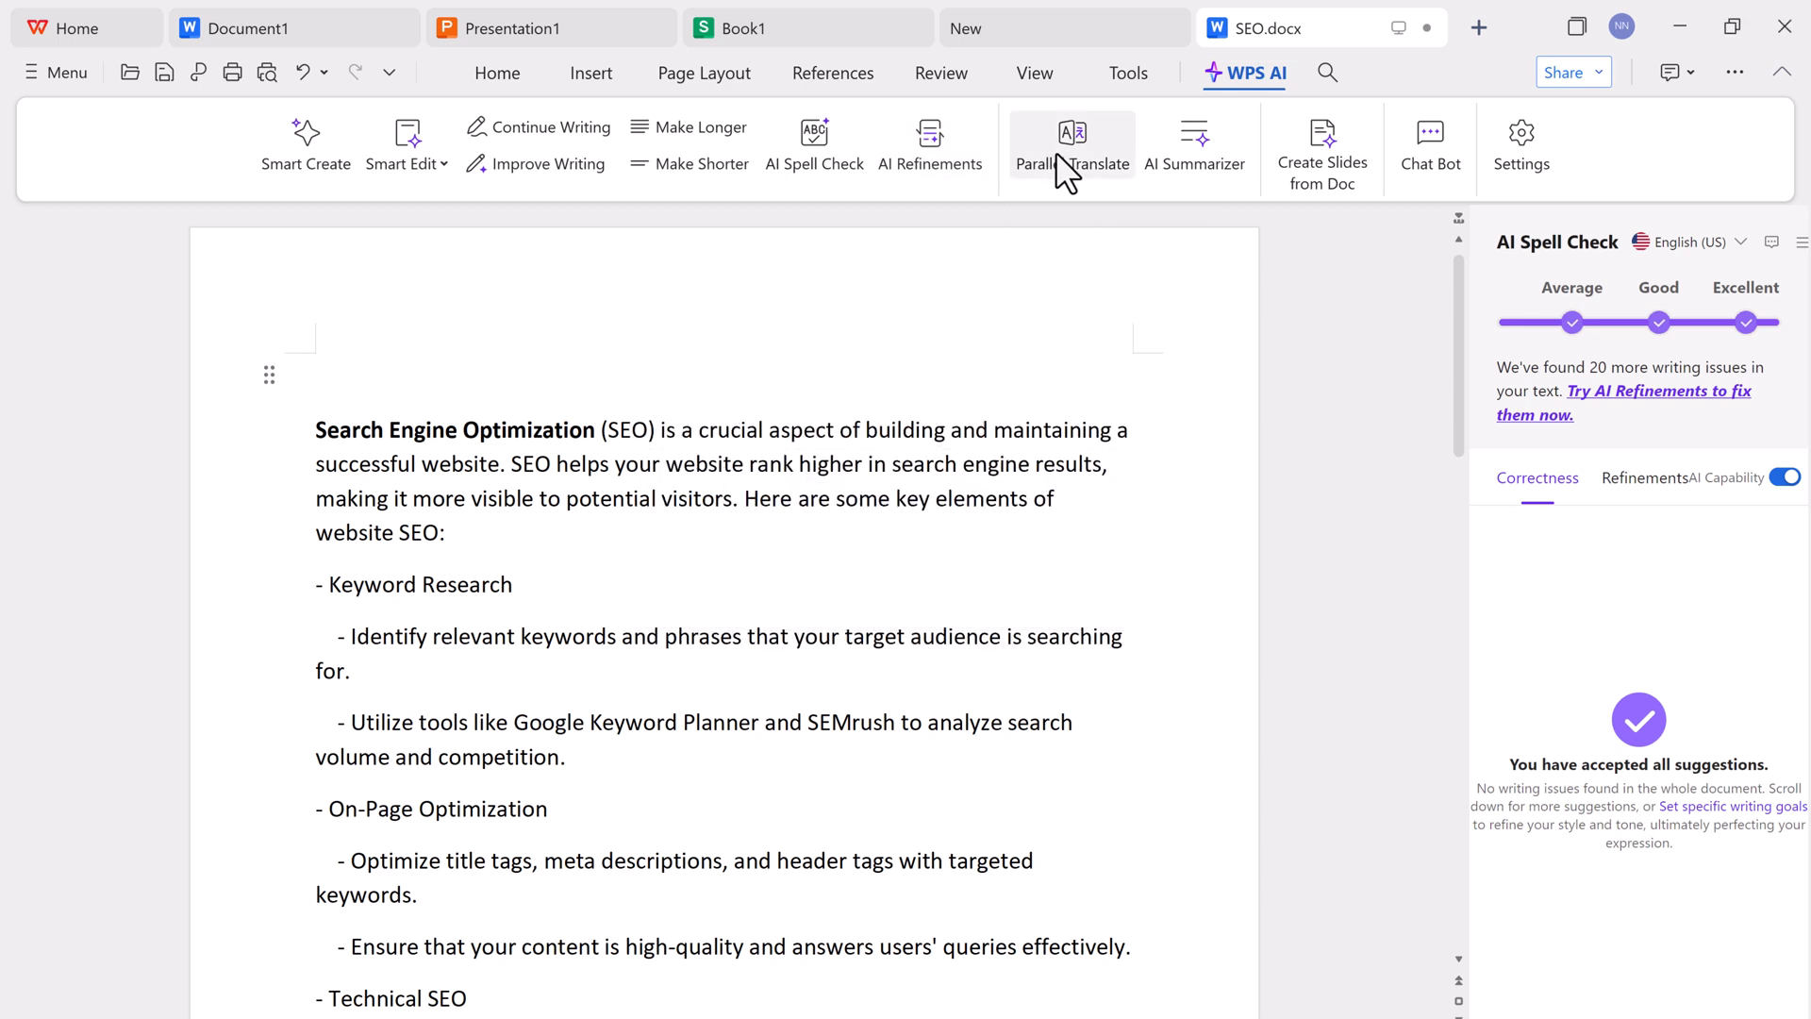
- Show SEO.docx in Parallel Translate with French as the target language
{"action": "left_click", "coordinate": [1072, 145]}
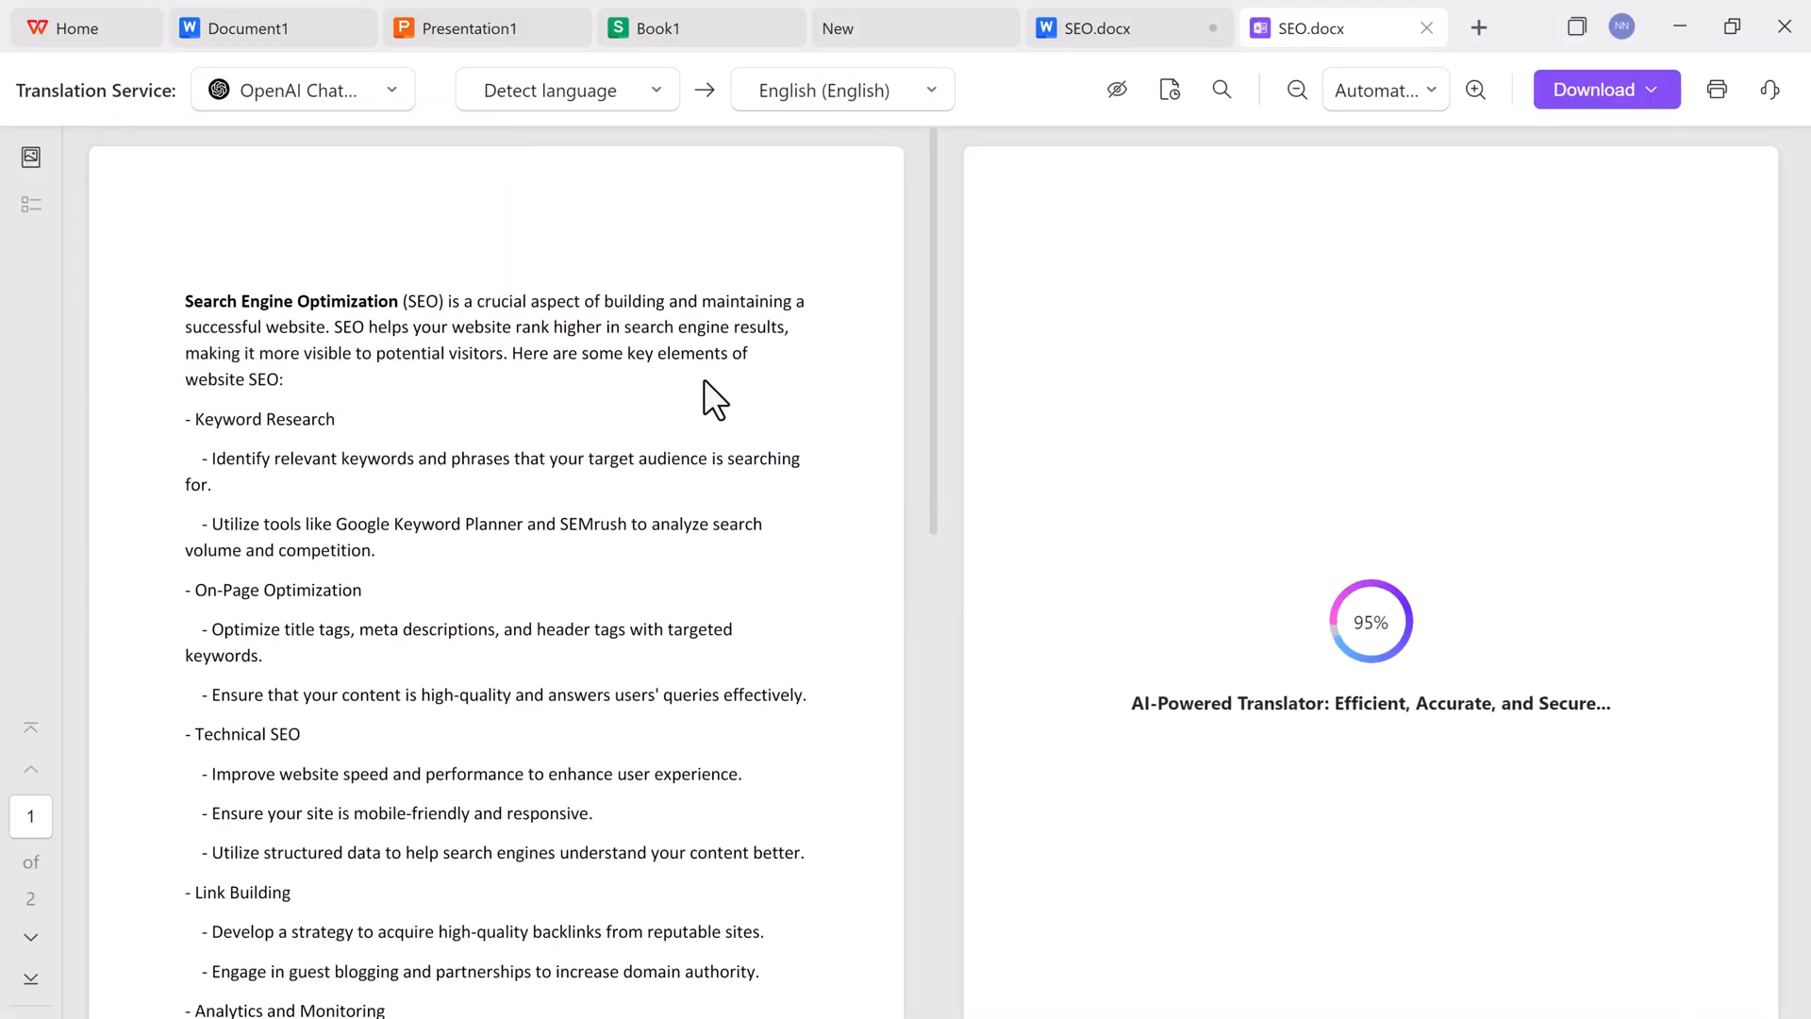
{"action": "left_click", "coordinate": [842, 91]}
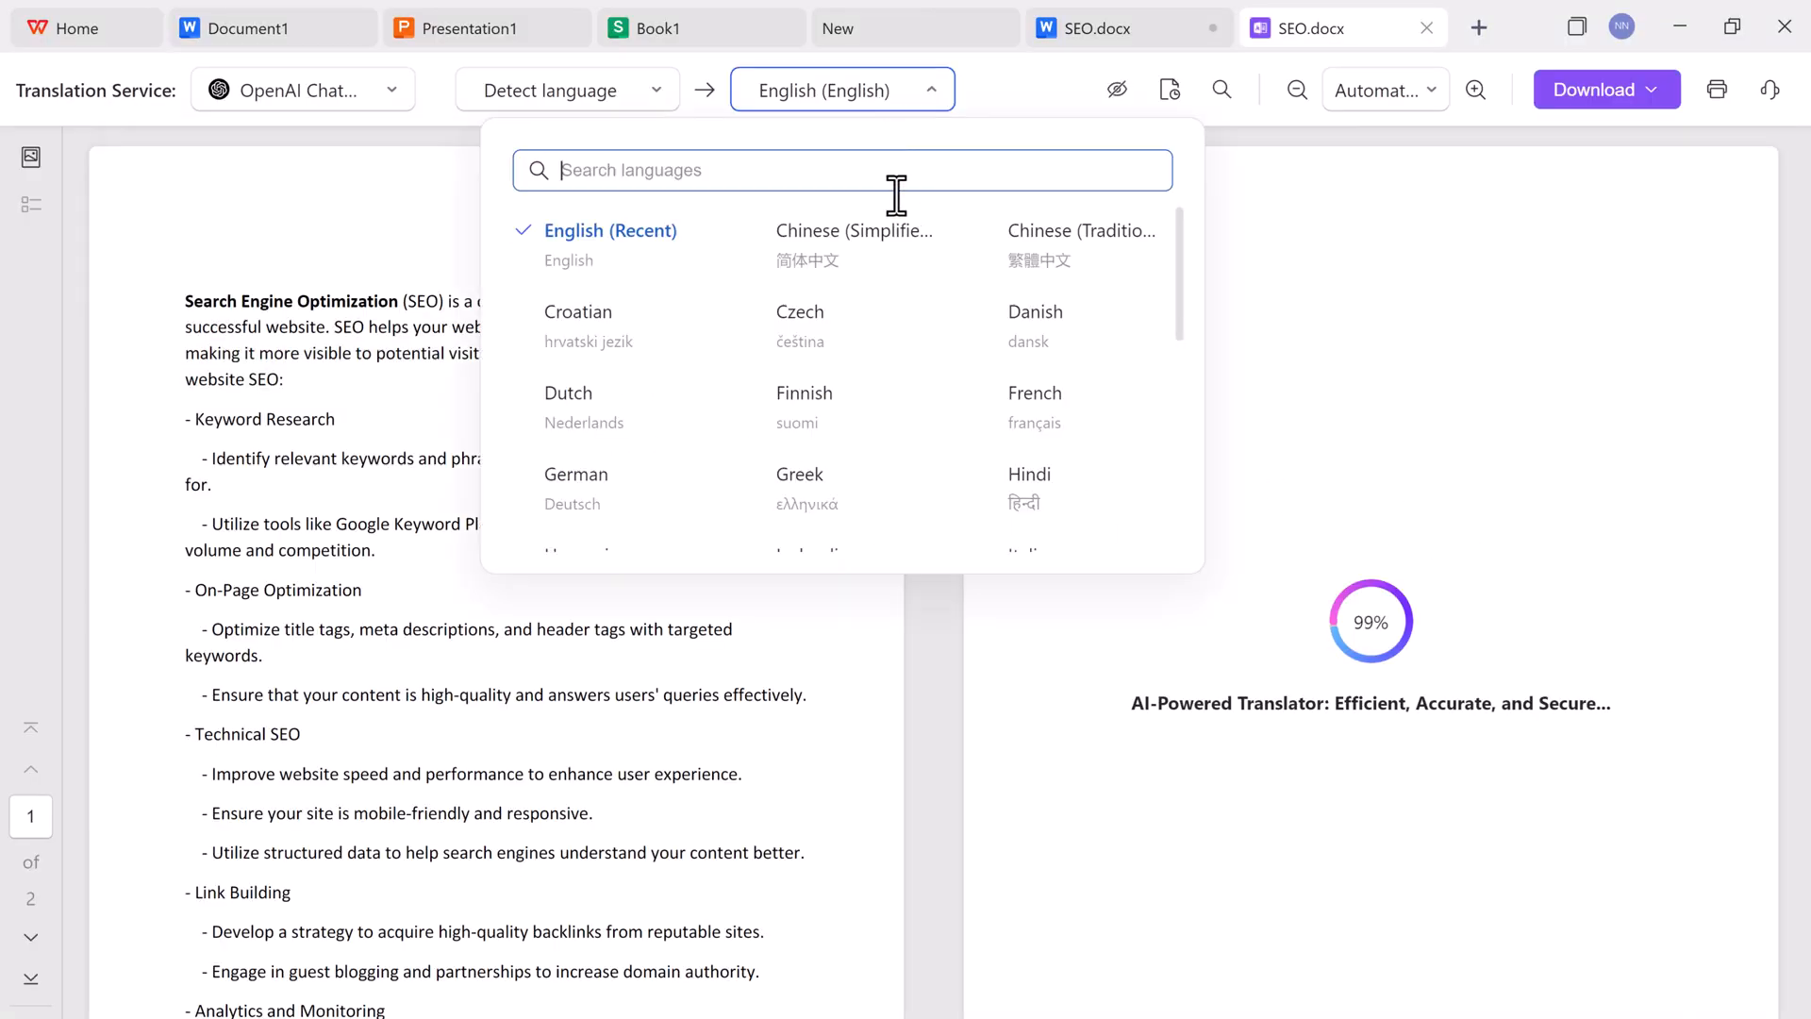
{"action": "scroll", "scroll_direction": "down", "scroll_amount": 3}
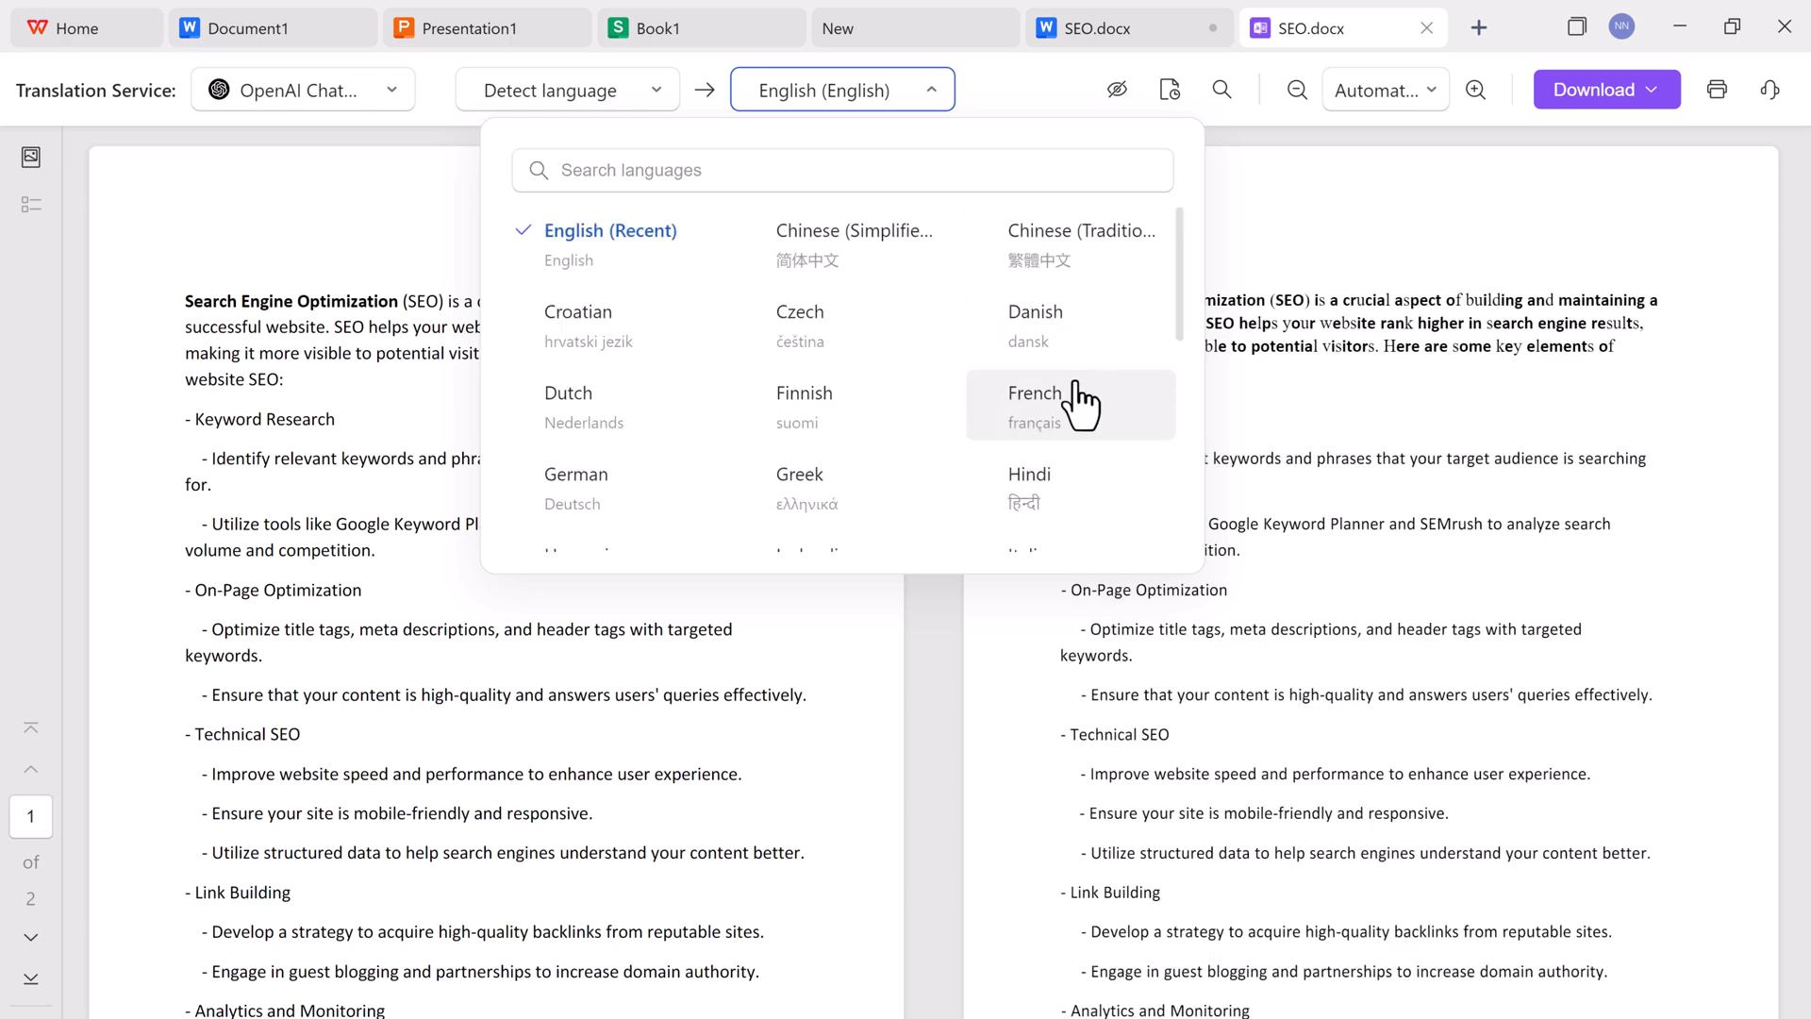
{"action": "left_click", "coordinate": [1036, 393]}
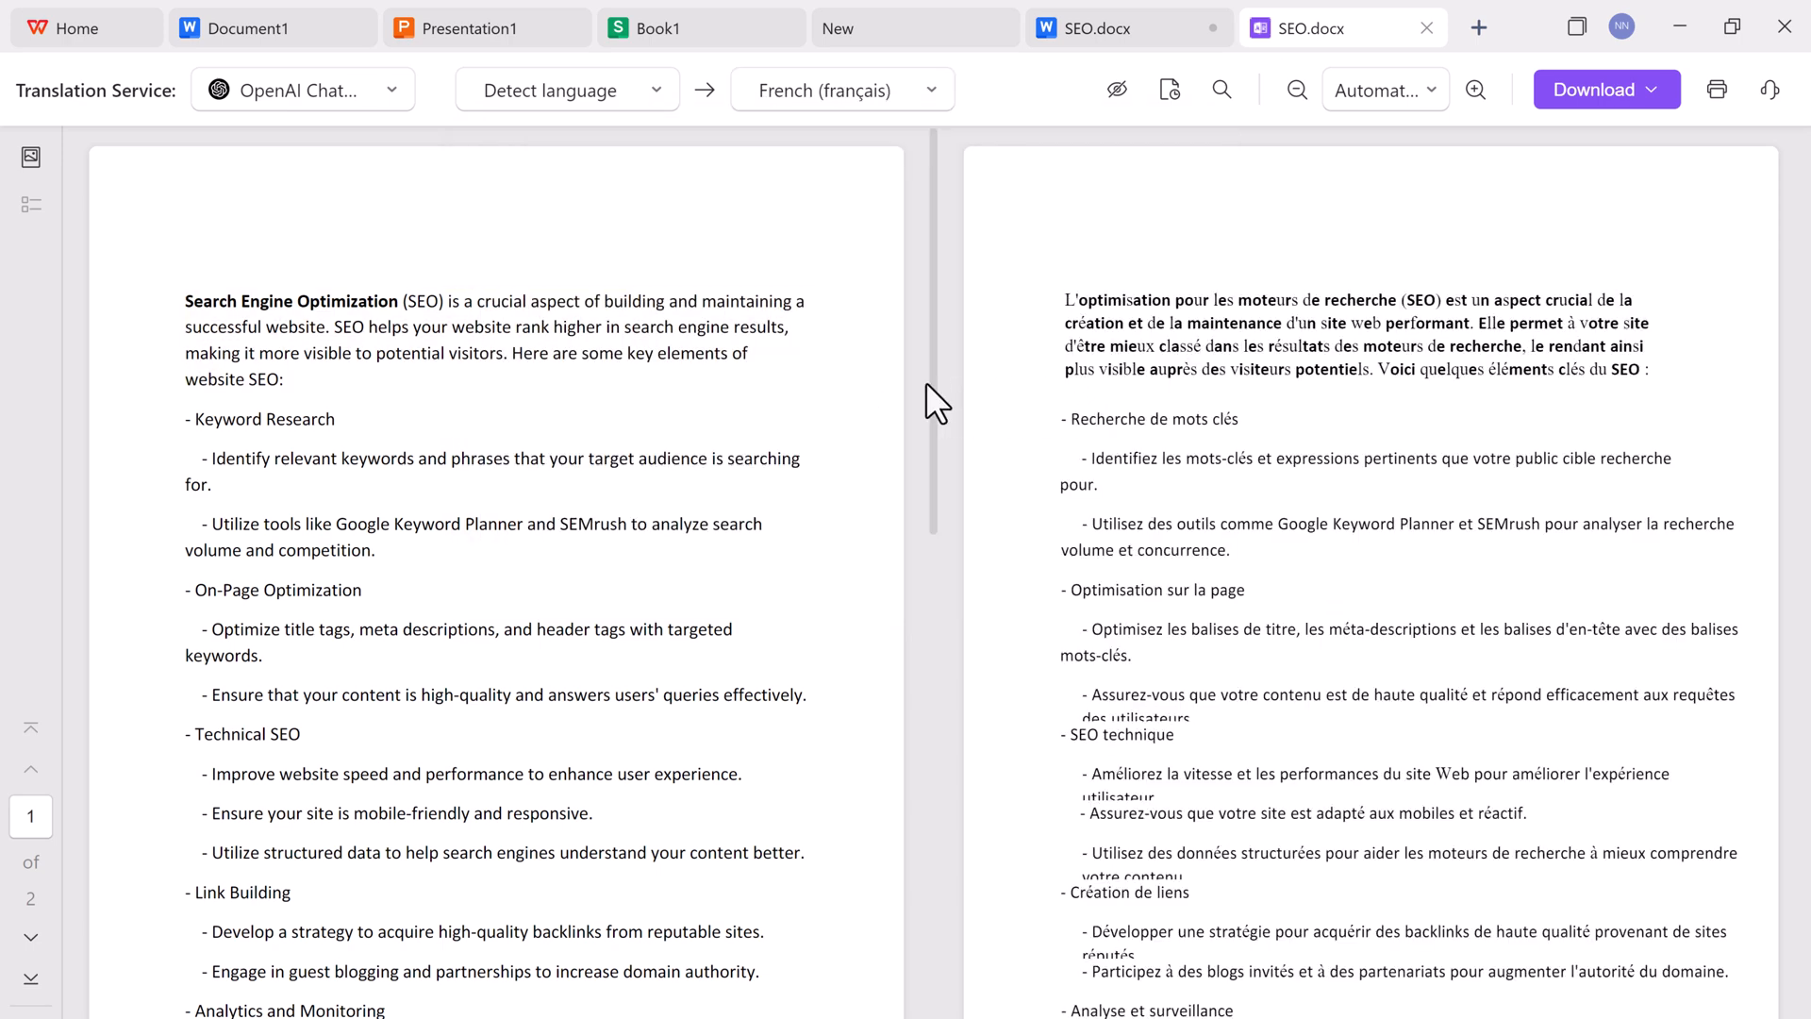
{"action": "mouse_move", "coordinate": [1313, 407]}
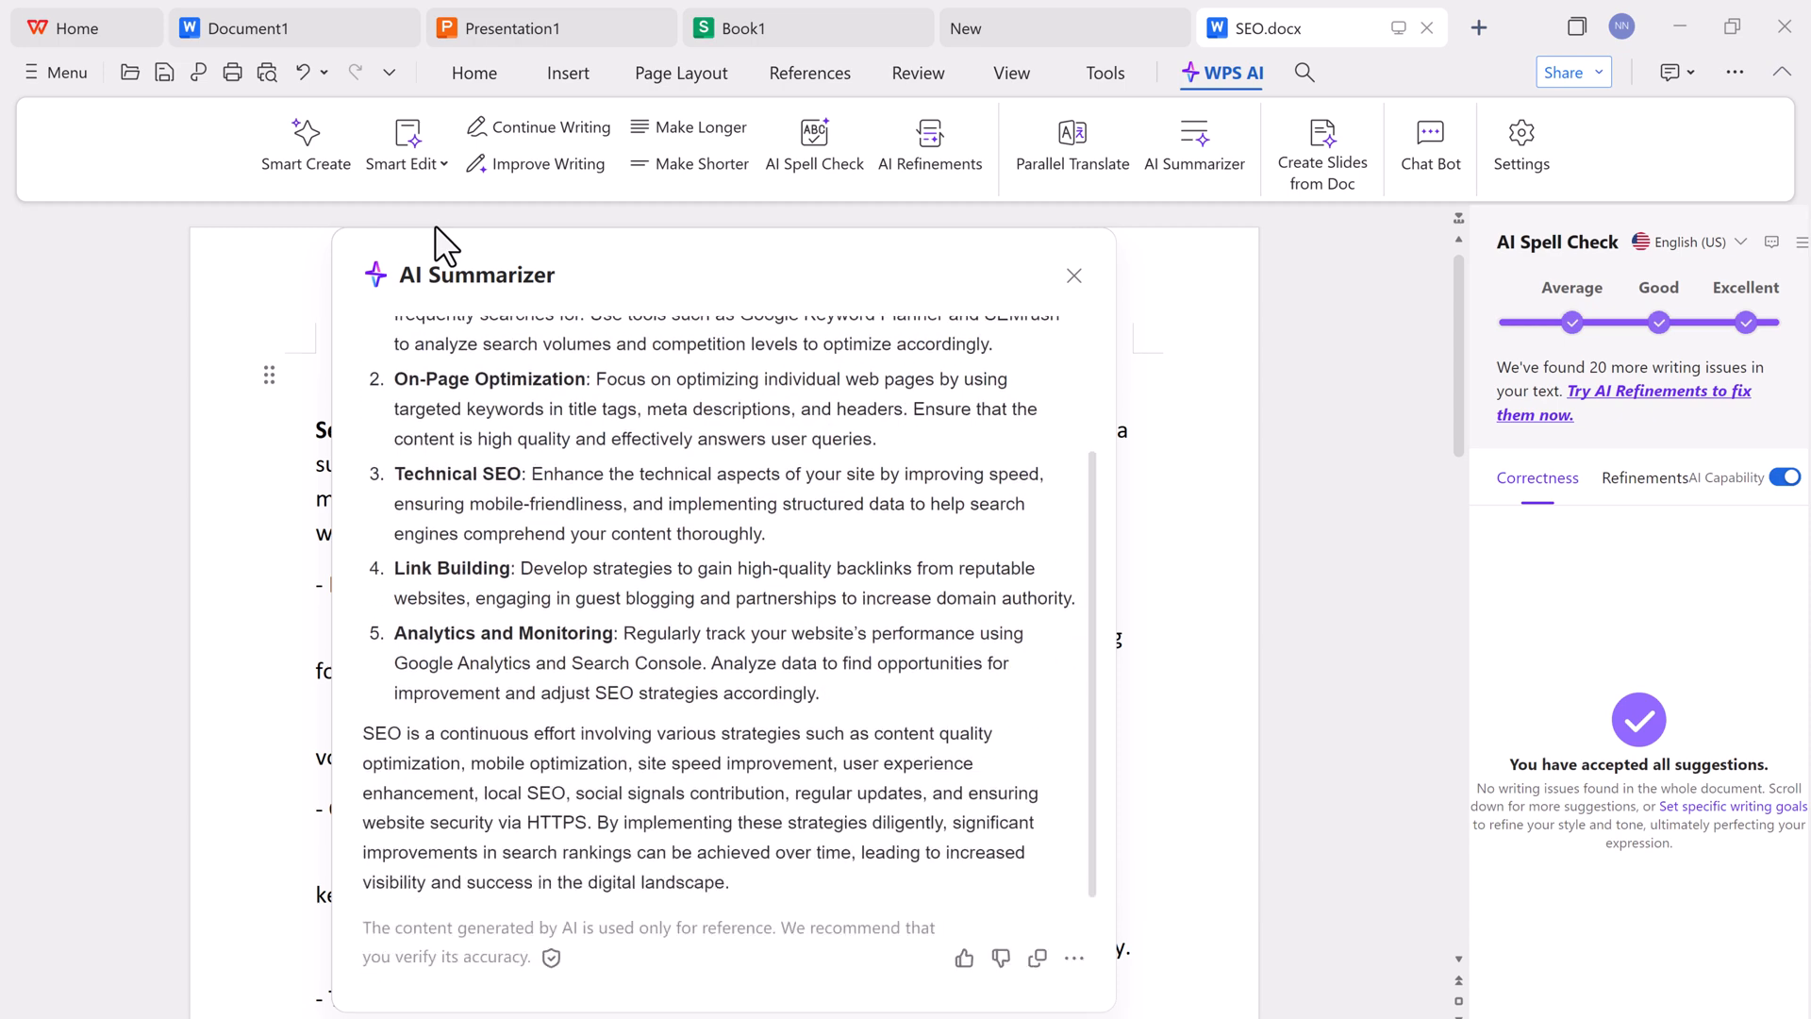
- Close the AI Summarizer panel, review the WPS AI Settings dialog and close it
{"action": "left_click", "coordinate": [1073, 275]}
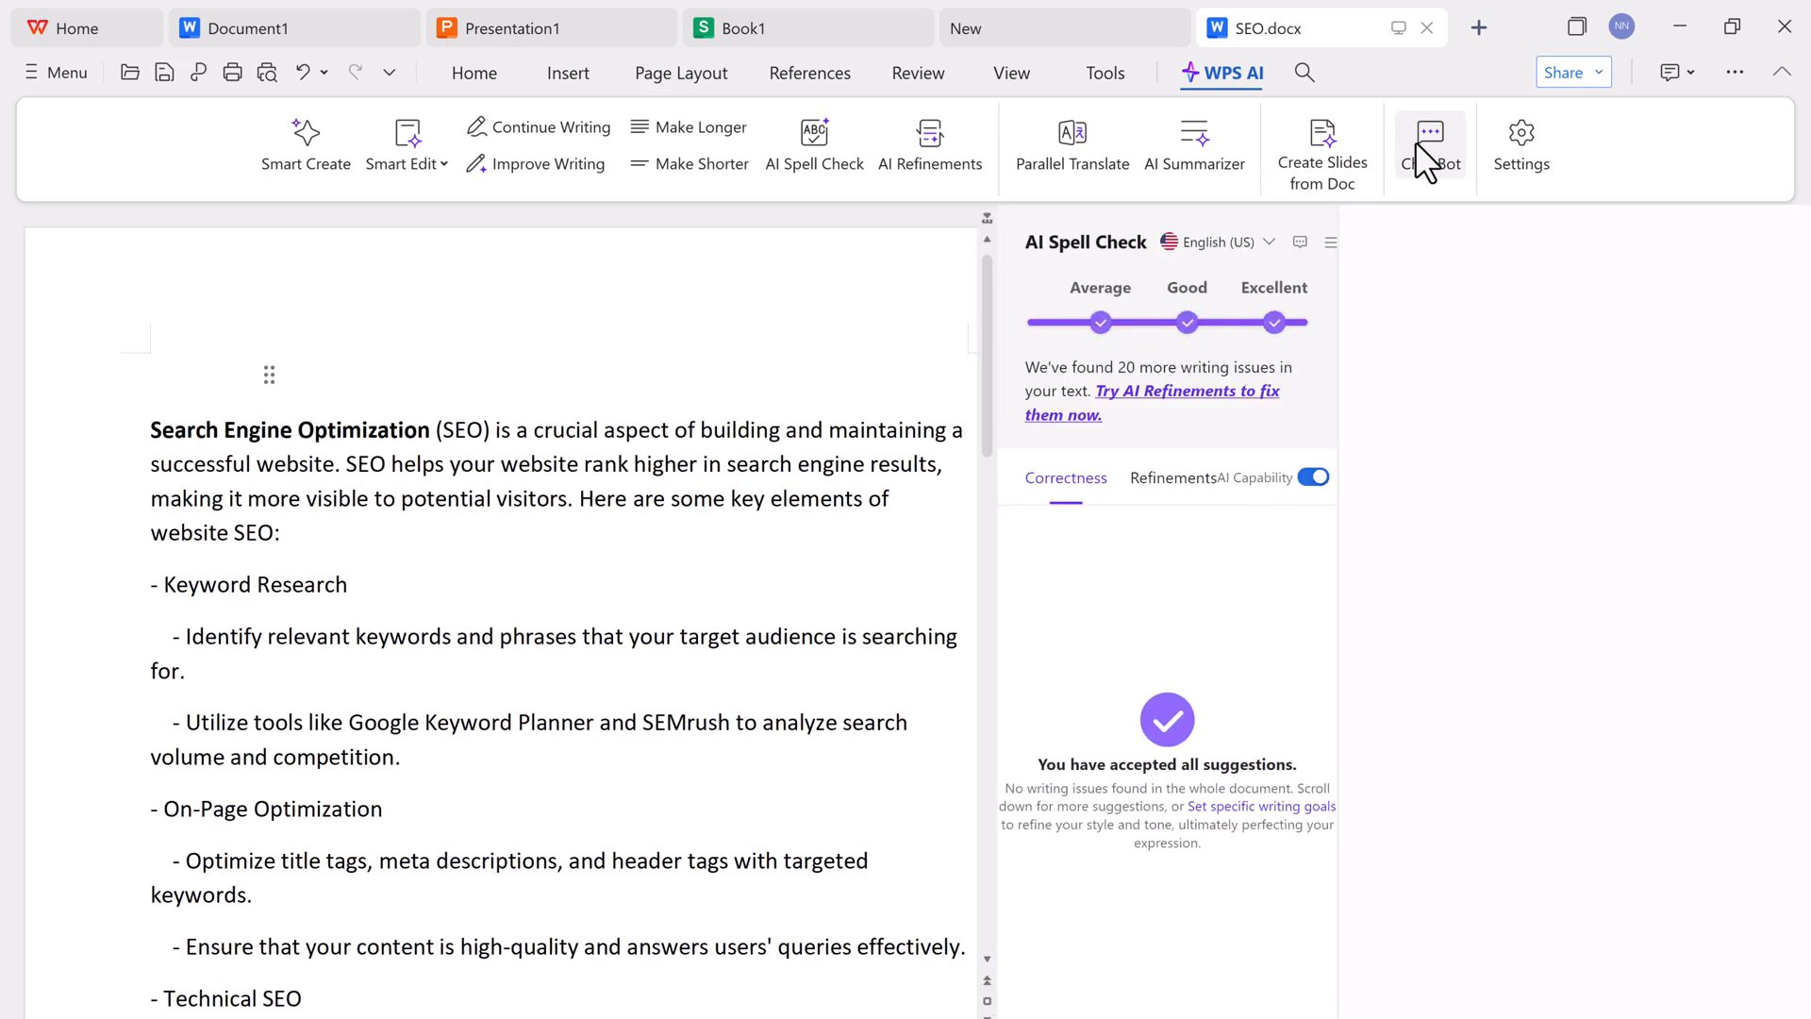
{"action": "left_click", "coordinate": [1429, 147]}
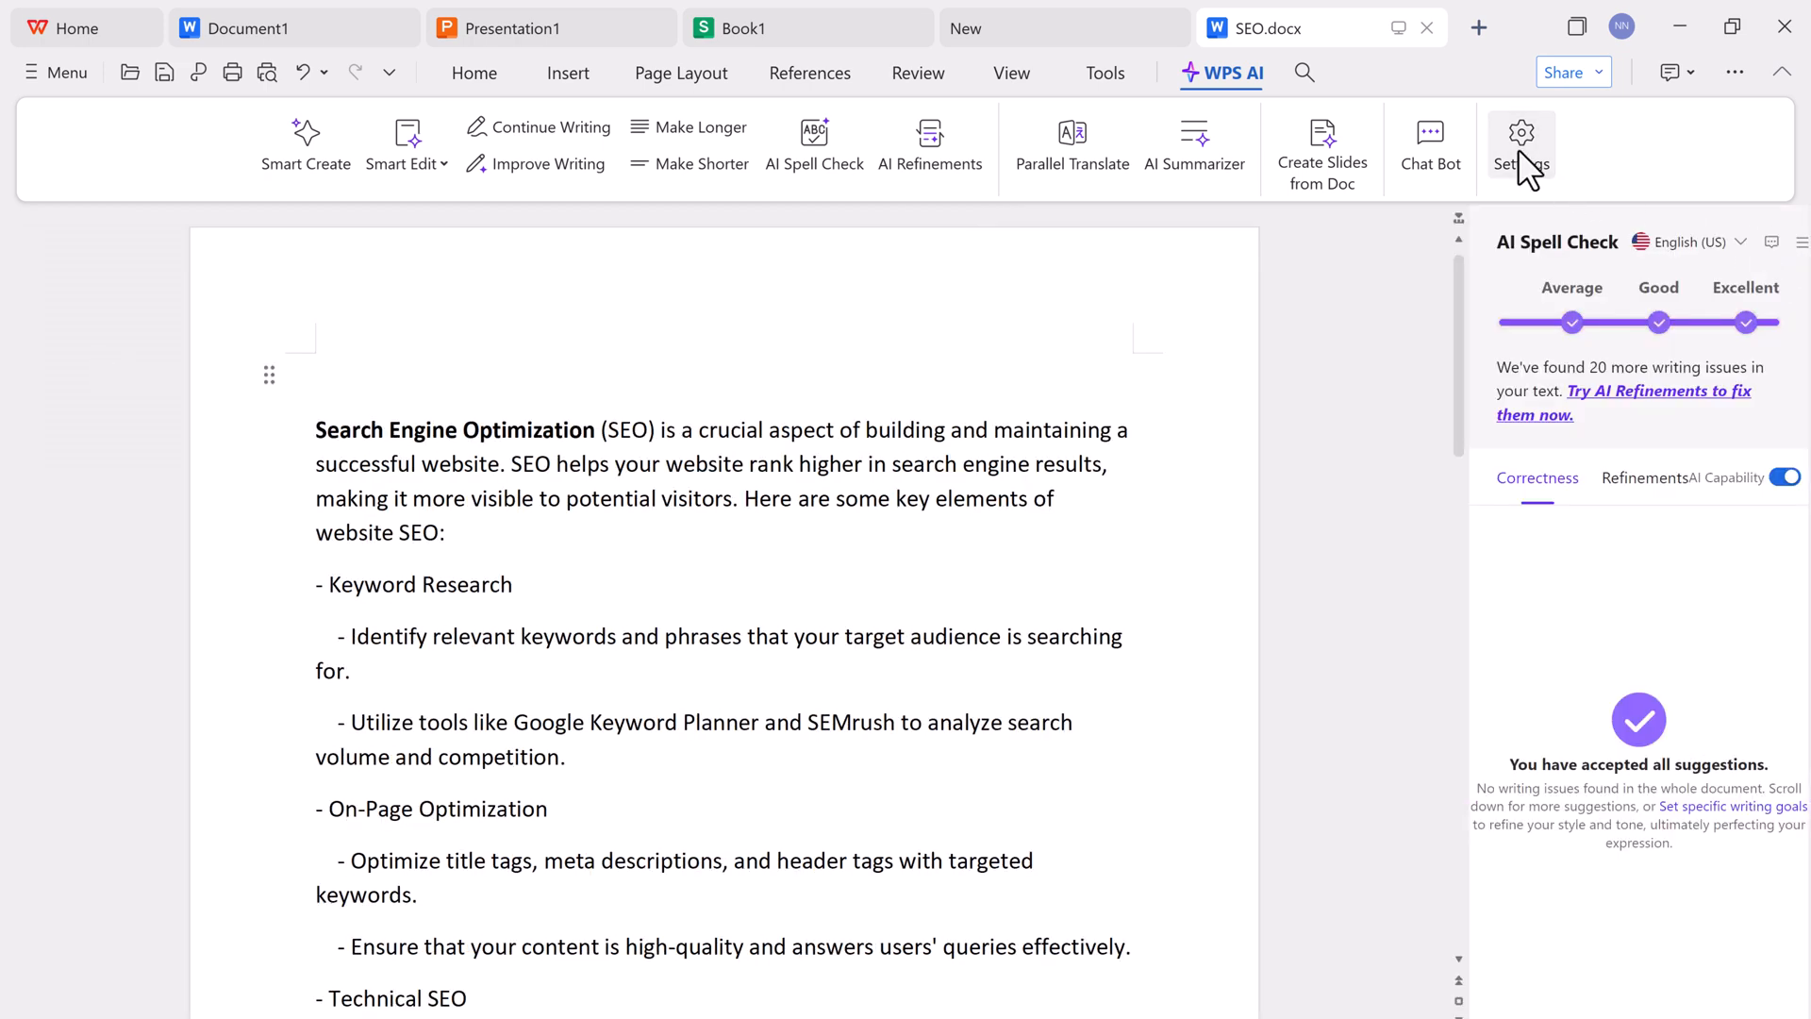
{"action": "left_click", "coordinate": [1520, 145]}
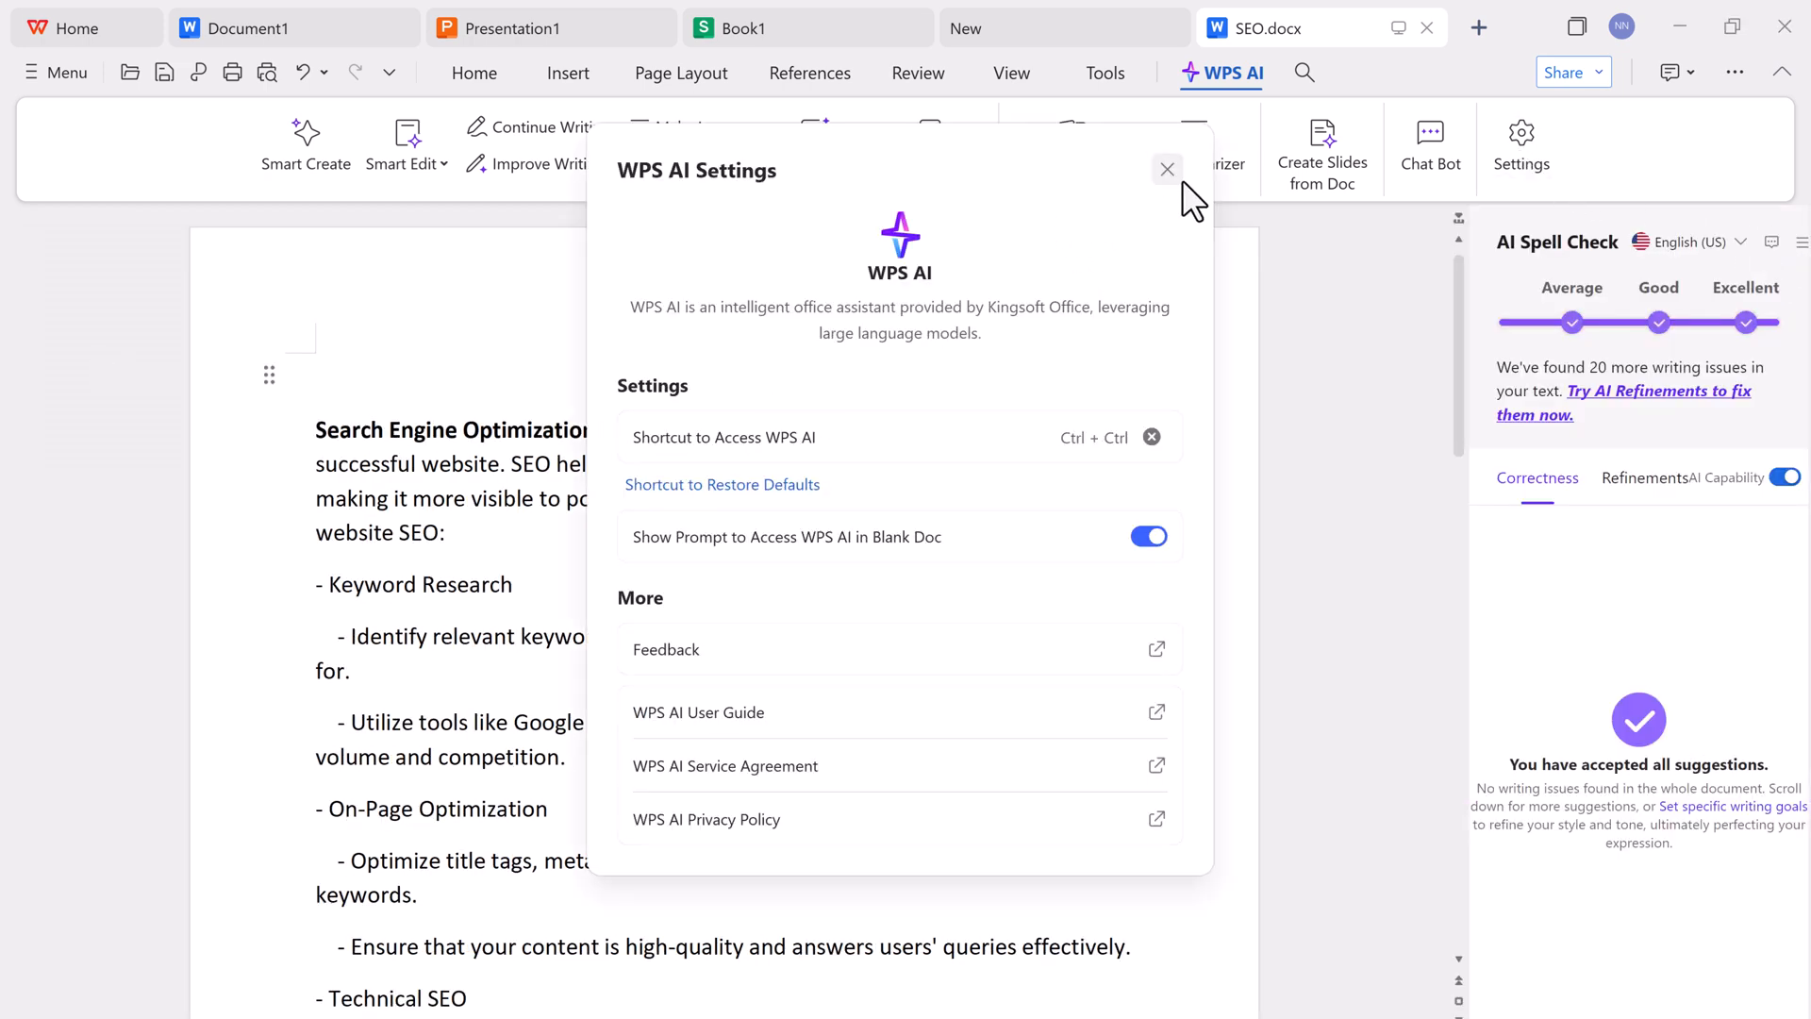
{"action": "left_click", "coordinate": [1166, 169]}
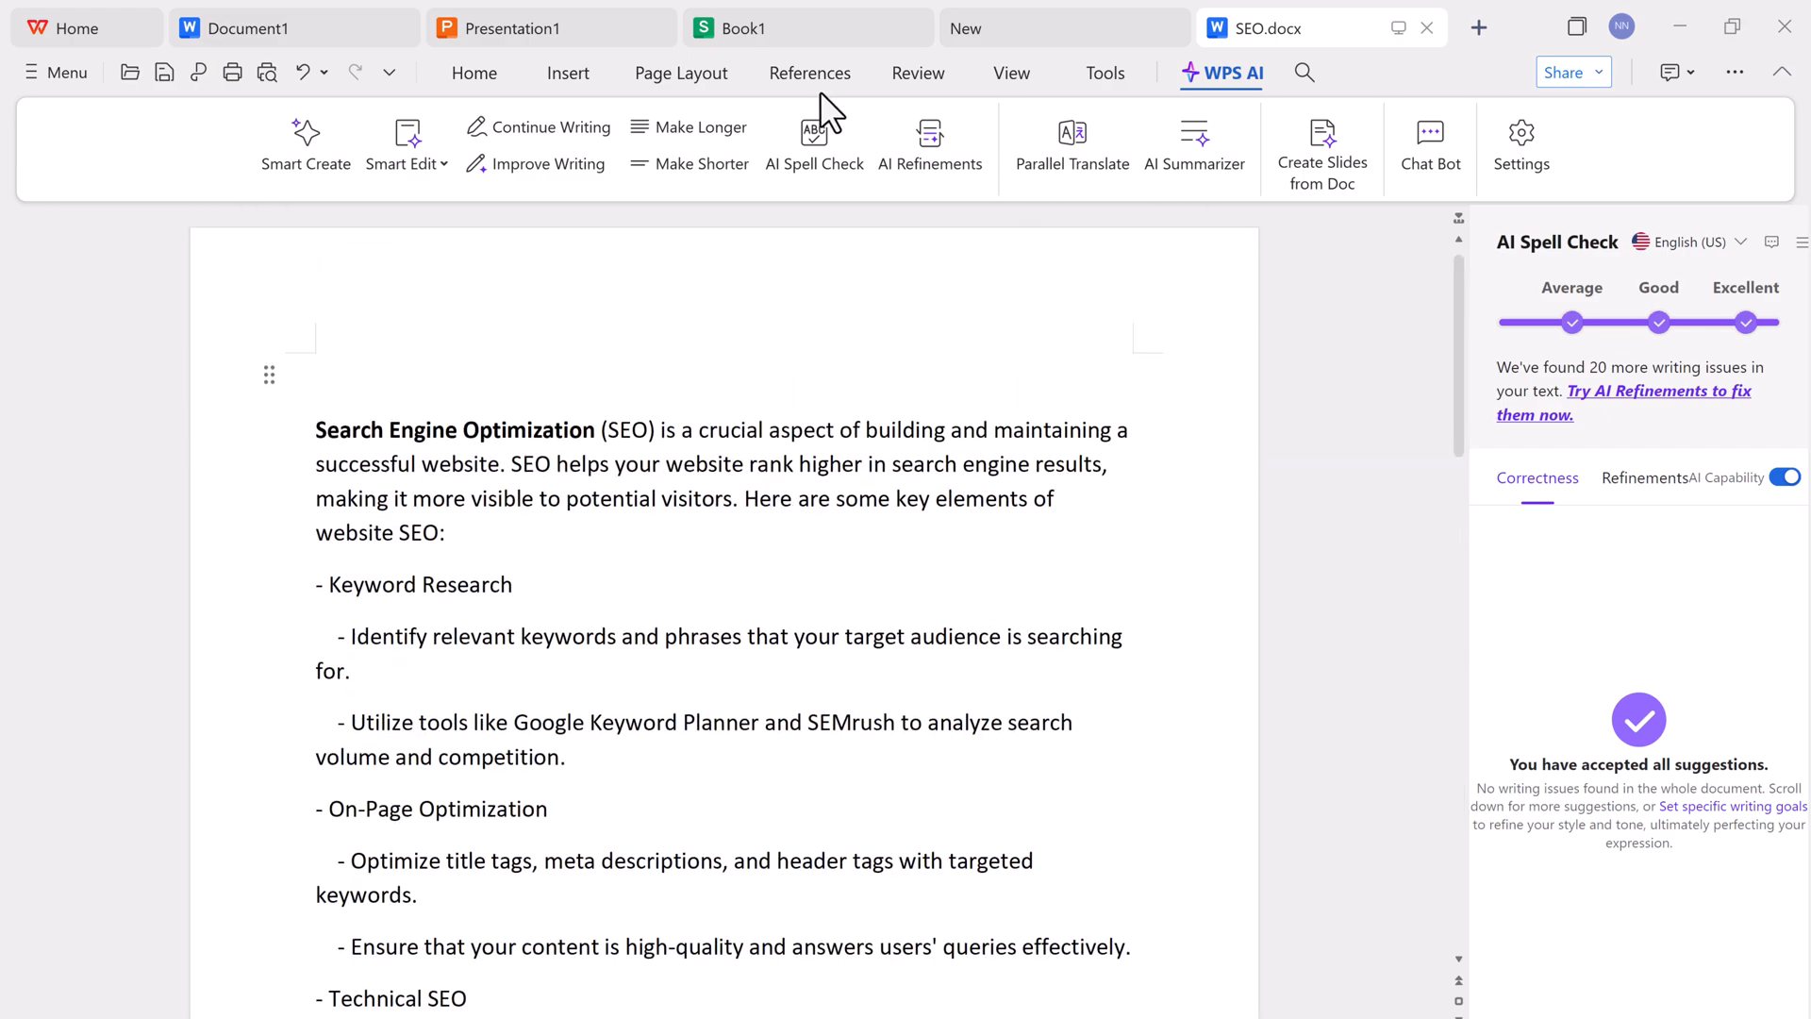
- Leave the documents for the Home screen and bring up the Sheets templates gallery
{"action": "left_click", "coordinate": [919, 74]}
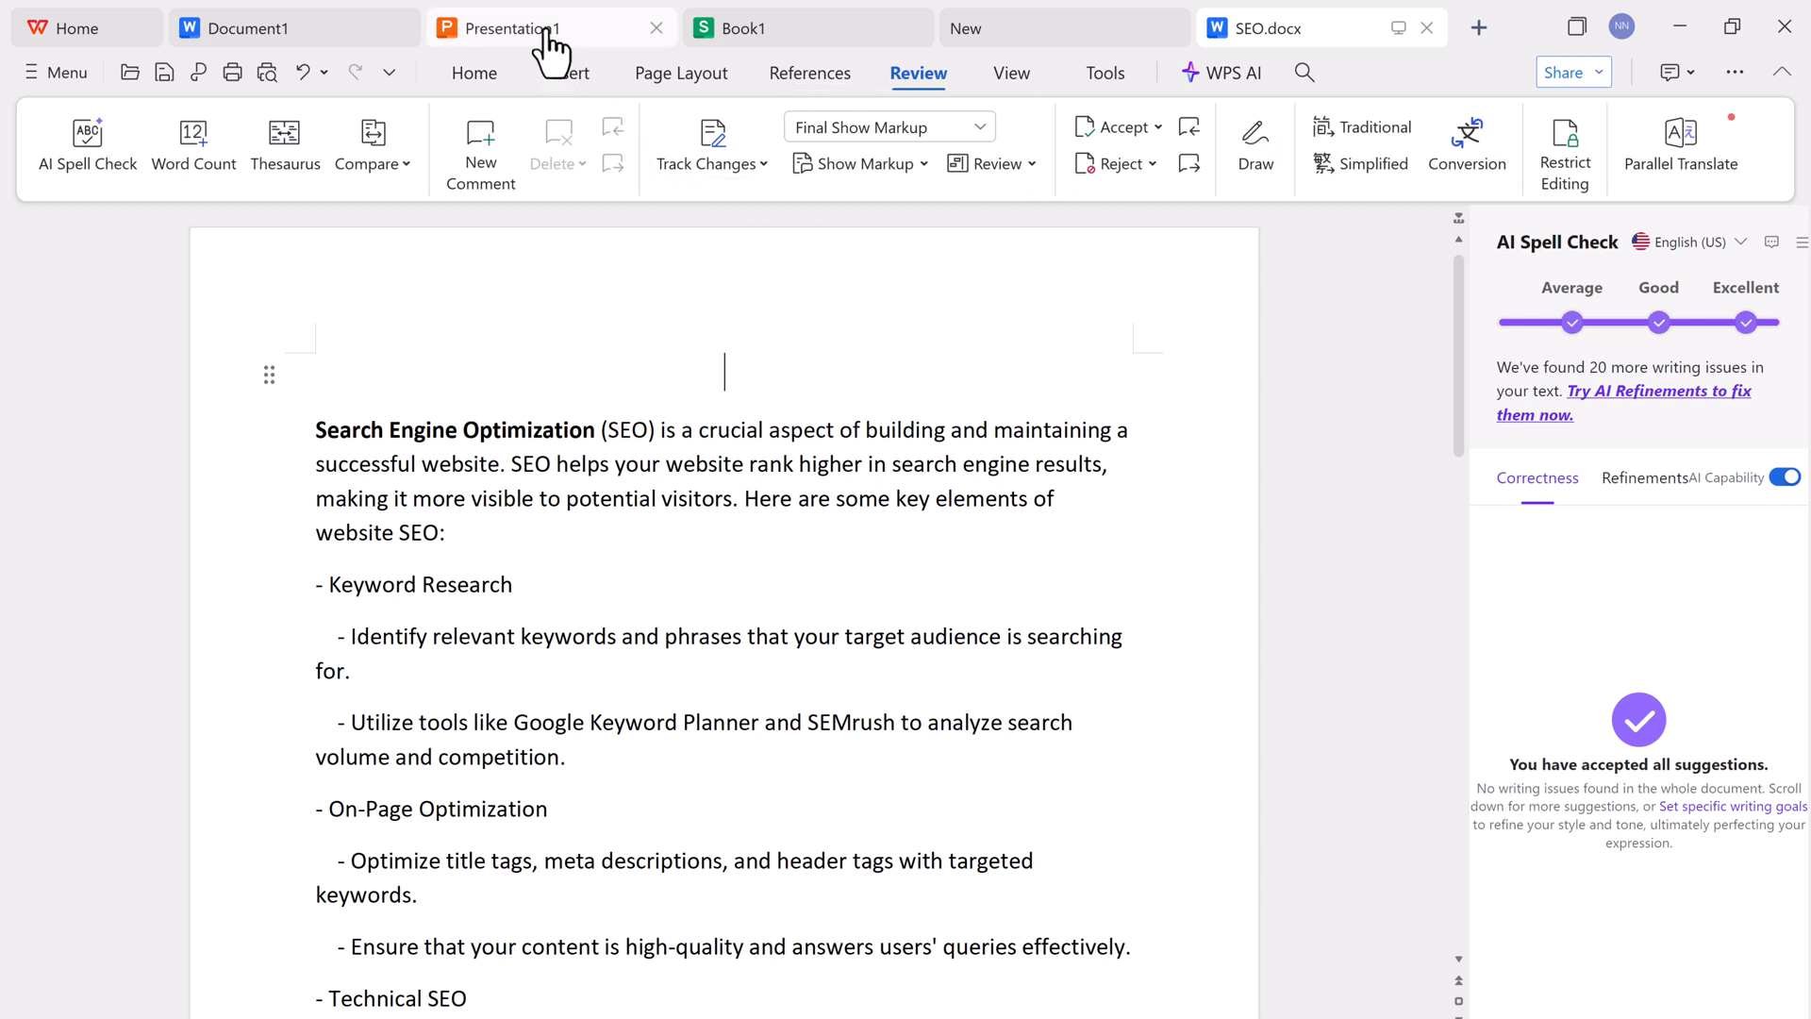
{"action": "left_click", "coordinate": [249, 28]}
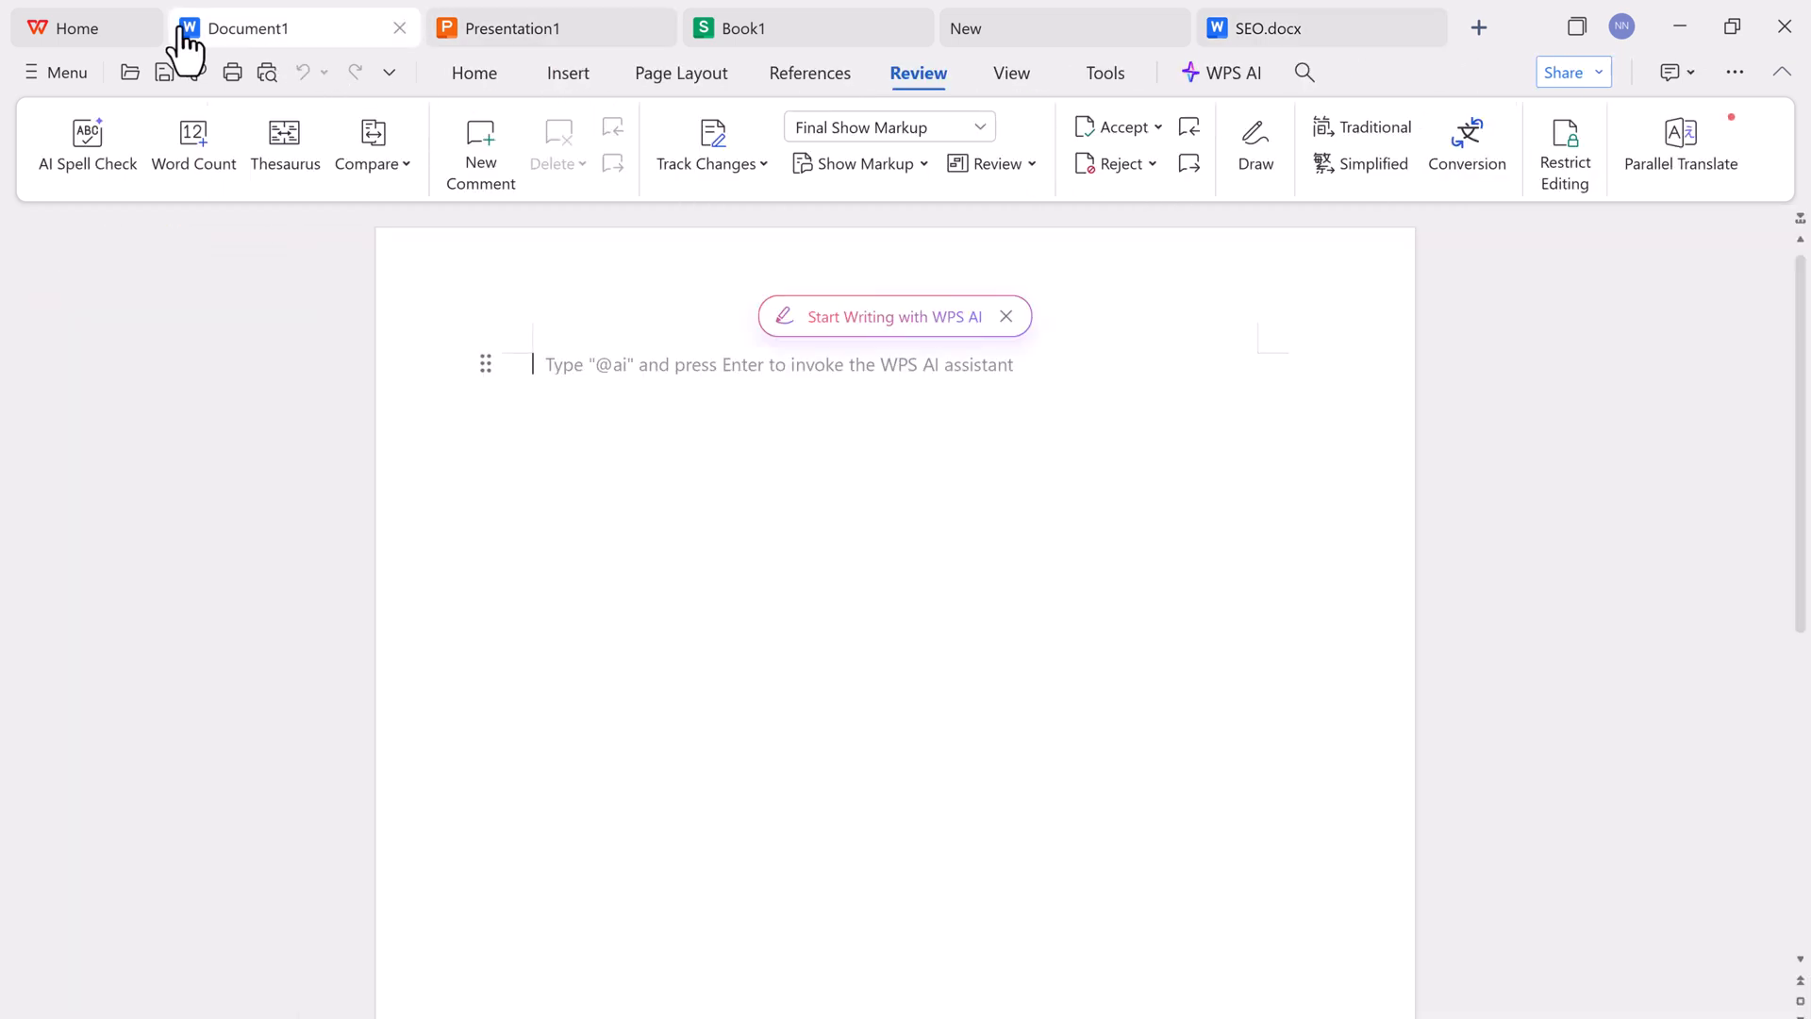
{"action": "left_click", "coordinate": [78, 28]}
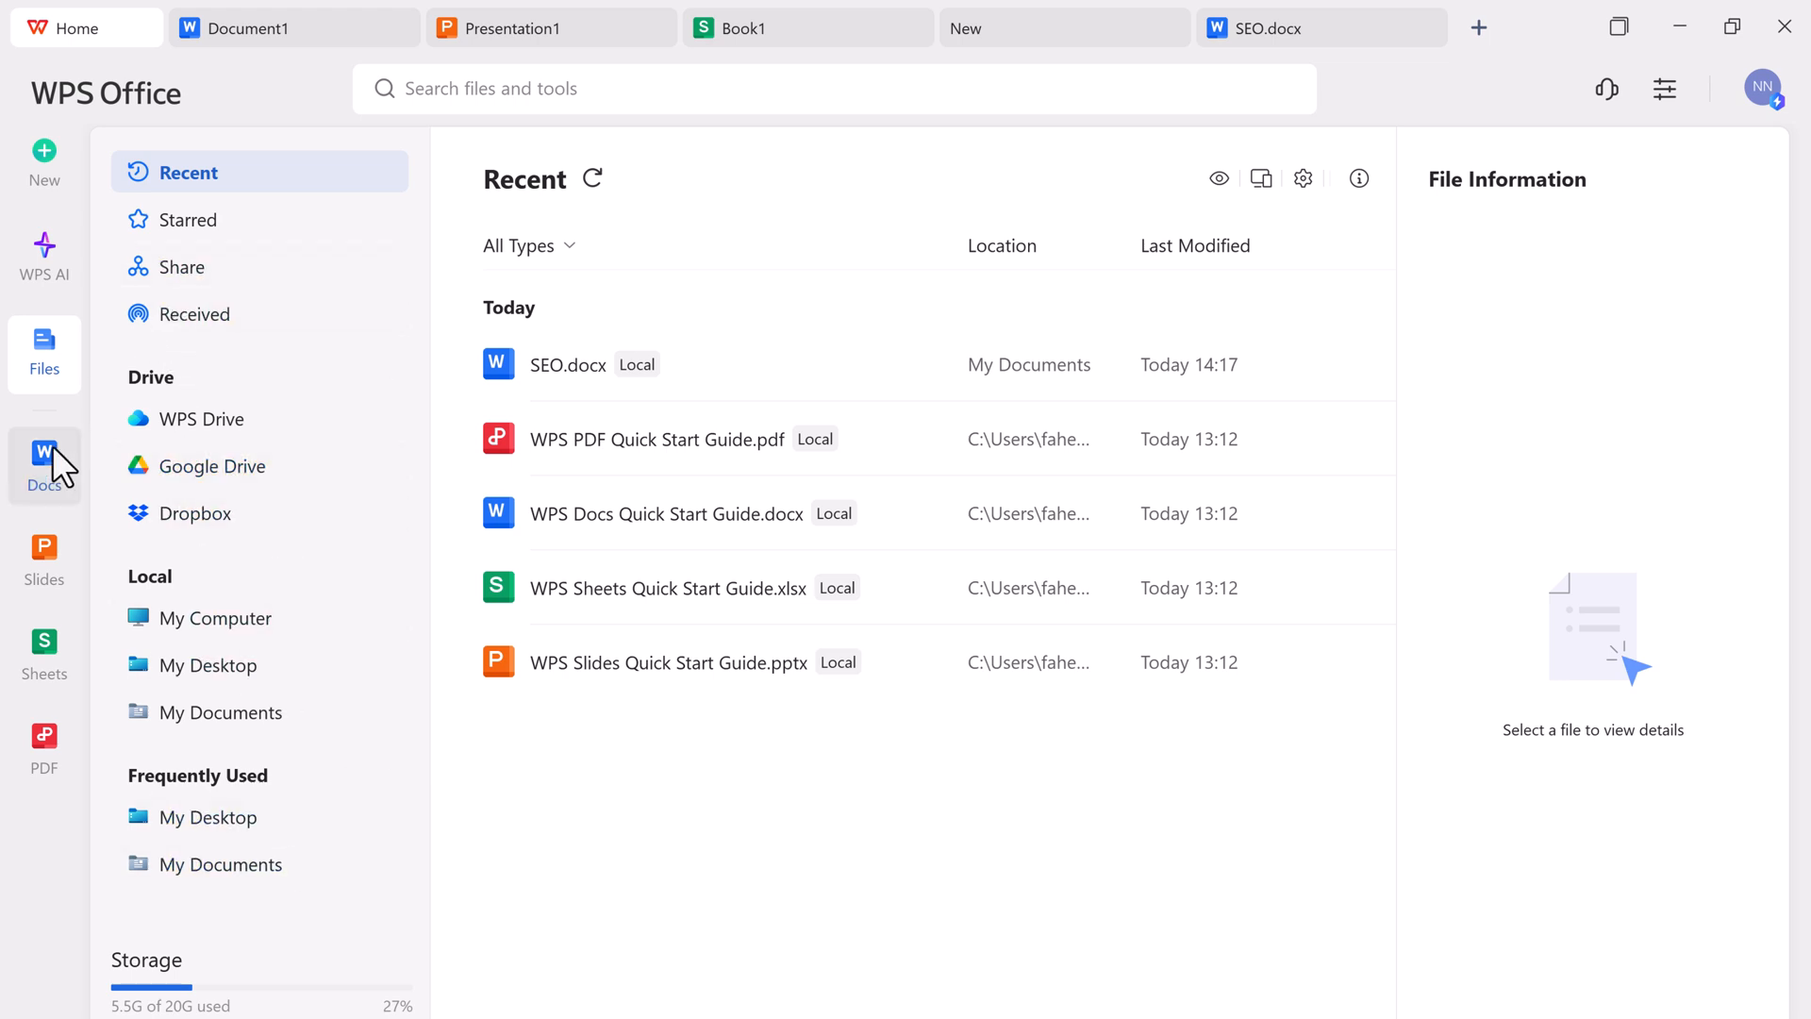
{"action": "left_click", "coordinate": [44, 647]}
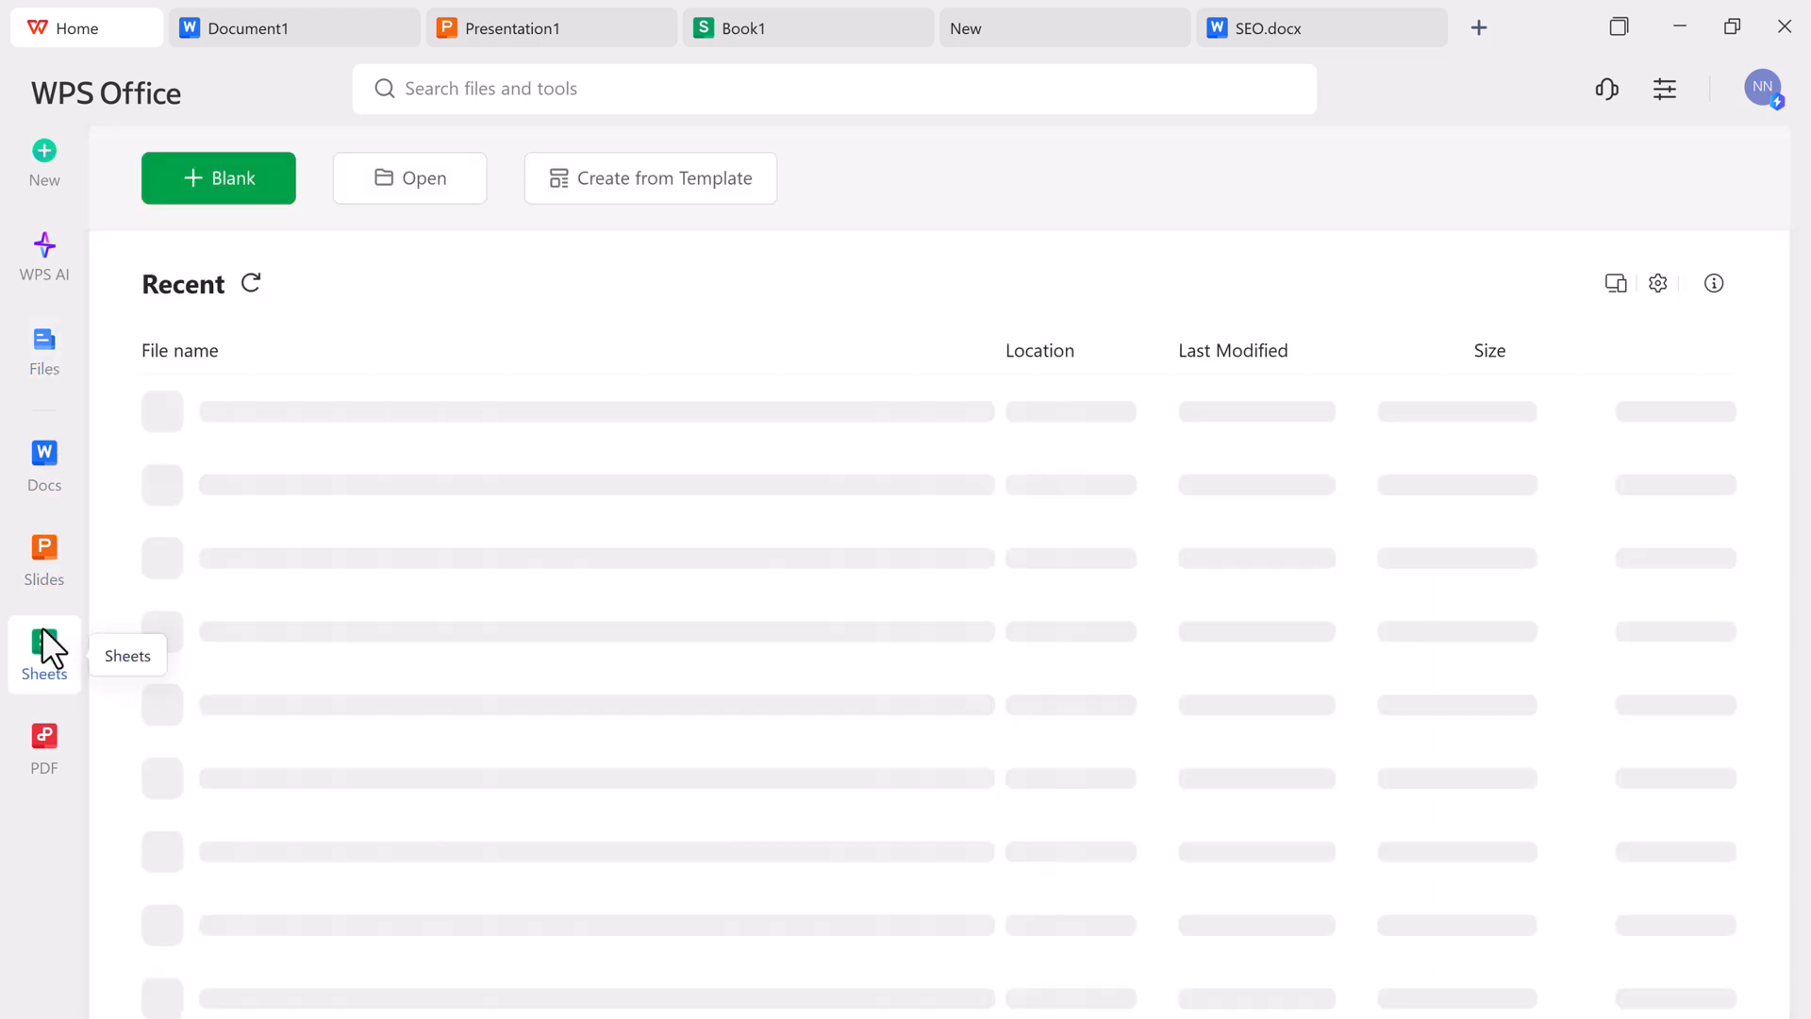
{"action": "left_click", "coordinate": [44, 653]}
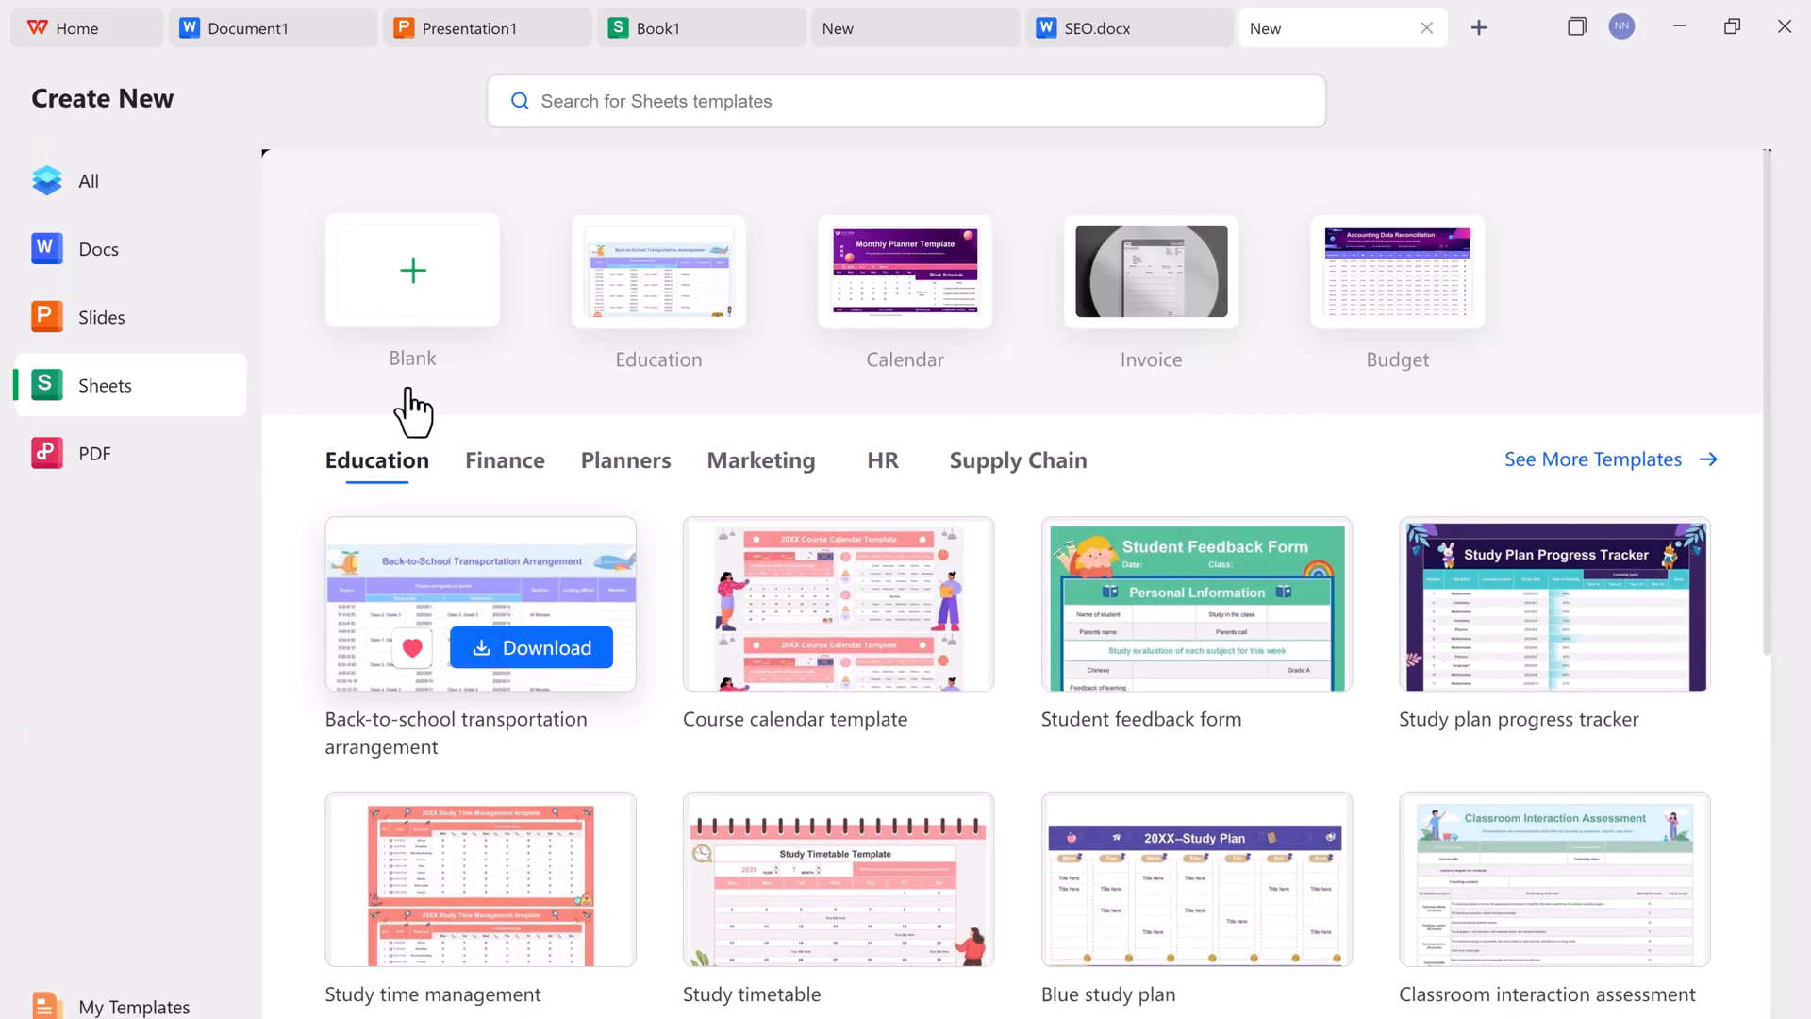
- Create a Budget1 workbook from the Budget template and select Name 04's May sales cell
{"action": "left_click", "coordinate": [413, 270]}
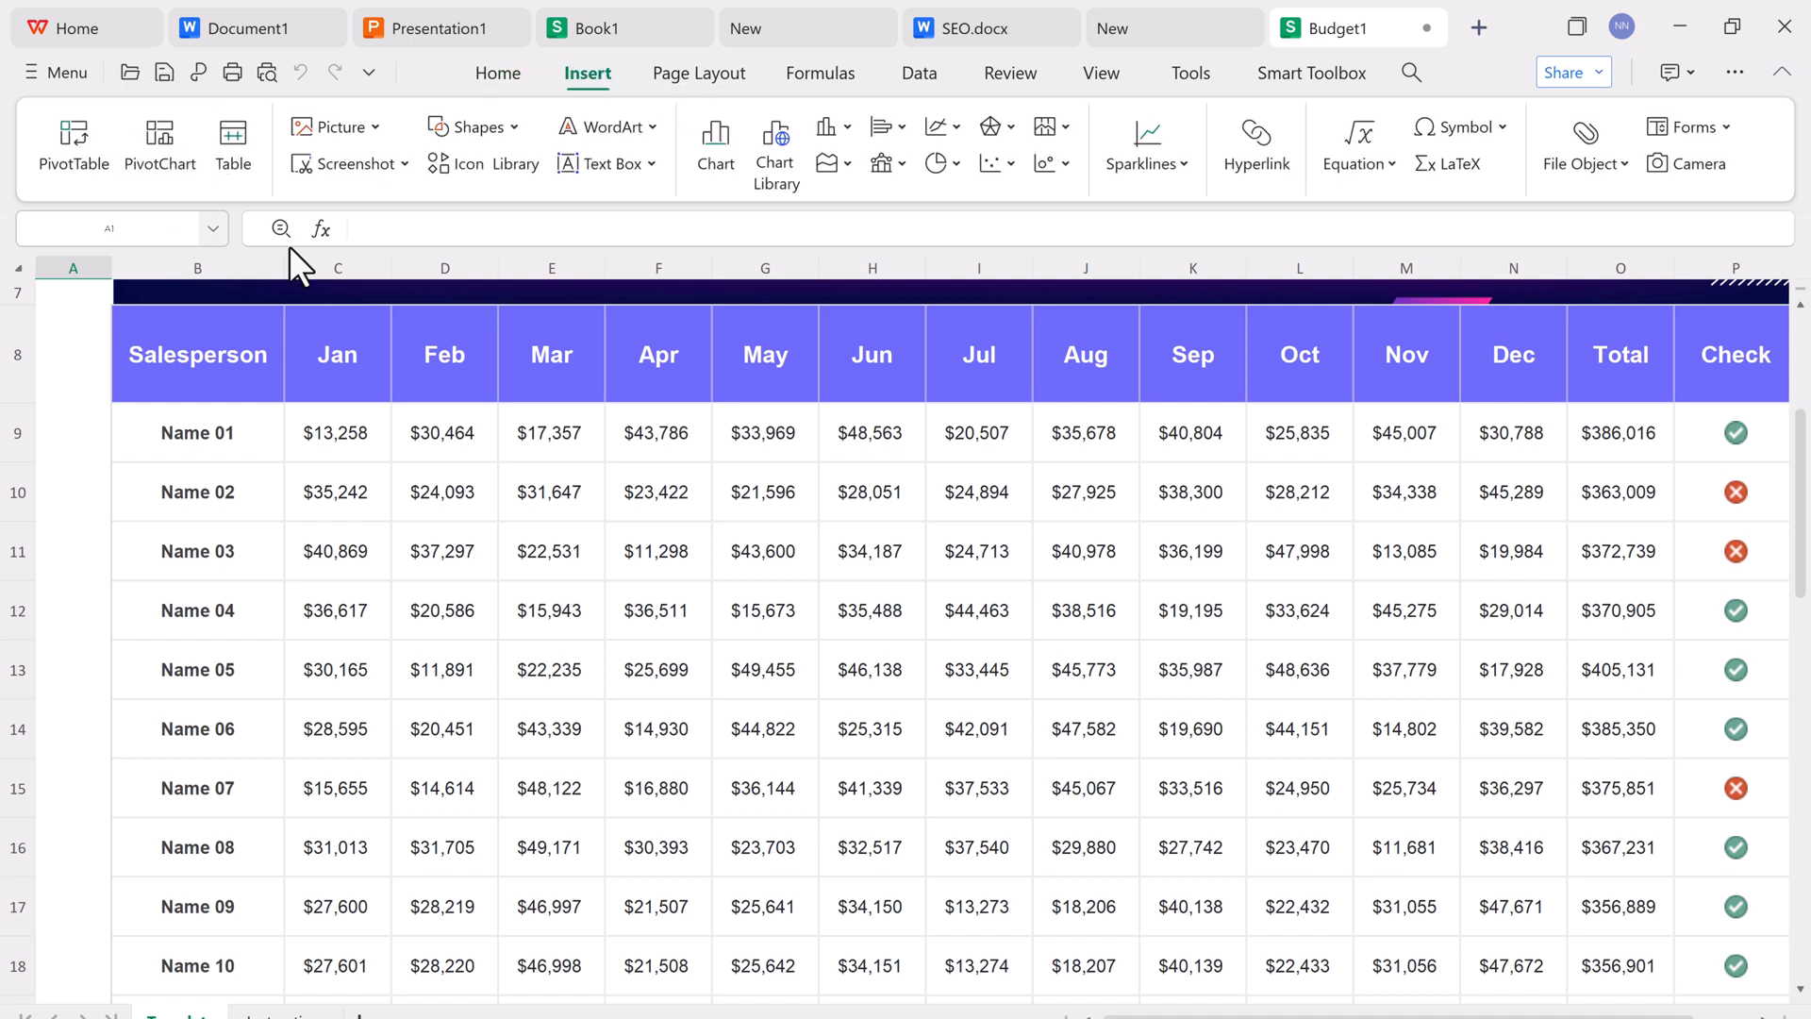
{"action": "left_click", "coordinate": [764, 610]}
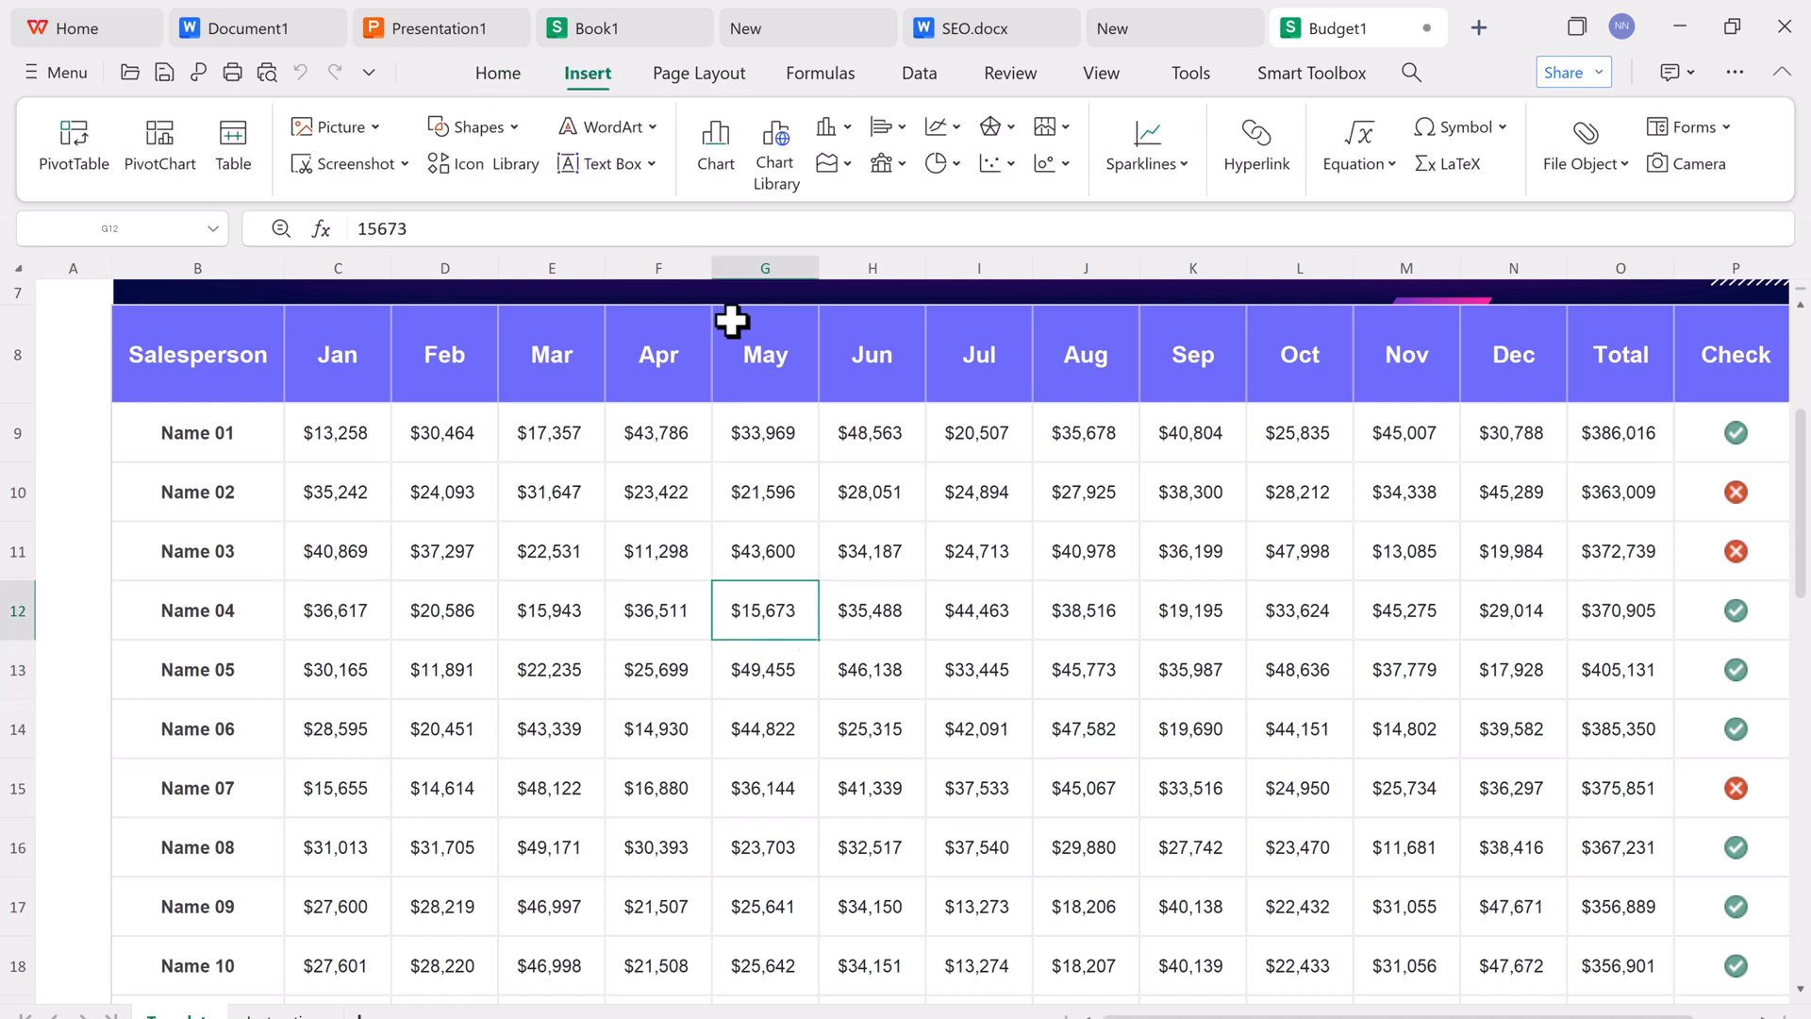
- Browse the Page Layout, Data, Review, Tools and Smart Toolbox ribbons, then switch to Website.pdf
{"action": "left_click", "coordinate": [698, 74]}
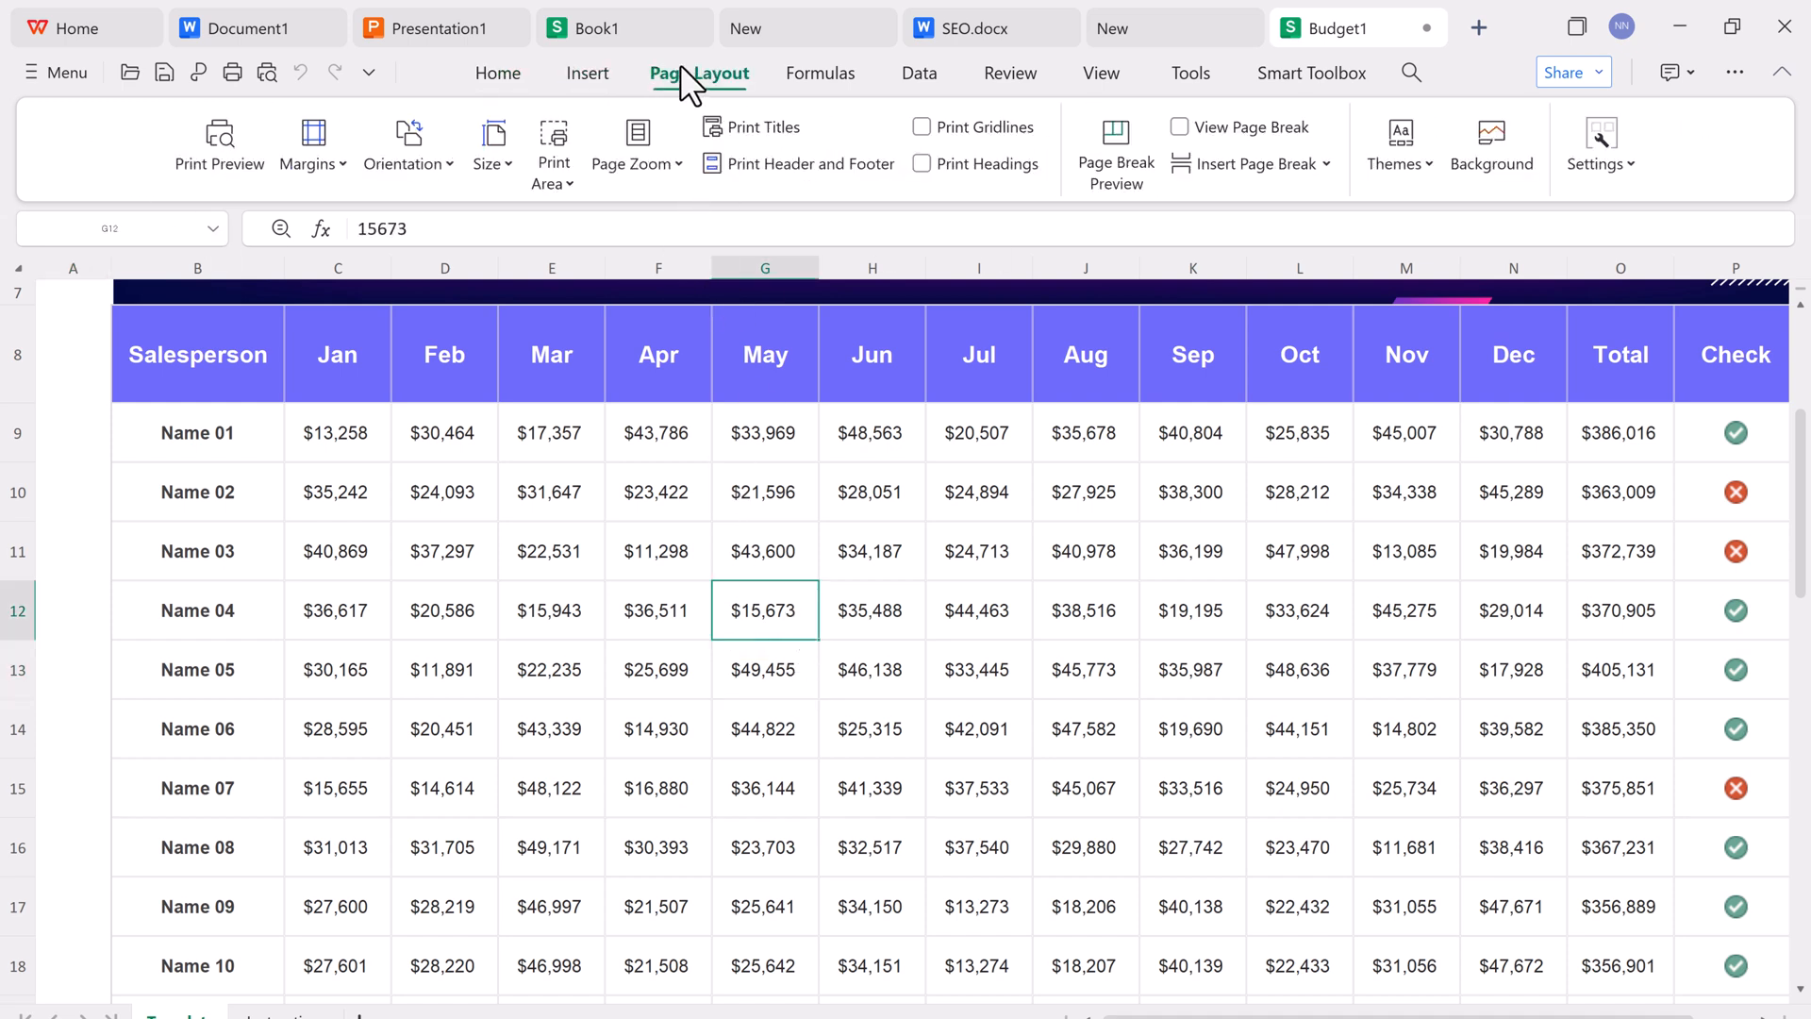
{"action": "left_click", "coordinate": [919, 74]}
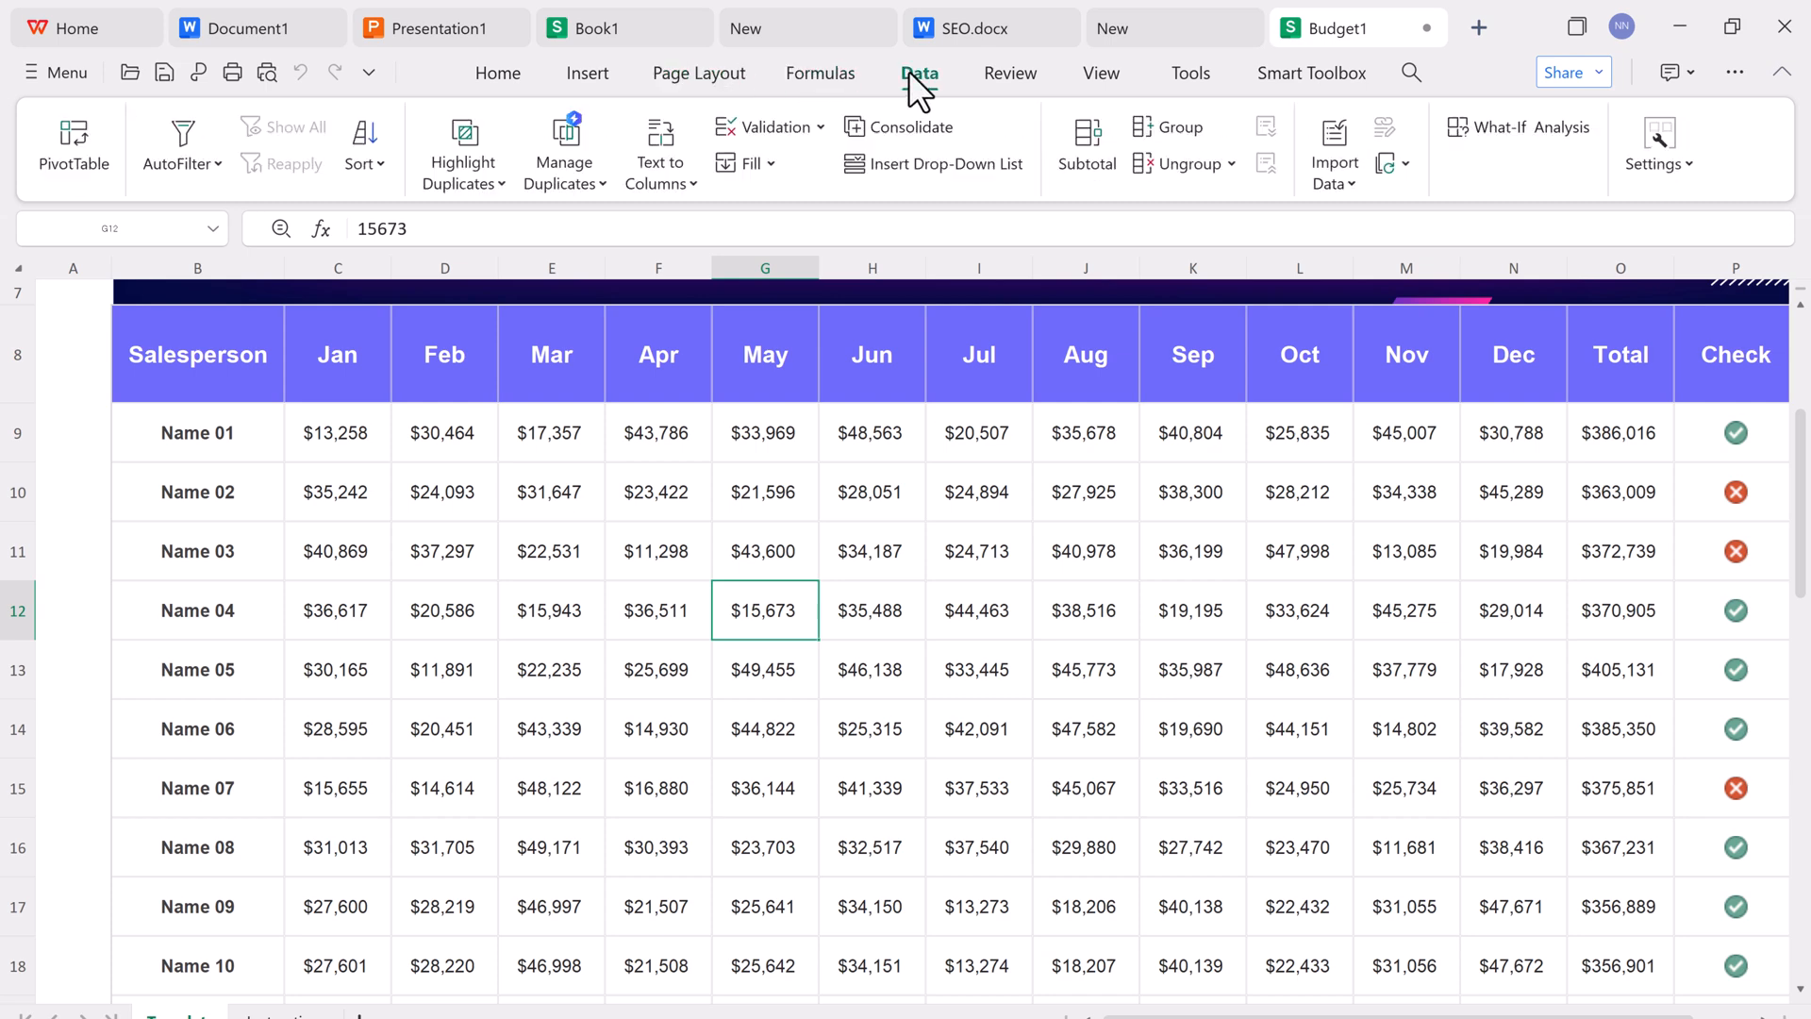
{"action": "left_click", "coordinate": [1007, 74]}
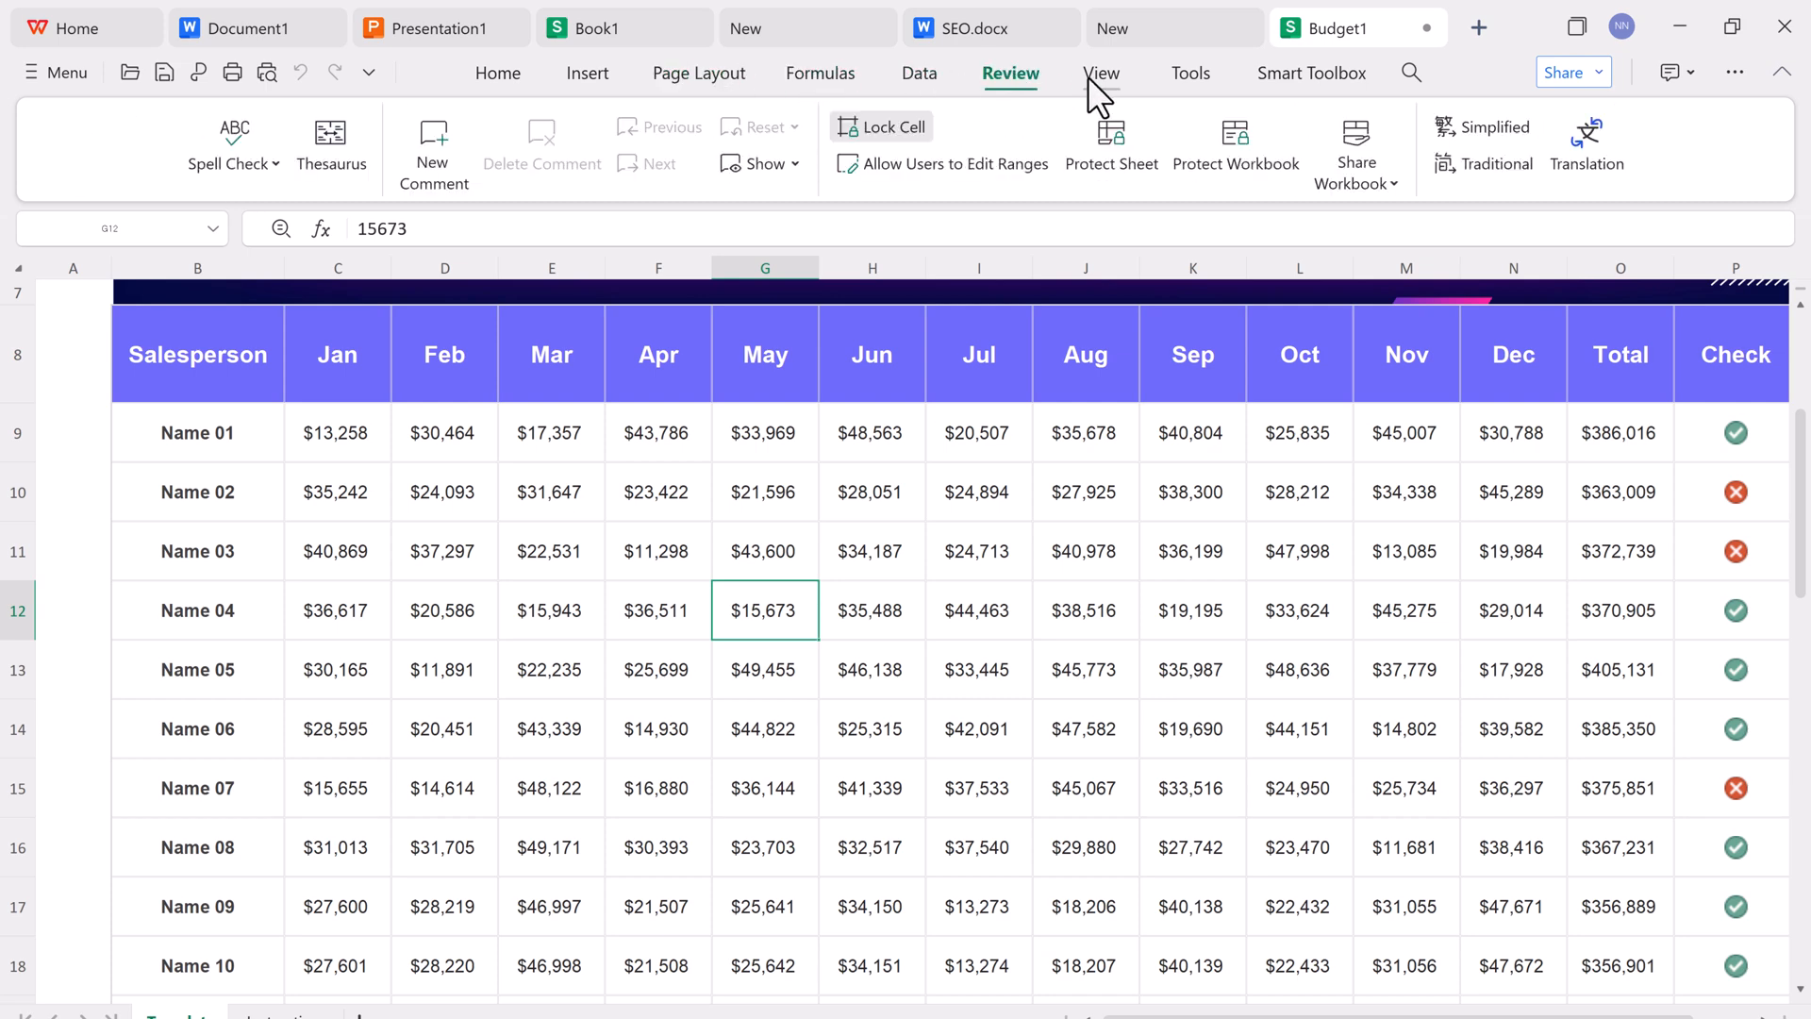
{"action": "left_click", "coordinate": [1191, 74]}
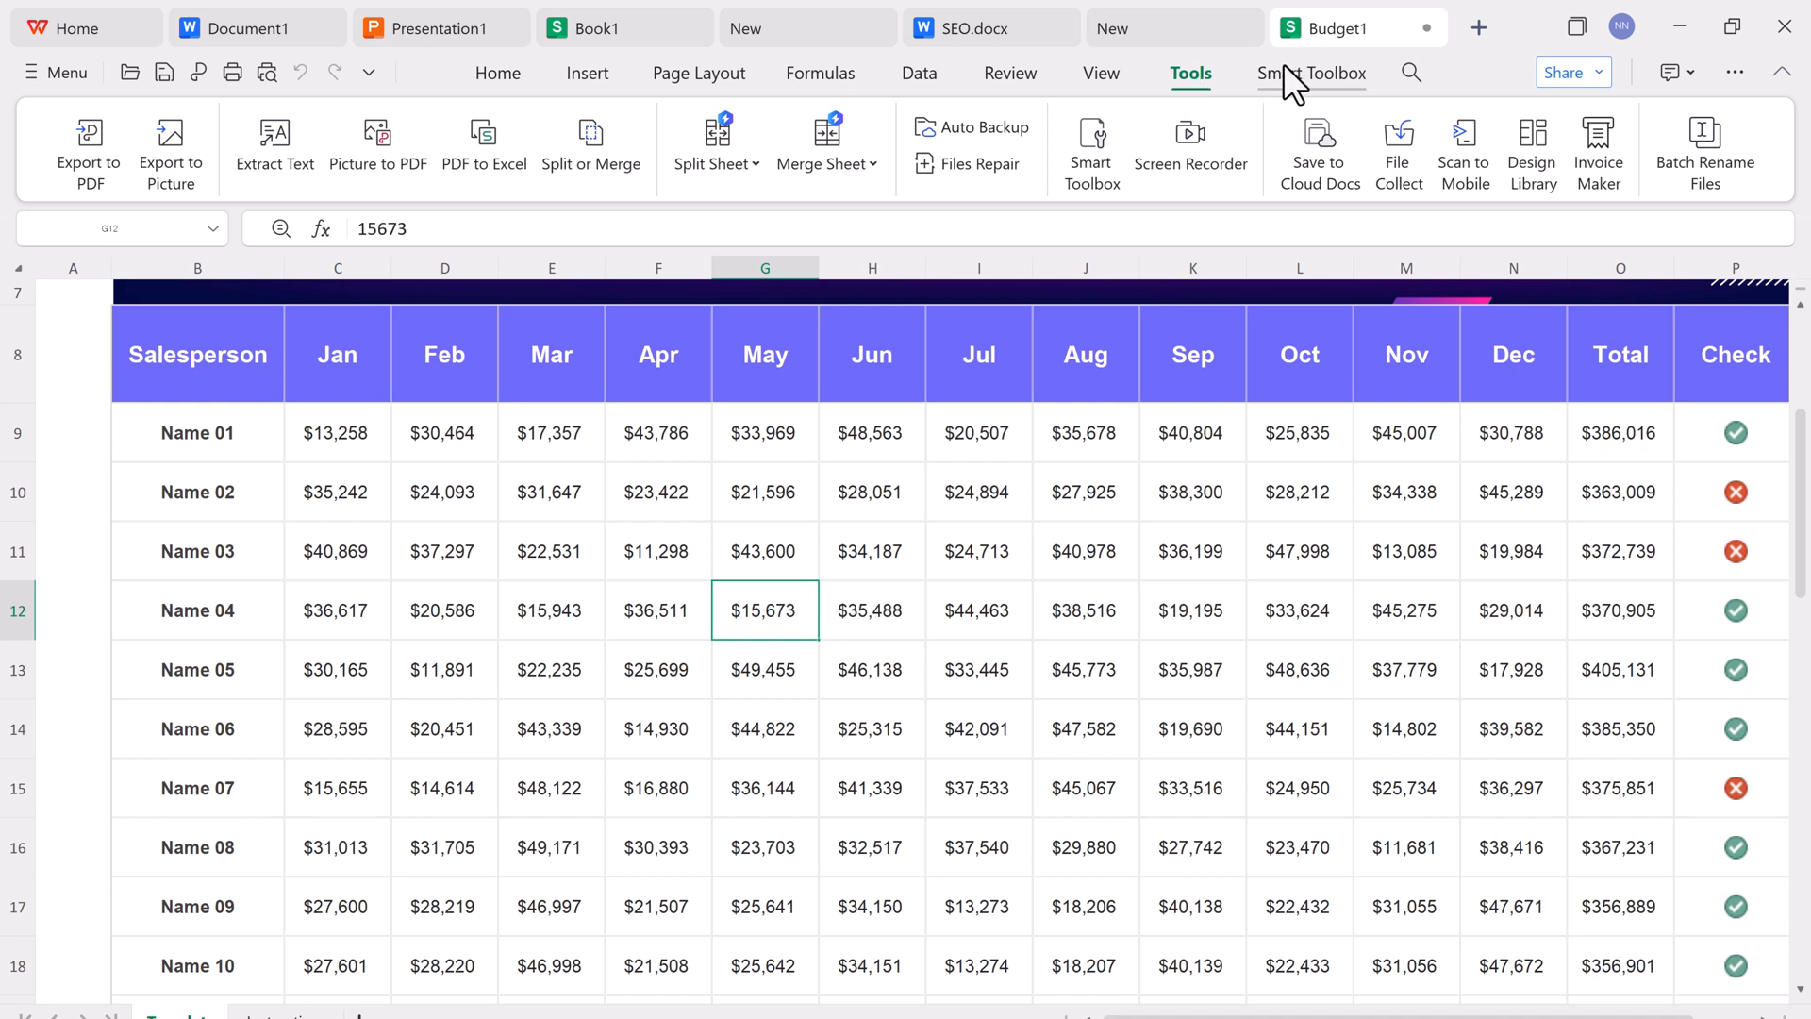
{"action": "left_click", "coordinate": [1312, 73]}
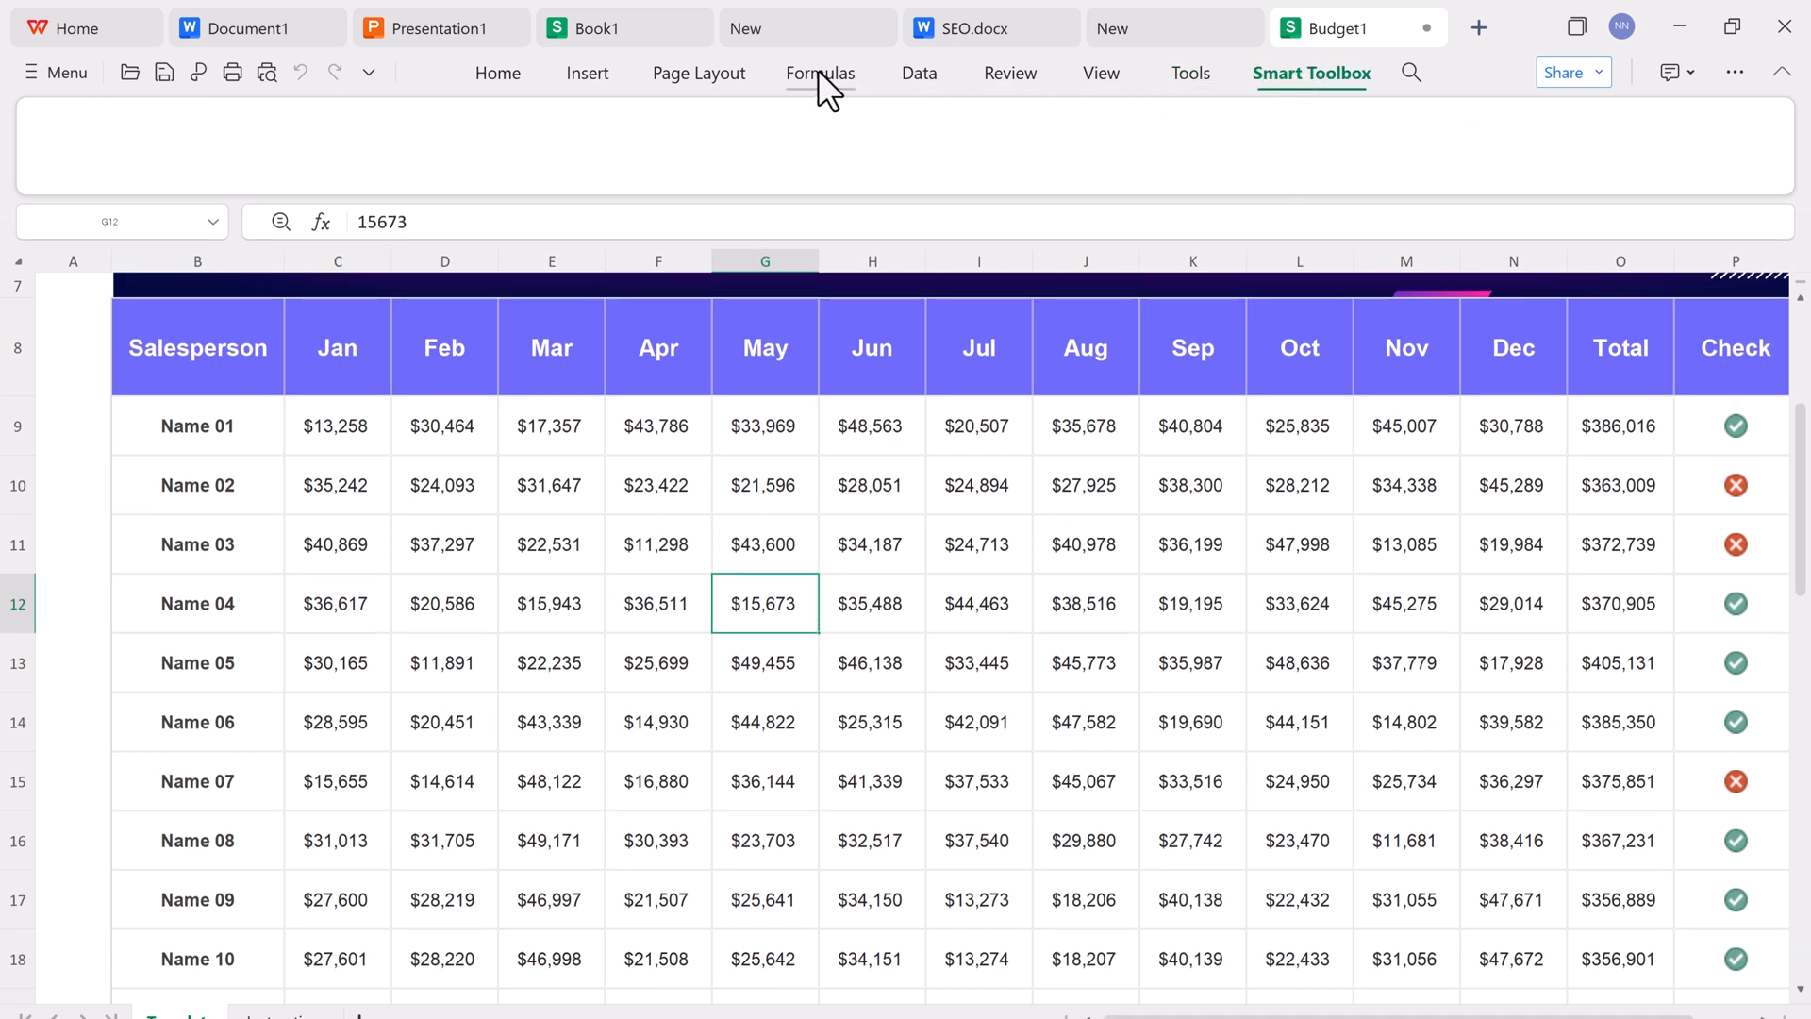
{"action": "left_click", "coordinate": [1357, 26]}
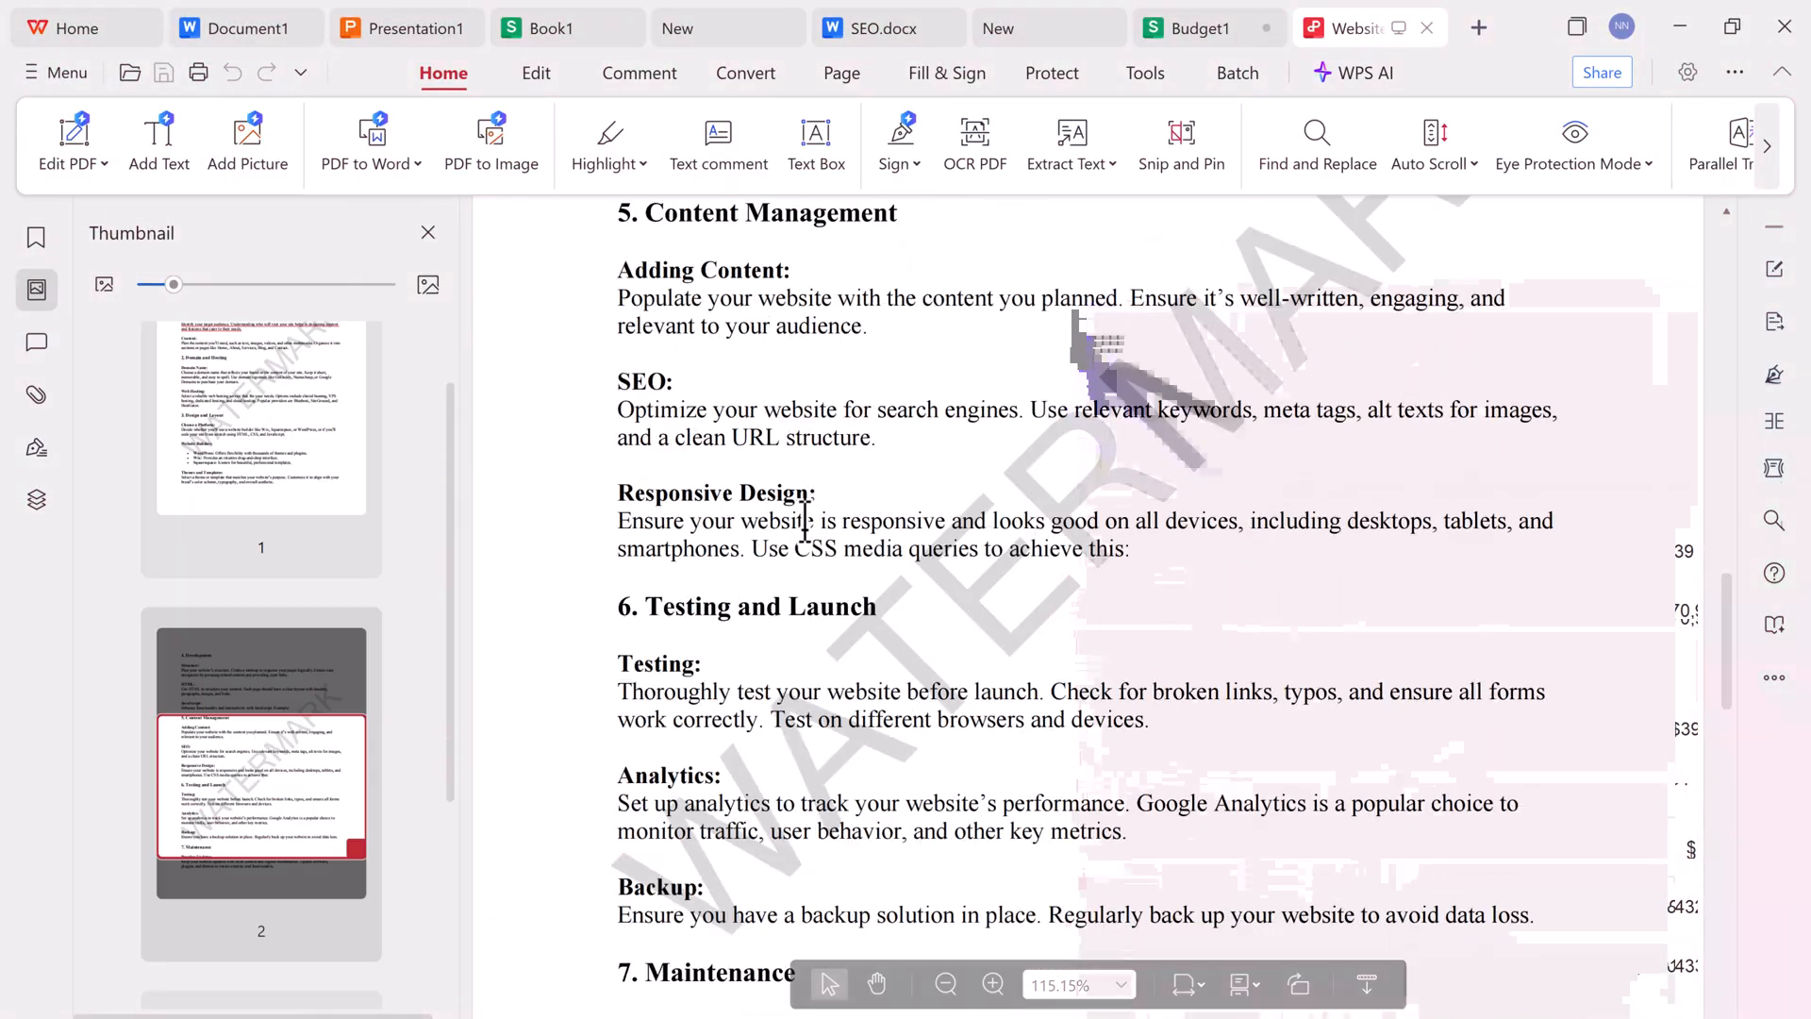
- Scroll Website.pdf and browse its Edit, Comment, Convert, Page and Protect ribbons, ending on Presentation1
{"action": "scroll", "scroll_direction": "down", "scroll_amount": 3}
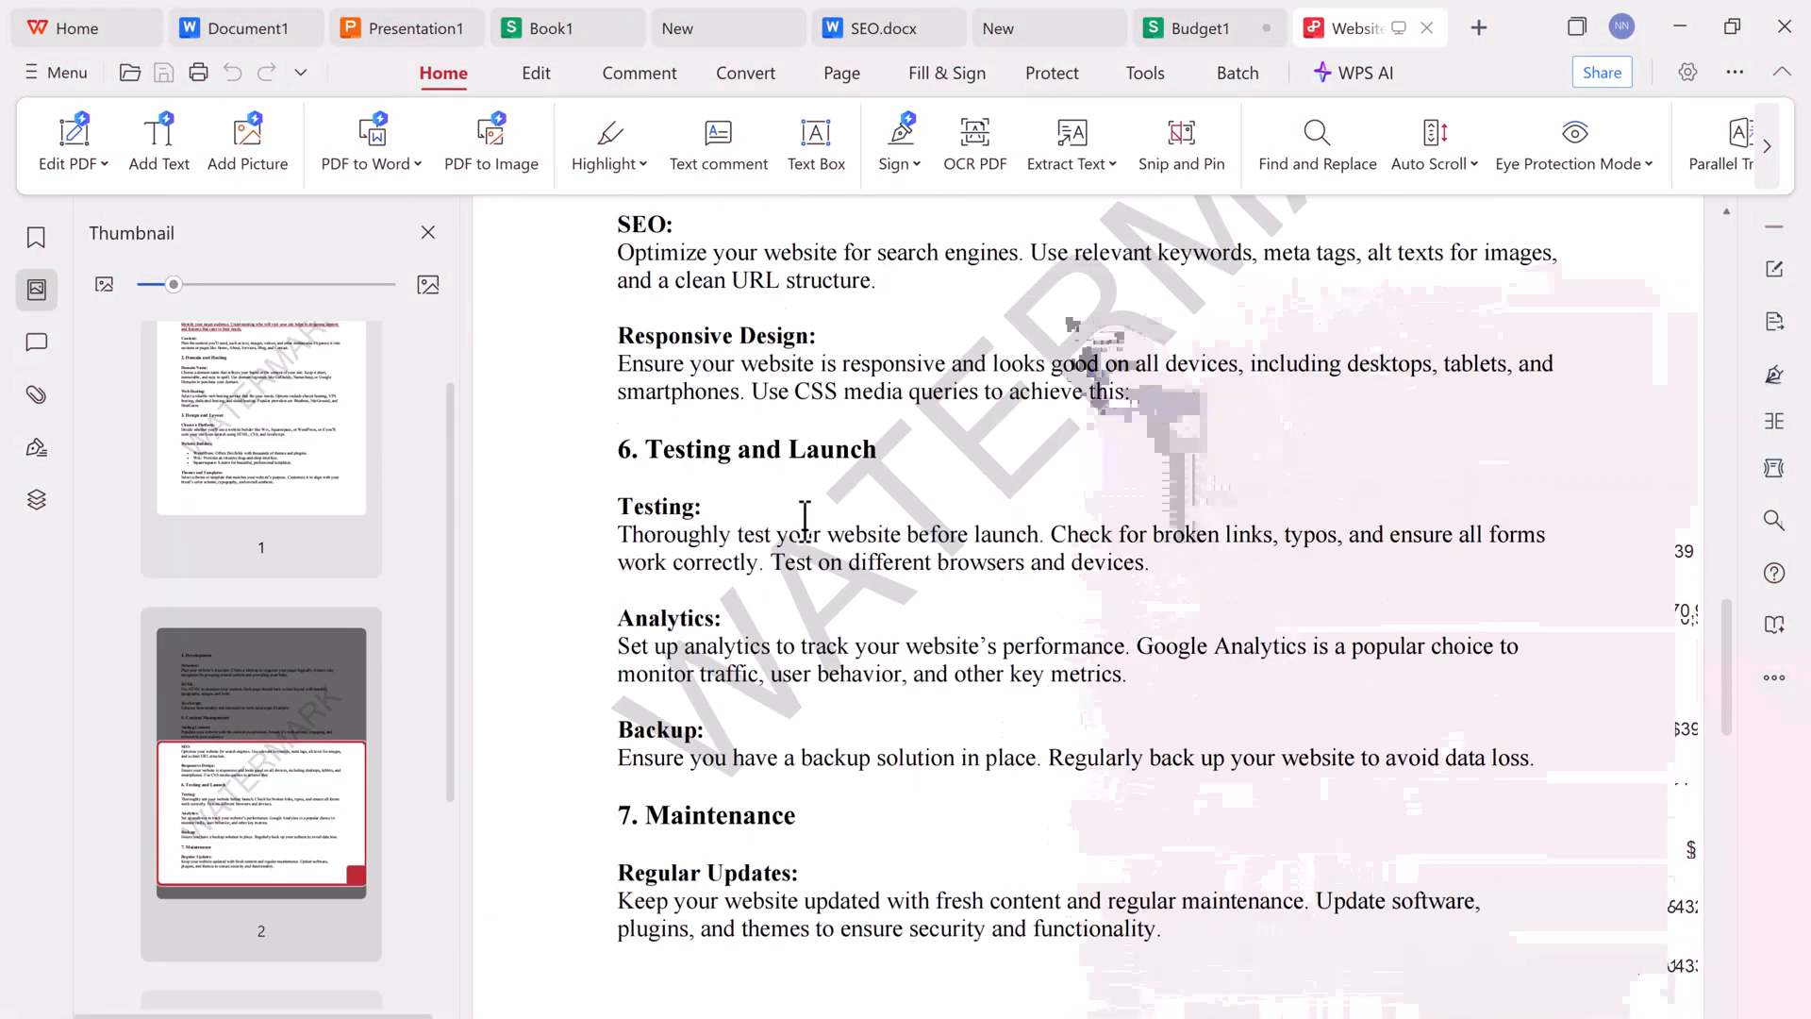
{"action": "scroll", "scroll_direction": "down", "scroll_amount": 3}
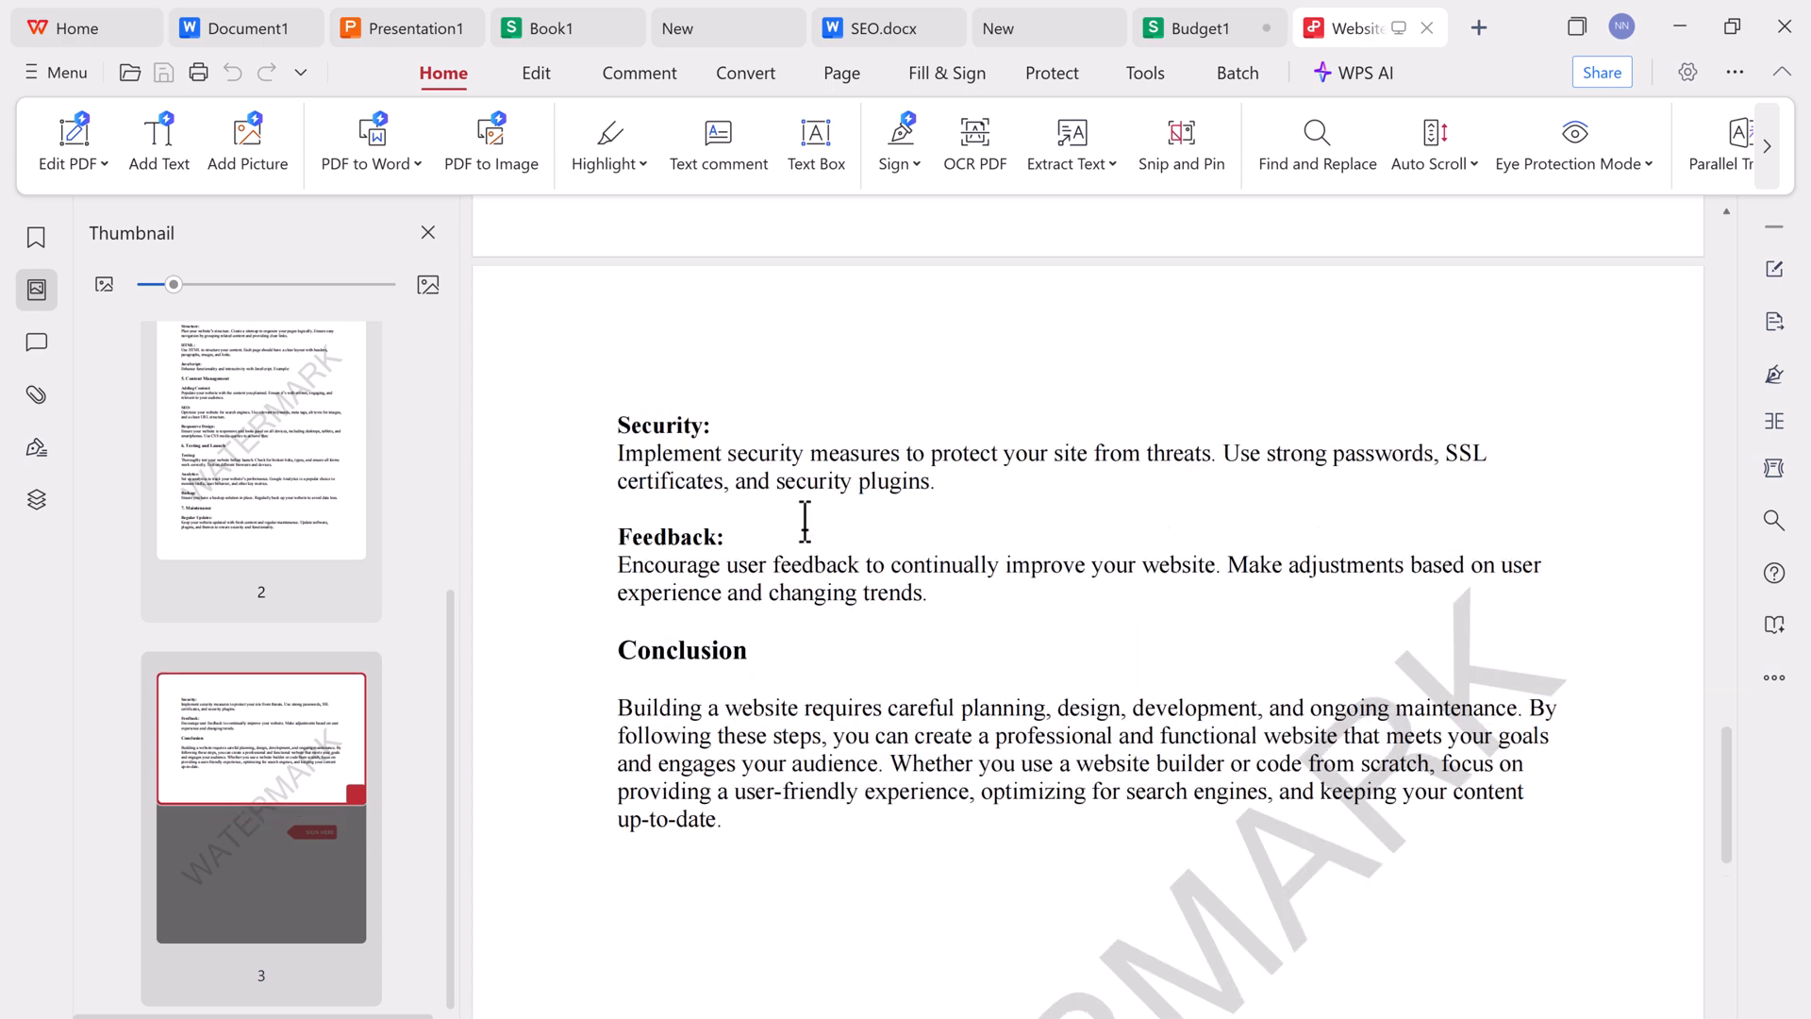
{"action": "left_click", "coordinate": [533, 73]}
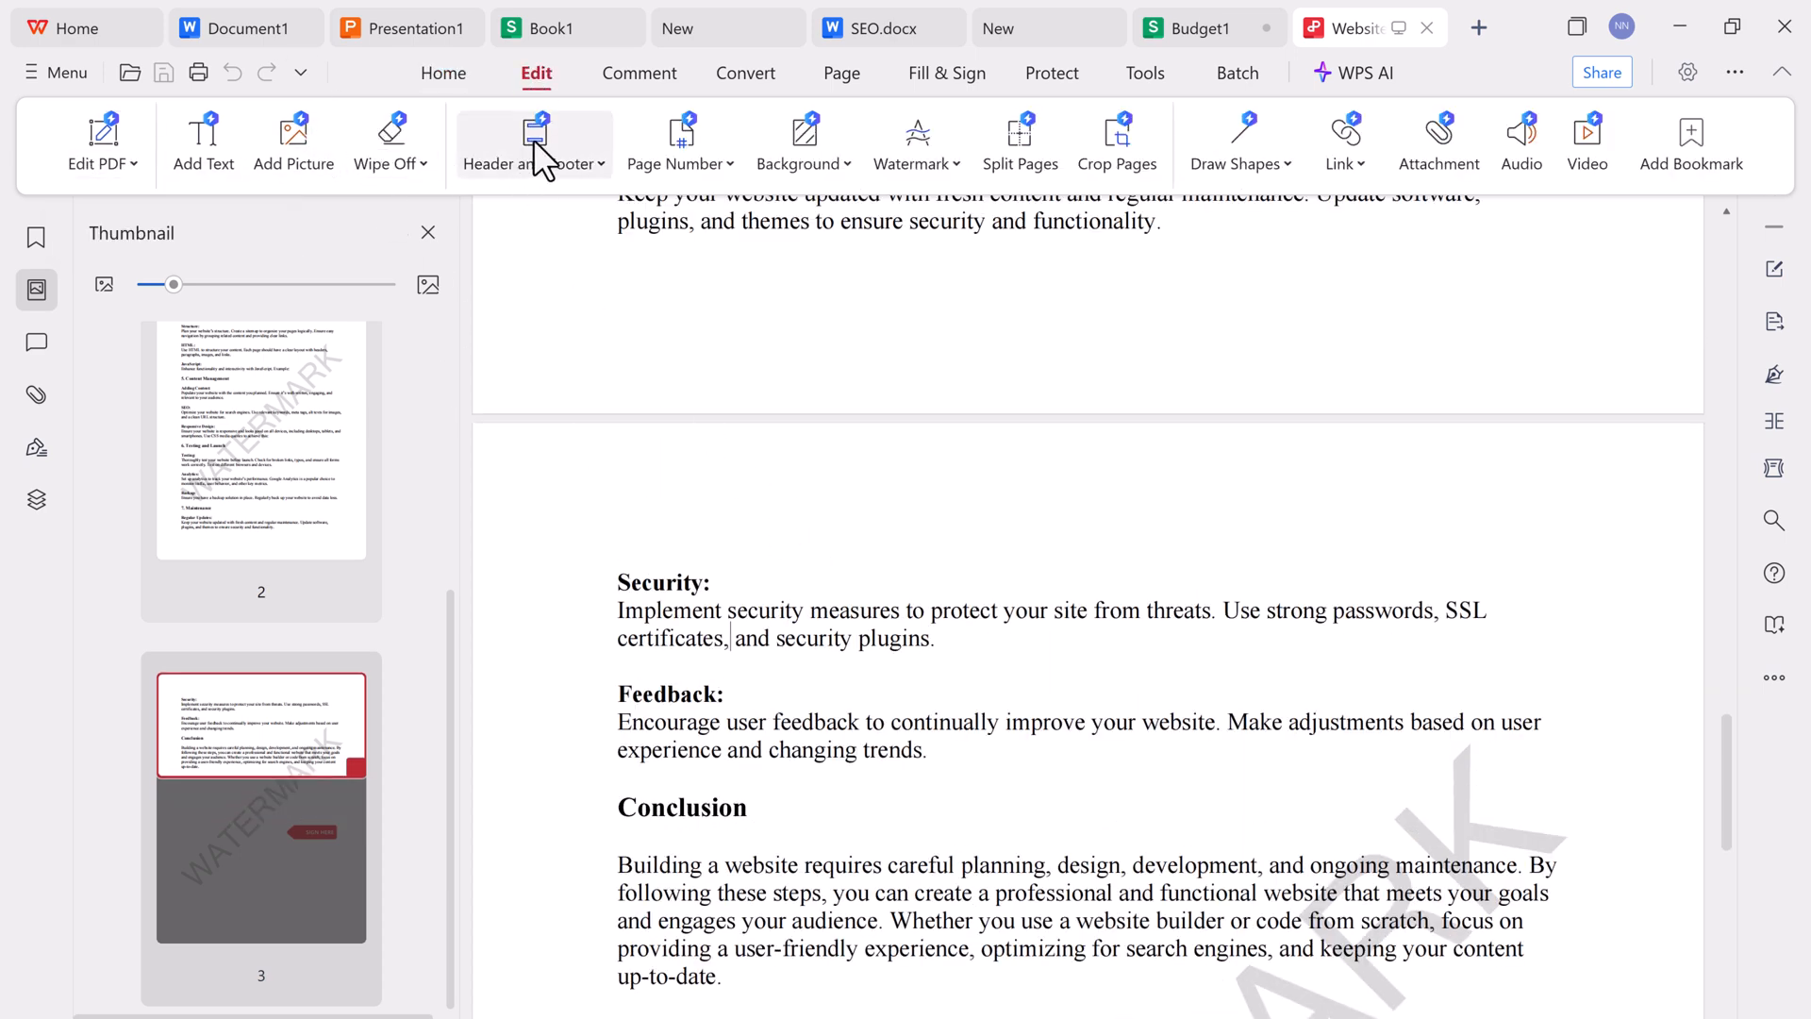
{"action": "left_click", "coordinate": [640, 74]}
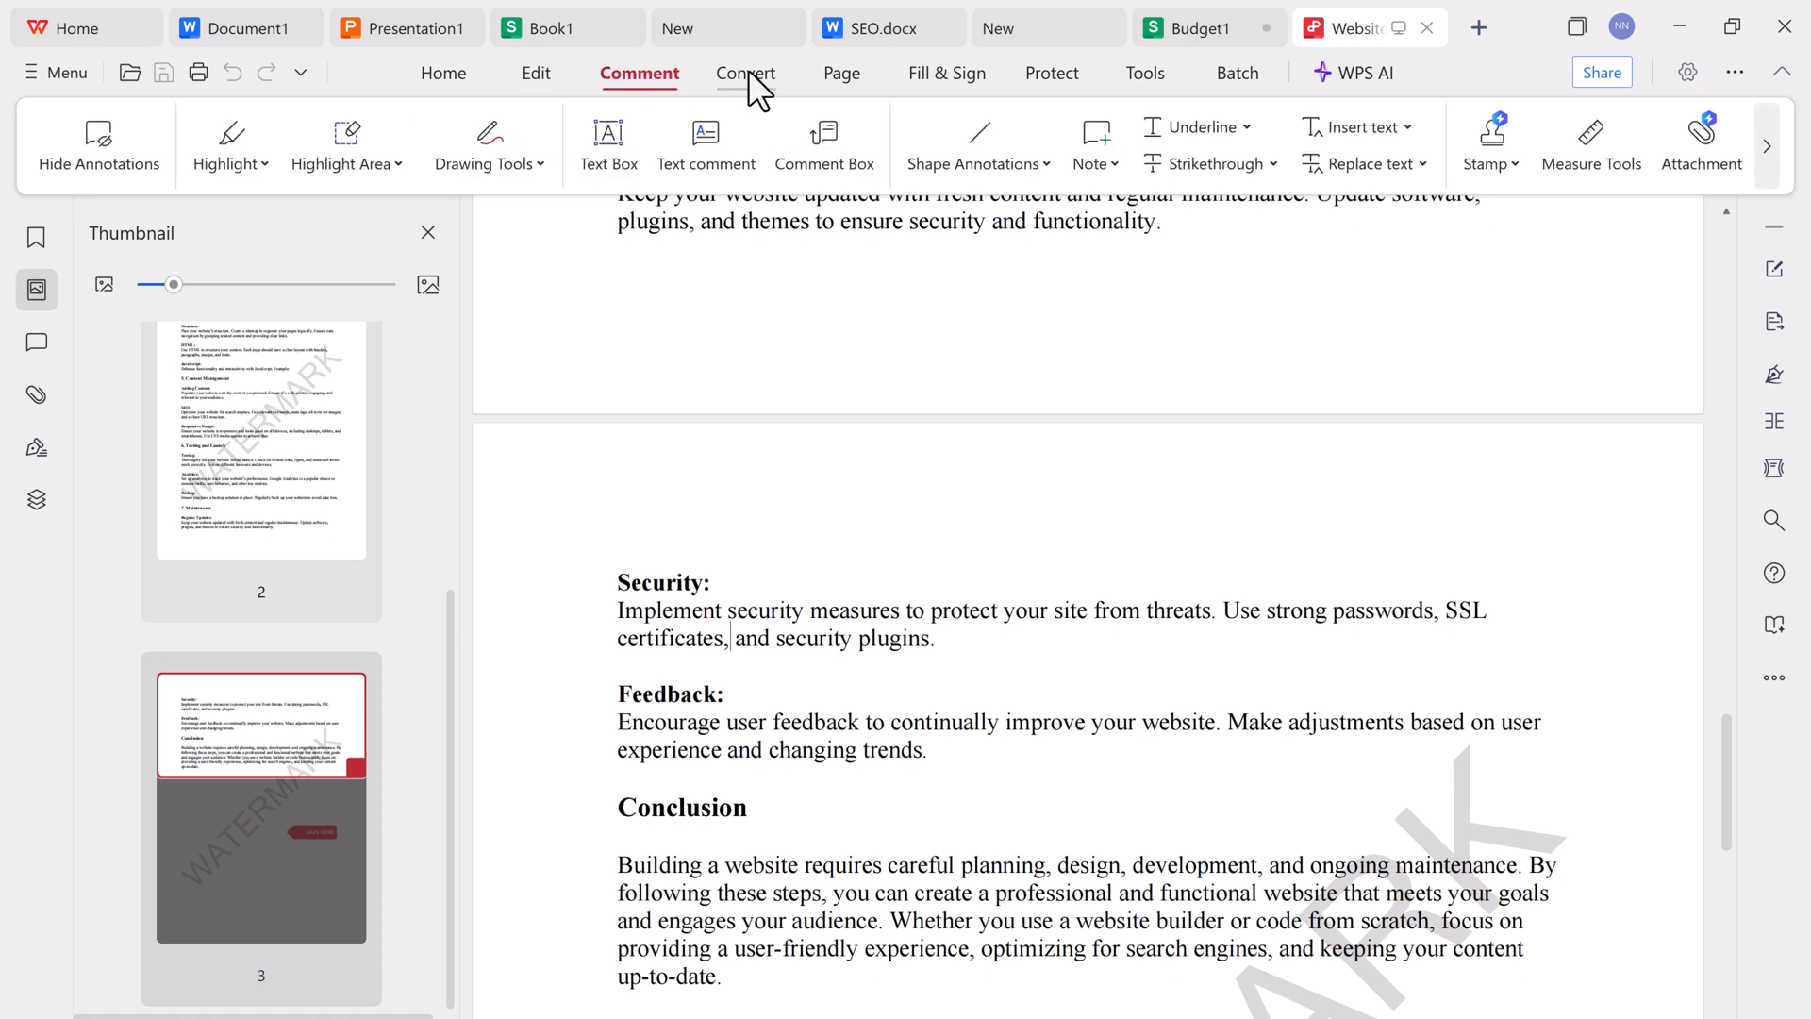
{"action": "left_click", "coordinate": [745, 74]}
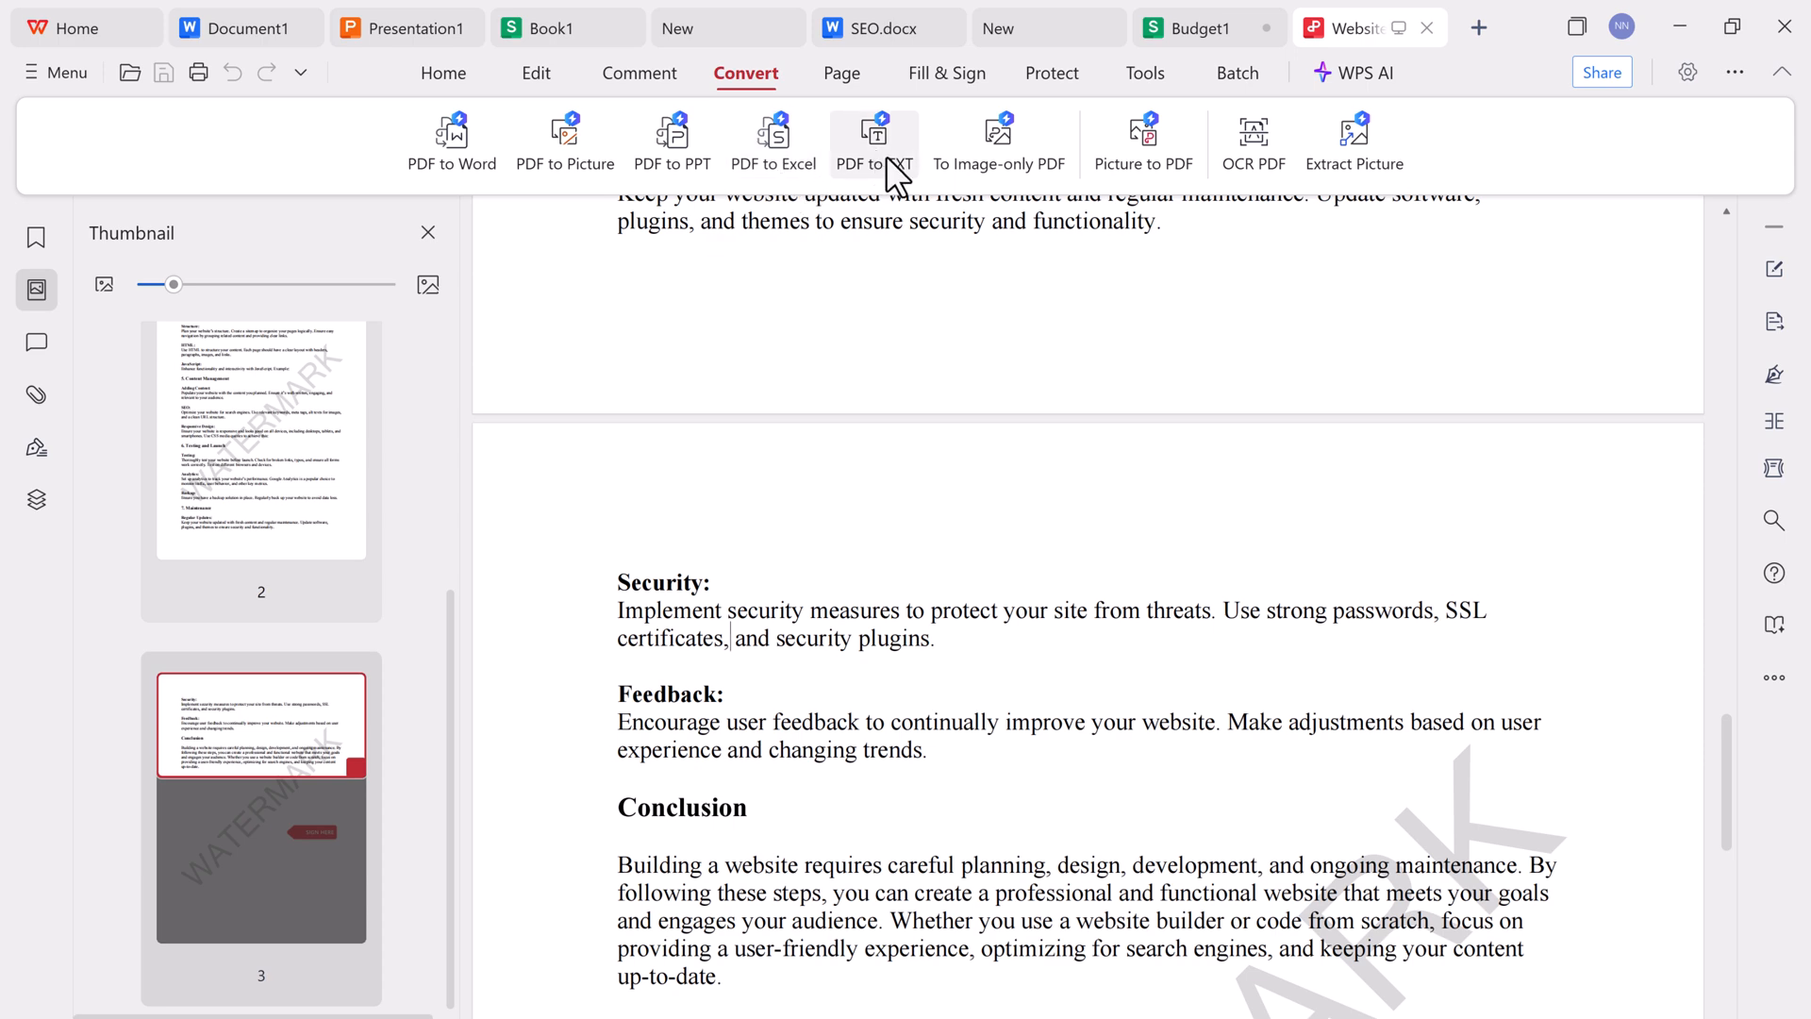
{"action": "left_click", "coordinate": [842, 73]}
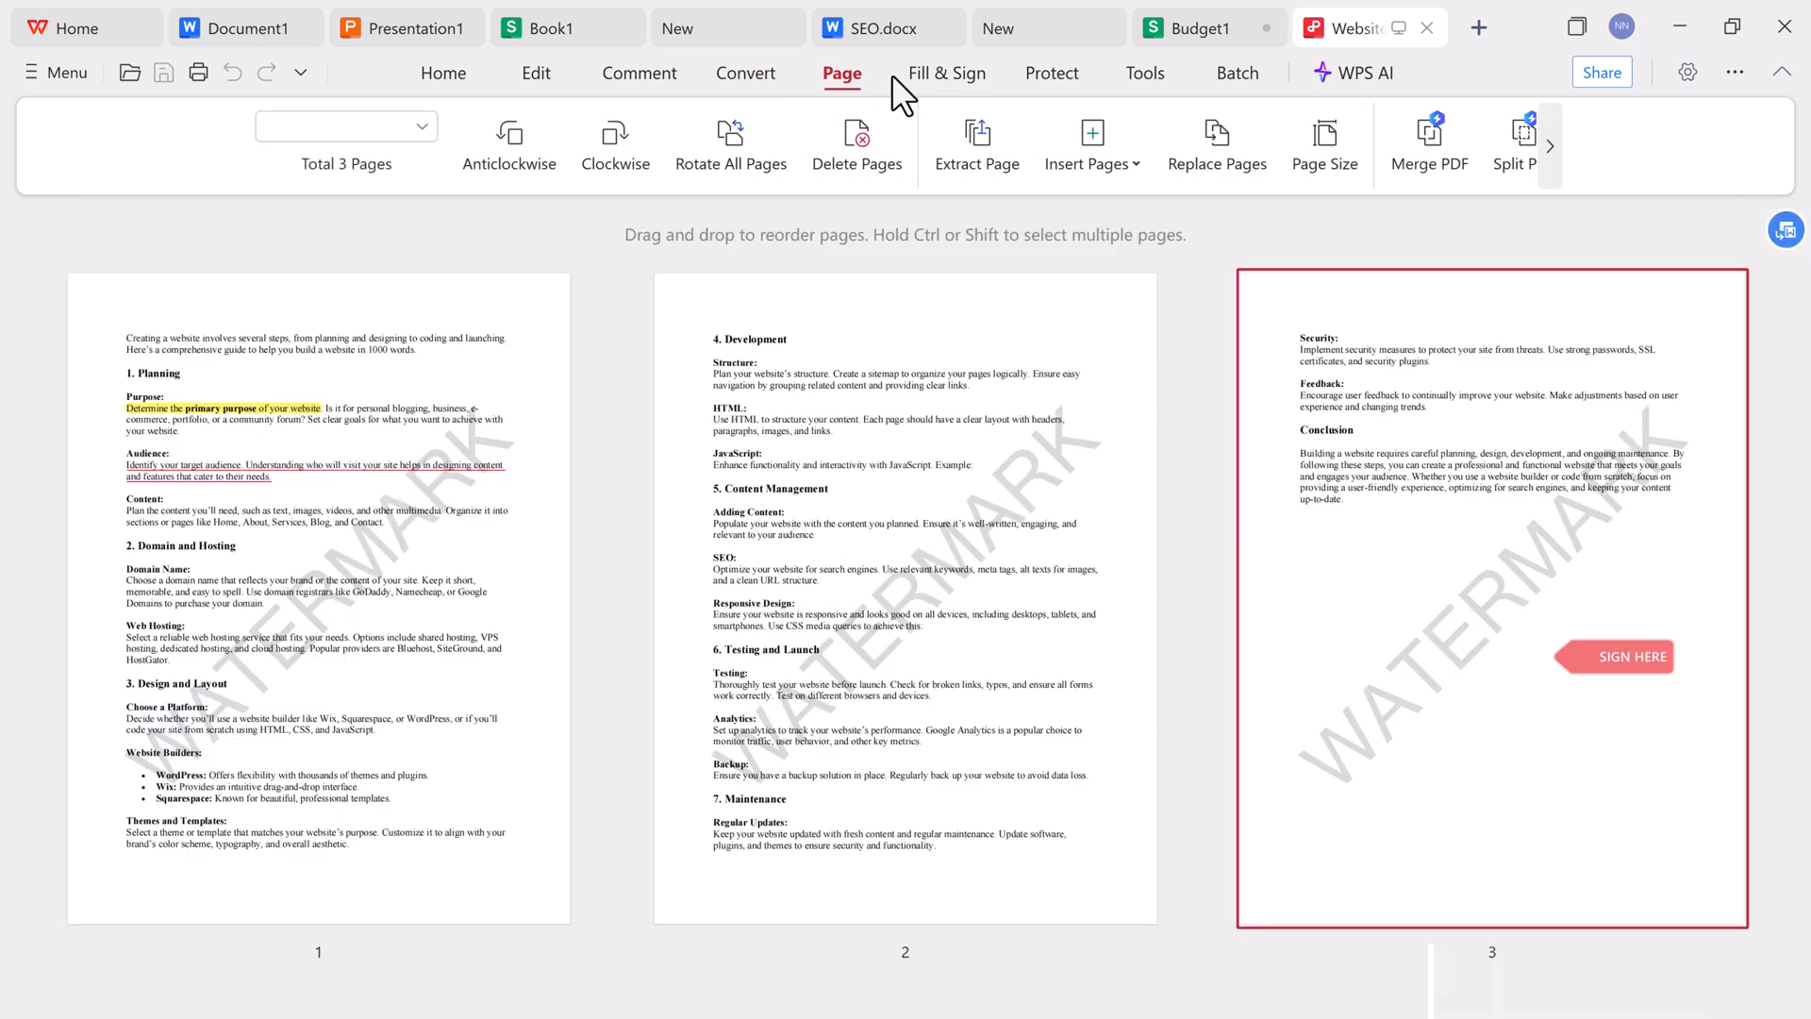
{"action": "left_click", "coordinate": [1051, 74]}
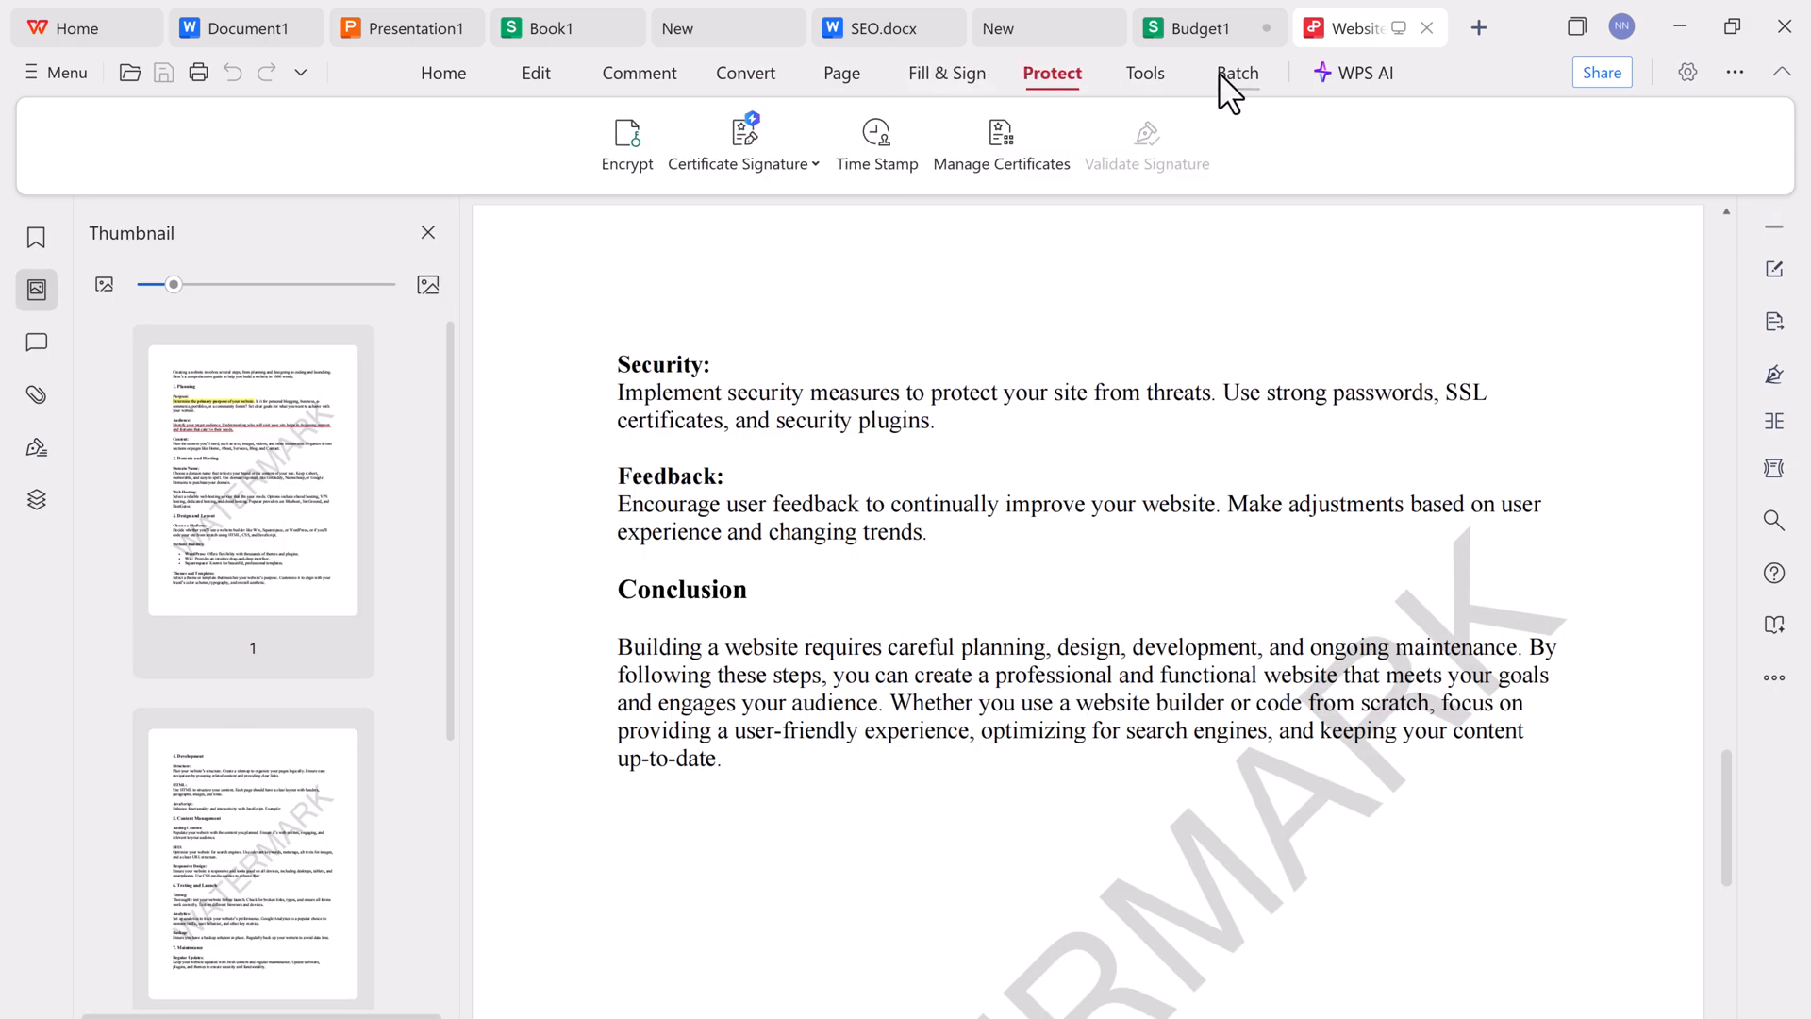
{"action": "left_click", "coordinate": [1362, 74]}
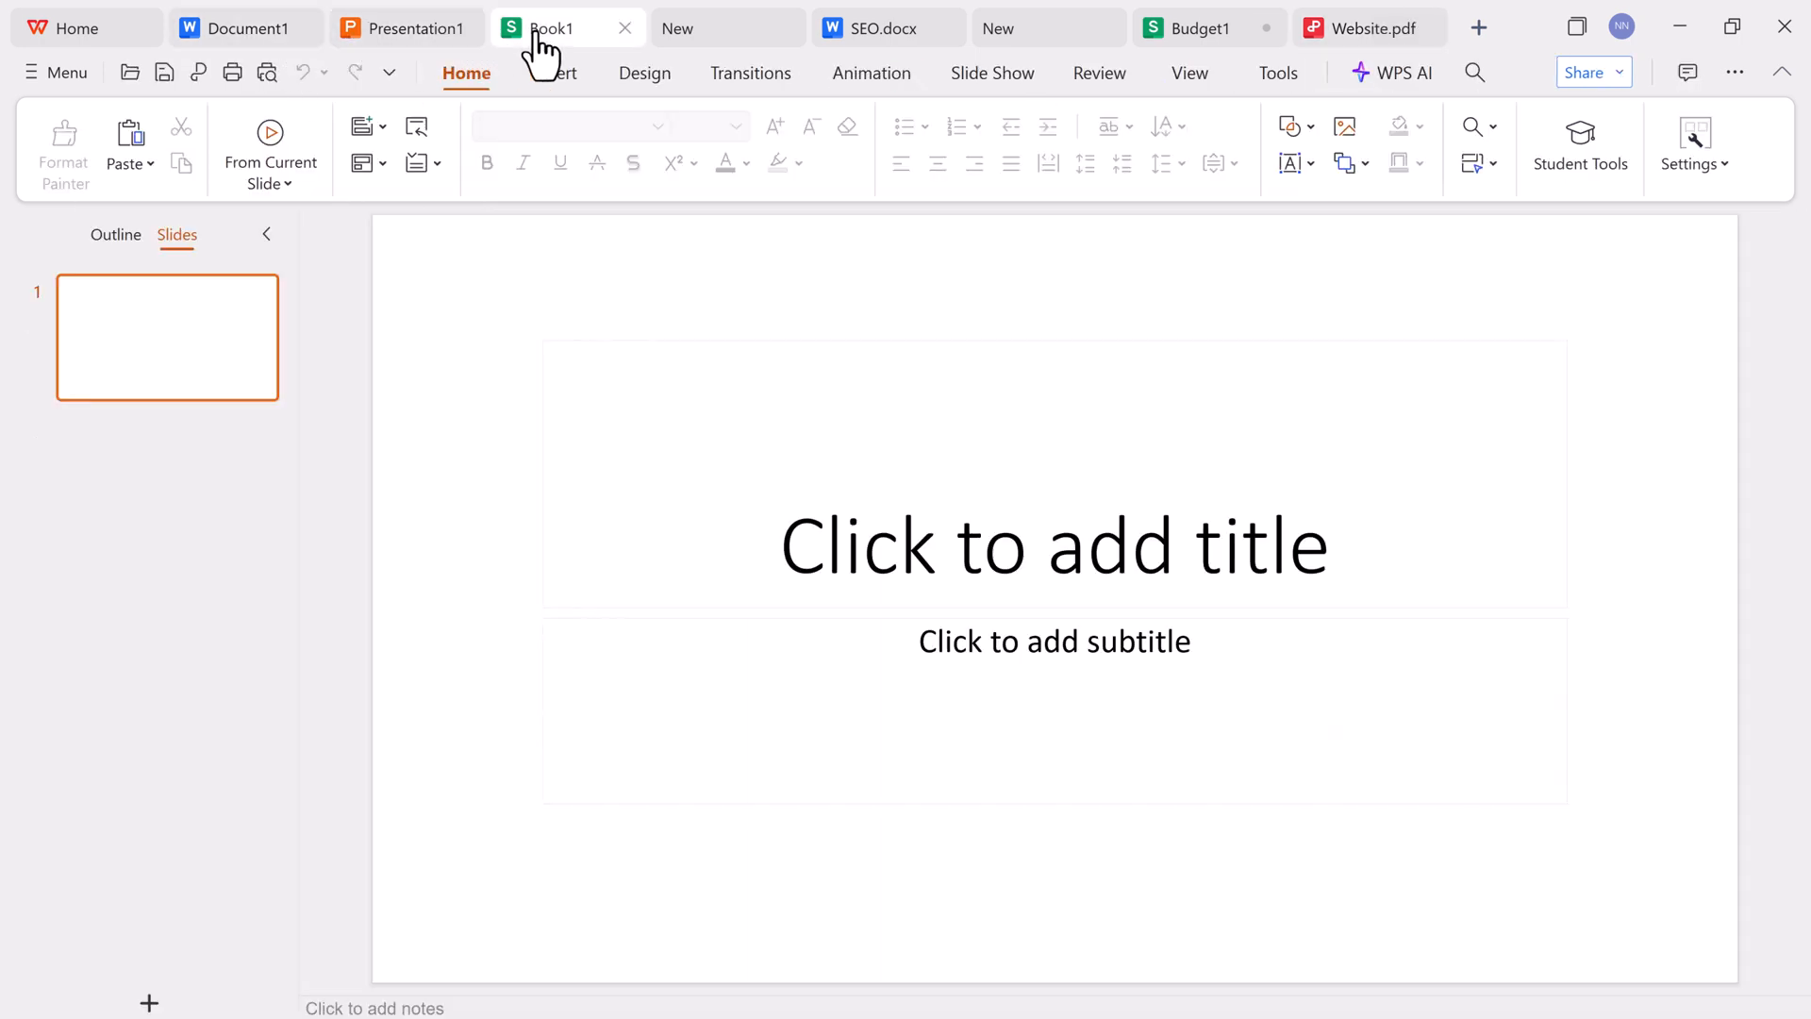
- Cycle through the Docs templates and SEO.docx tabs, then scroll the Sheets template gallery
{"action": "left_click", "coordinate": [728, 27]}
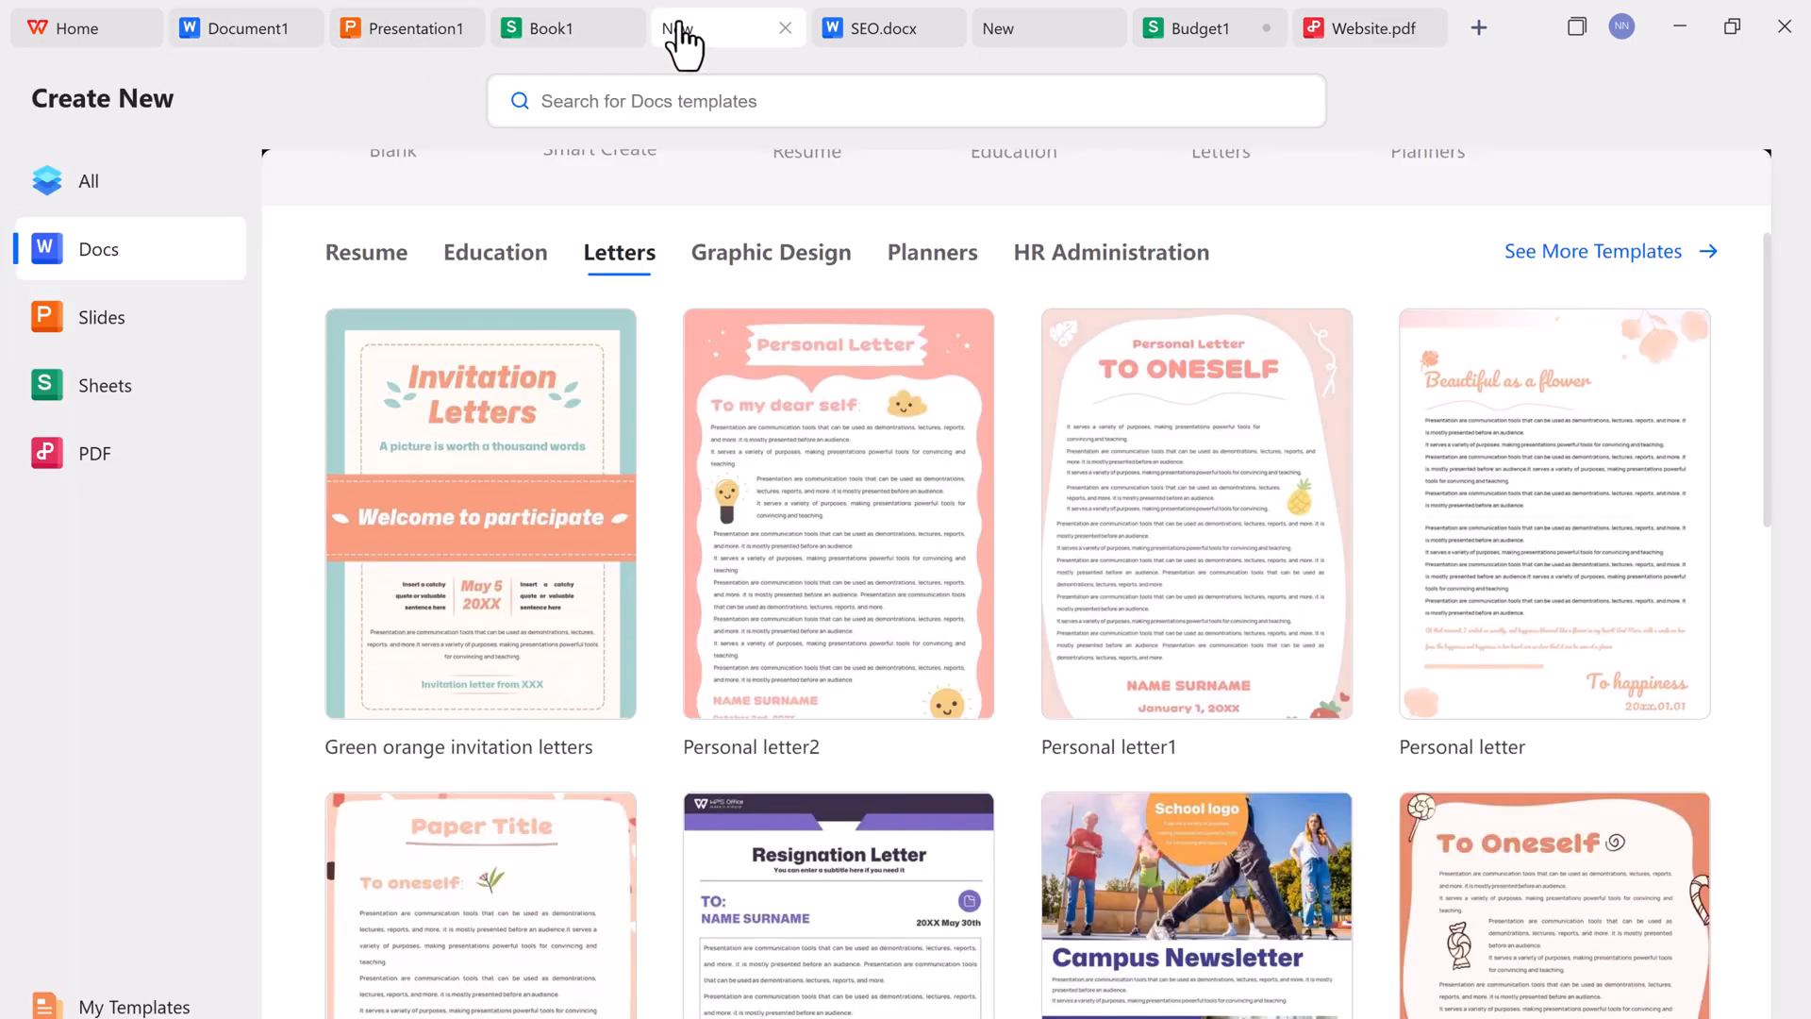
{"action": "left_click", "coordinate": [877, 28]}
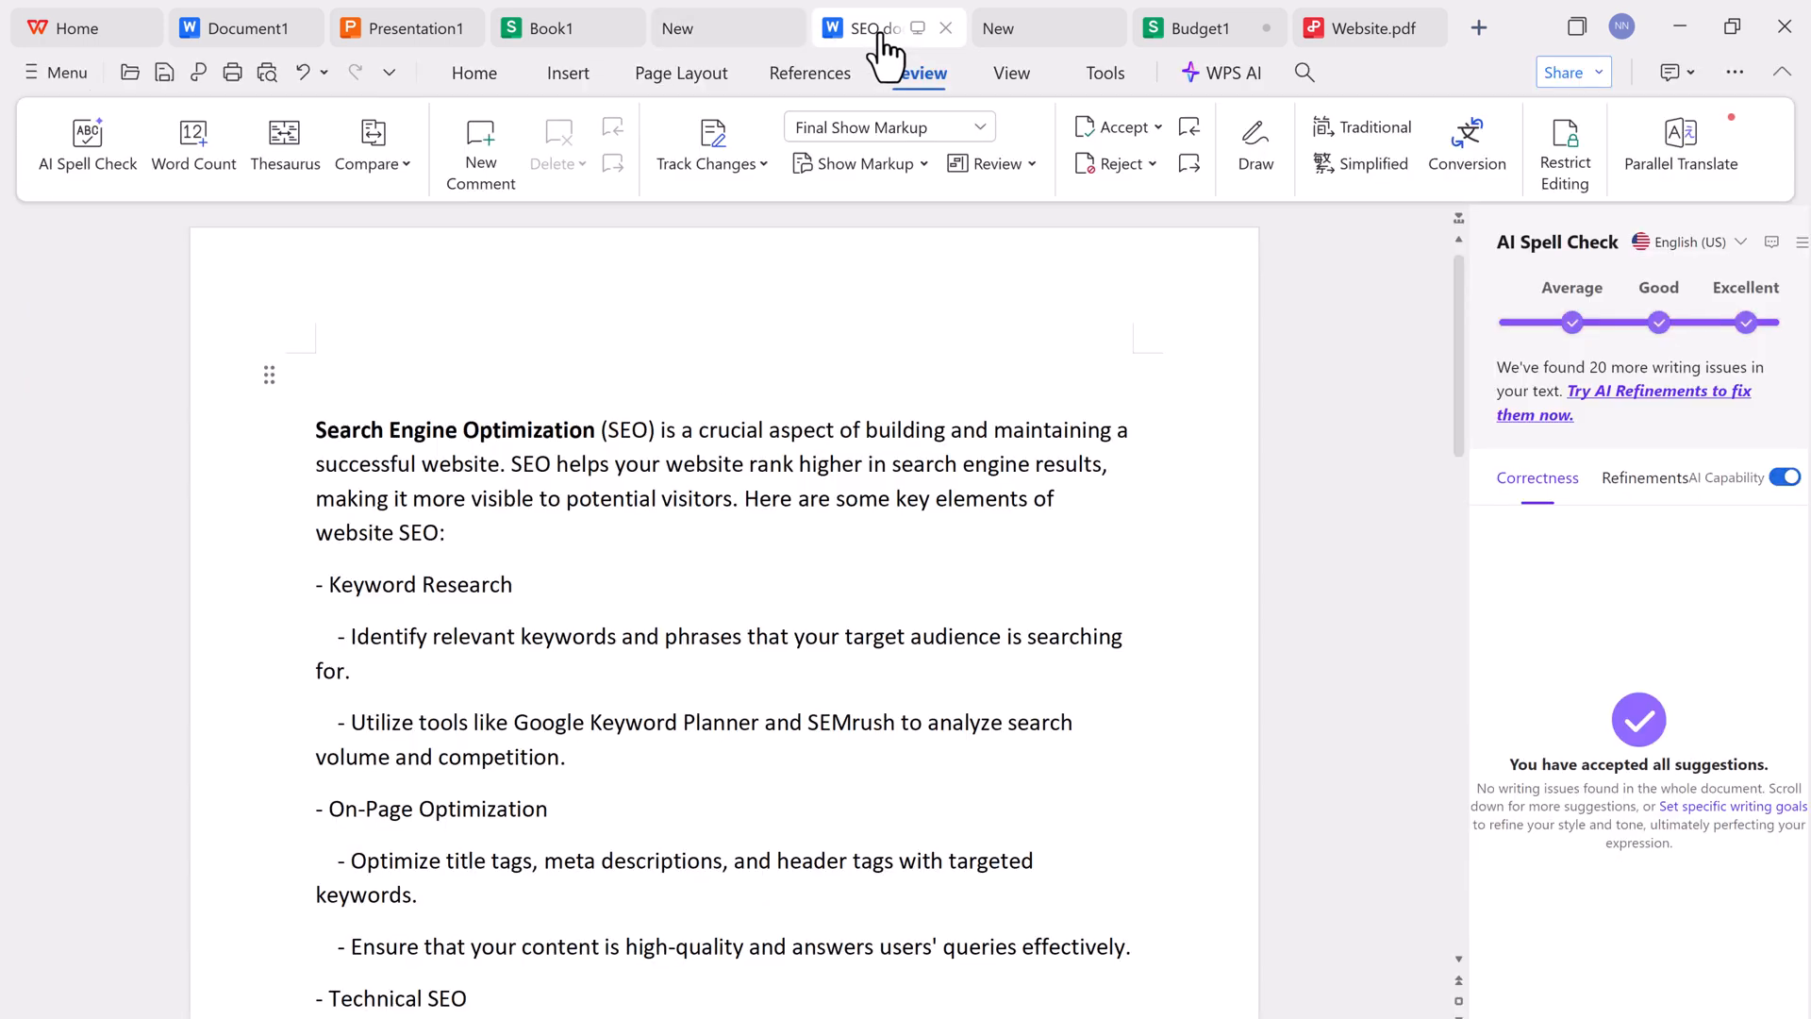
{"action": "left_click", "coordinate": [78, 28]}
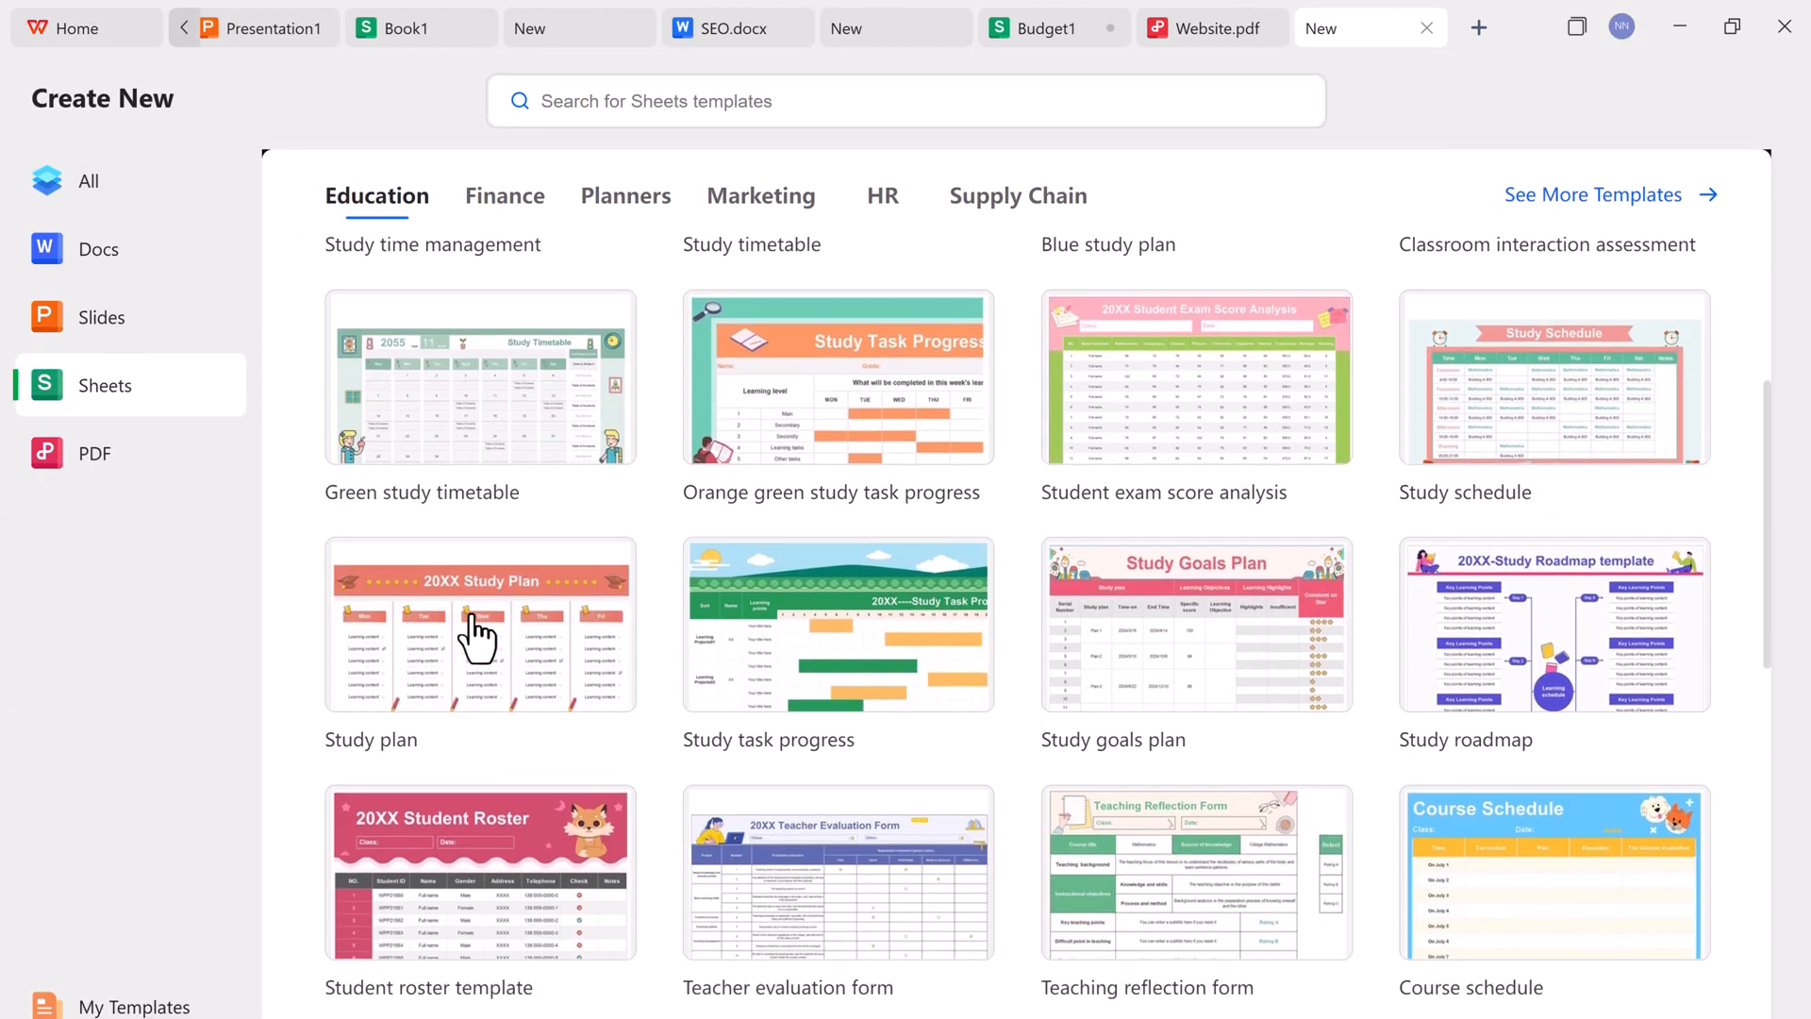
{"action": "scroll", "scroll_direction": "down", "scroll_amount": 3}
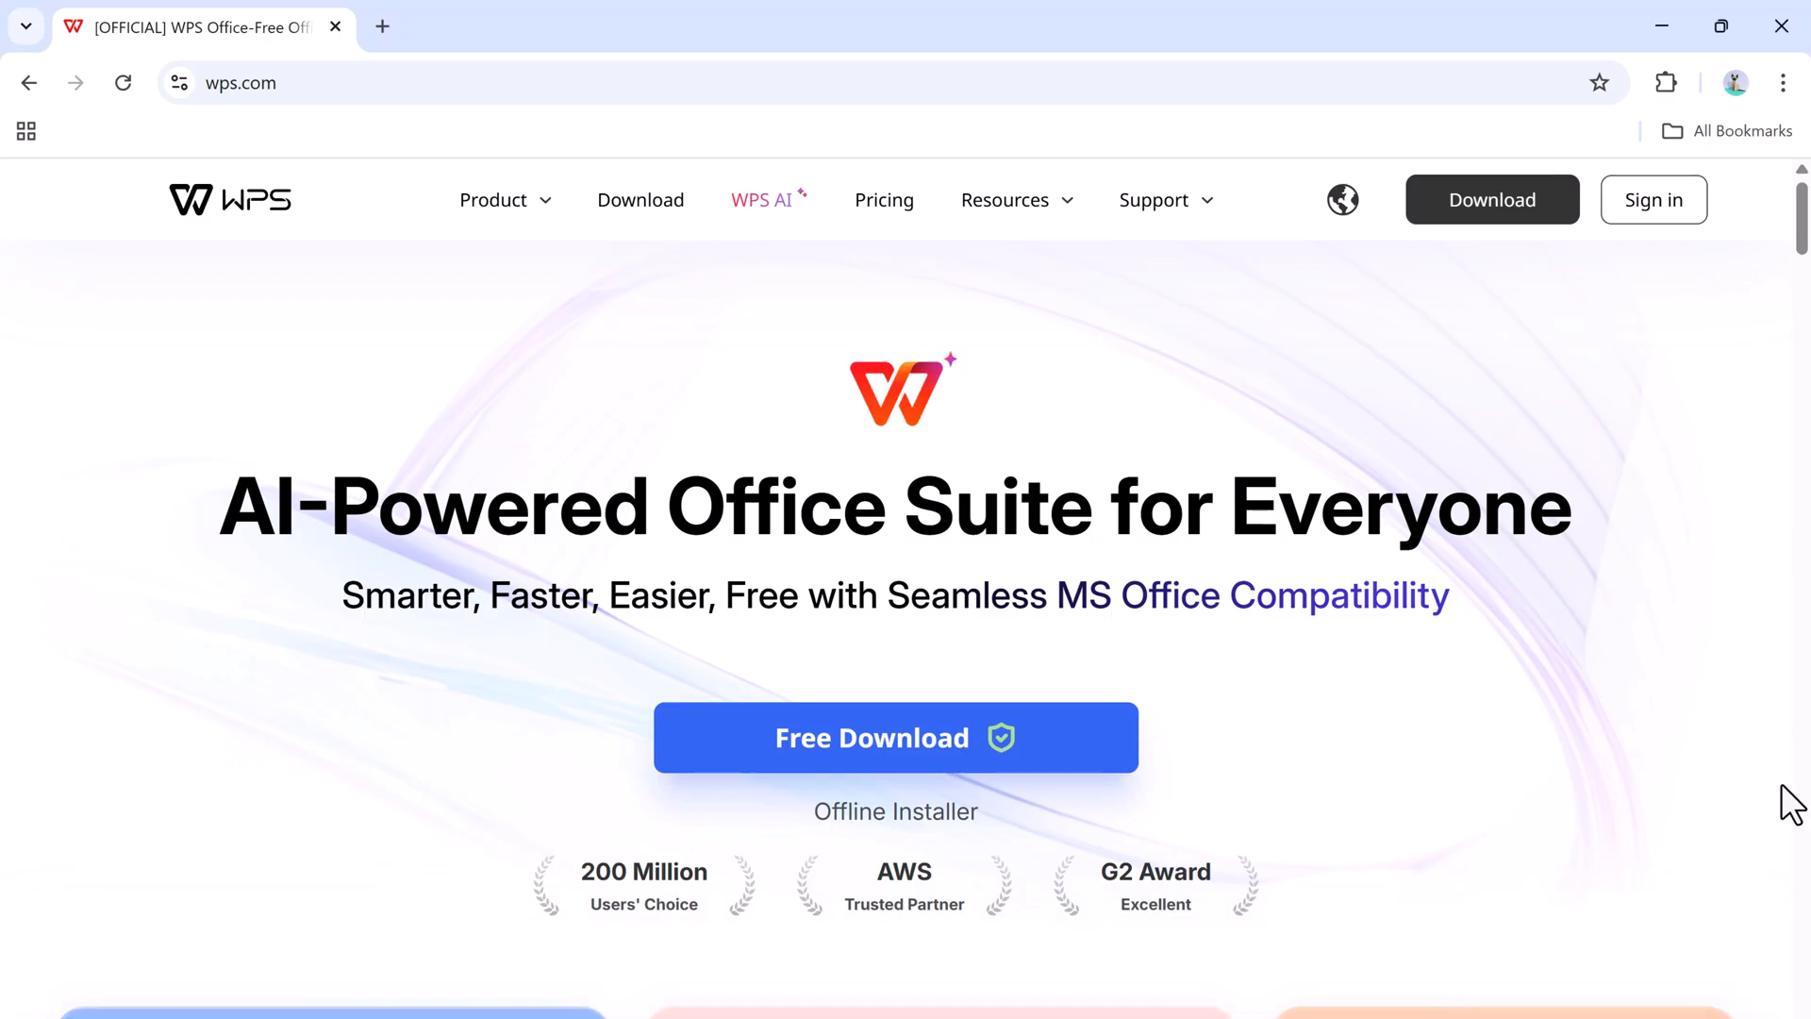
{"action": "mouse_move", "coordinate": [1771, 387]}
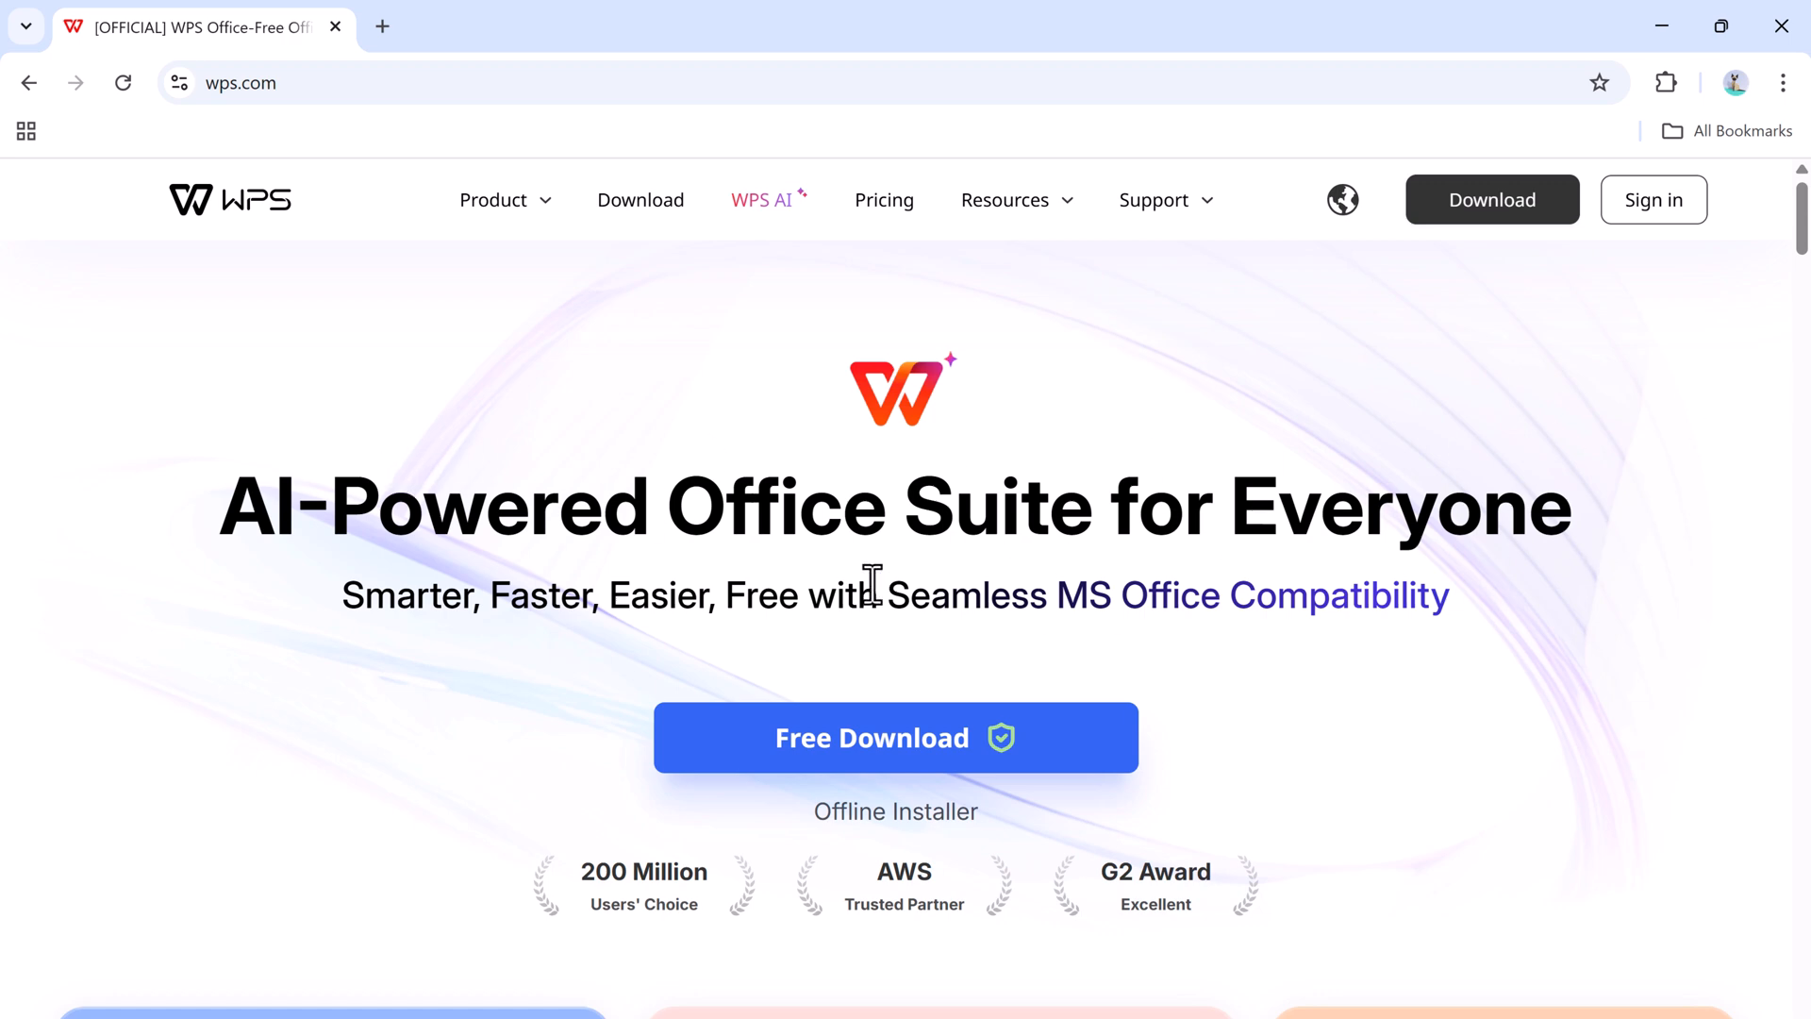
- Scroll the wps.com homepage past the product cards down to the partner and press logos
{"action": "scroll", "scroll_direction": "down", "scroll_amount": 3}
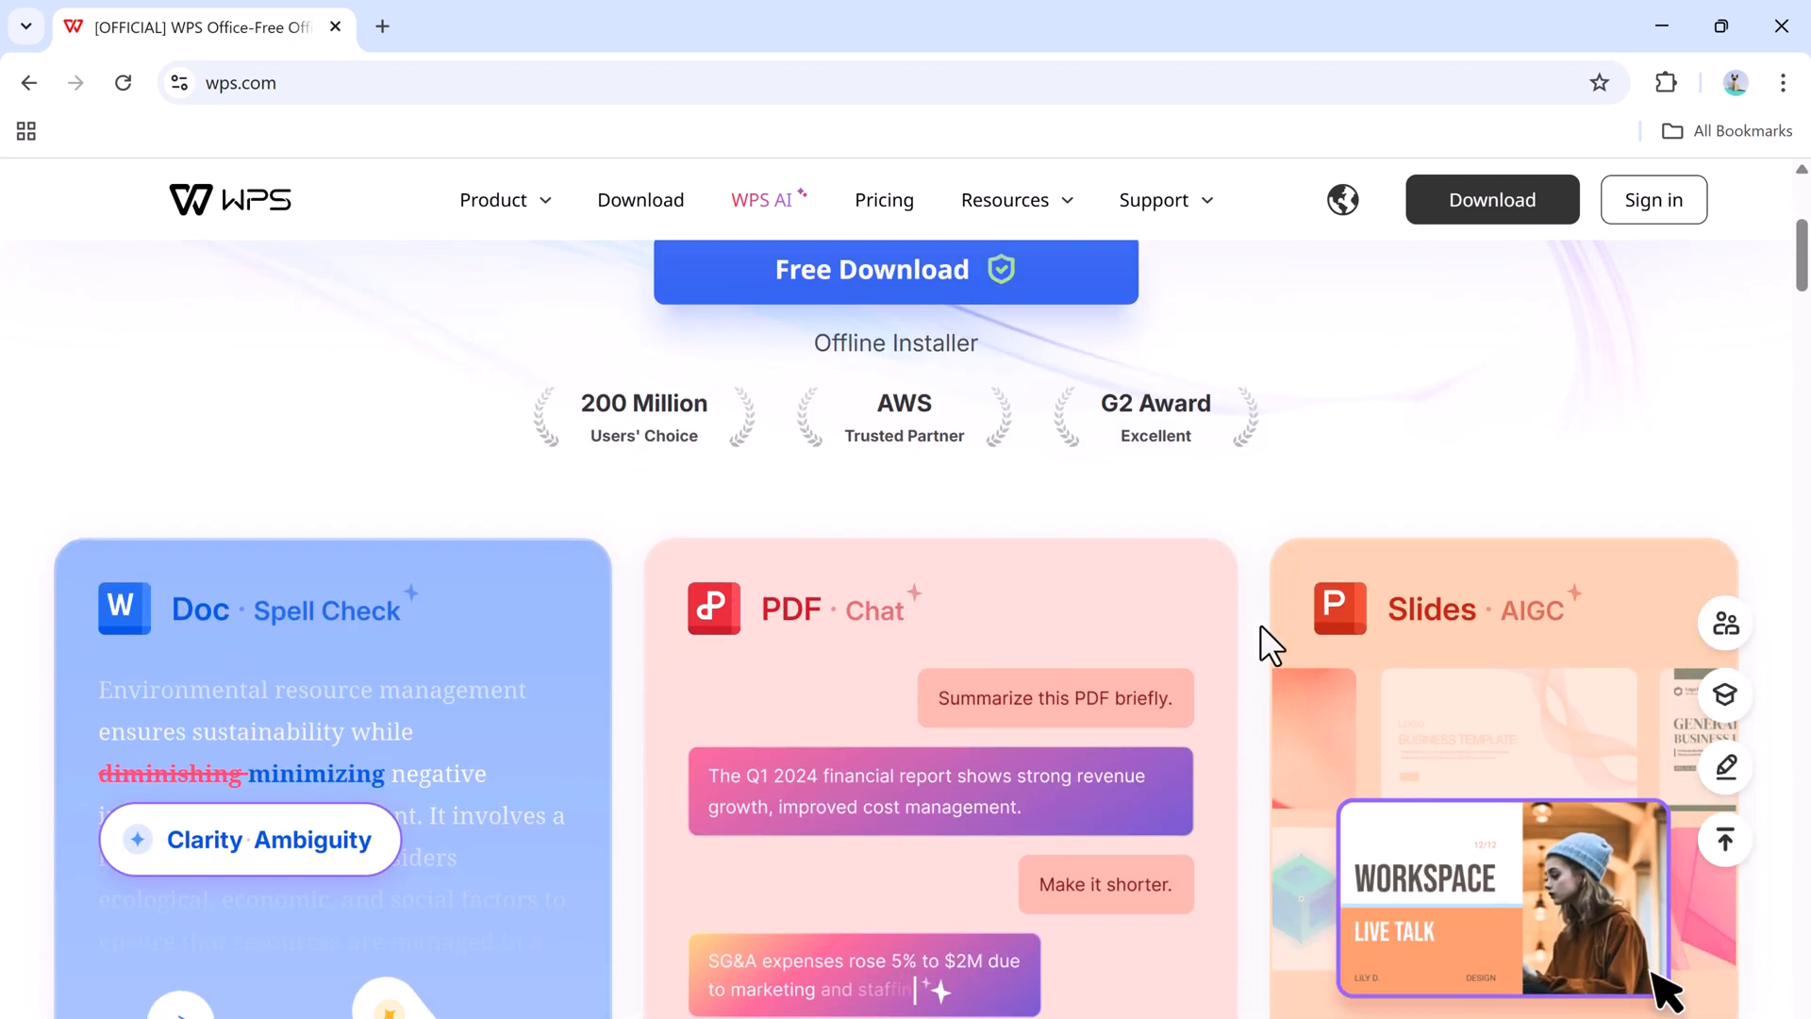
{"action": "scroll", "scroll_direction": "down", "scroll_amount": 3}
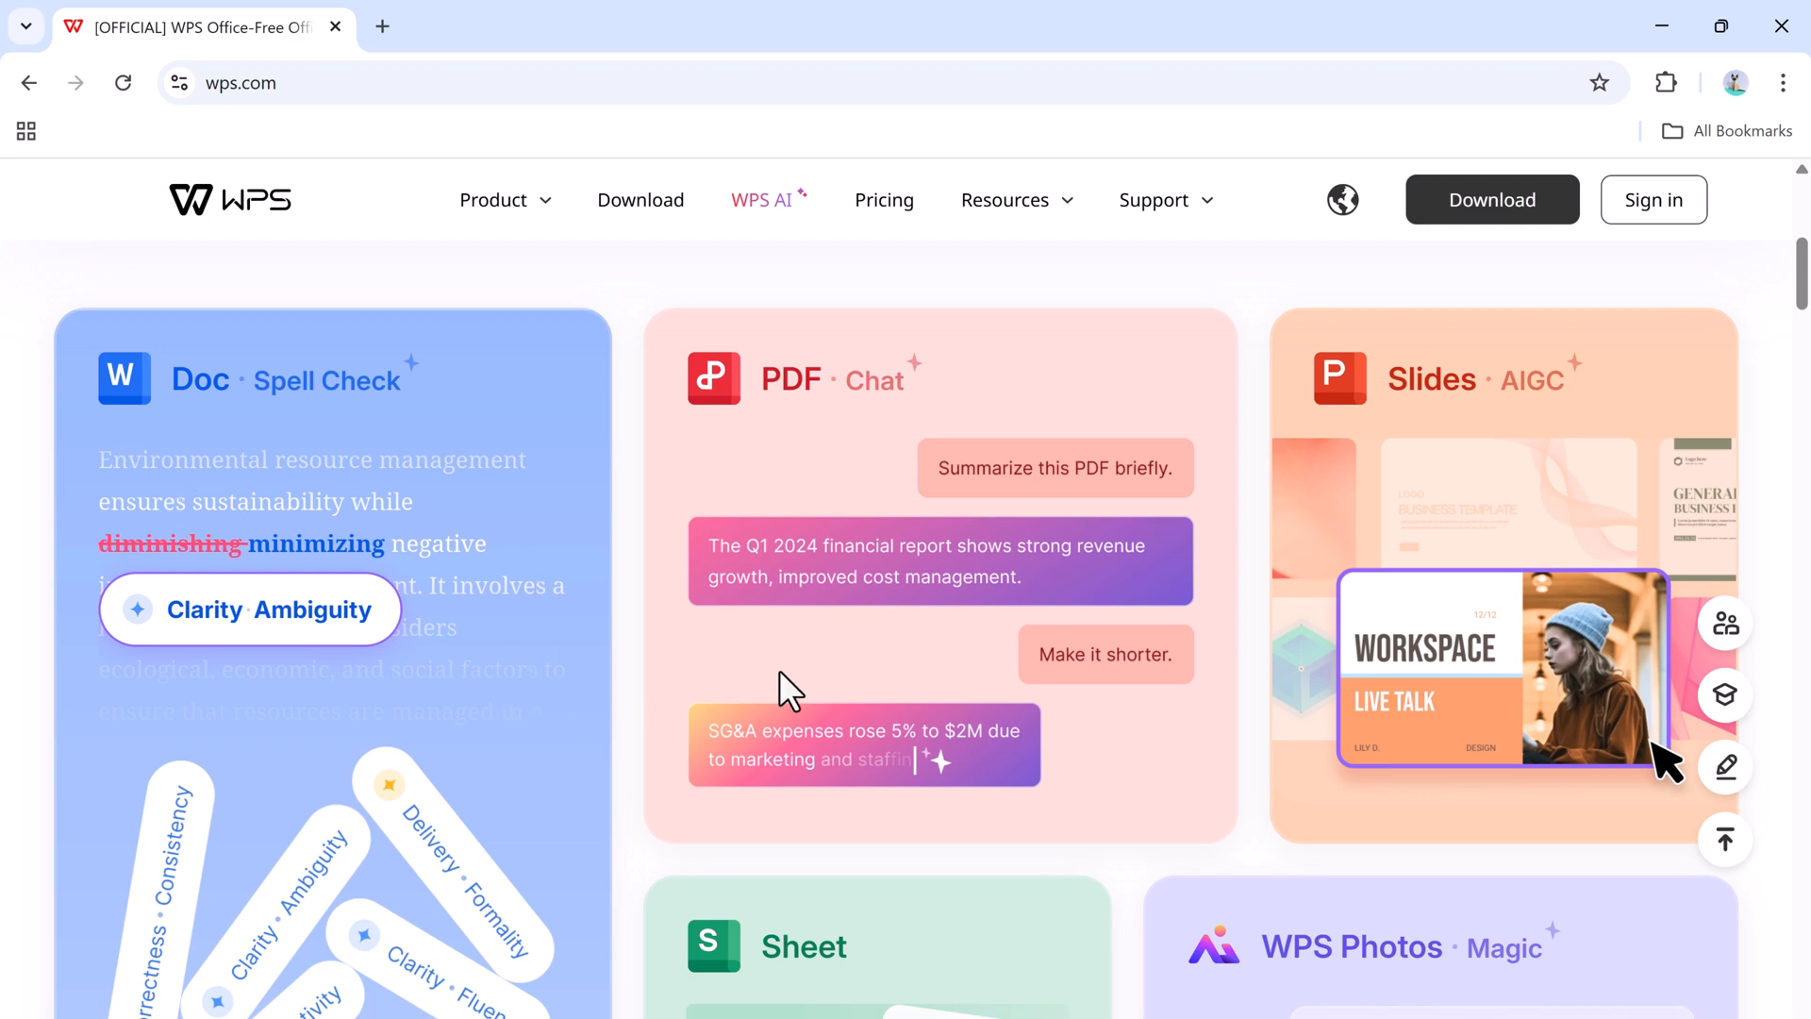
{"action": "scroll", "scroll_direction": "down", "scroll_amount": 3}
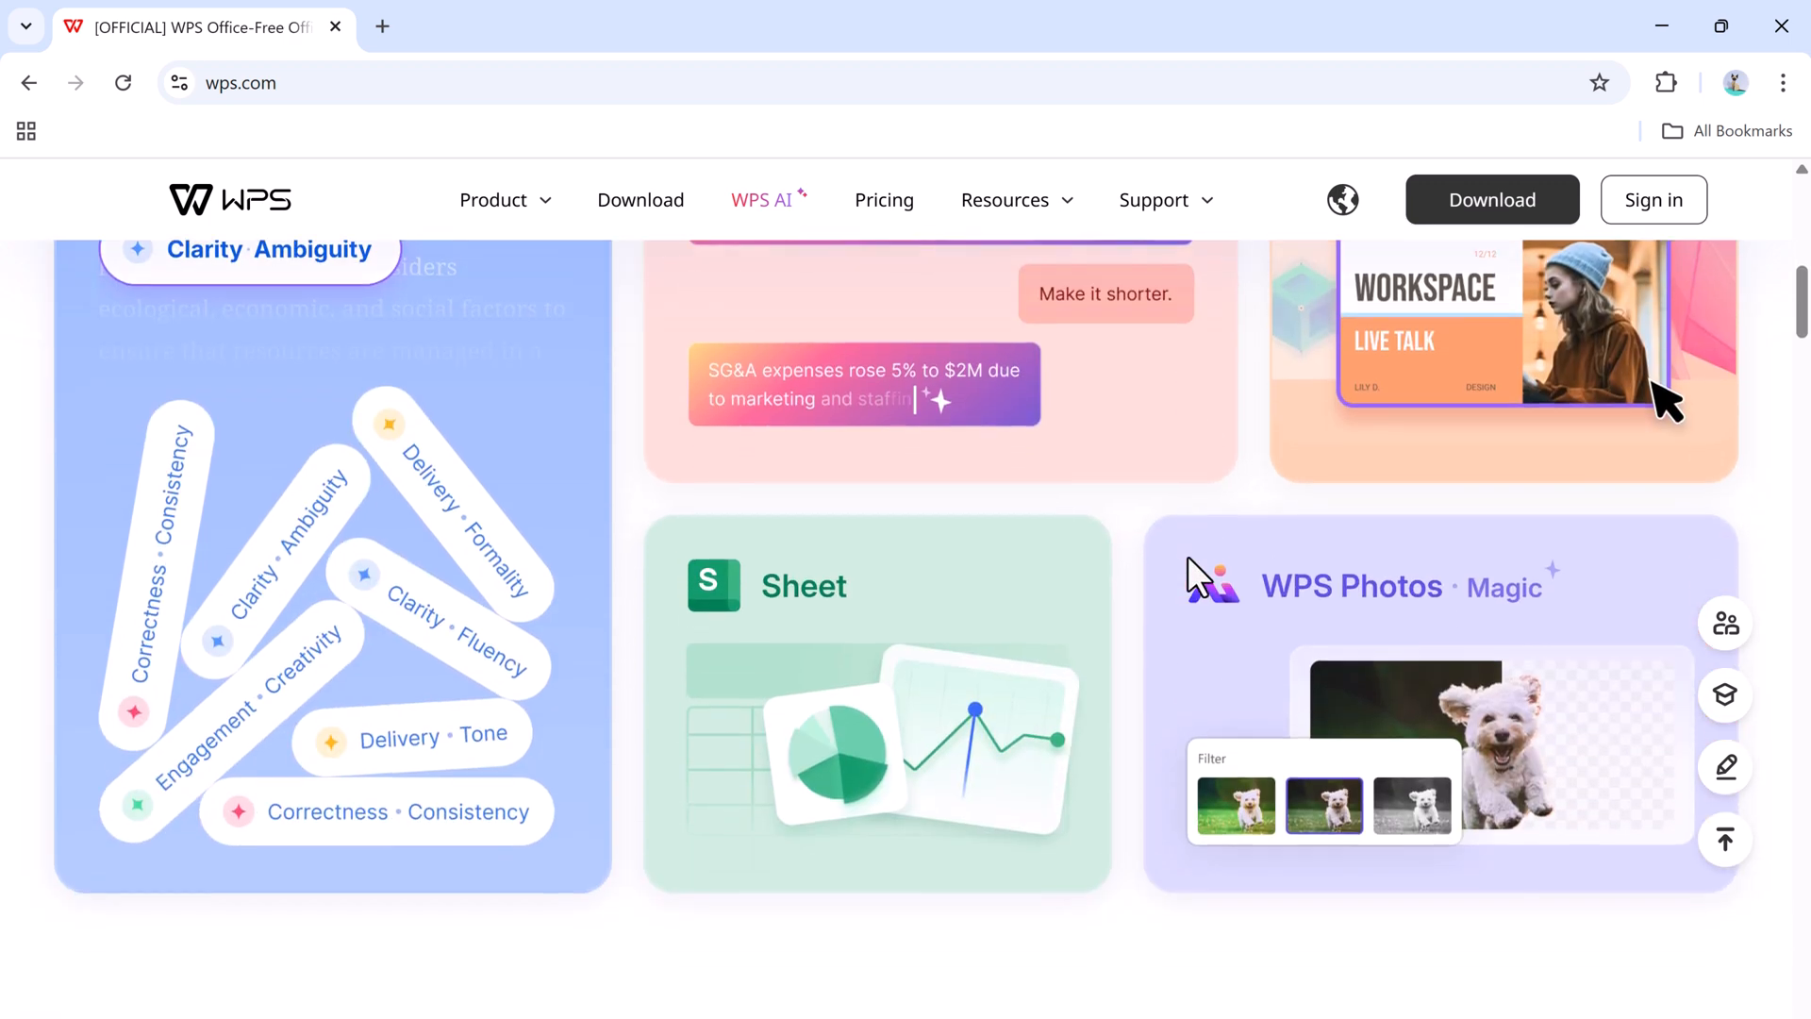
{"action": "scroll", "scroll_direction": "down", "scroll_amount": 3}
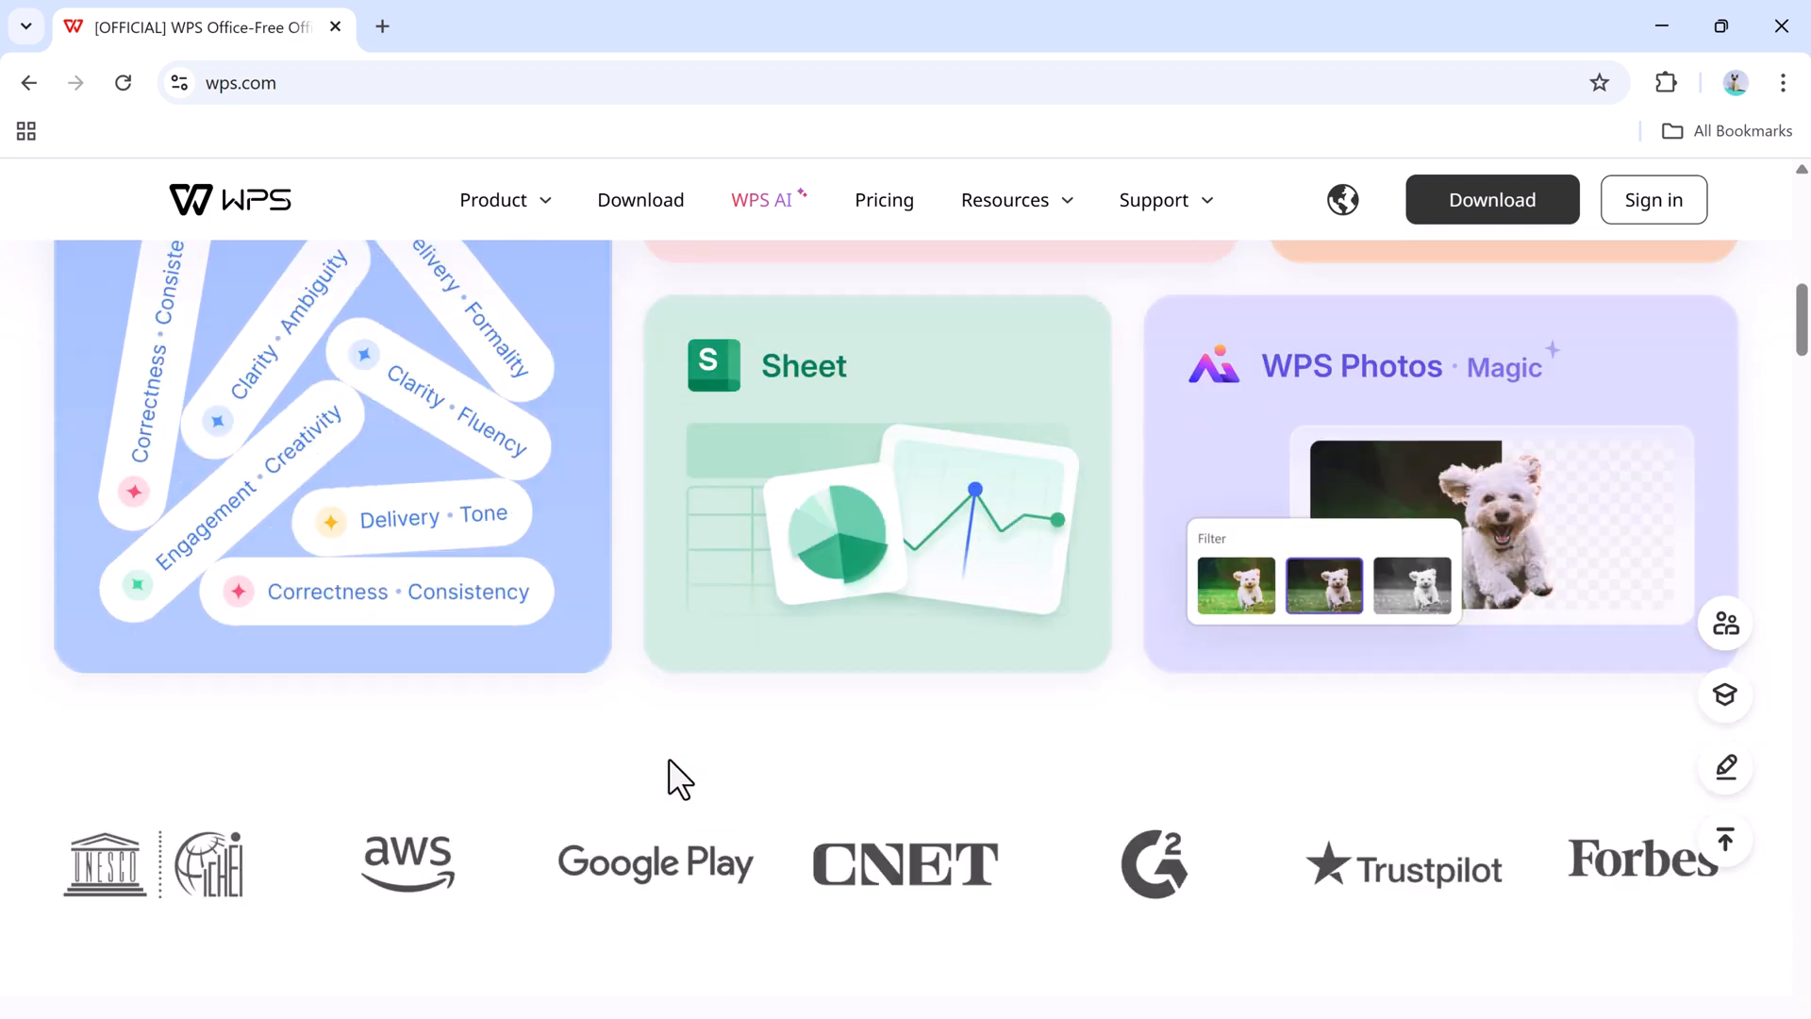